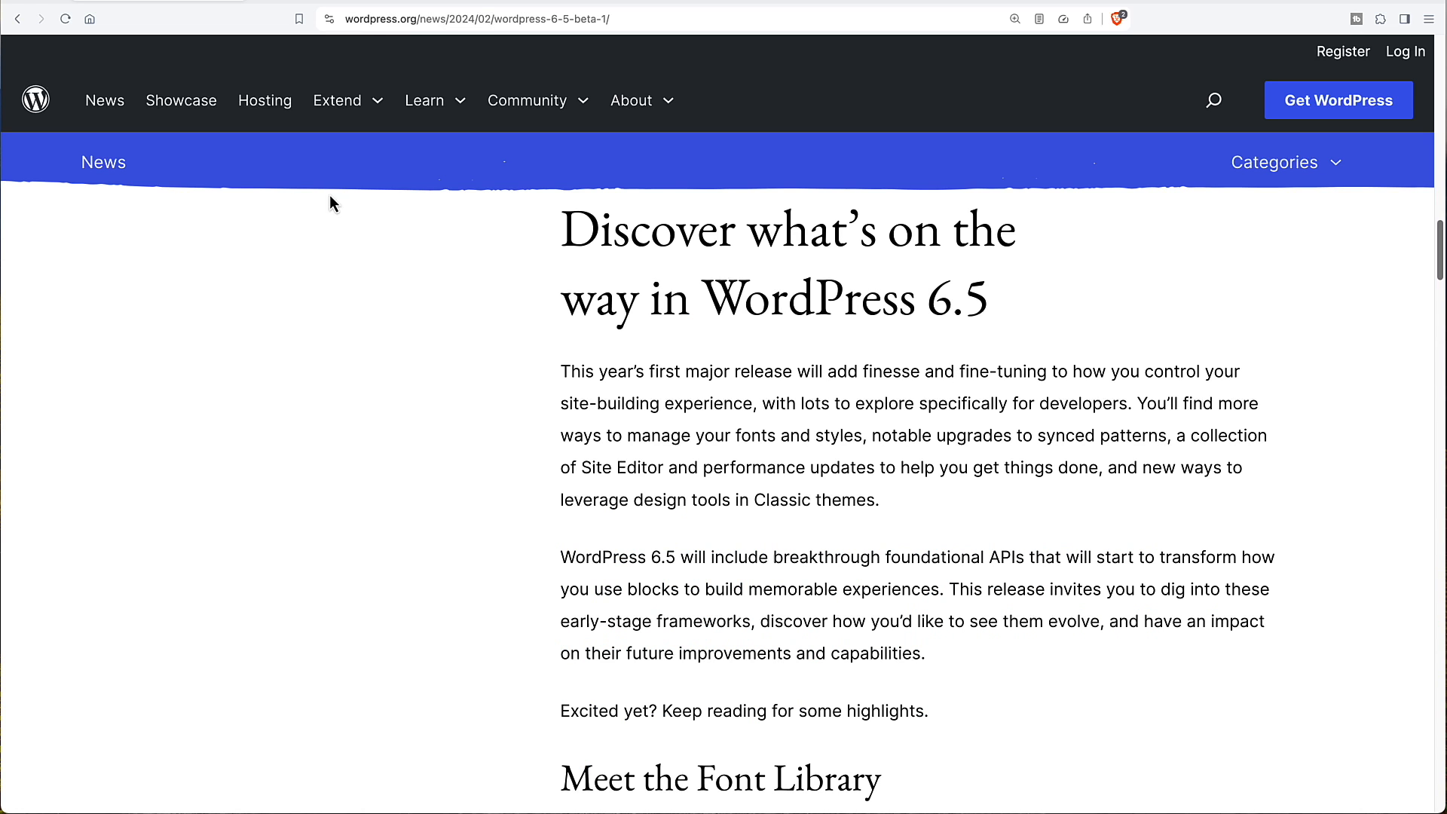
{"action": "mouse_move", "coordinate": [408, 289]}
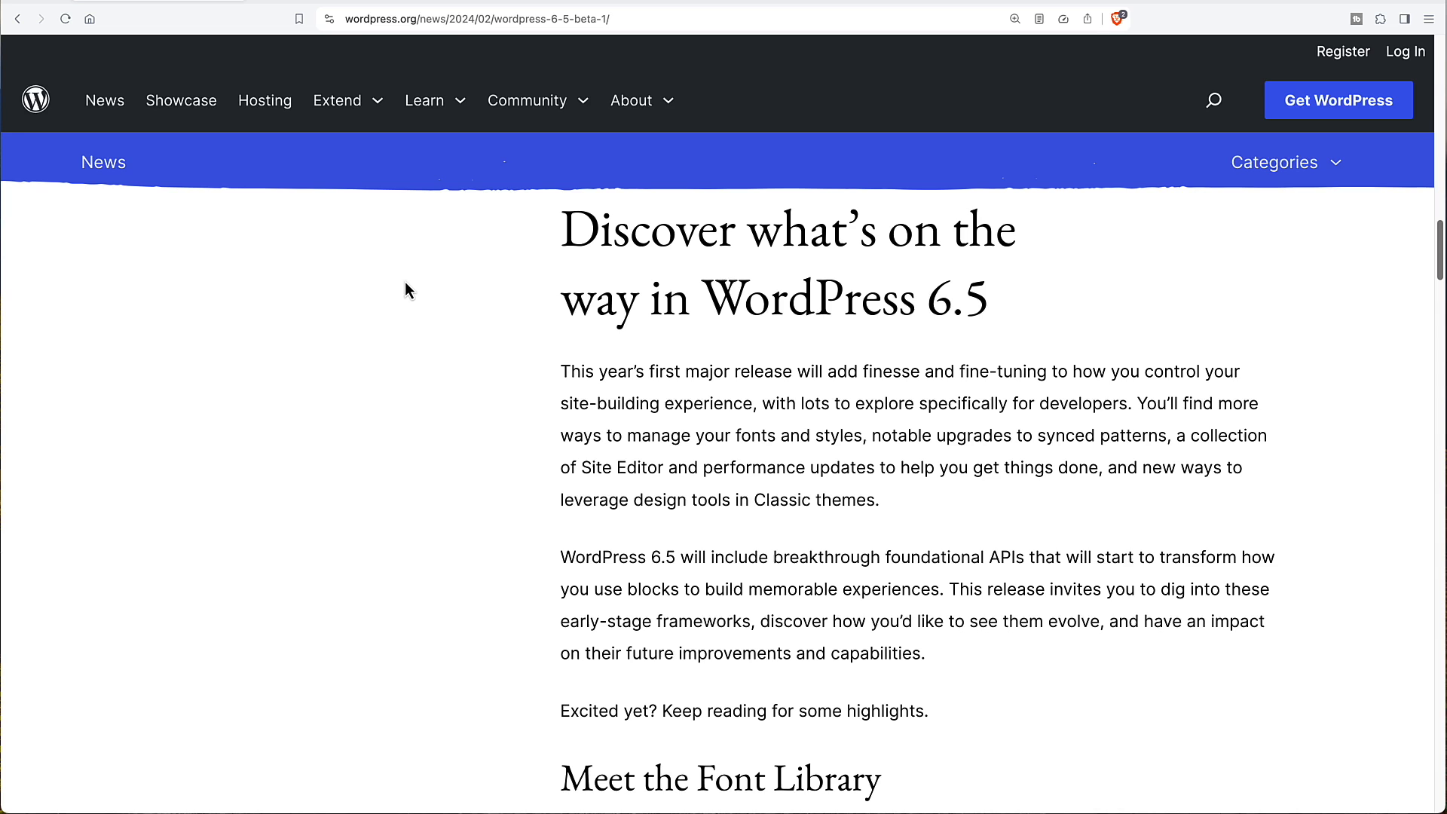
Step: Scroll the WordPress 6.5 Beta 1 post past Font Library and synced patterns to custom fields
{"action": "scroll", "scroll_direction": "down", "scroll_amount": 3}
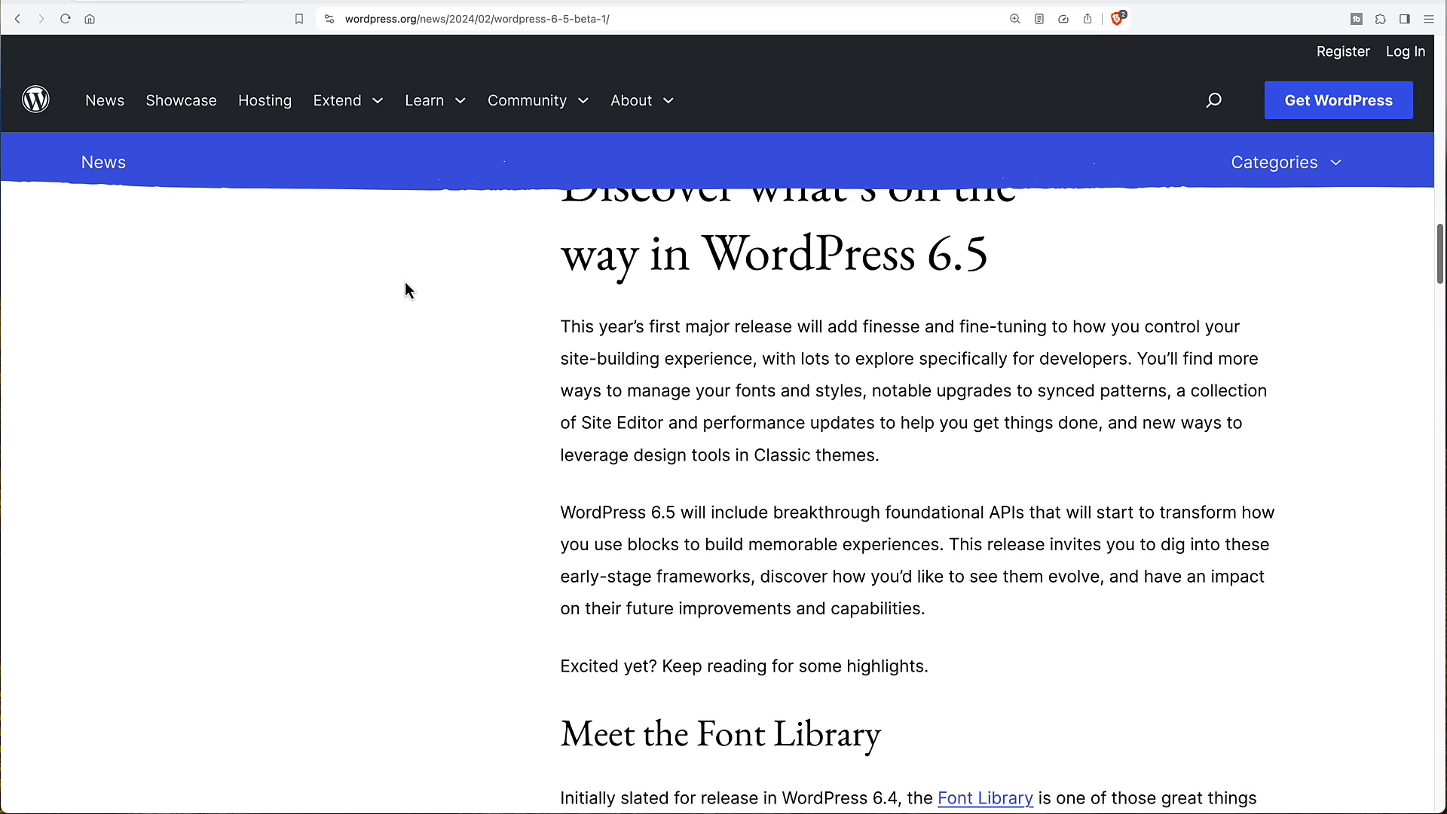
{"action": "scroll", "scroll_direction": "down", "scroll_amount": 3}
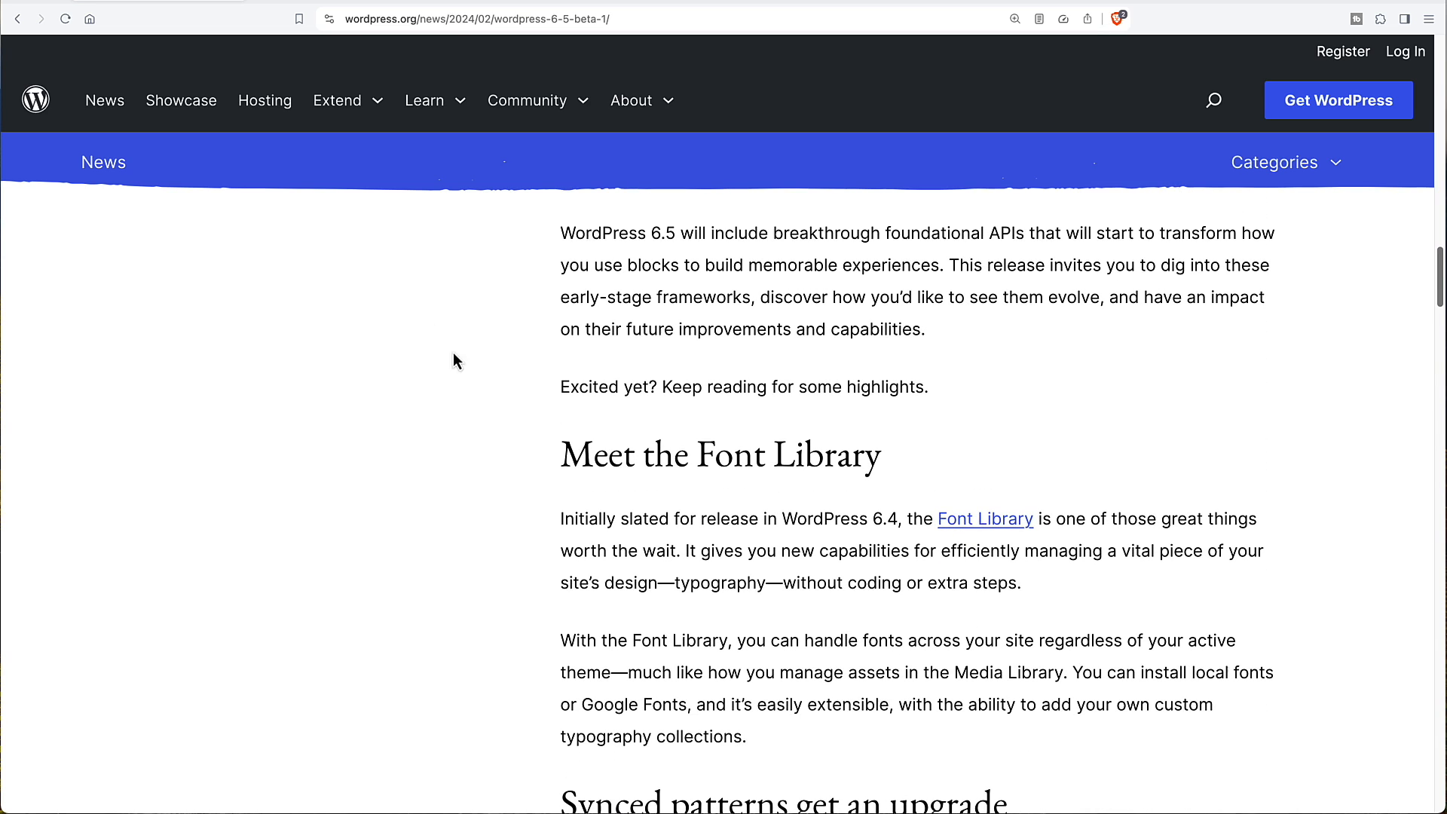
{"action": "scroll", "scroll_direction": "down", "scroll_amount": 3}
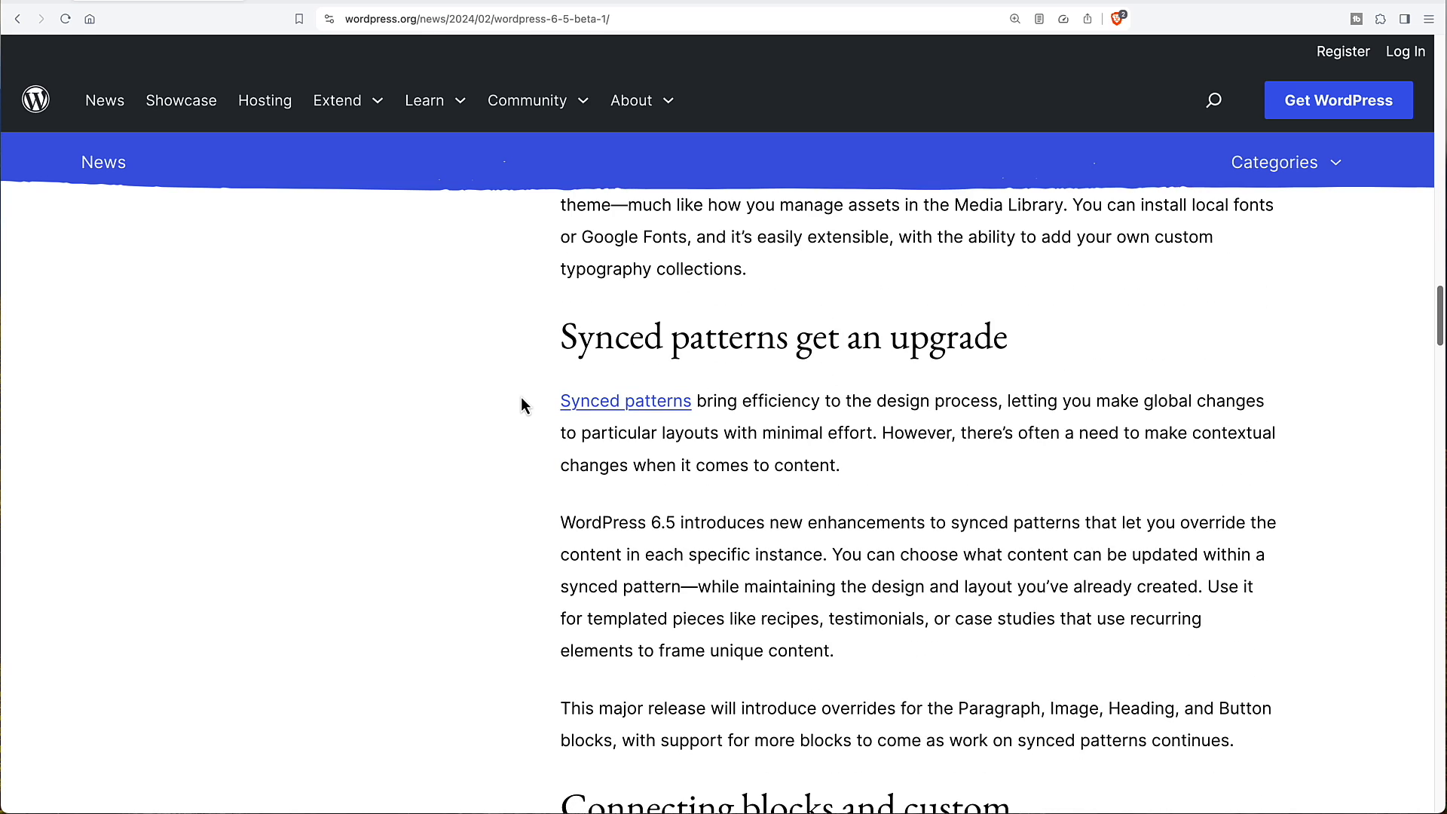
{"action": "mouse_move", "coordinate": [495, 360]}
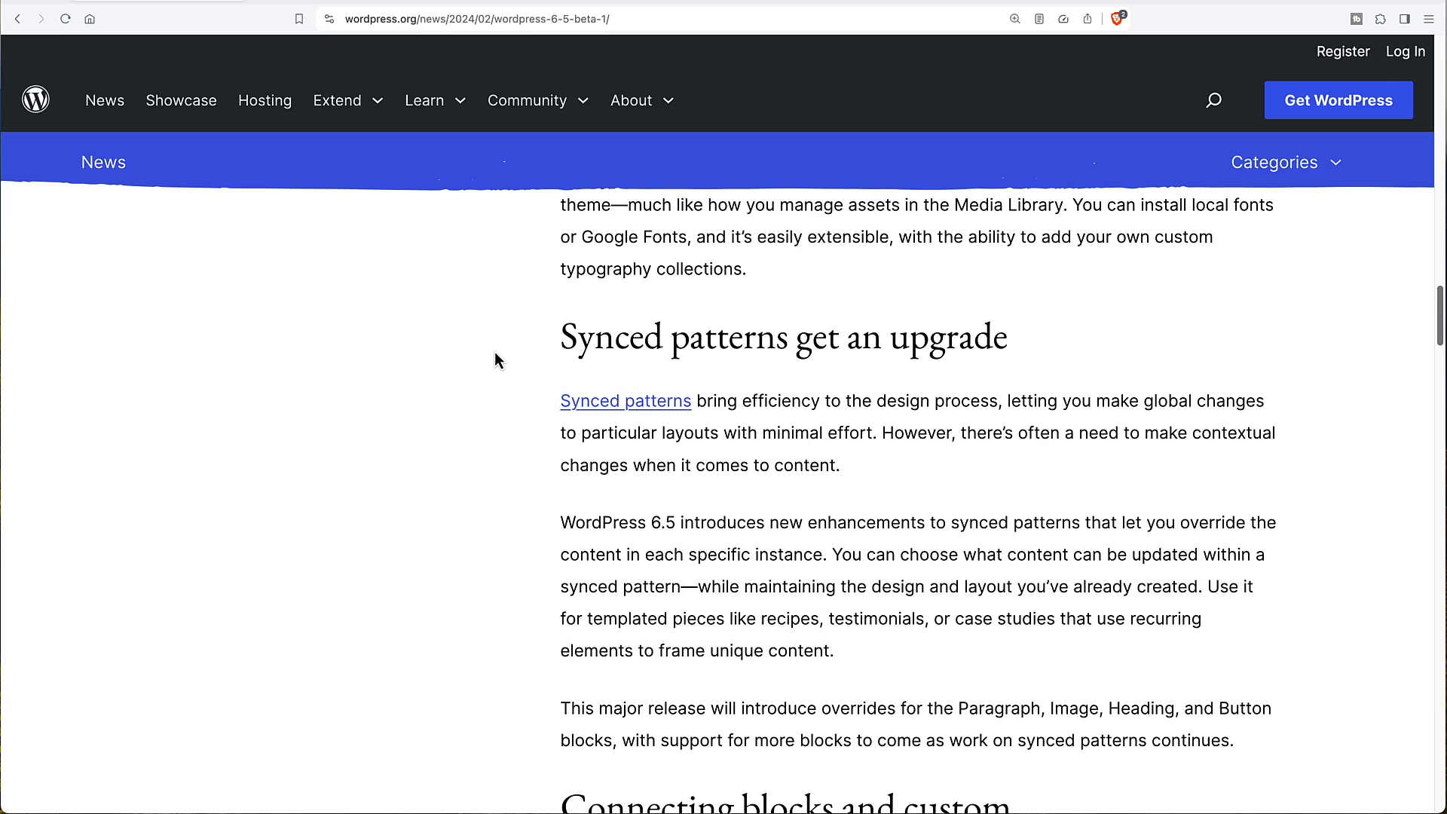
{"action": "scroll", "scroll_direction": "down", "scroll_amount": 3}
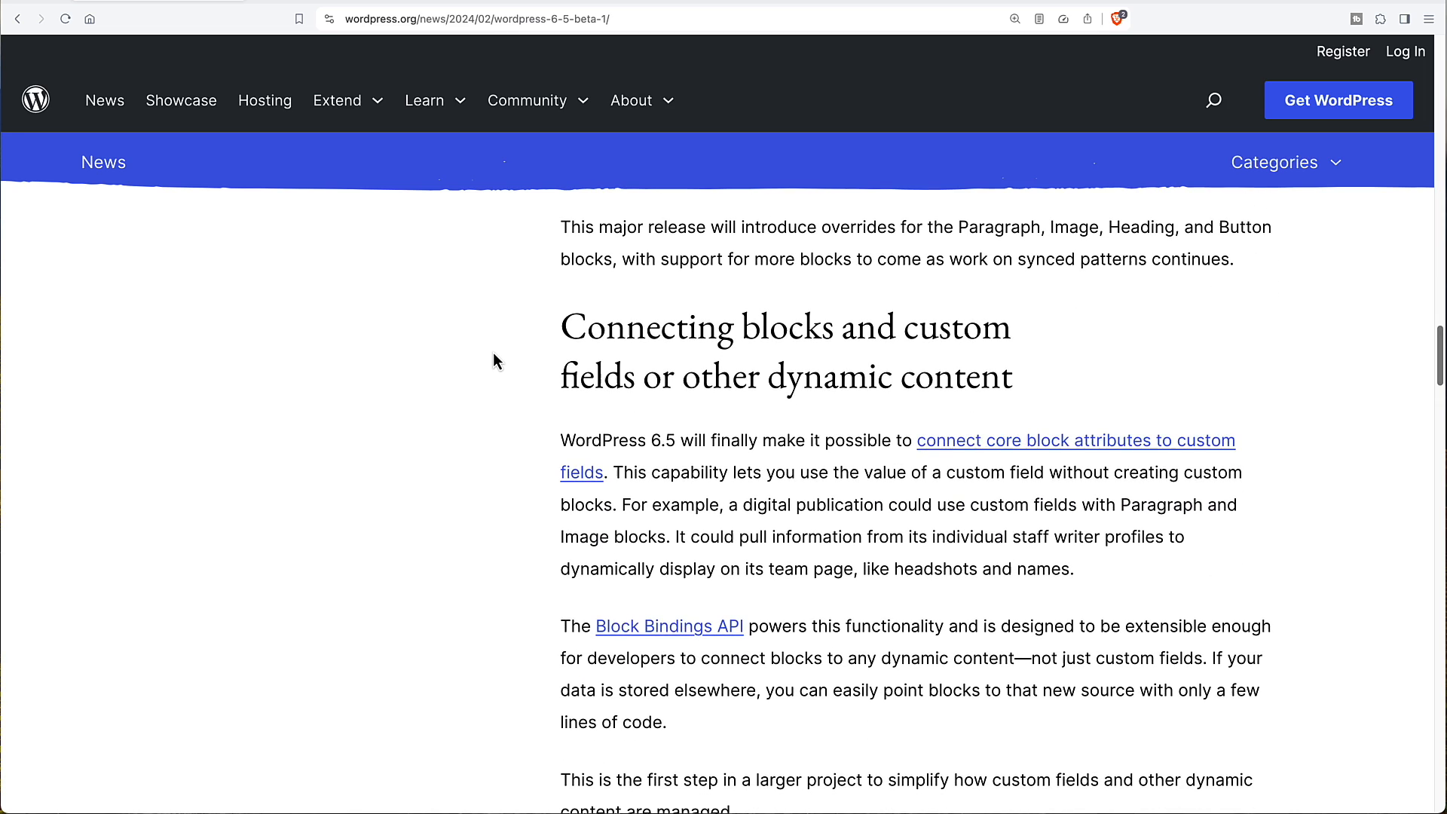
{"action": "scroll", "scroll_direction": "down", "scroll_amount": 3}
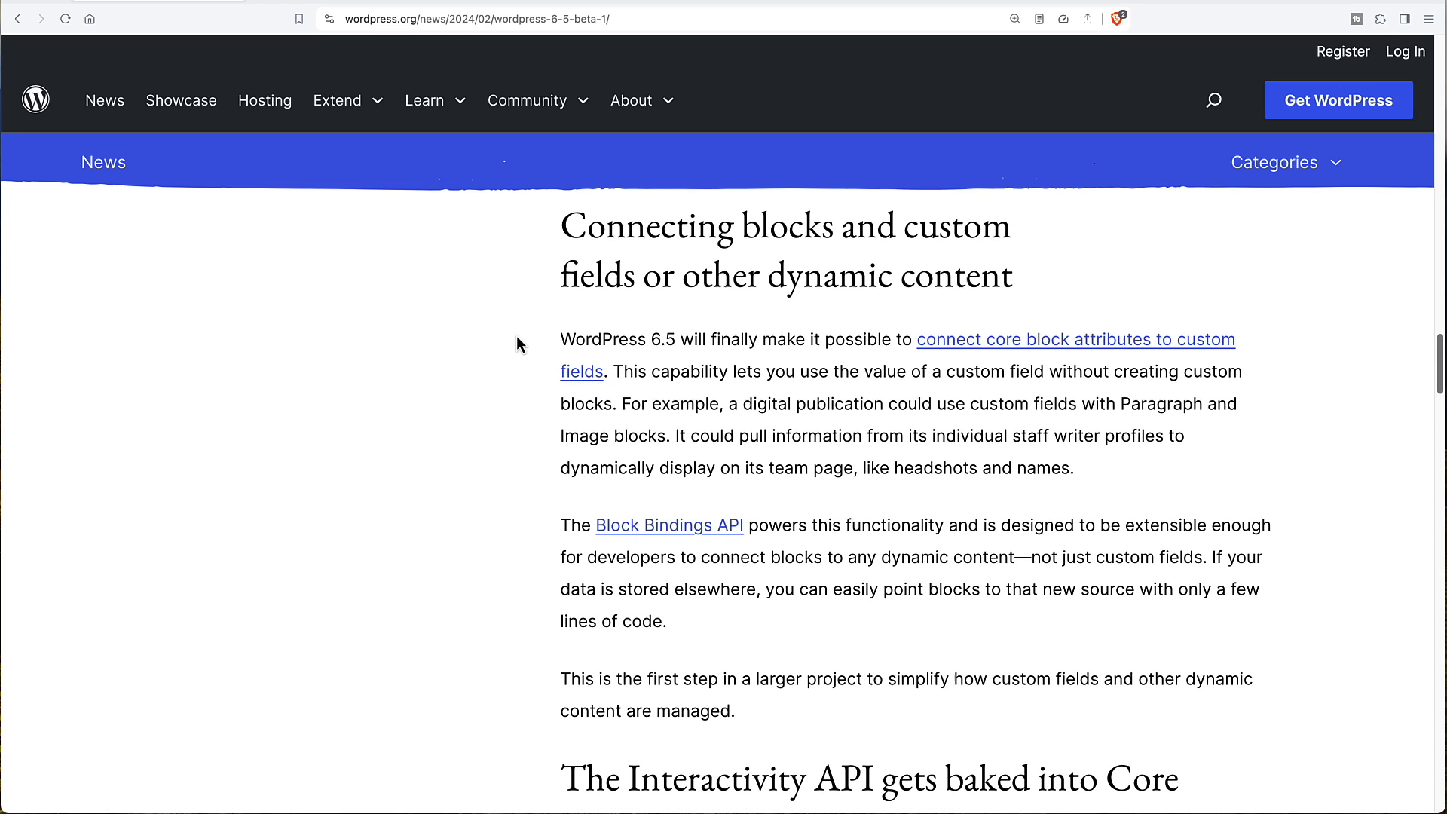
{"action": "mouse_move", "coordinate": [724, 343]}
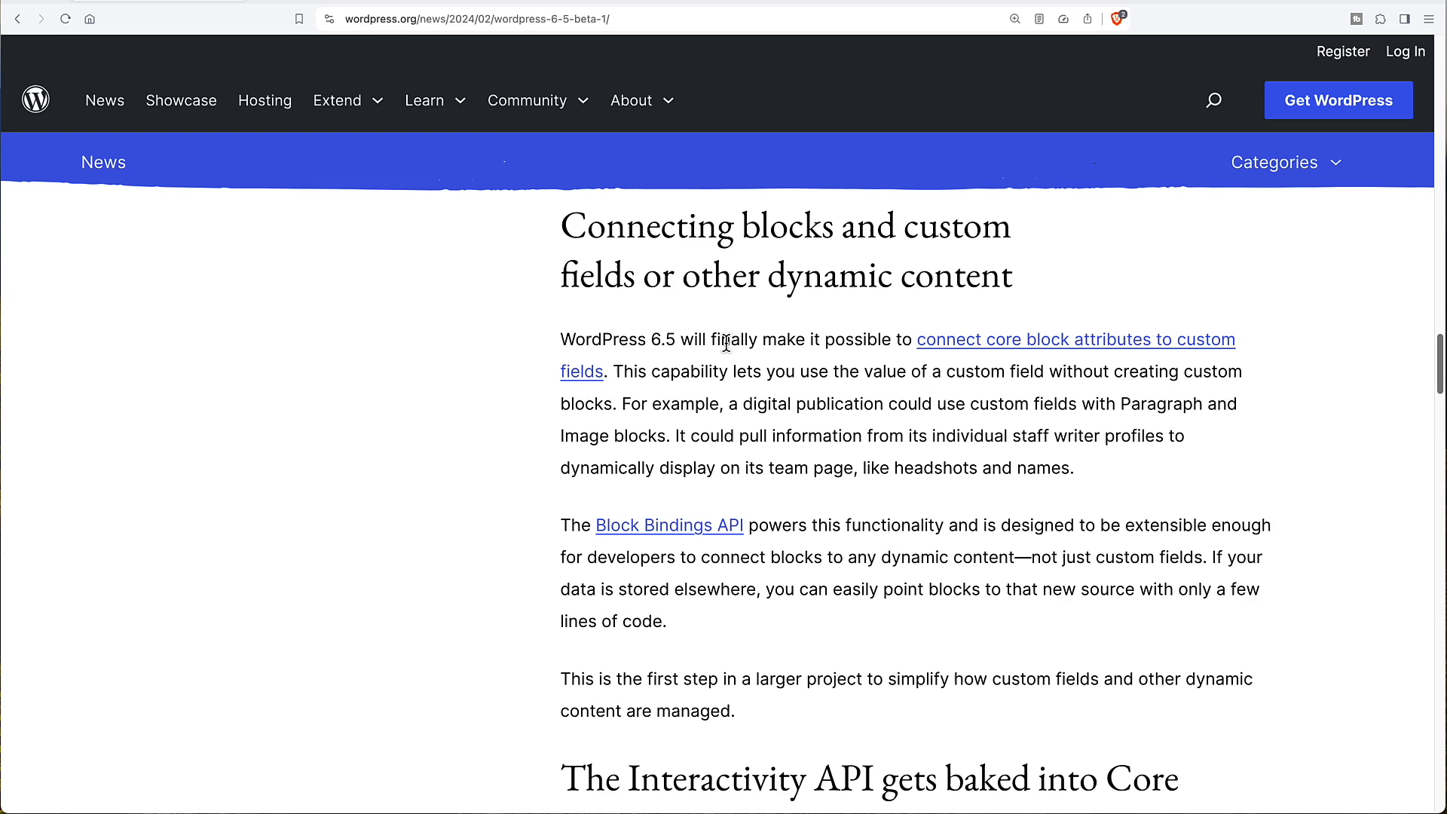
{"action": "mouse_move", "coordinate": [1273, 350]}
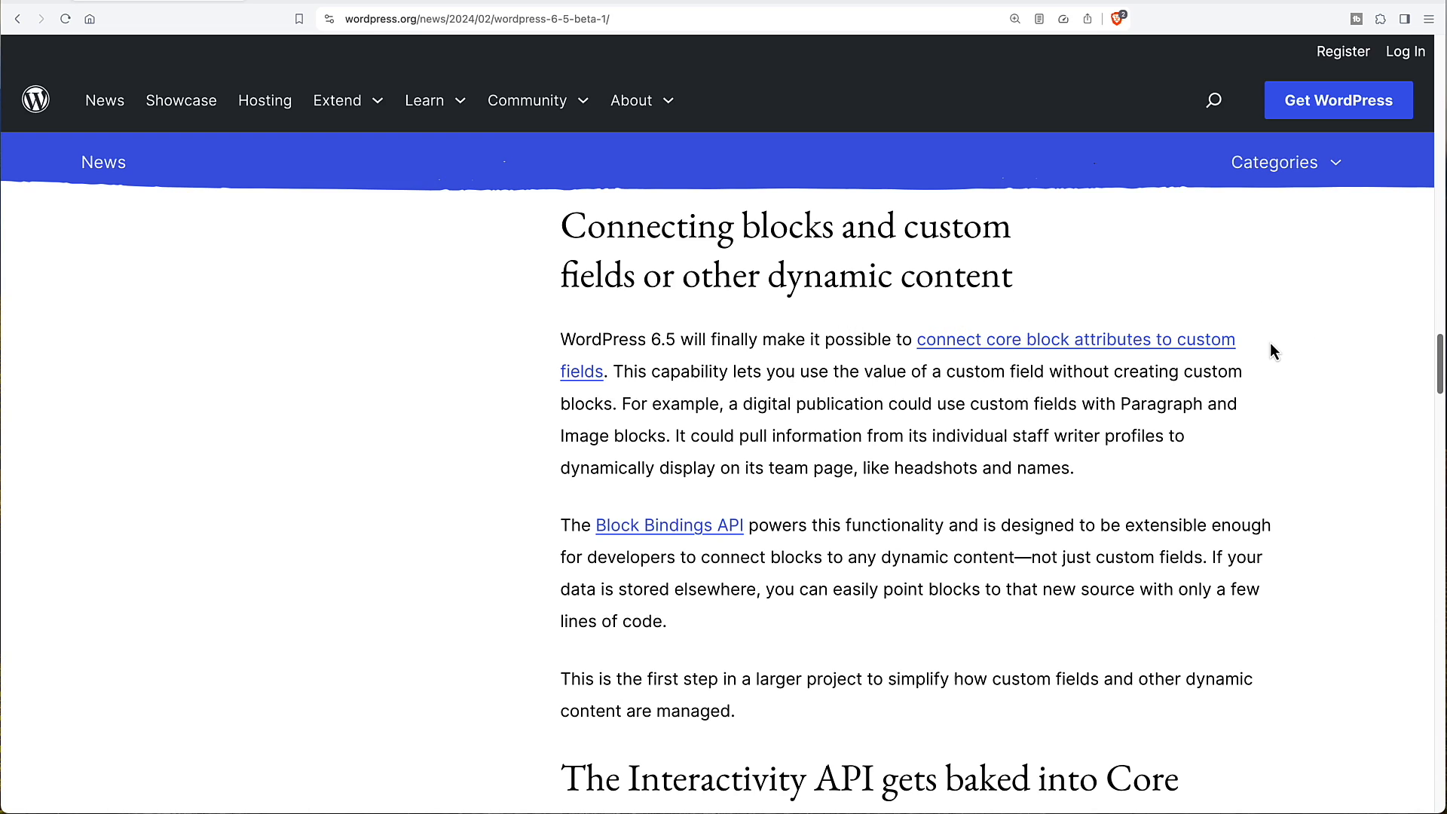
{"action": "mouse_move", "coordinate": [1256, 359]}
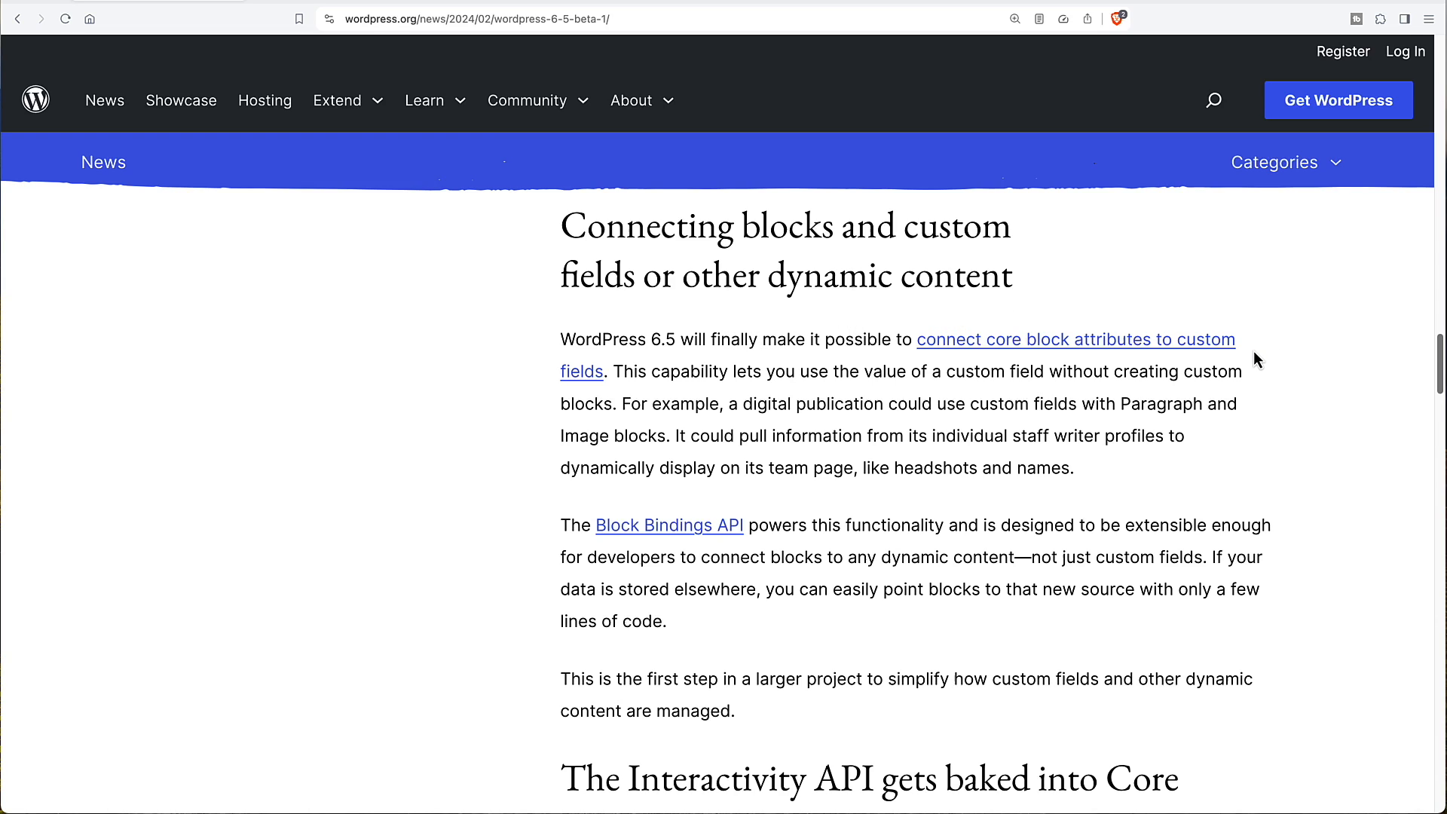
{"action": "mouse_move", "coordinate": [1152, 473]}
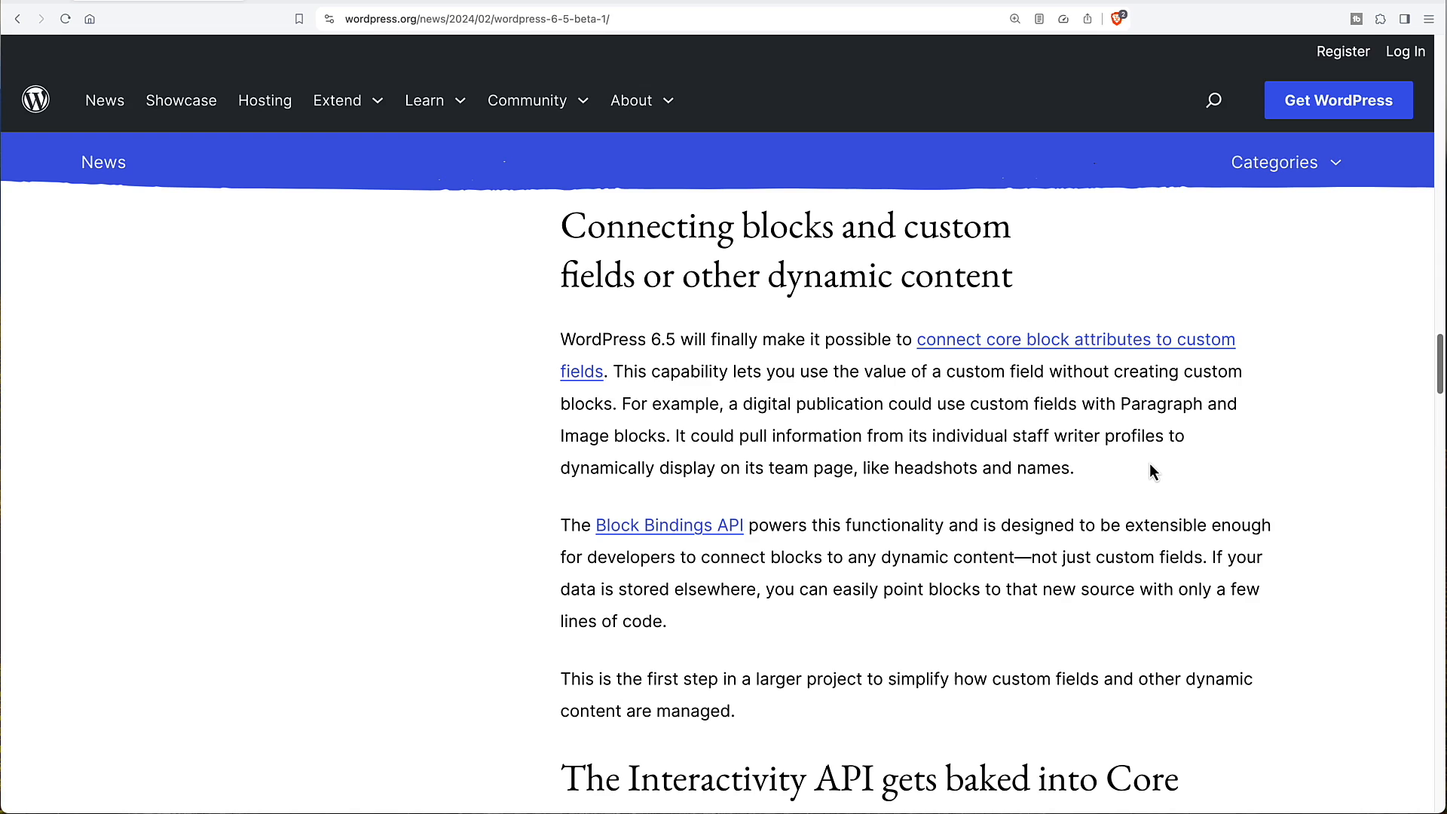
{"action": "mouse_move", "coordinate": [668, 525]}
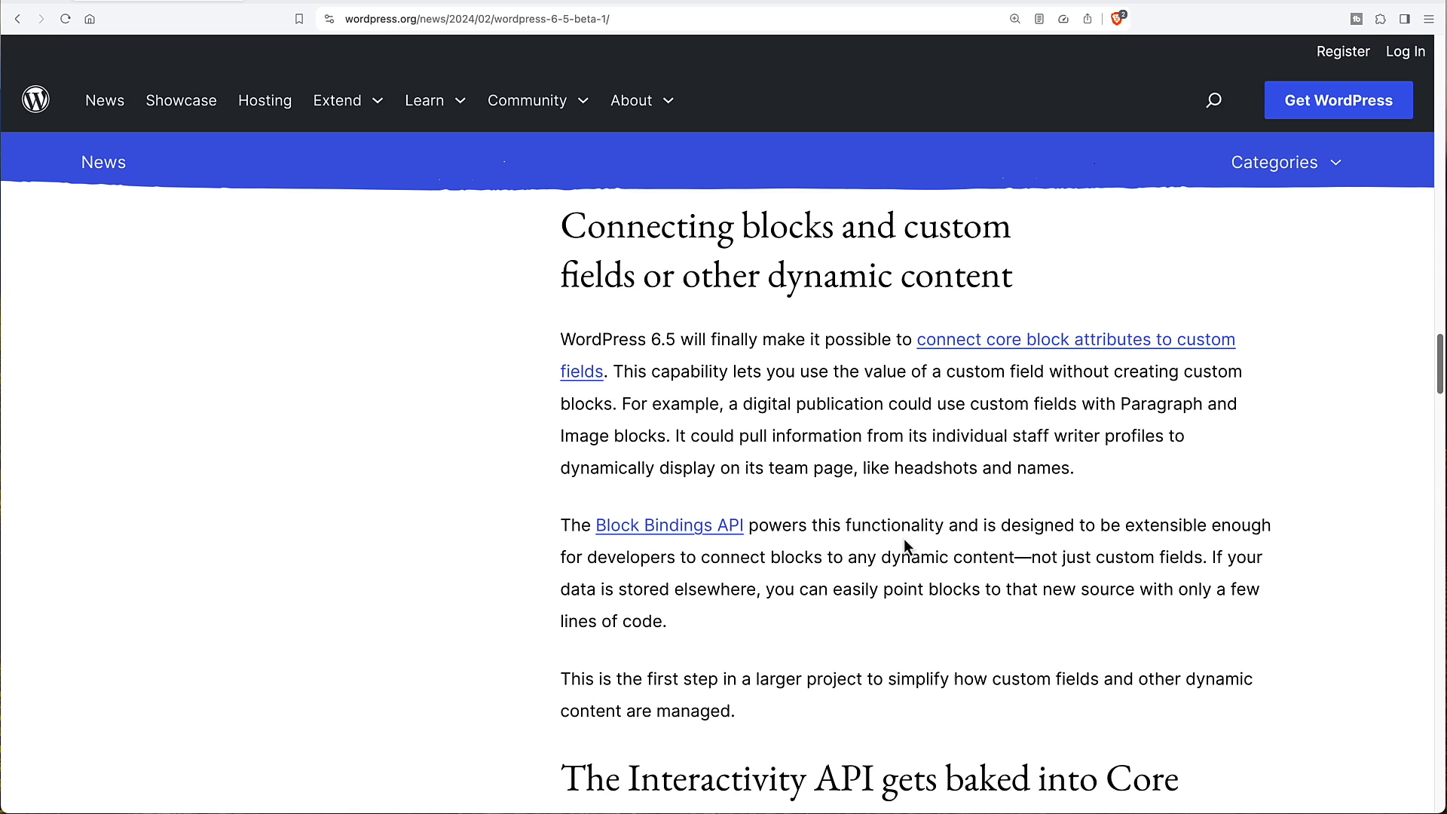
{"action": "mouse_move", "coordinate": [1079, 547]}
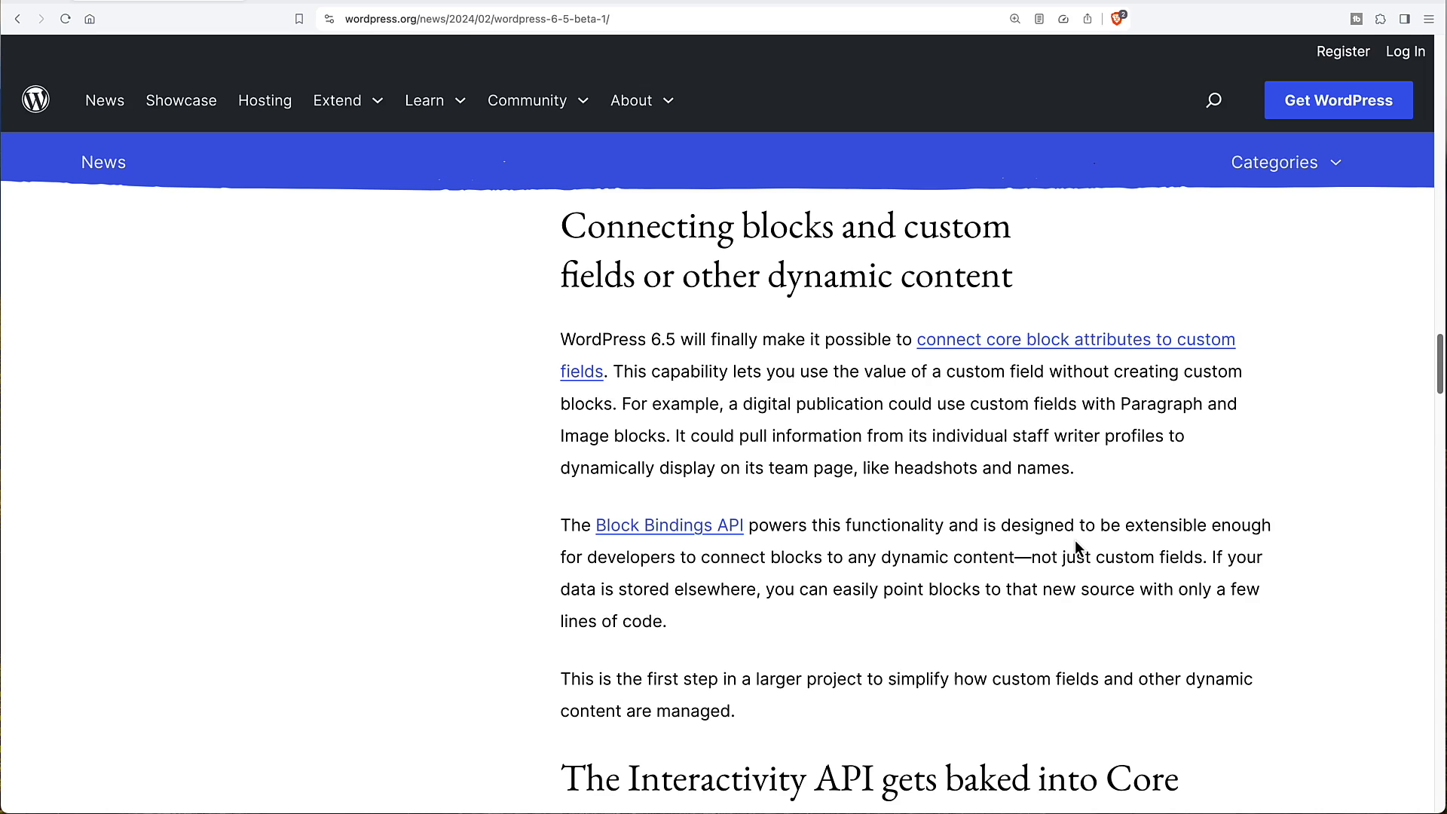
{"action": "mouse_move", "coordinate": [1098, 518]}
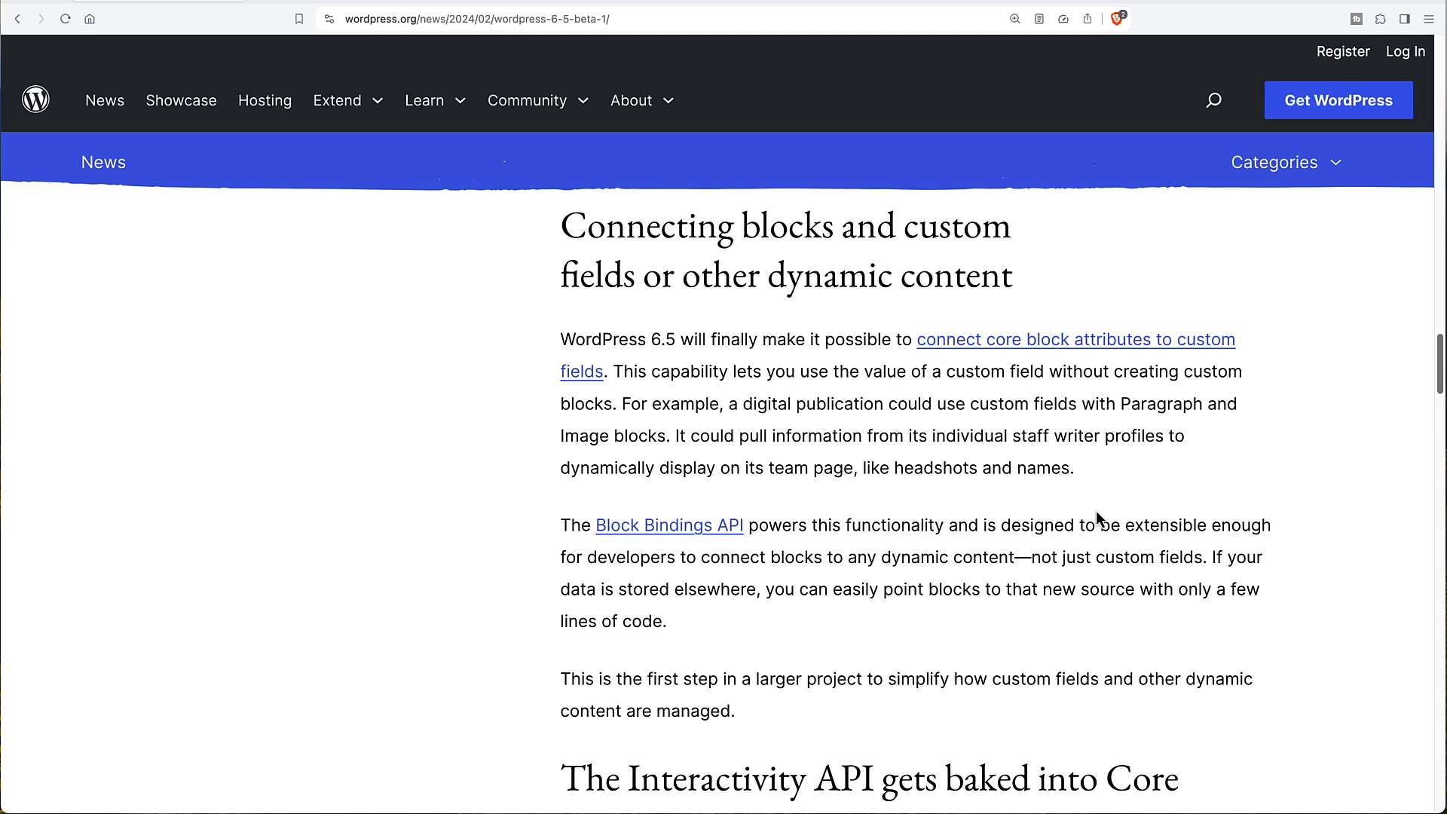
{"action": "mouse_move", "coordinate": [806, 57]}
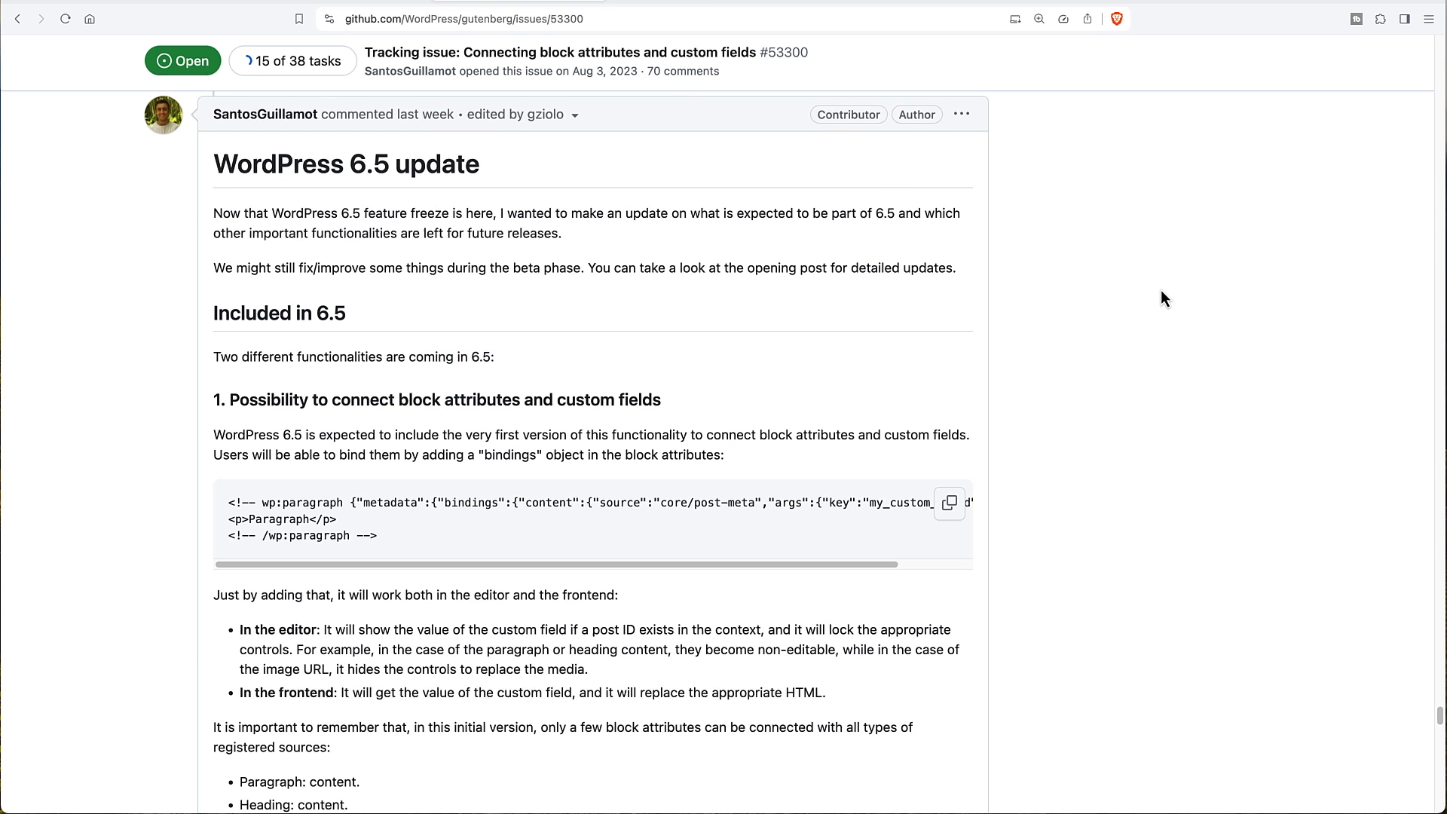
{"action": "mouse_move", "coordinate": [1156, 305]}
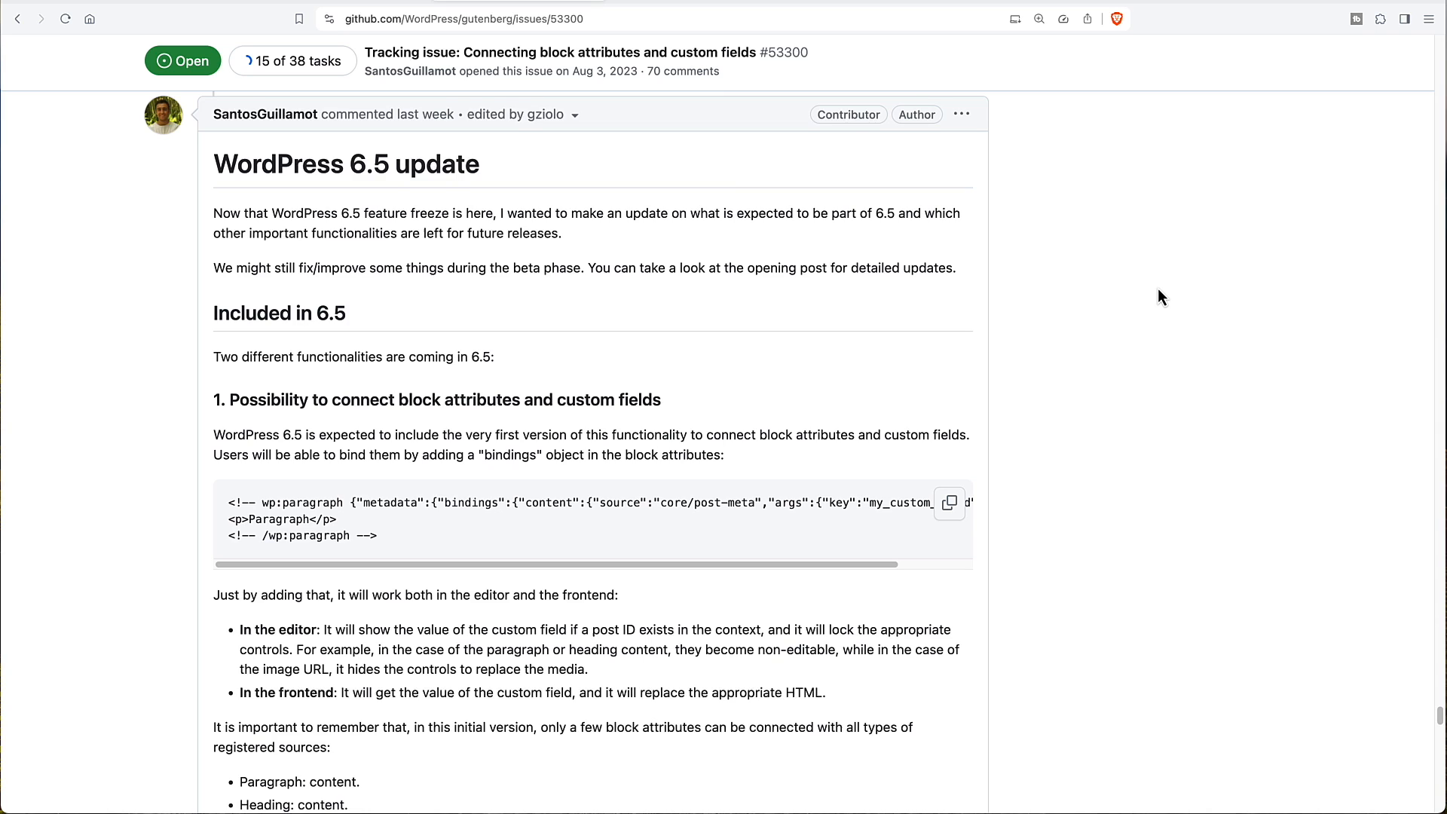
{"action": "mouse_move", "coordinate": [1118, 279]}
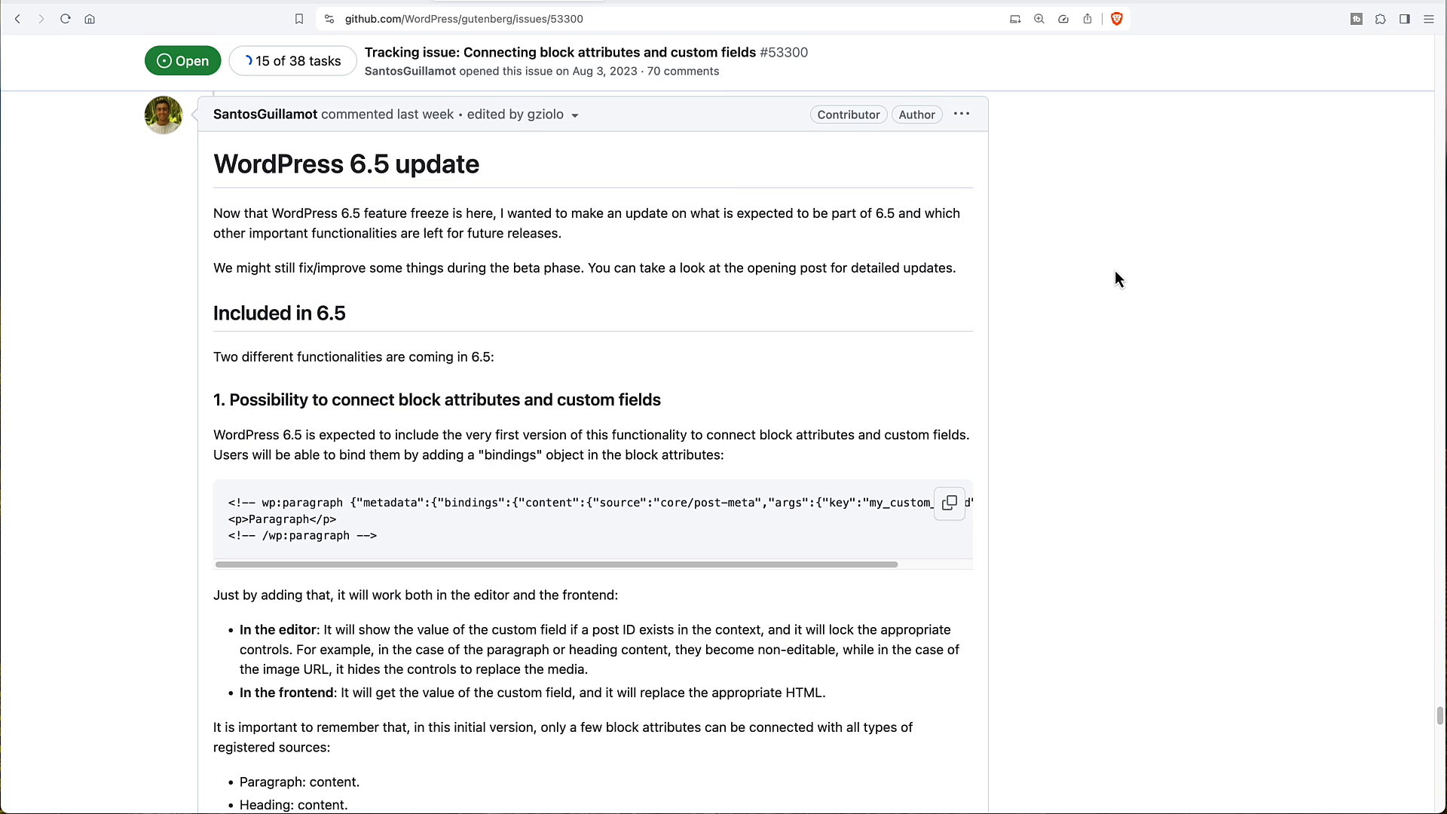
{"action": "mouse_move", "coordinate": [754, 310]}
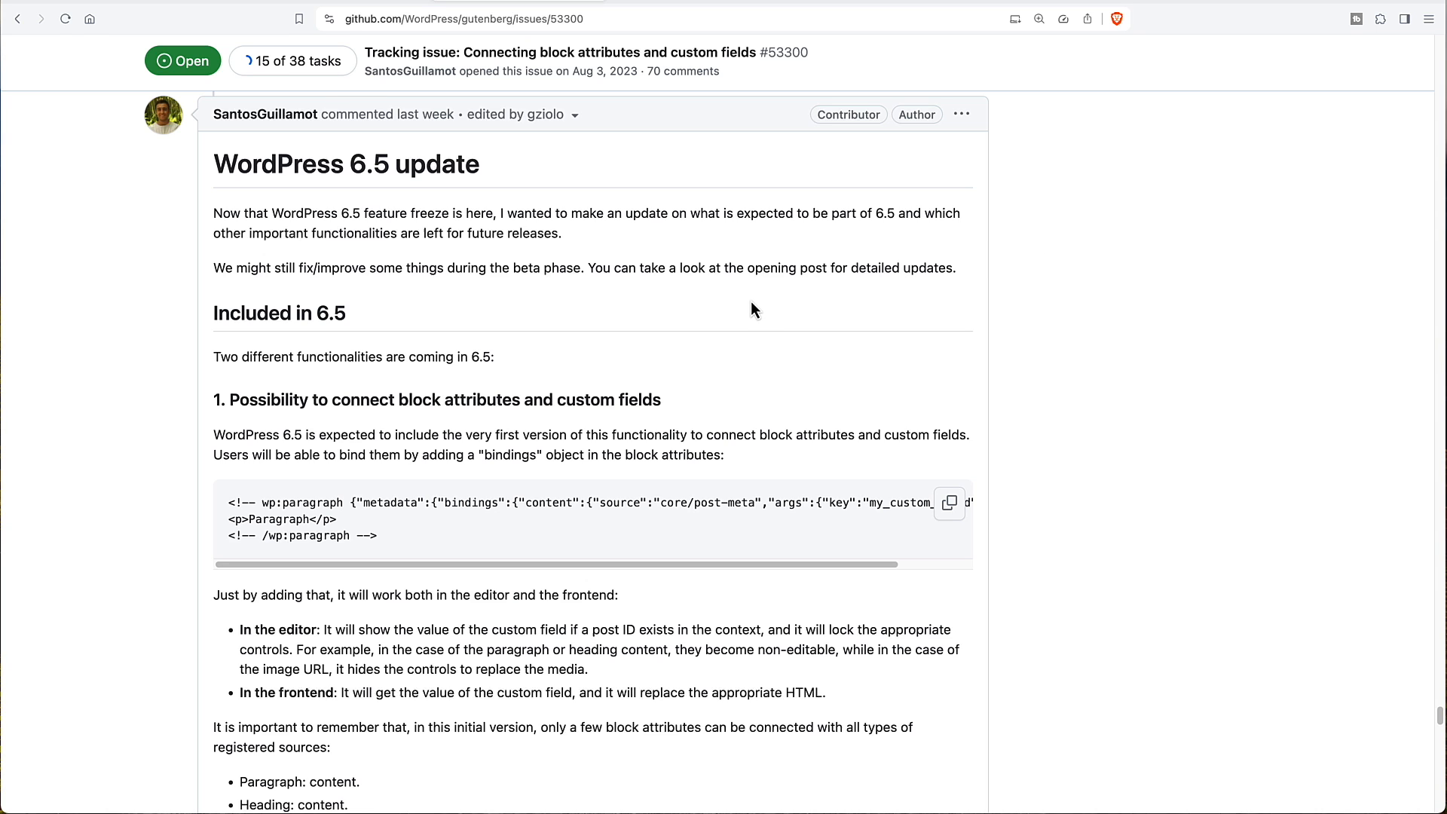
{"action": "mouse_move", "coordinate": [731, 323]}
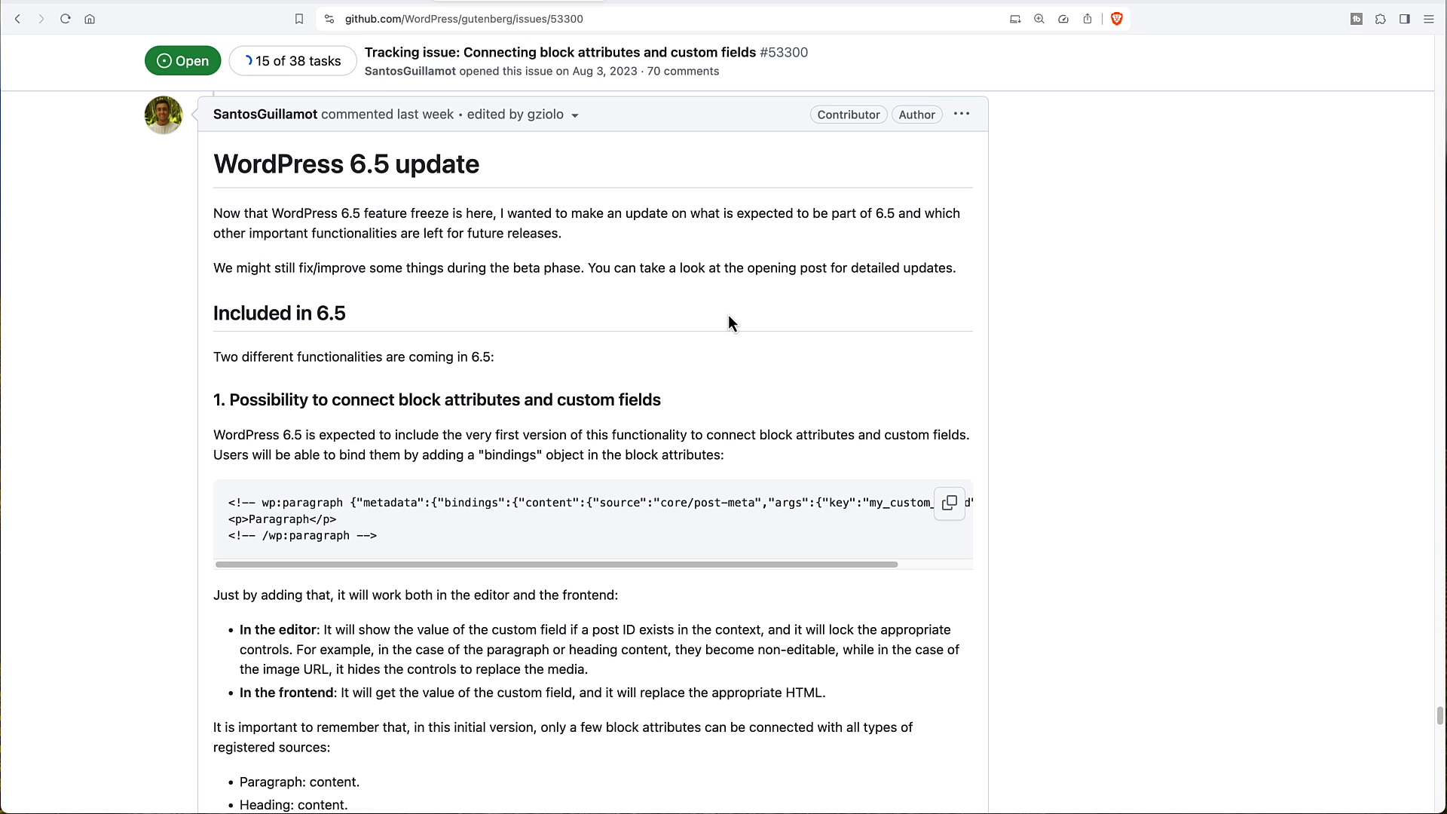
{"action": "scroll", "scroll_direction": "down", "scroll_amount": 3}
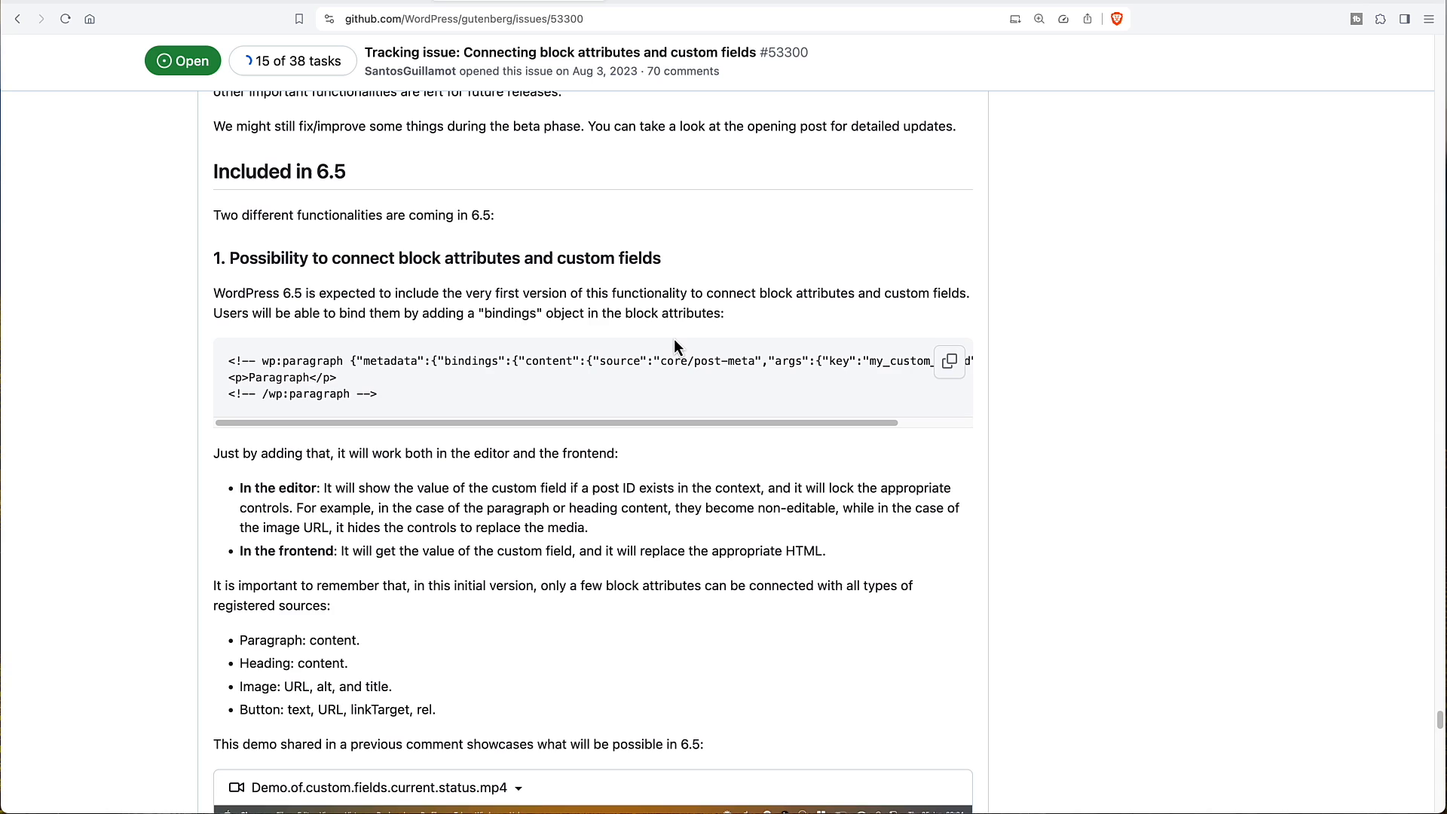
{"action": "mouse_move", "coordinate": [679, 358]}
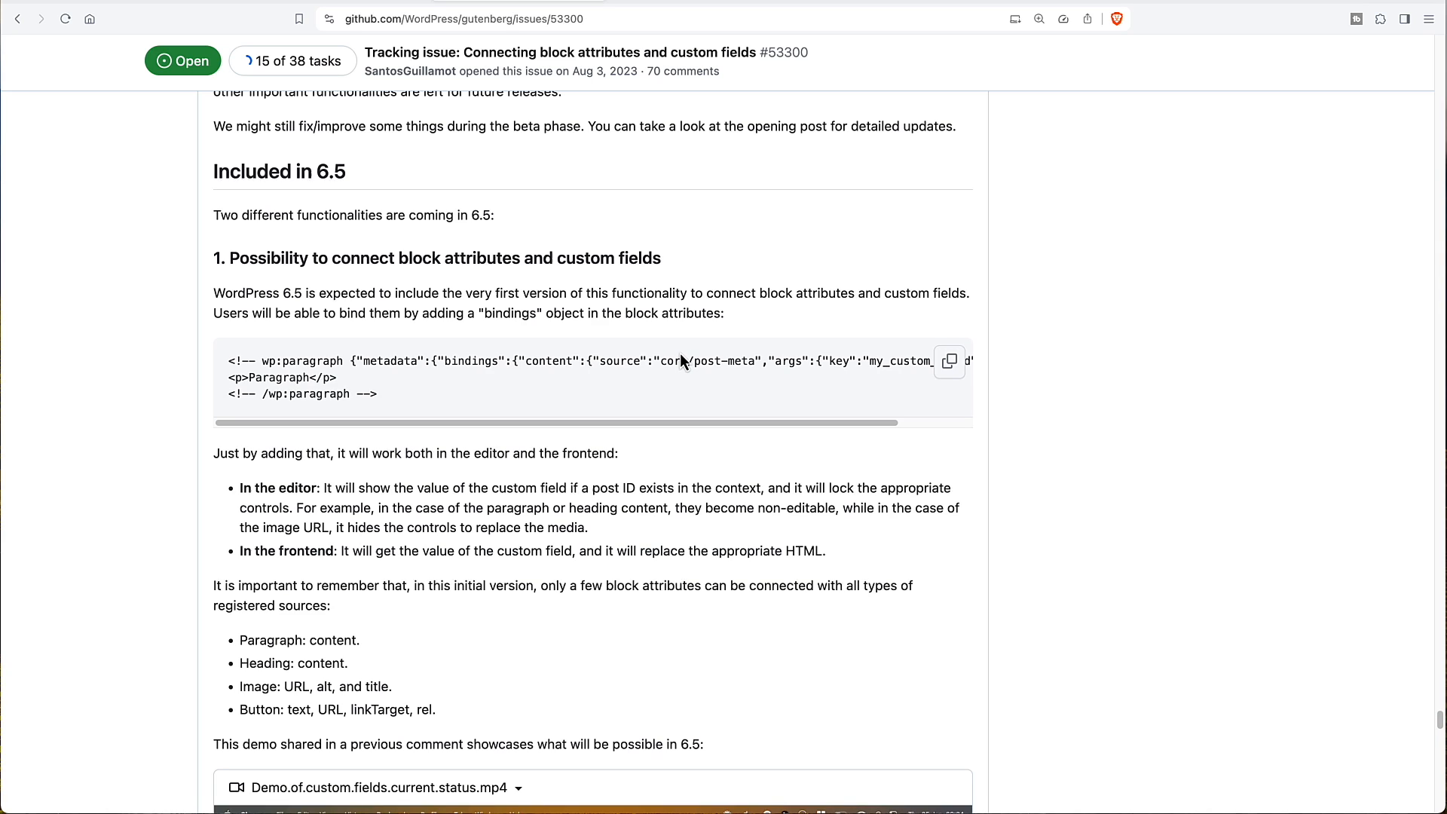
{"action": "mouse_move", "coordinate": [678, 355]}
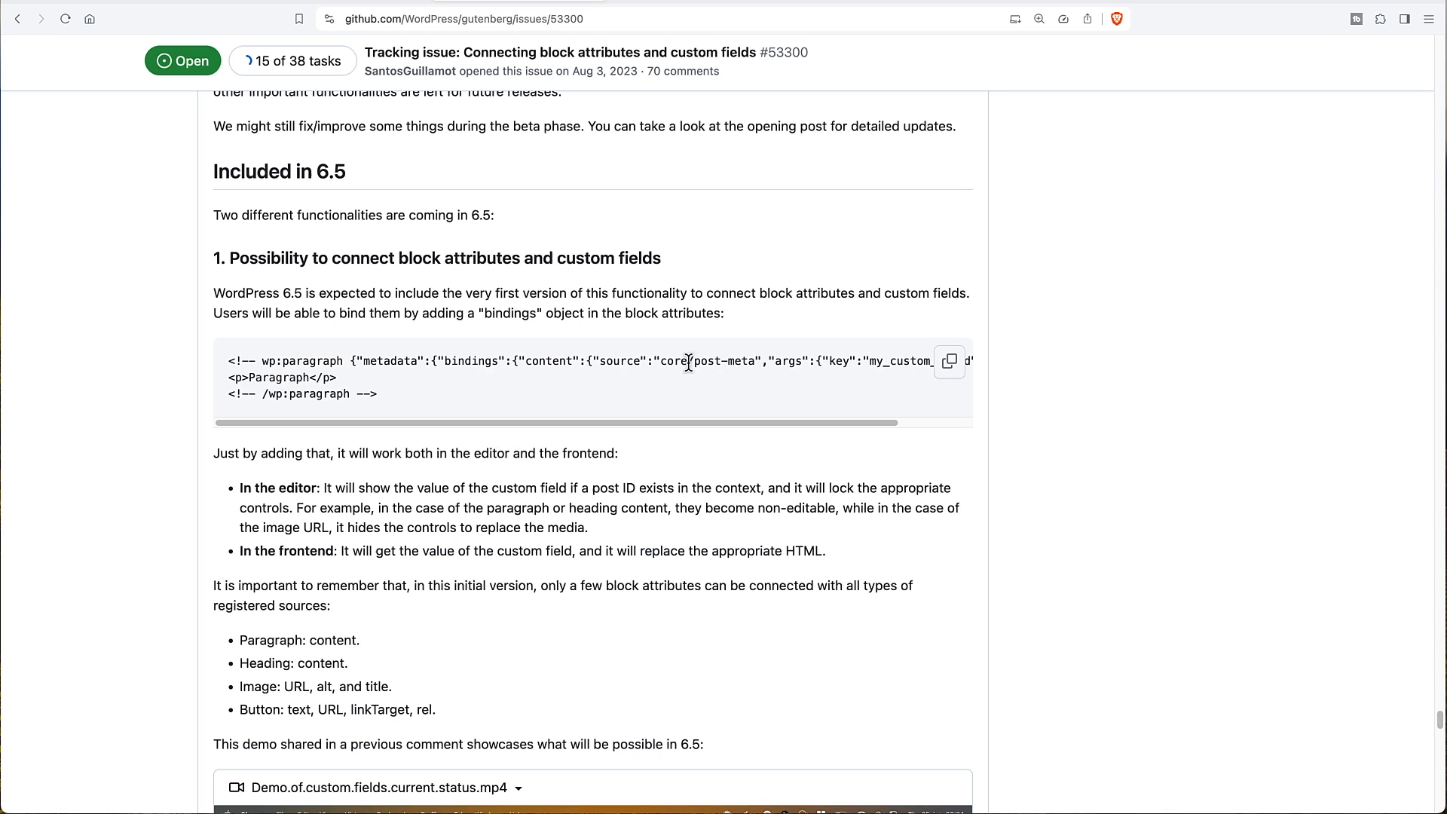
{"action": "mouse_move", "coordinate": [644, 364]}
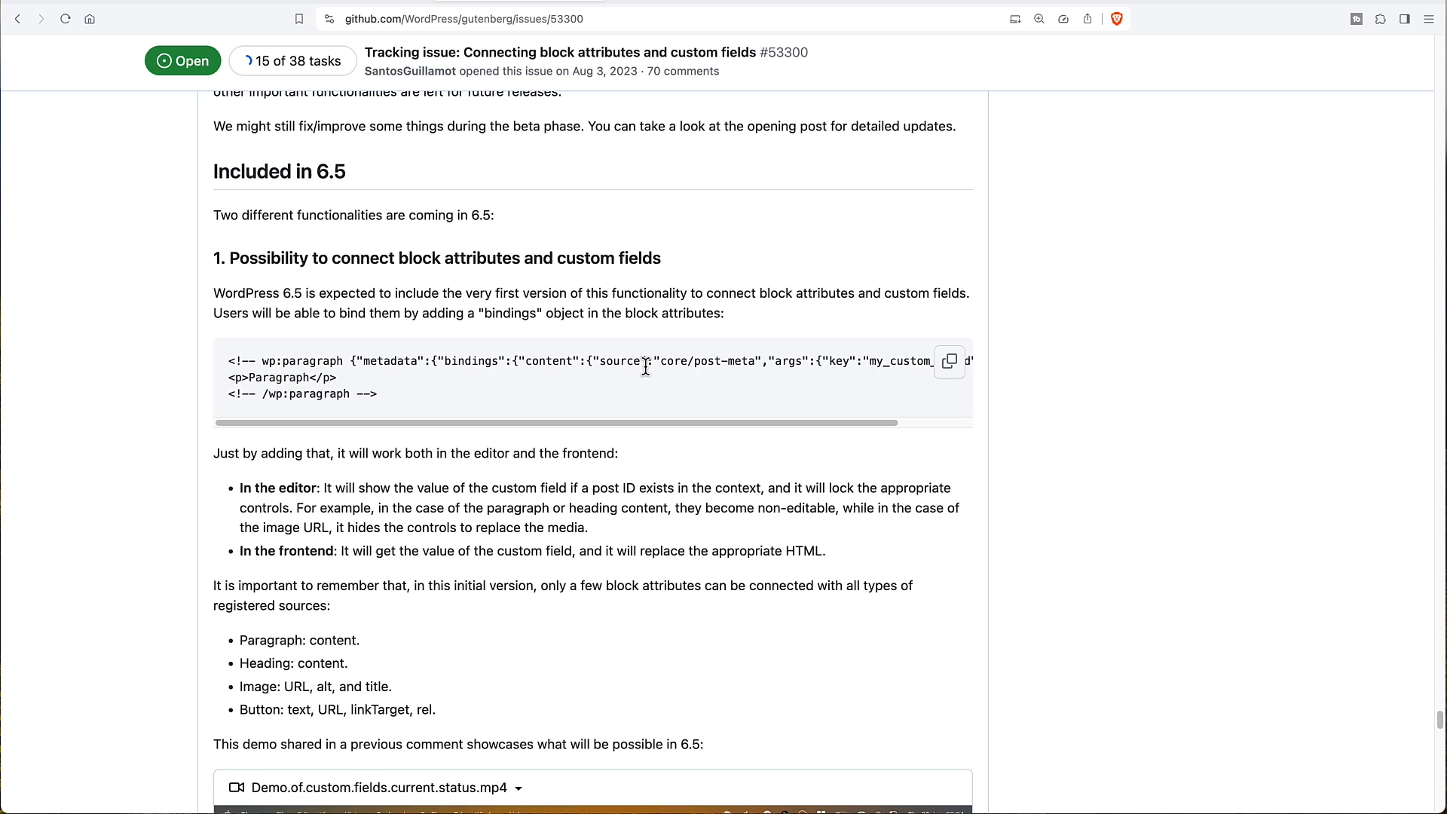
{"action": "mouse_move", "coordinate": [564, 629]}
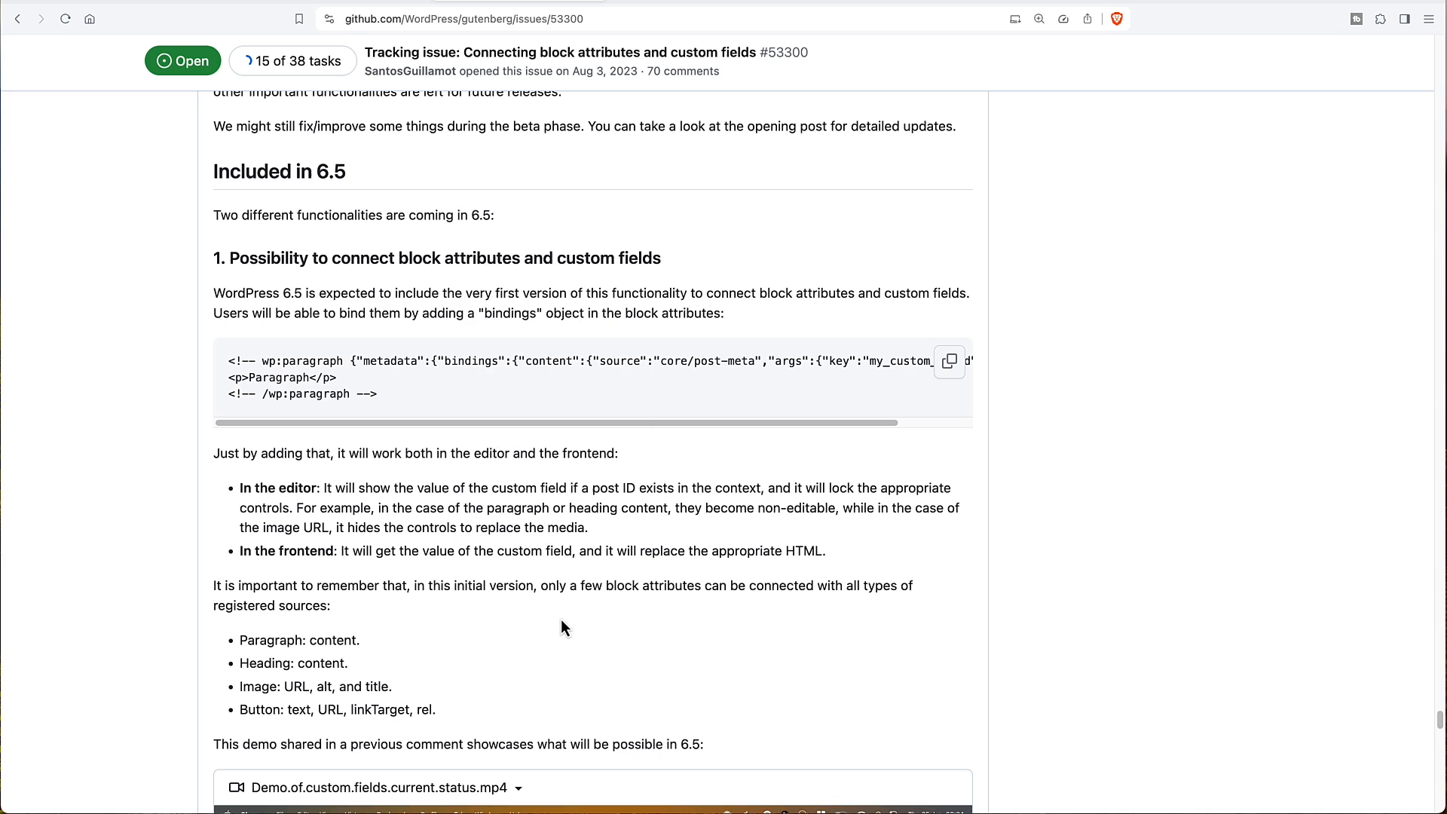
{"action": "mouse_move", "coordinate": [281, 655]}
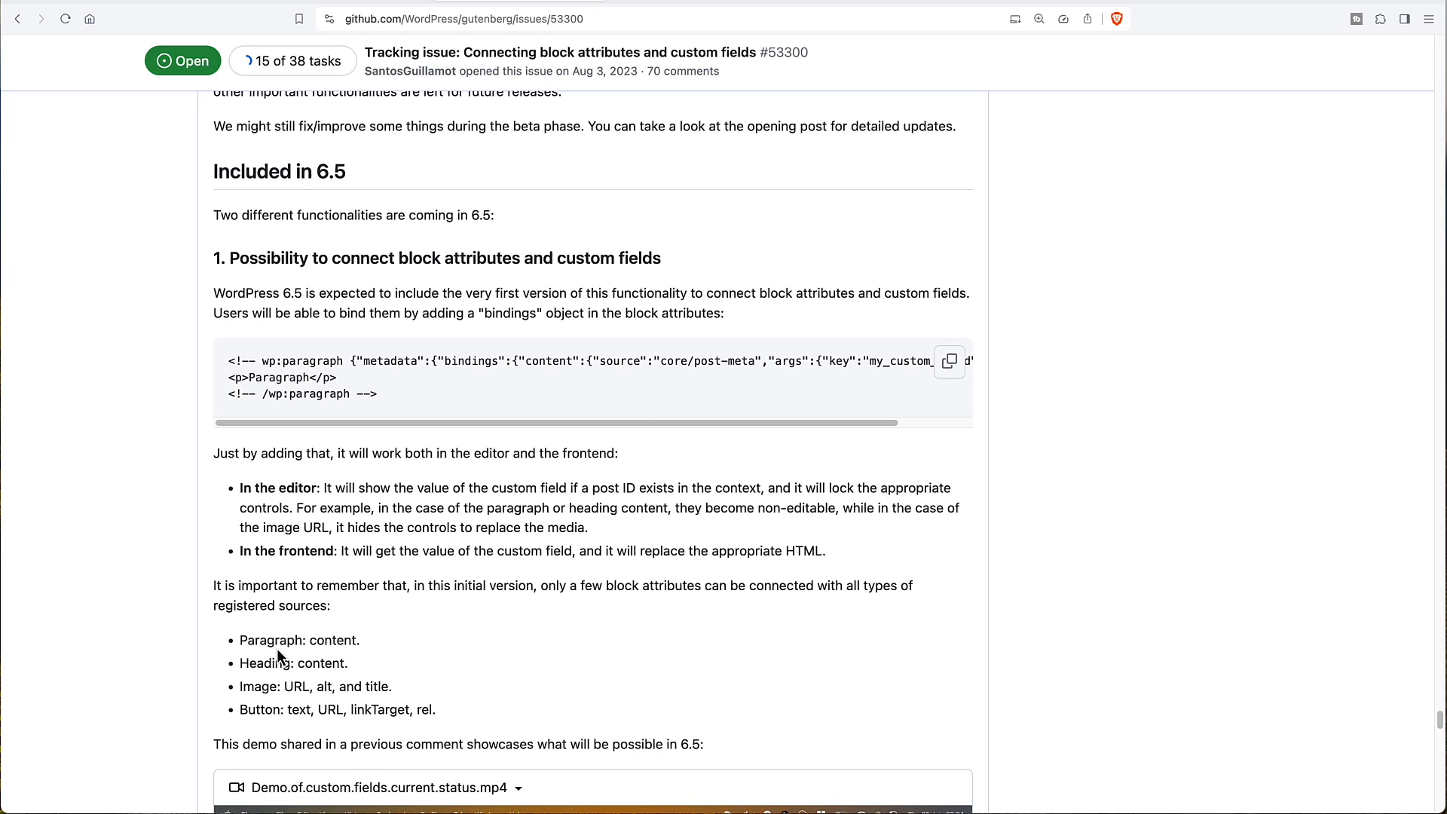
{"action": "mouse_move", "coordinate": [334, 637]}
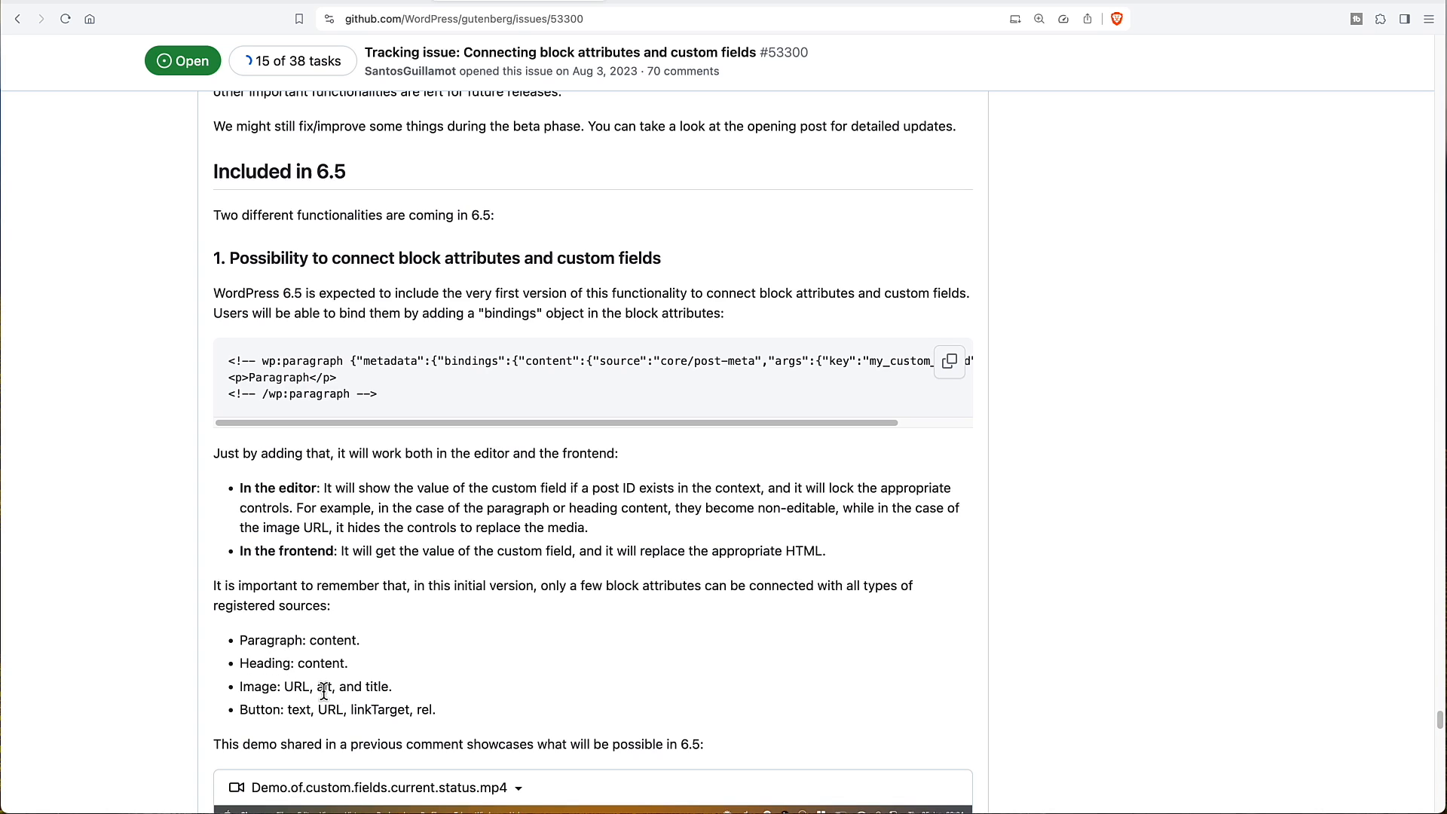
{"action": "mouse_move", "coordinate": [256, 709]}
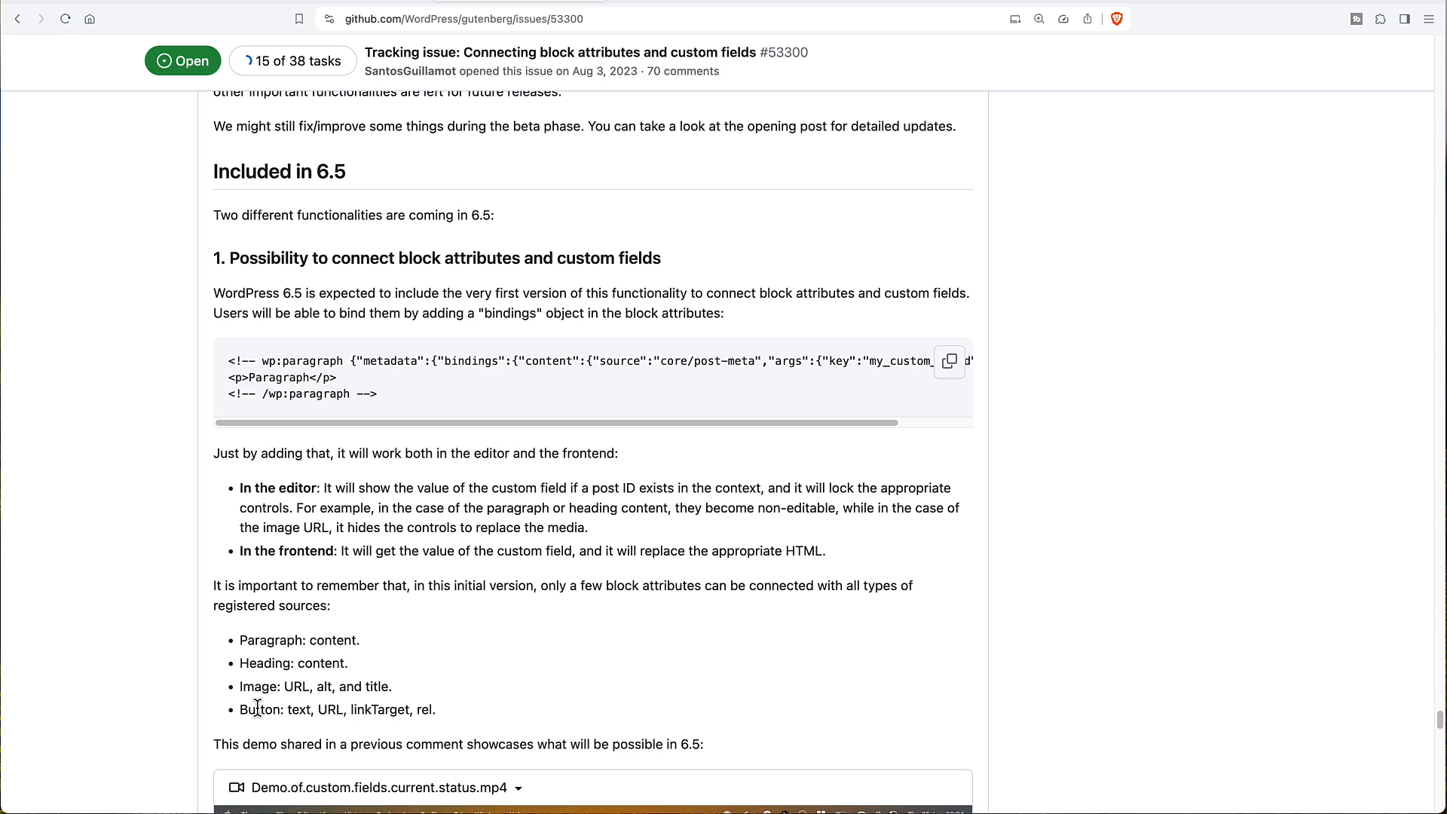
{"action": "mouse_move", "coordinate": [330, 709]}
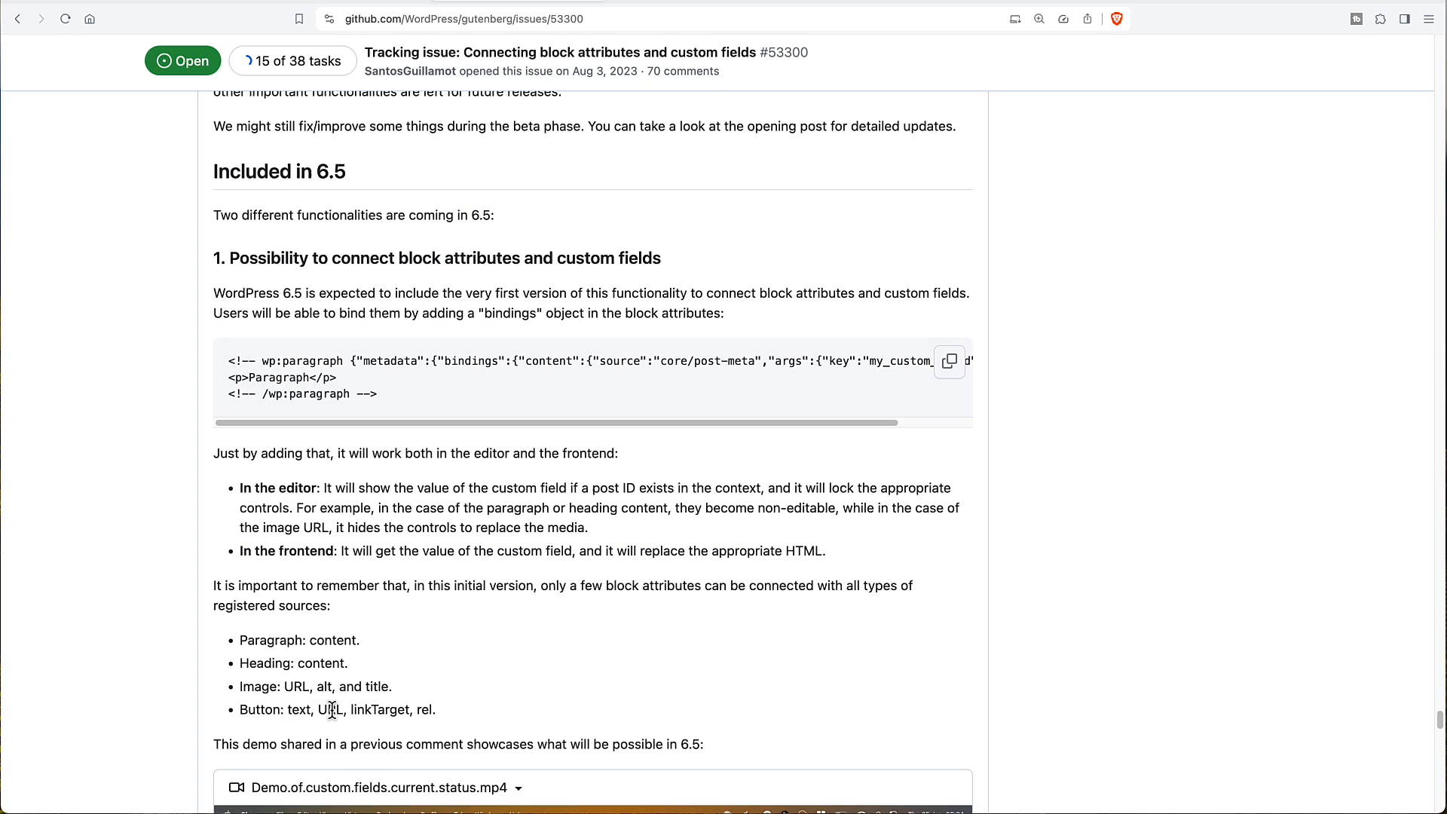
{"action": "mouse_move", "coordinate": [447, 719]}
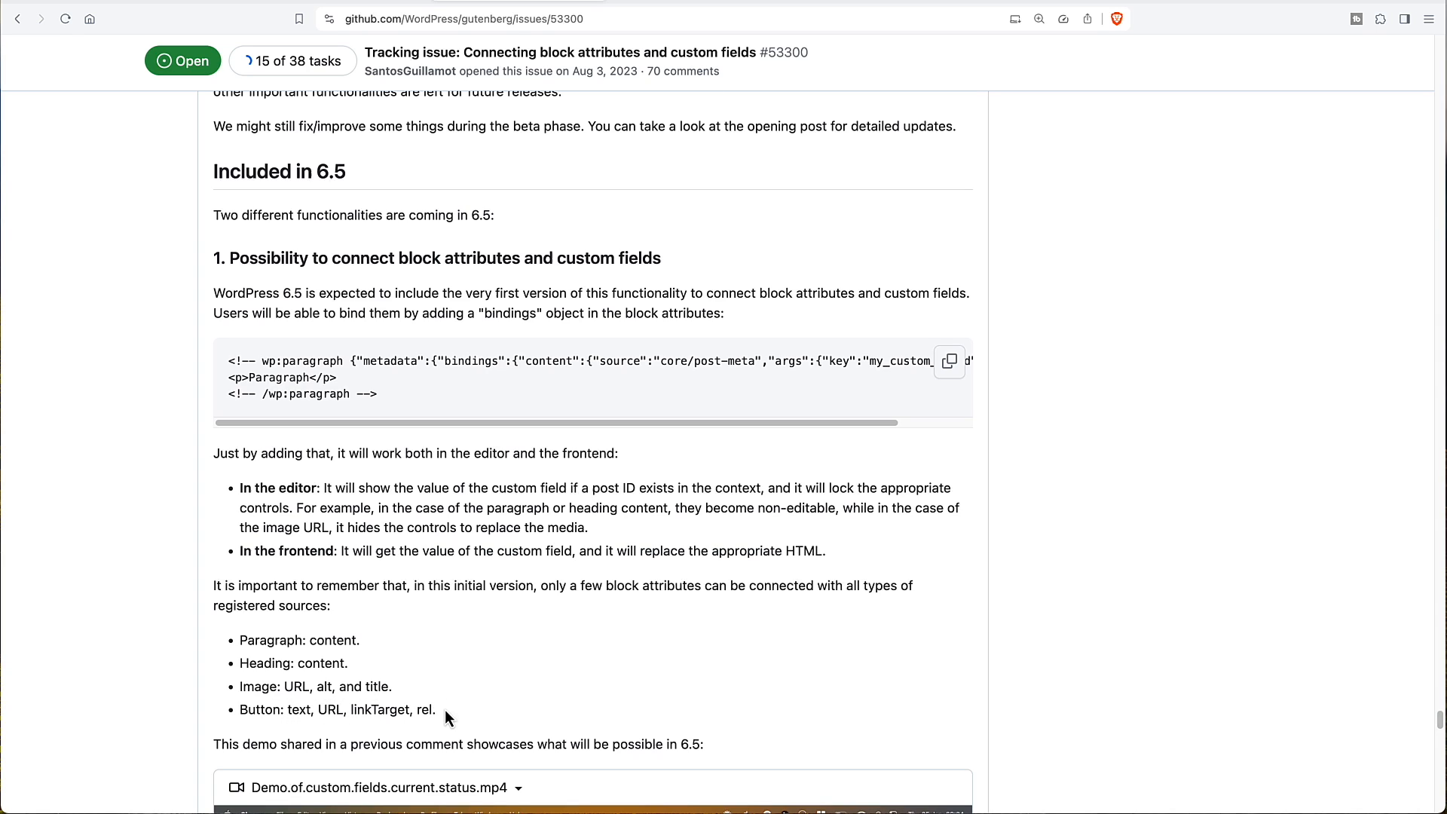
{"action": "mouse_move", "coordinate": [330, 643]}
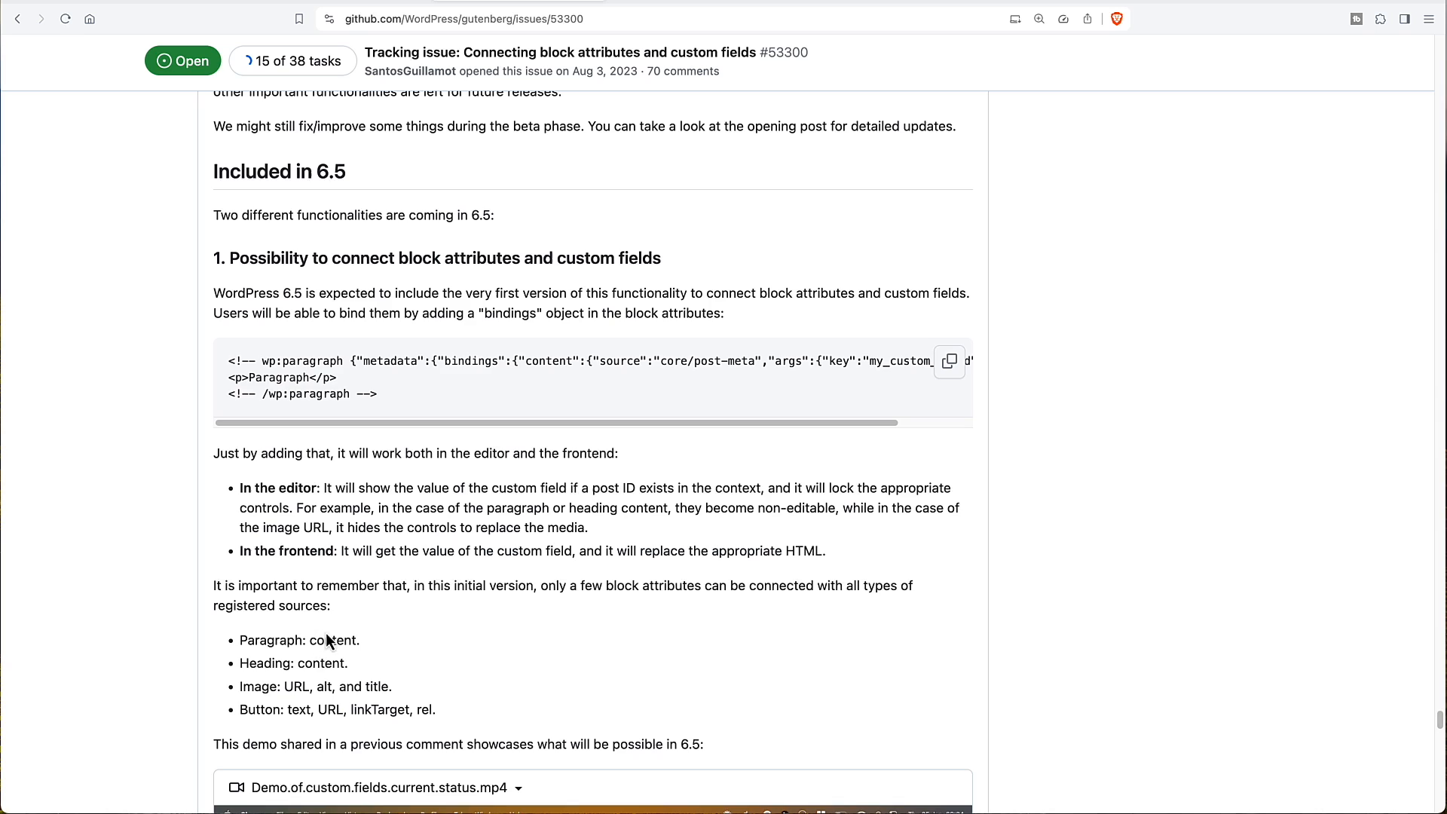
{"action": "mouse_move", "coordinate": [323, 708]}
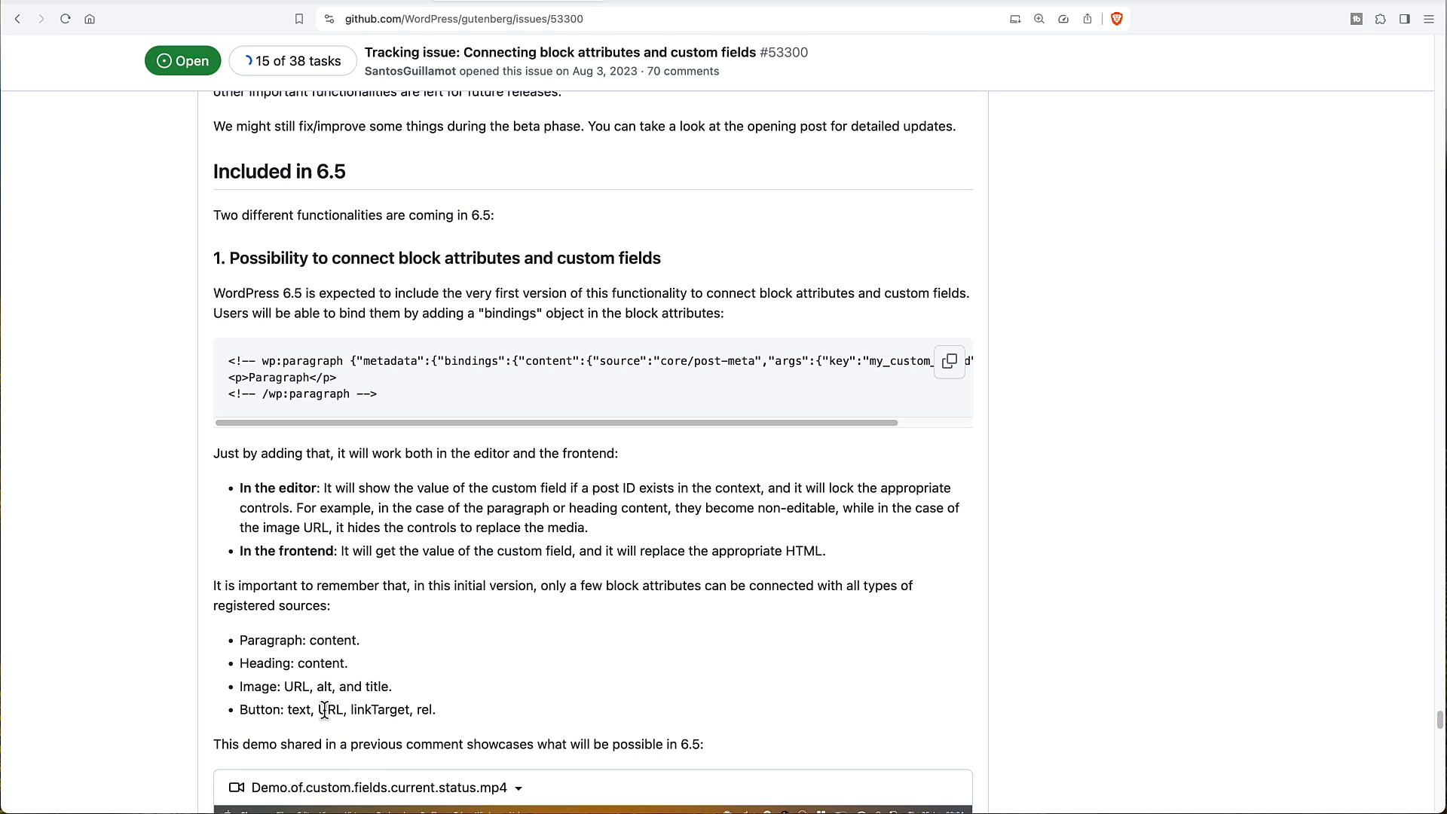
{"action": "mouse_move", "coordinate": [446, 535]}
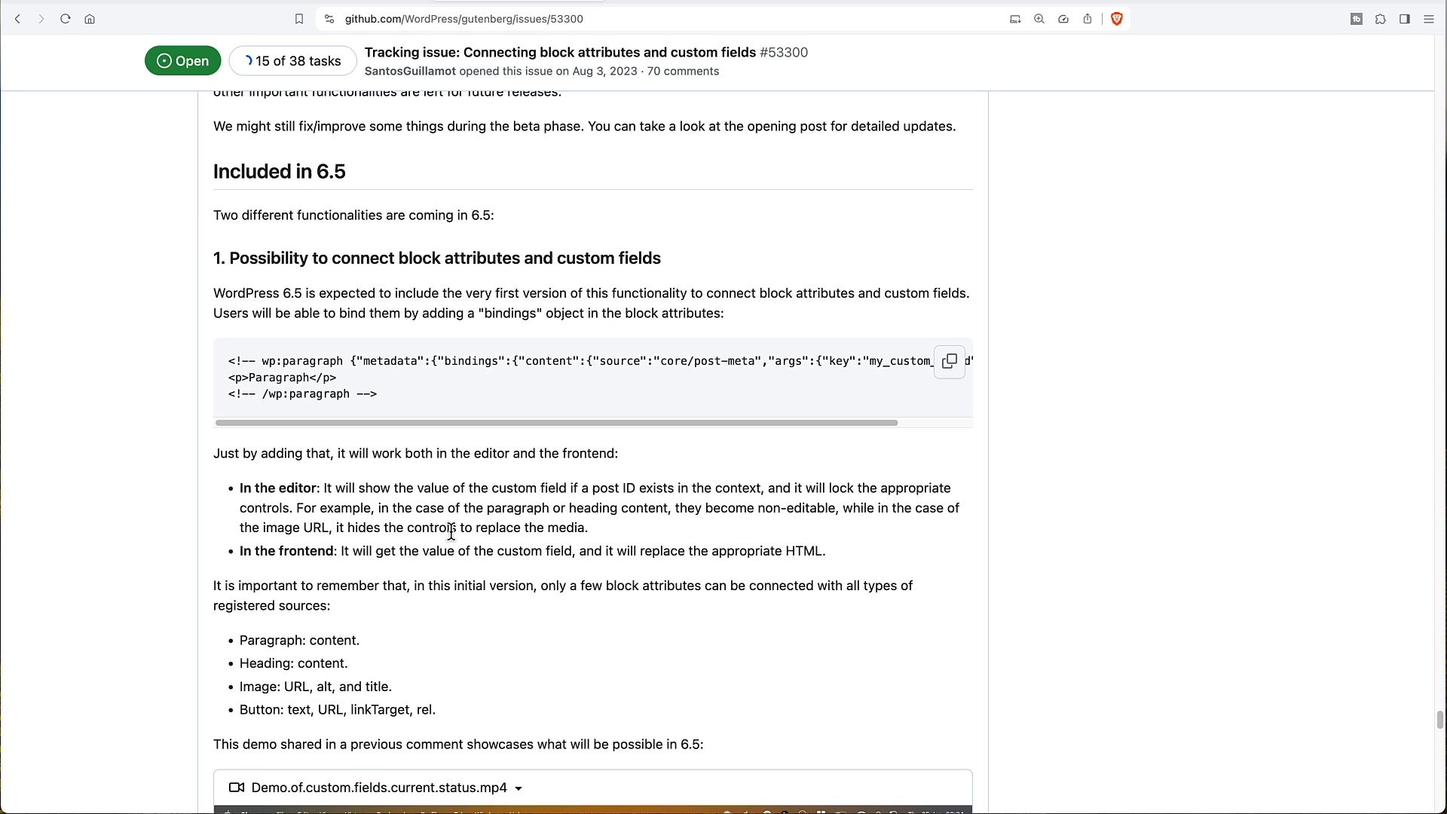
{"action": "mouse_move", "coordinate": [442, 387]}
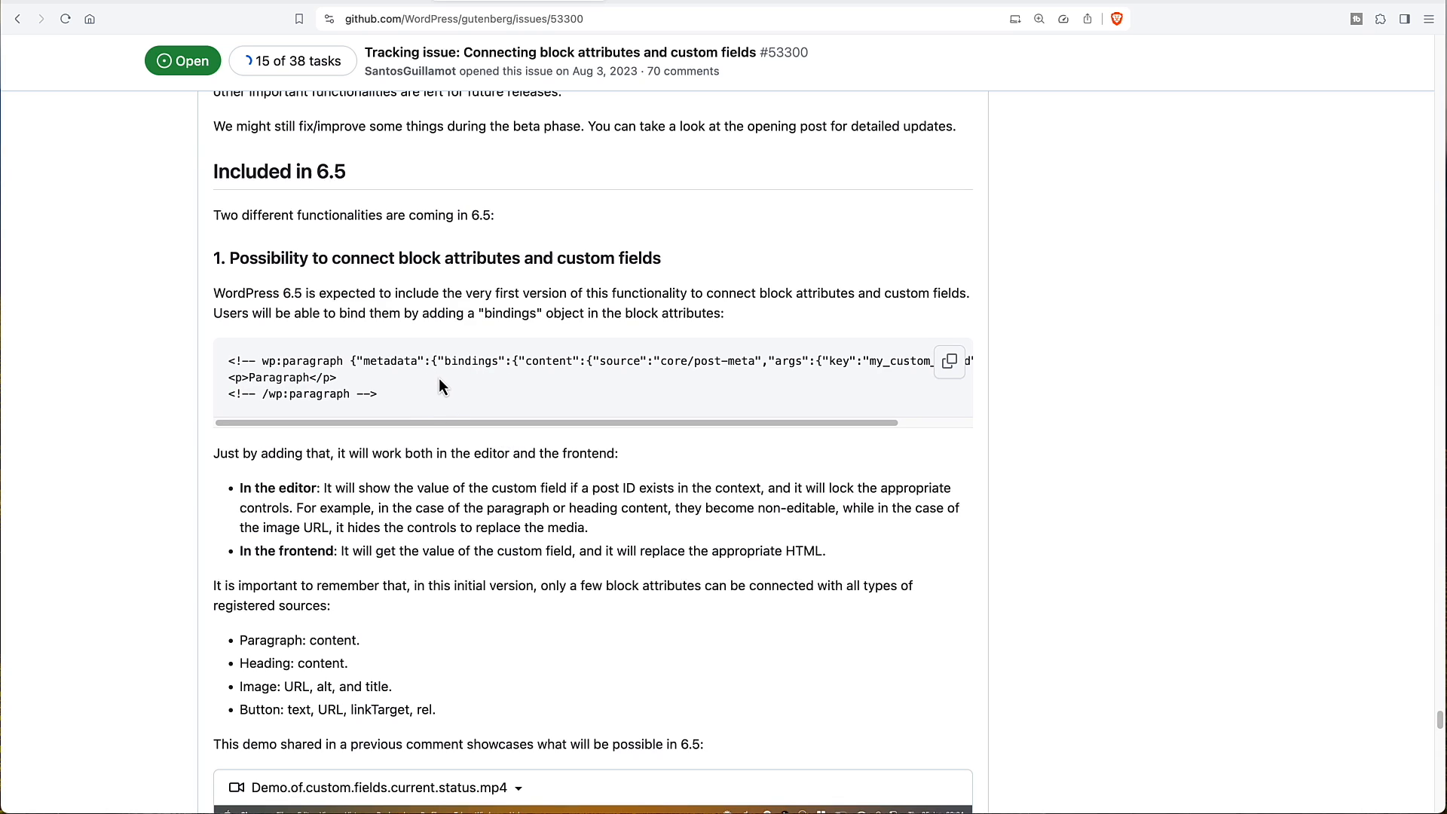
{"action": "mouse_move", "coordinate": [434, 392]}
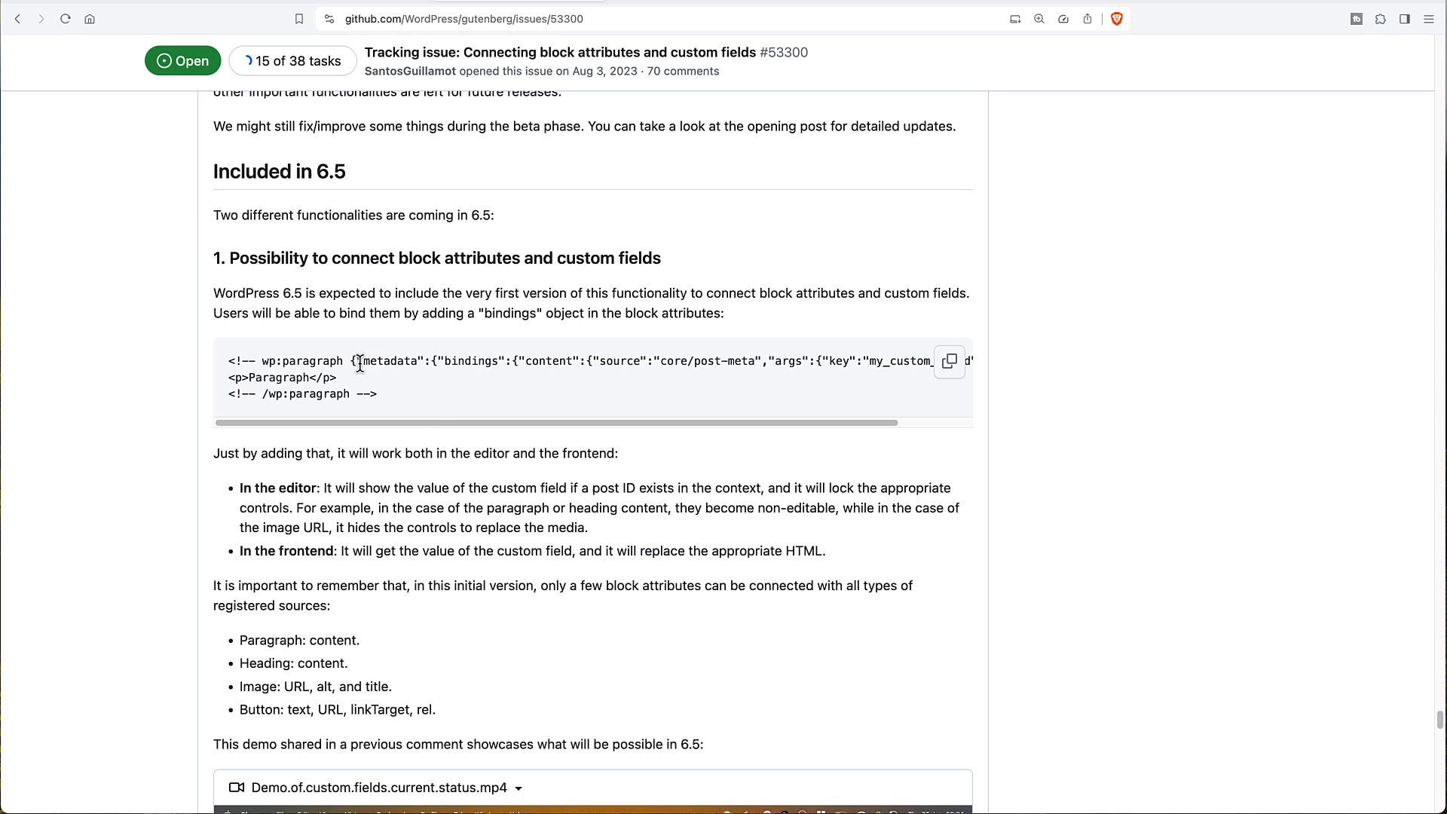
{"action": "mouse_move", "coordinate": [480, 358]}
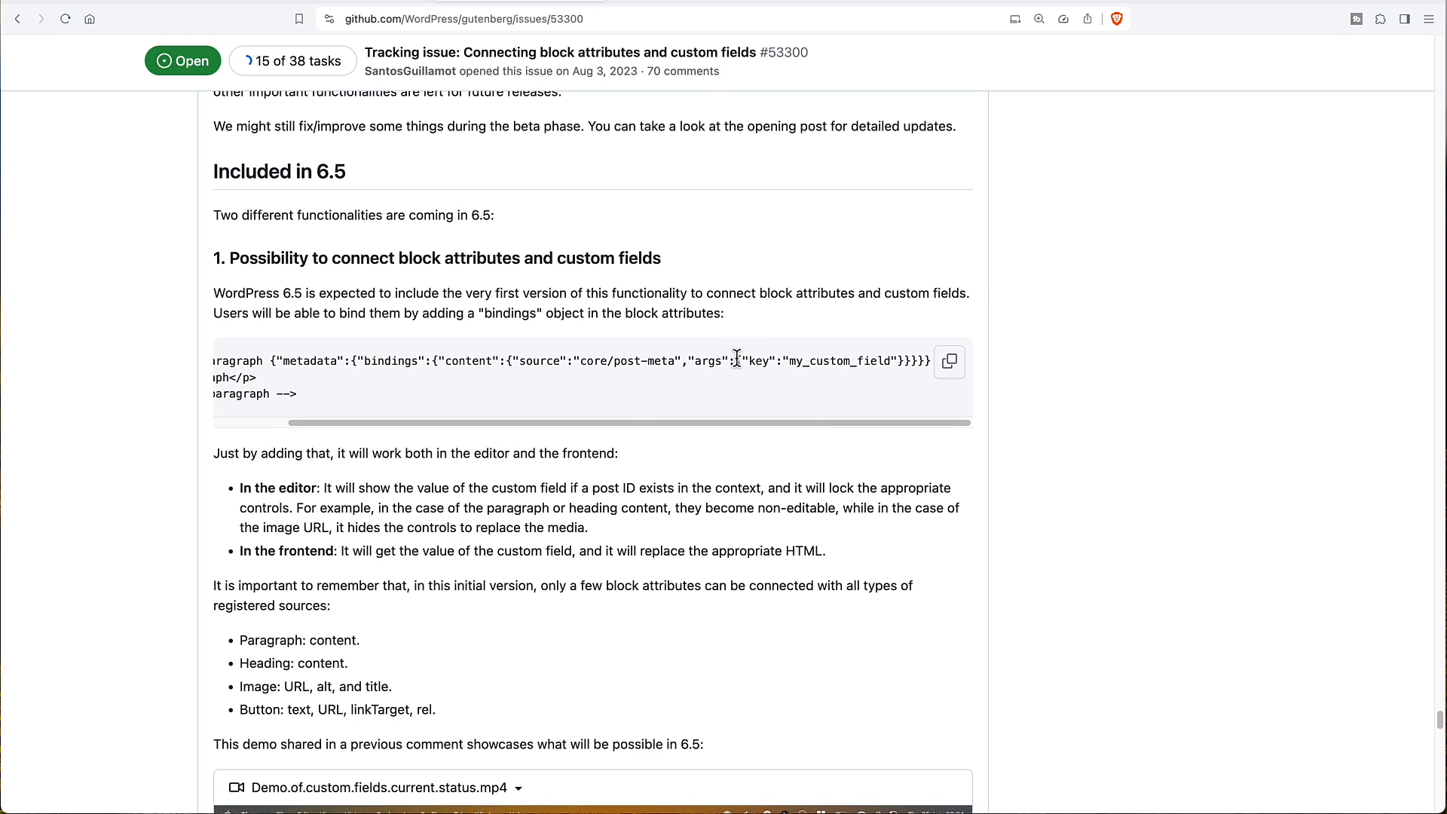
{"action": "mouse_move", "coordinate": [786, 367]}
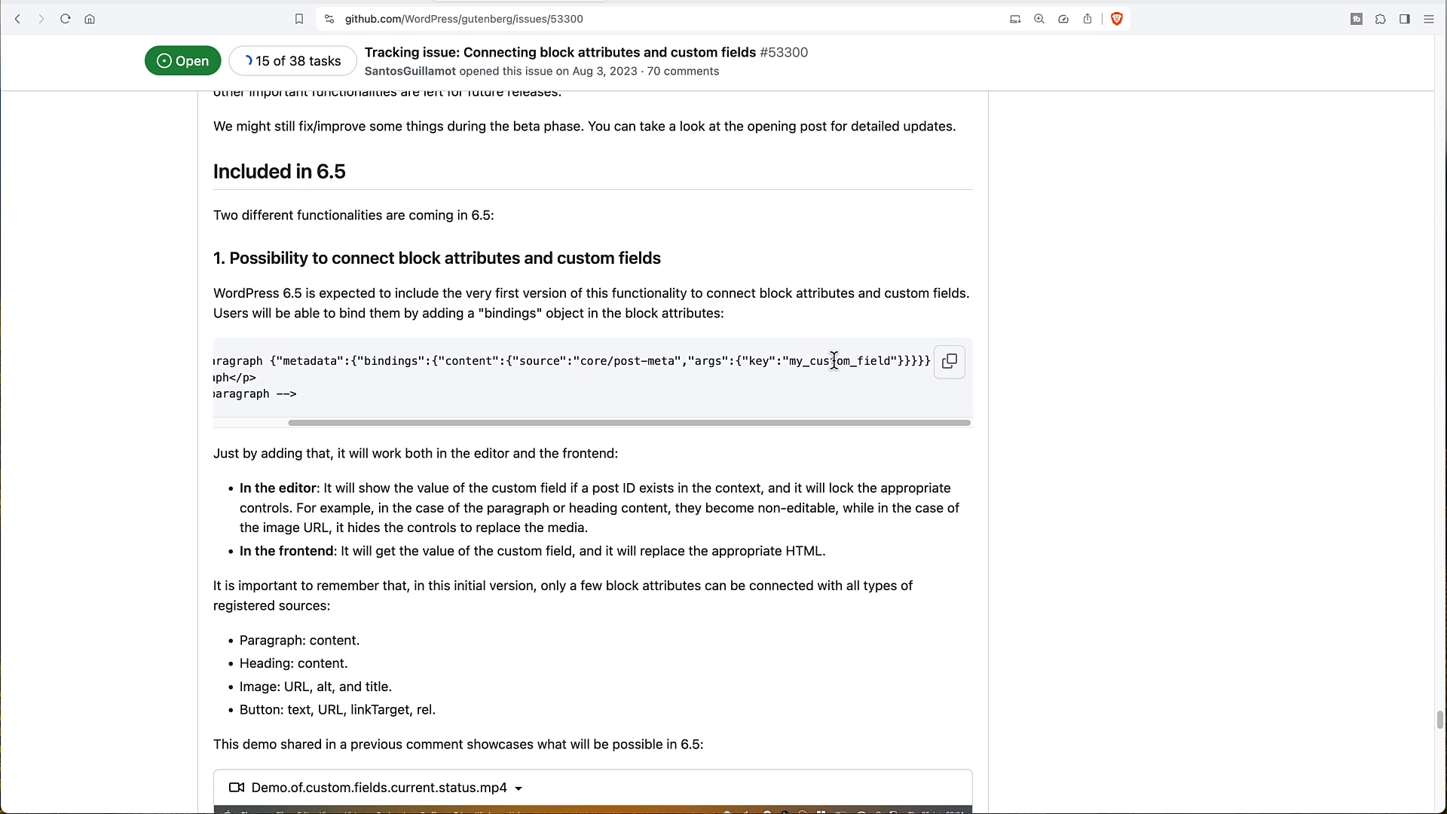
{"action": "mouse_move", "coordinate": [769, 354]}
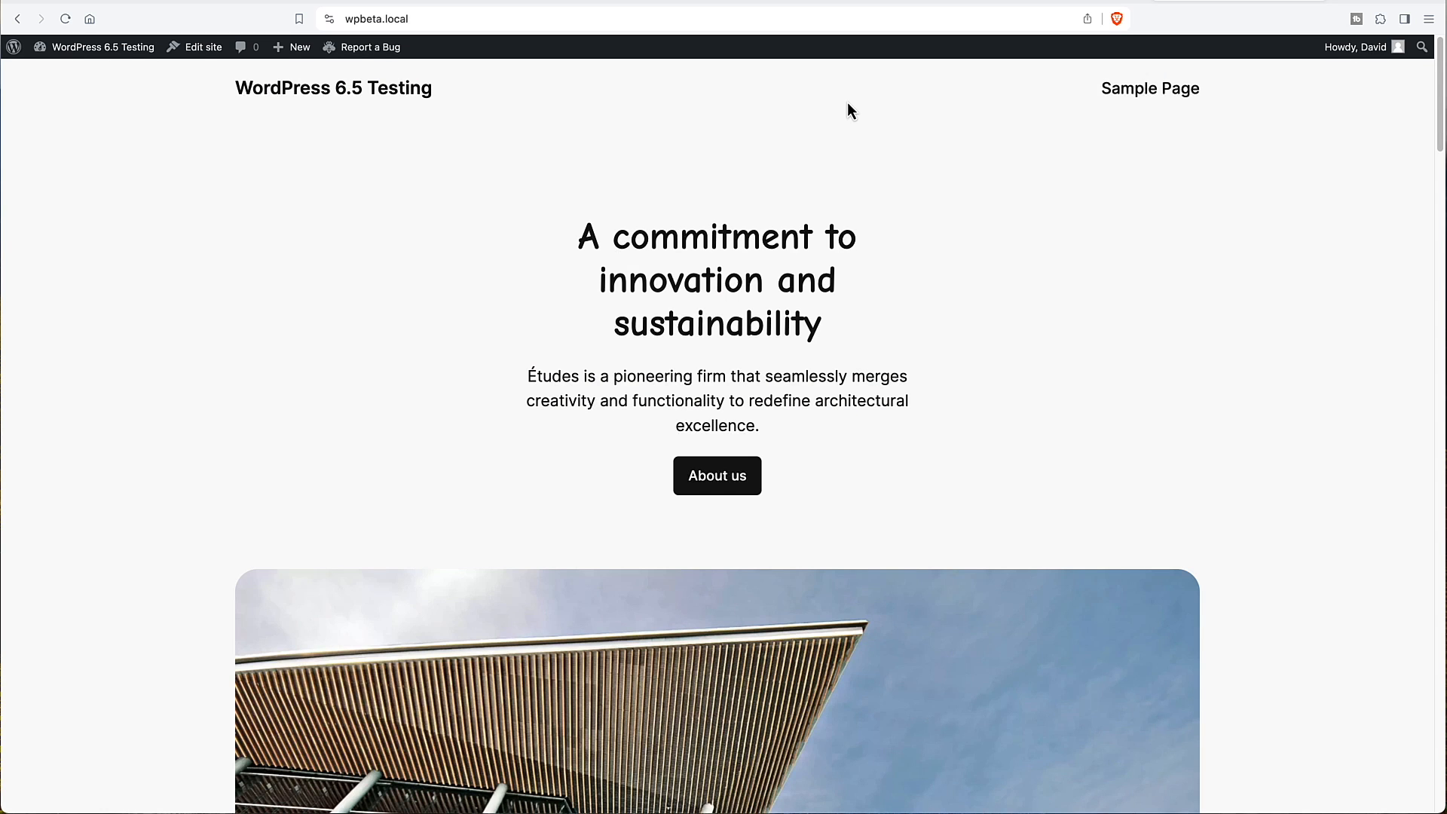
{"action": "mouse_move", "coordinate": [358, 110]}
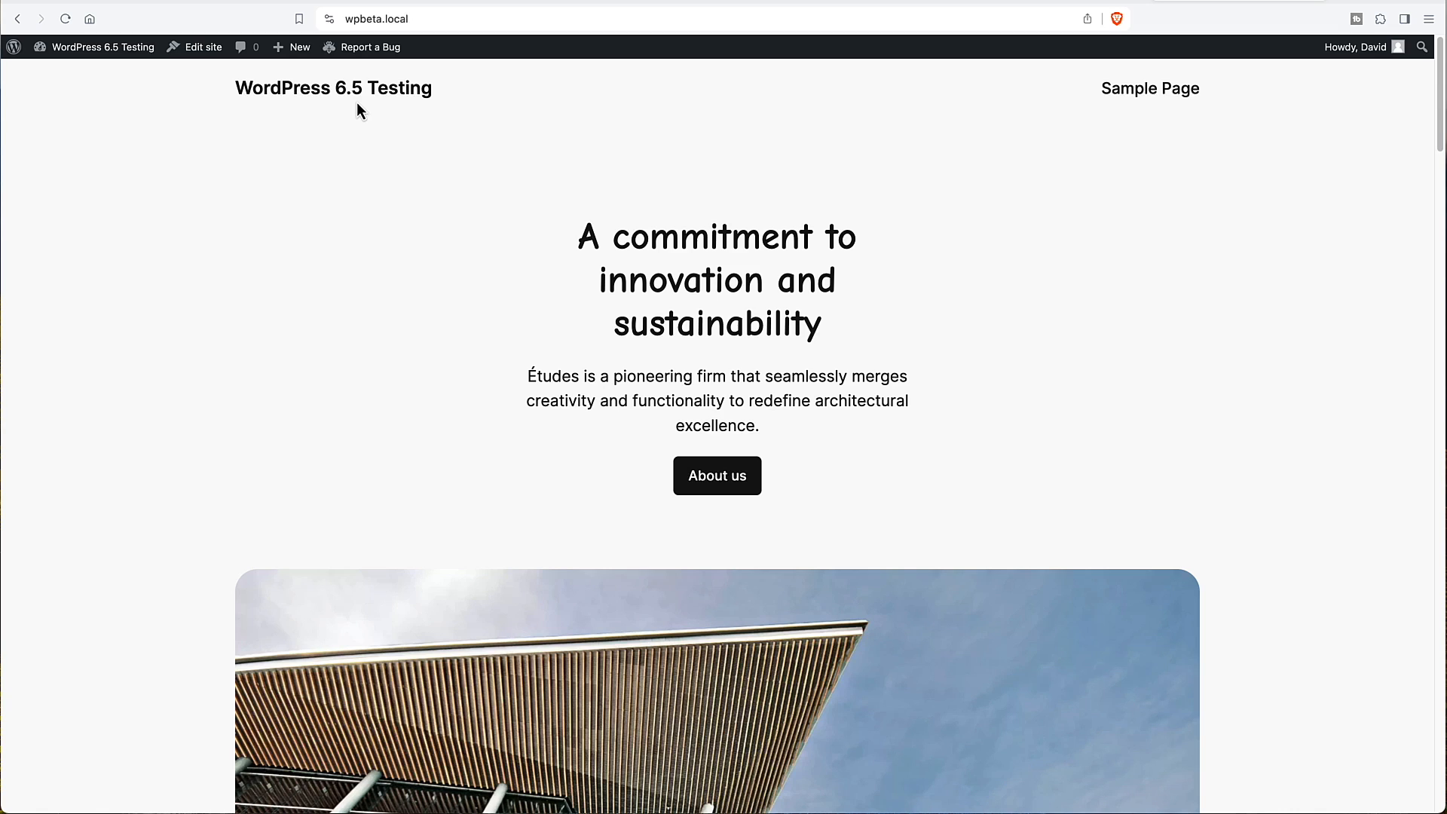
{"action": "mouse_move", "coordinate": [217, 99]}
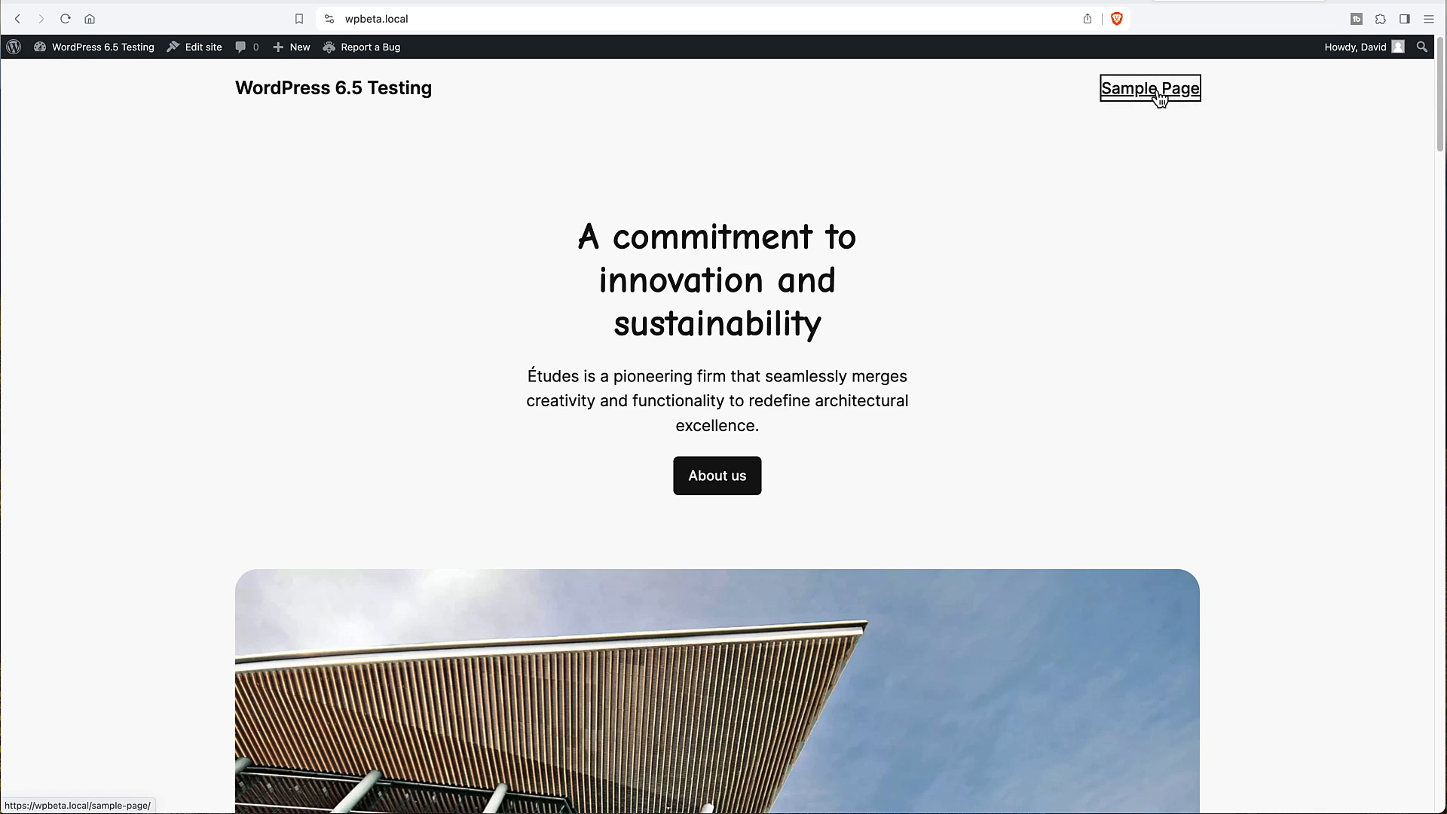
Step: Go to the Sample Page from the site navigation and launch its block editor
{"action": "left_click", "coordinate": [1150, 87]}
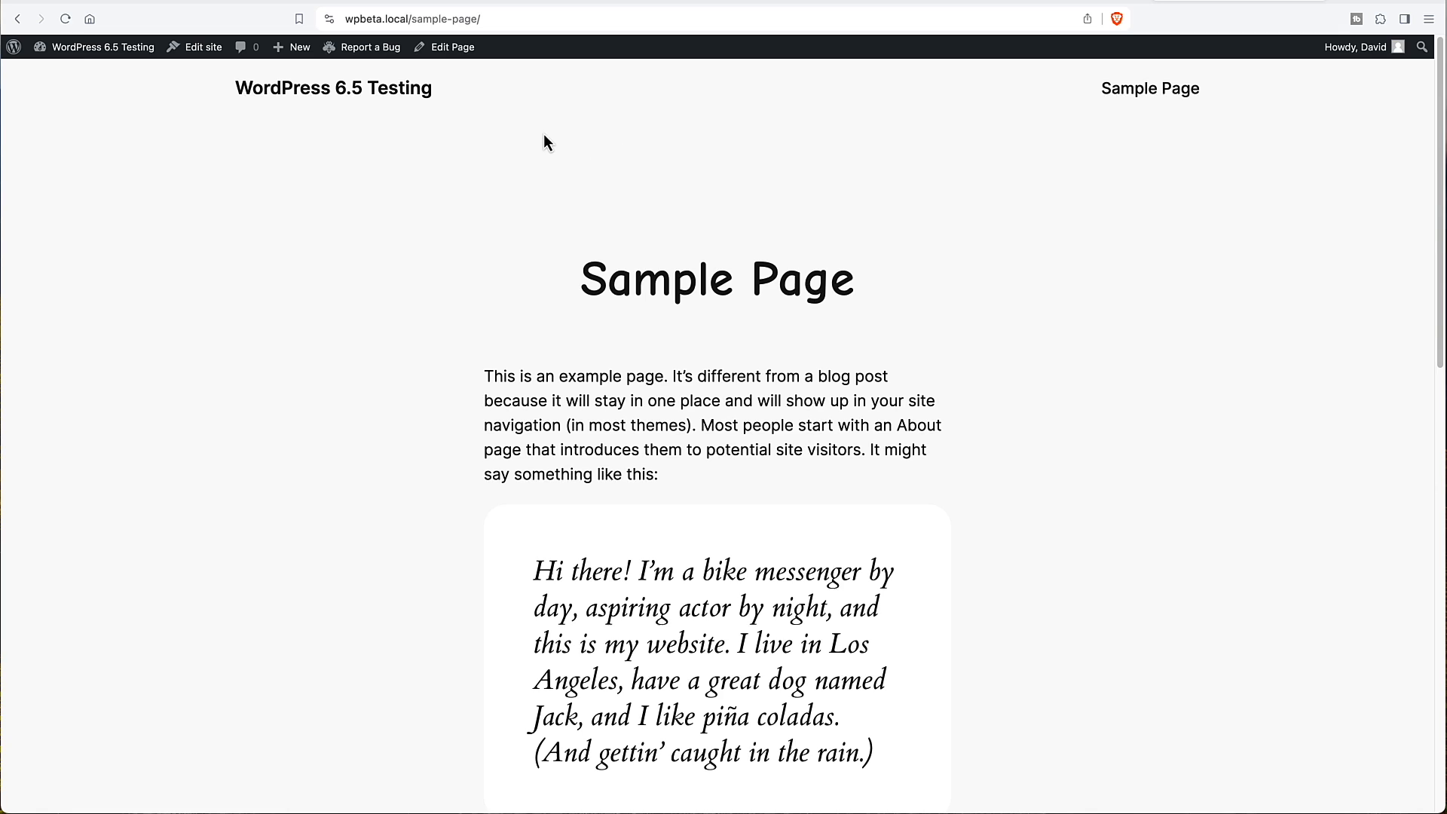
{"action": "left_click", "coordinate": [452, 47]}
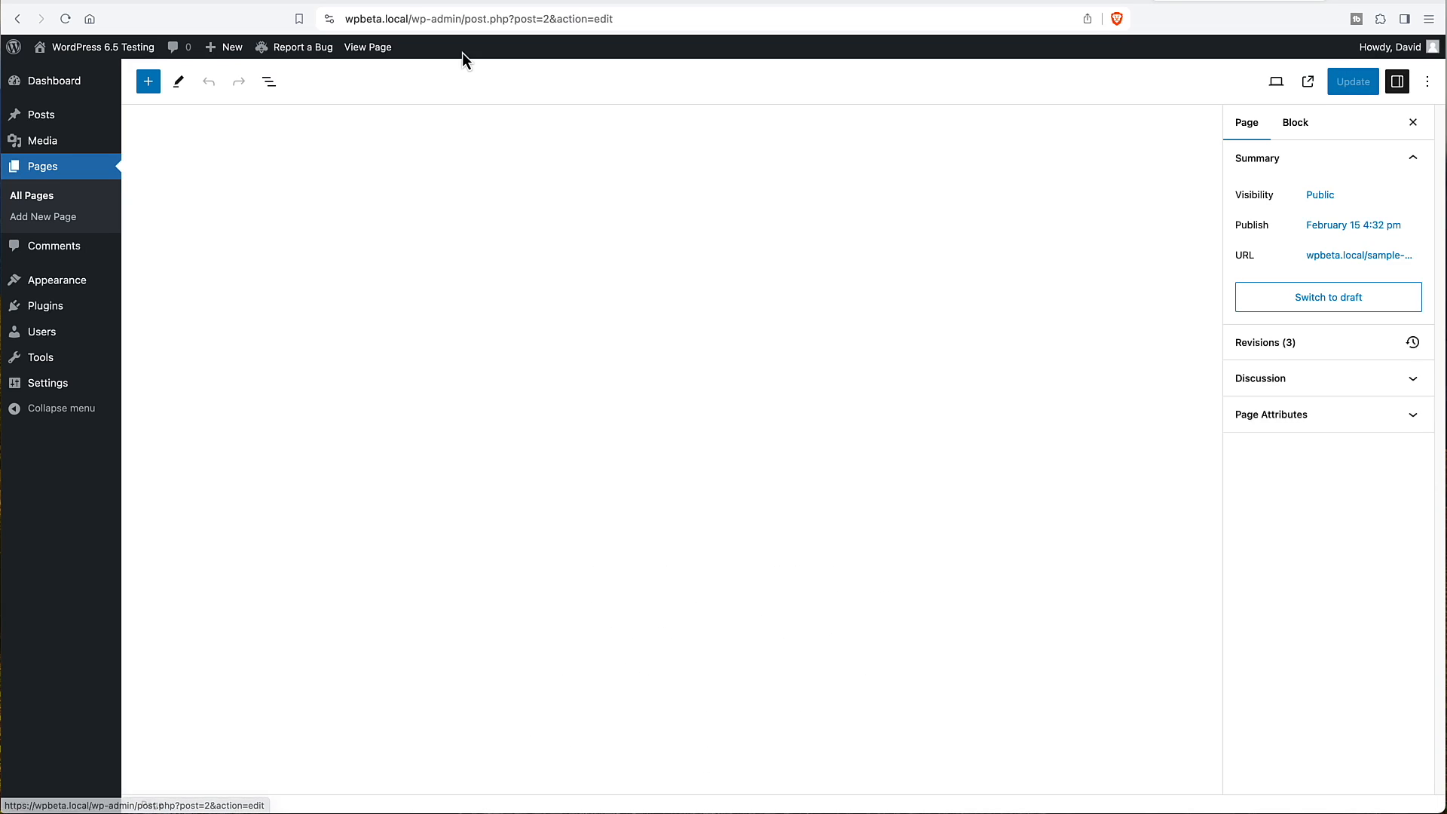
Step: Look over the Sample Page content in the editor and bring up the Options menu
{"action": "scroll", "scroll_direction": "down", "scroll_amount": 3}
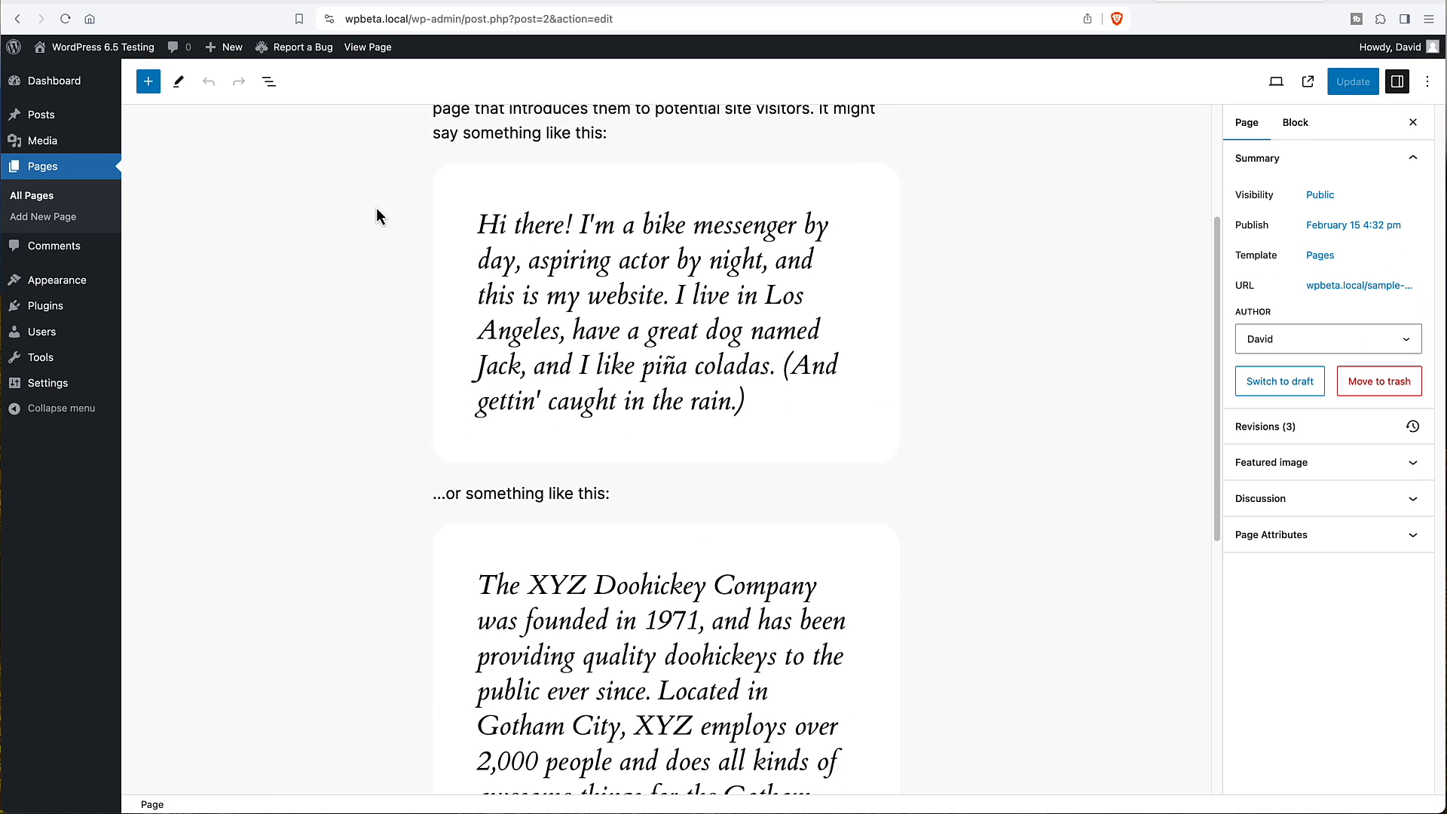
{"action": "scroll", "scroll_direction": "down", "scroll_amount": 3}
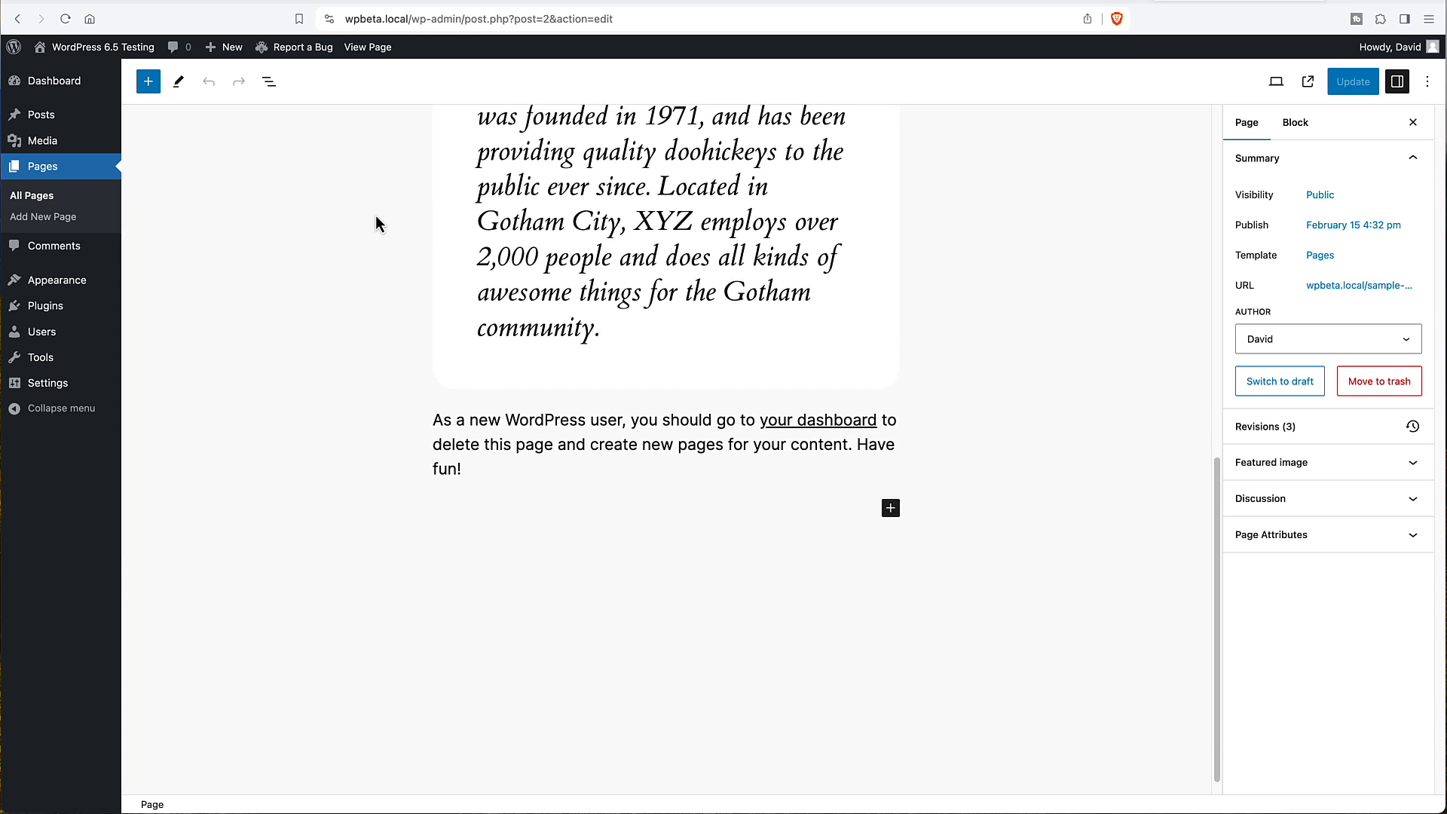
{"action": "scroll", "scroll_direction": "up", "scroll_amount": 3}
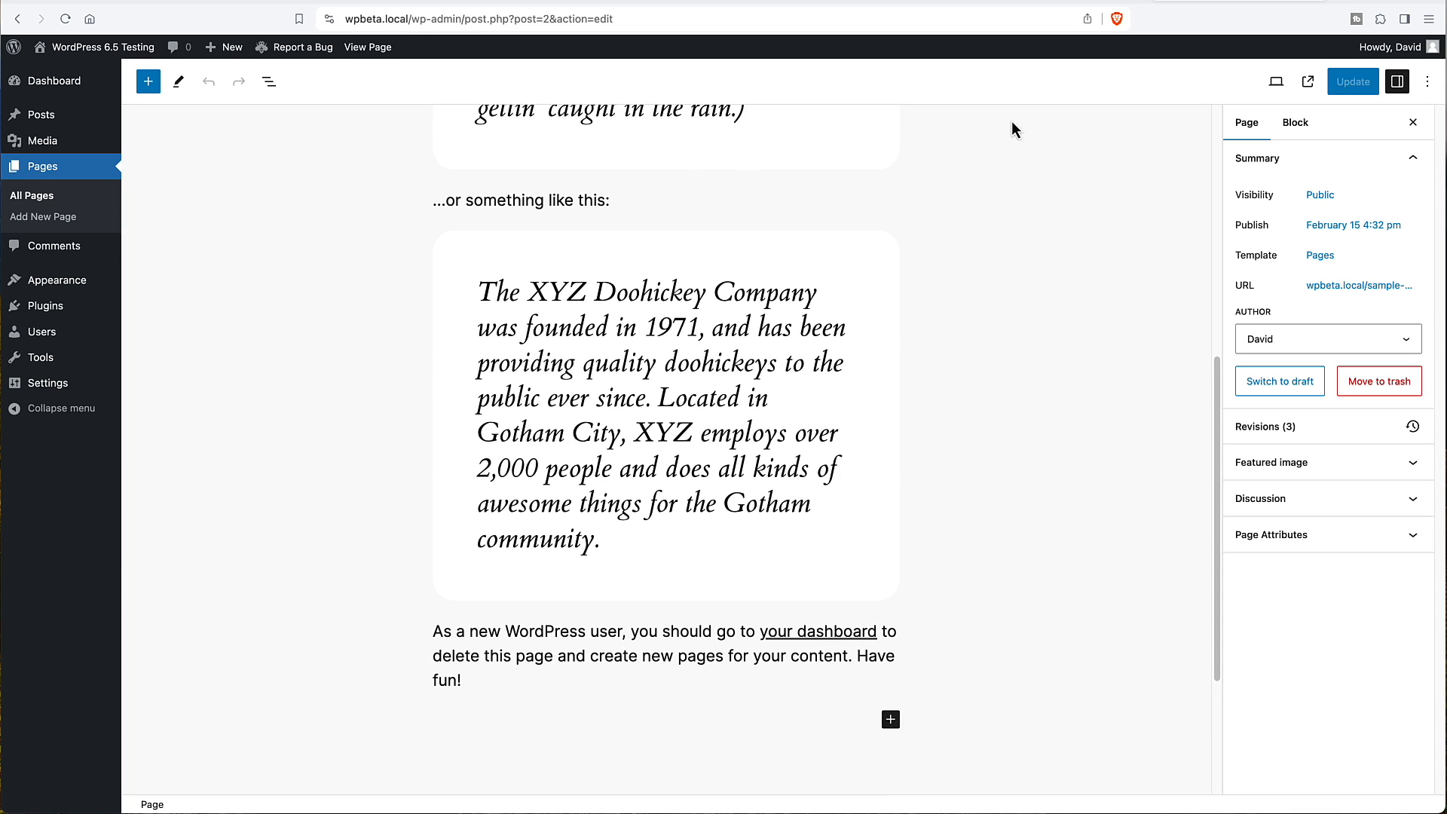
{"action": "left_click", "coordinate": [1427, 81]}
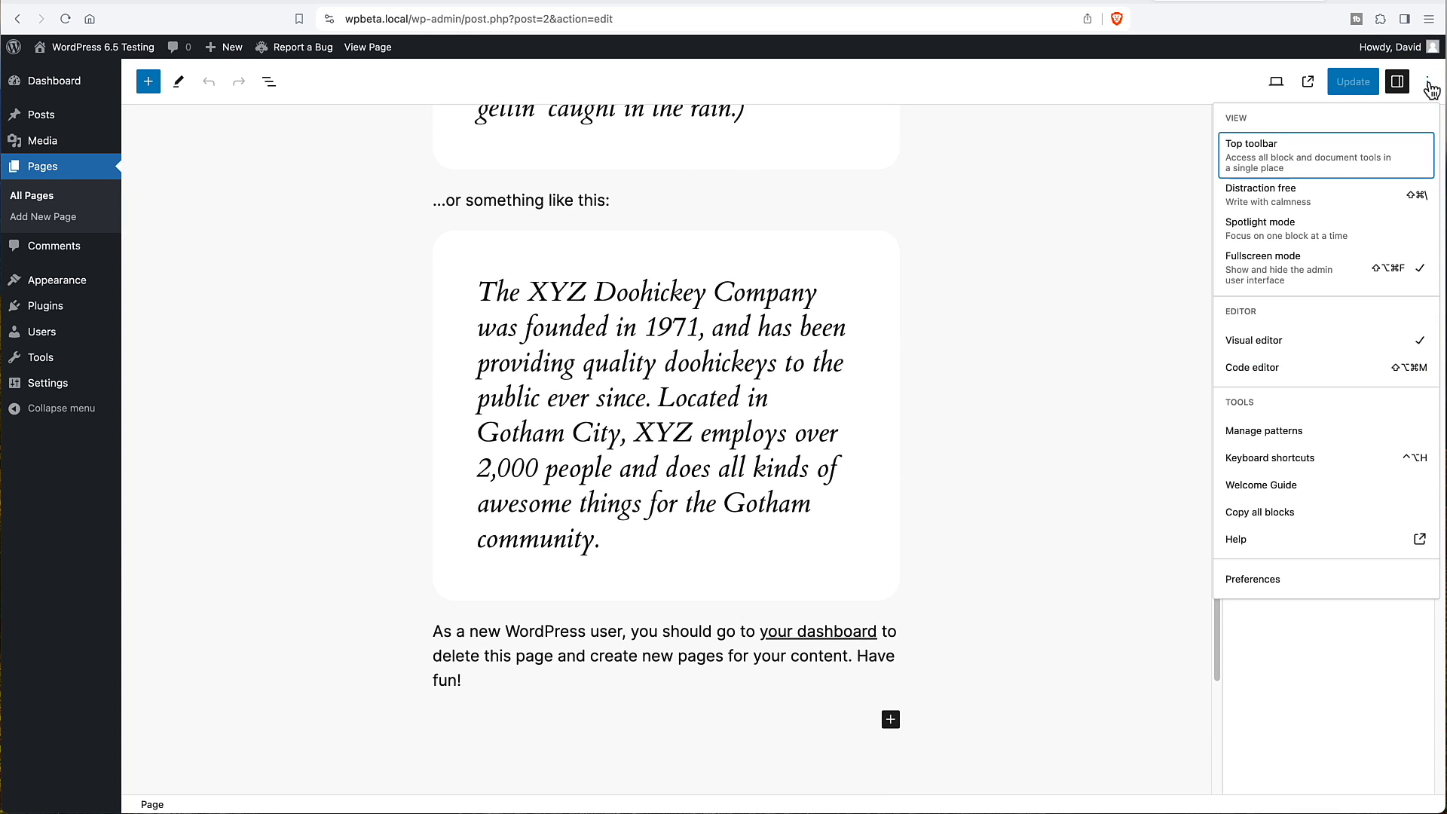
Step: Enable Custom fields under Advanced in editor Preferences and reload the Sample Page
{"action": "left_click", "coordinate": [1253, 578]}
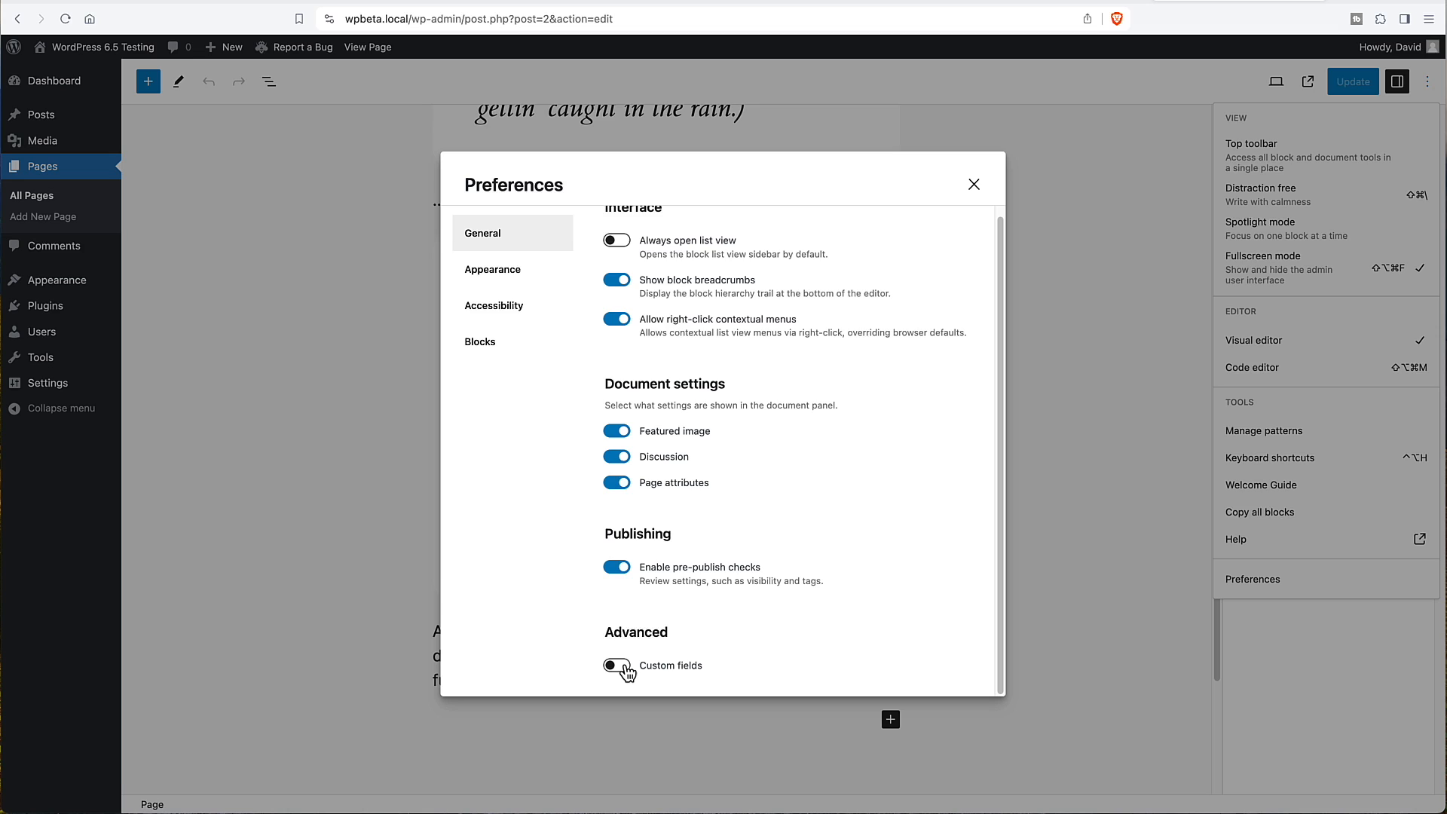
{"action": "left_click", "coordinate": [615, 665]}
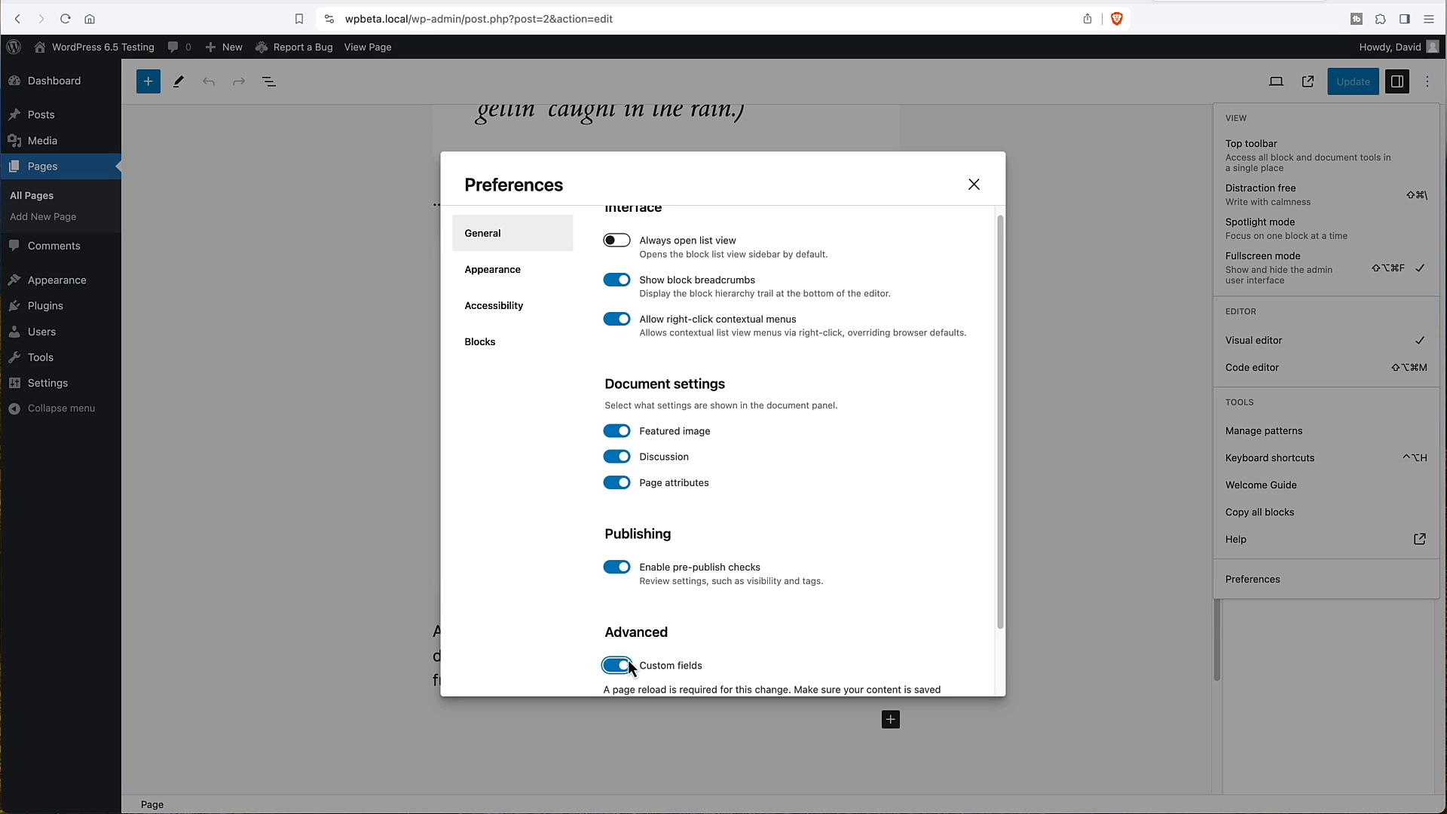
{"action": "left_click", "coordinate": [616, 665]}
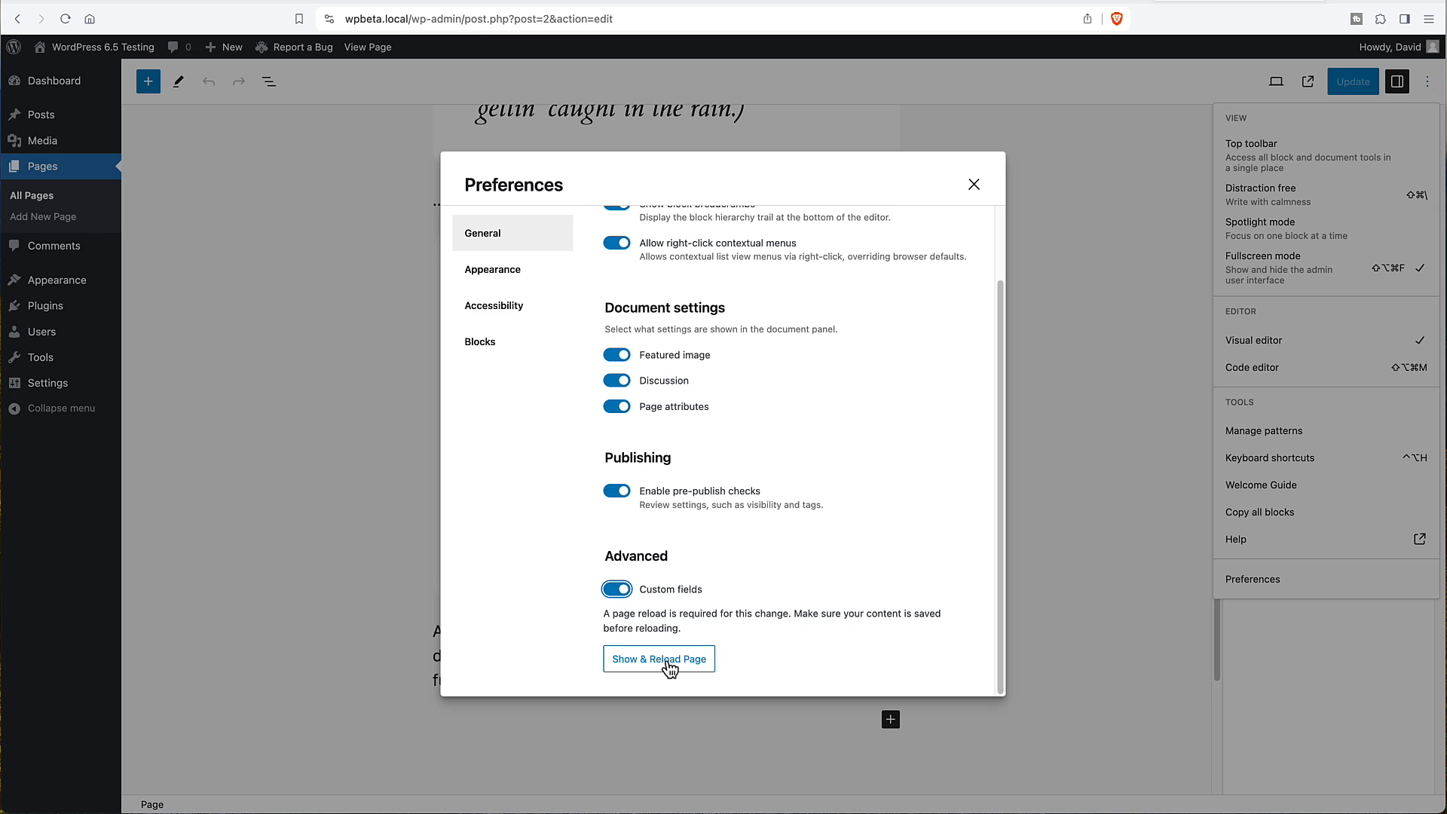
{"action": "left_click", "coordinate": [658, 658]}
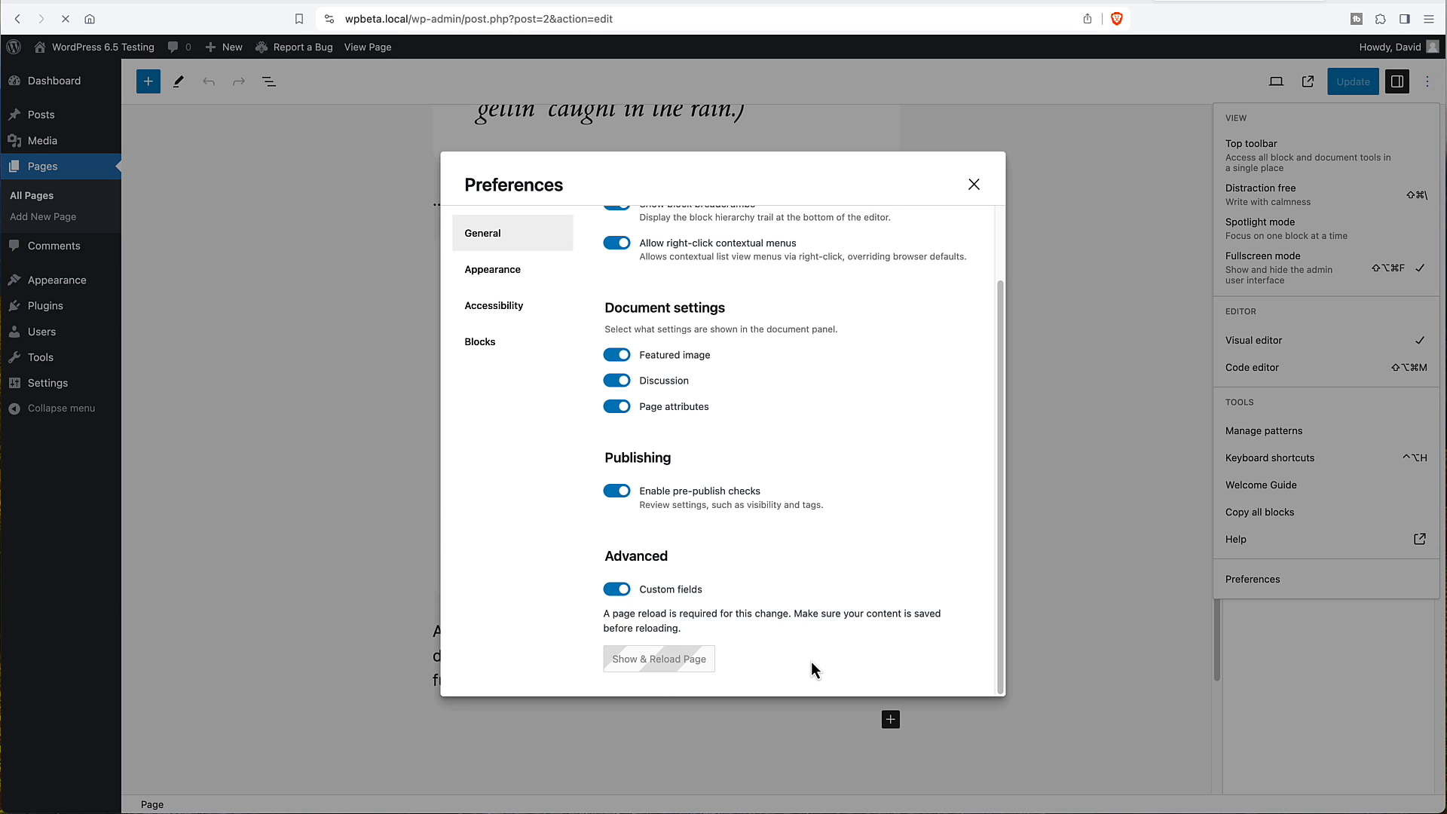
{"action": "left_click", "coordinate": [973, 184]}
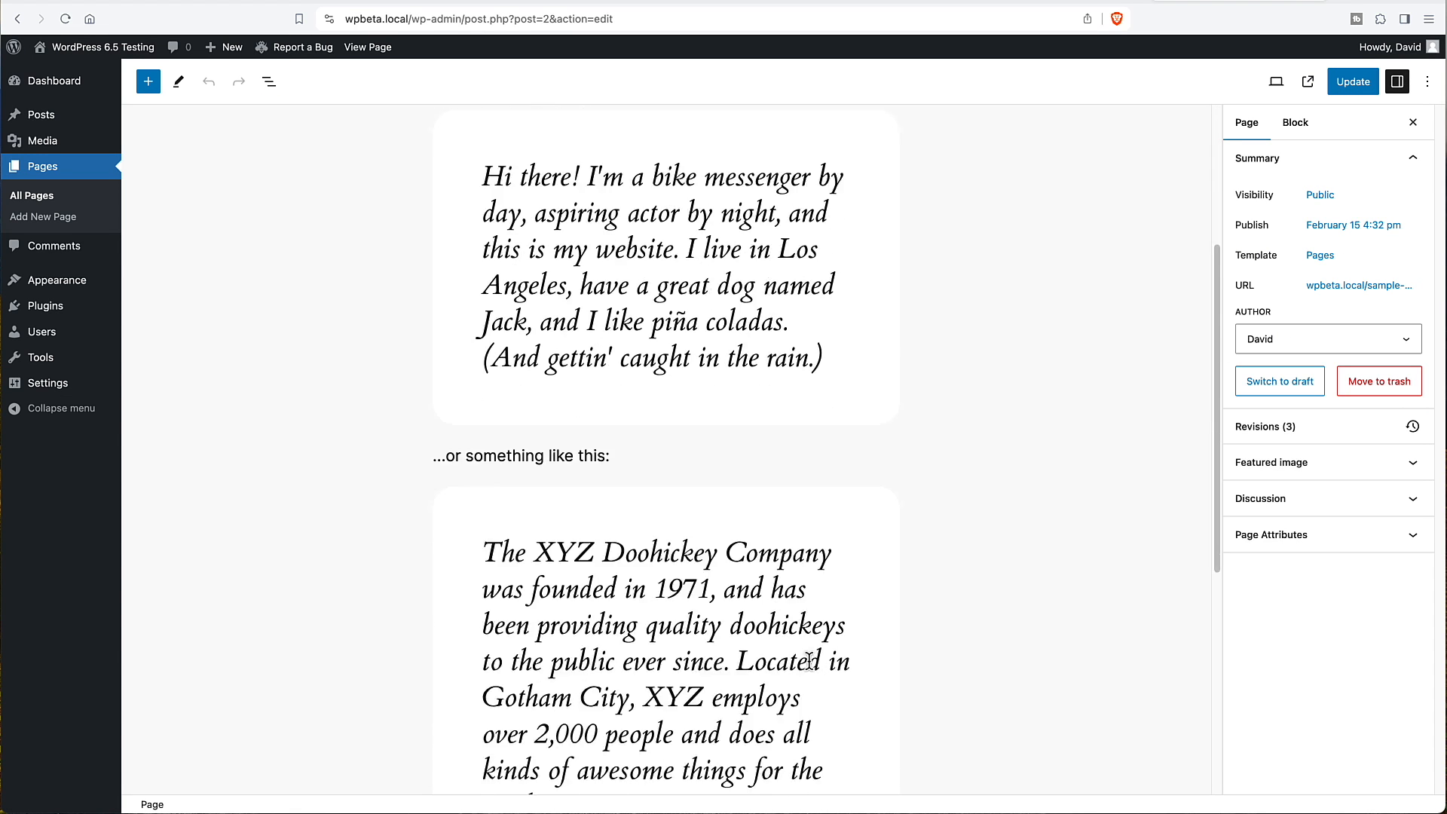
Step: Add a favorite_drink custom field with value 'orange juice' and update the page
{"action": "scroll", "scroll_direction": "down", "scroll_amount": 3}
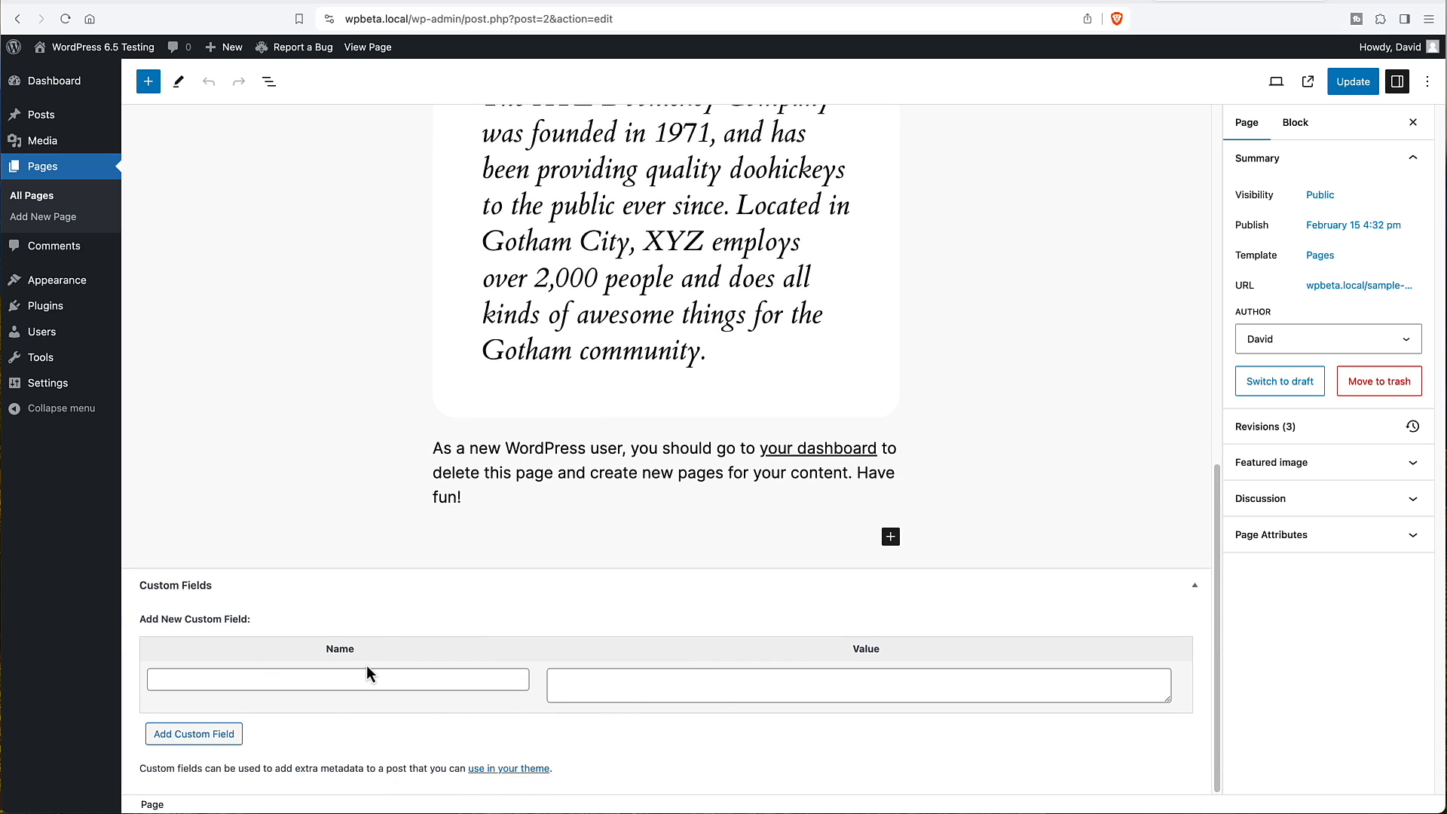
{"action": "left_click", "coordinate": [336, 678]}
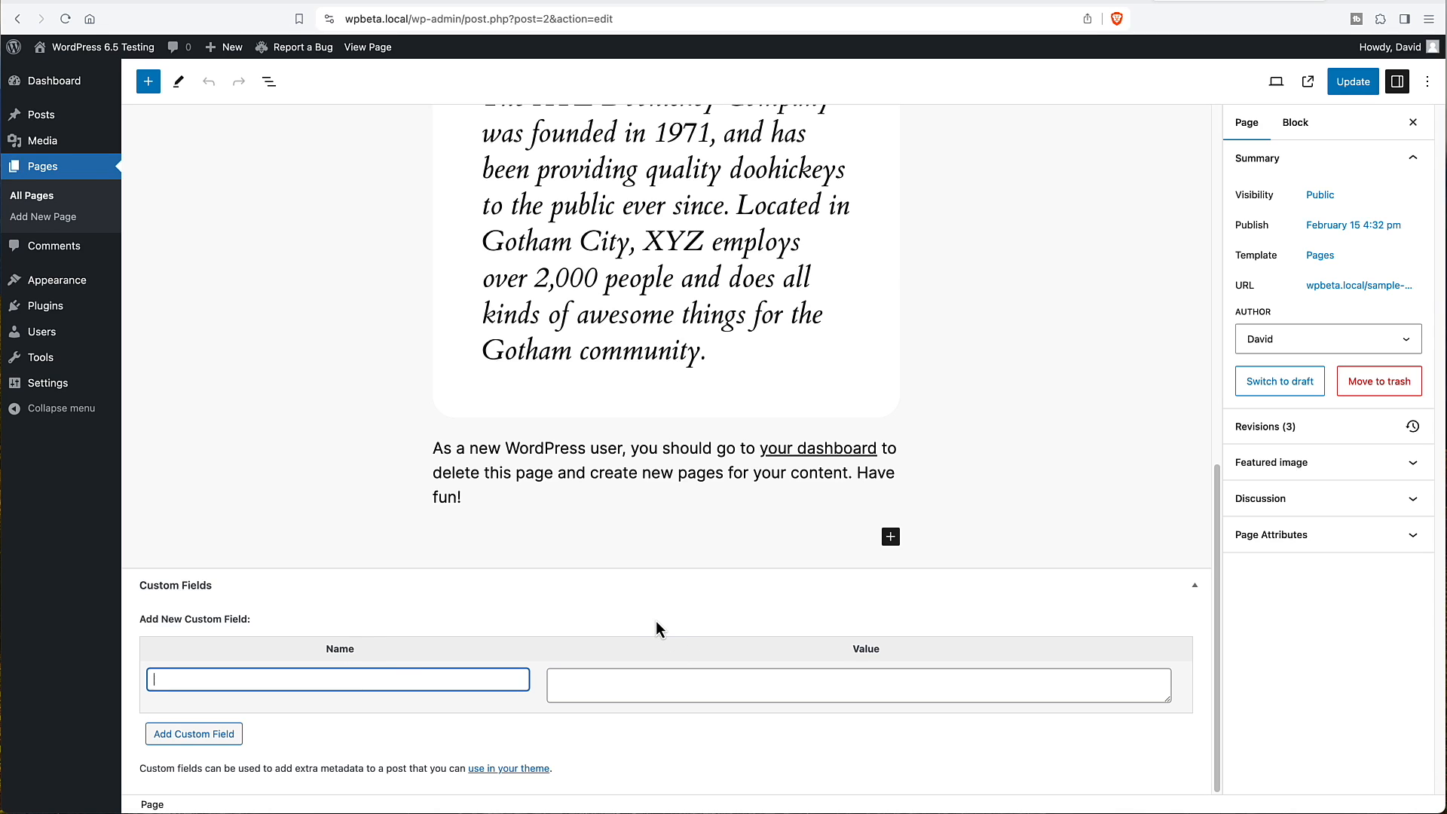
{"action": "type", "text": "favorite_drink"}
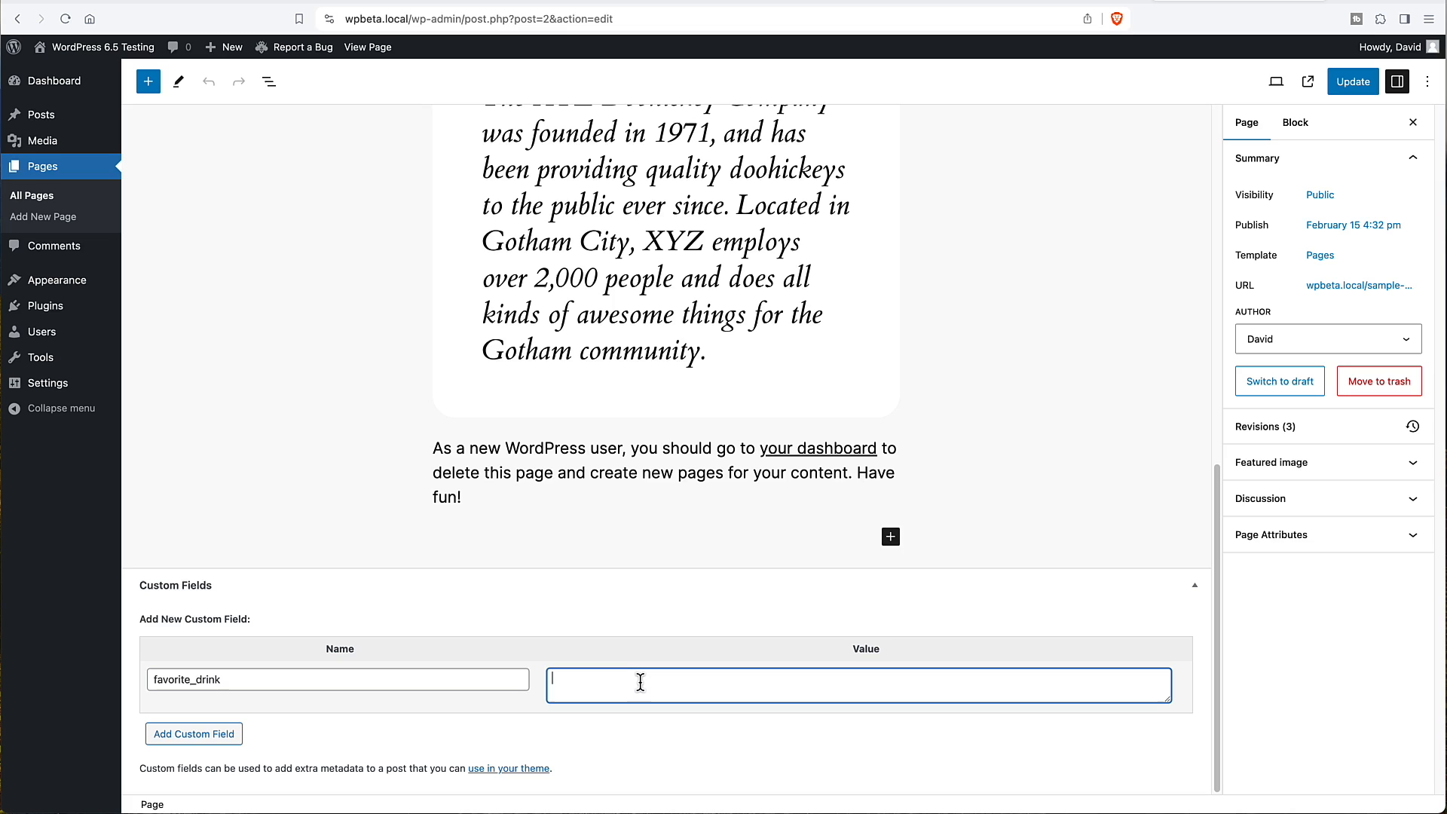
{"action": "type", "text": "orange"}
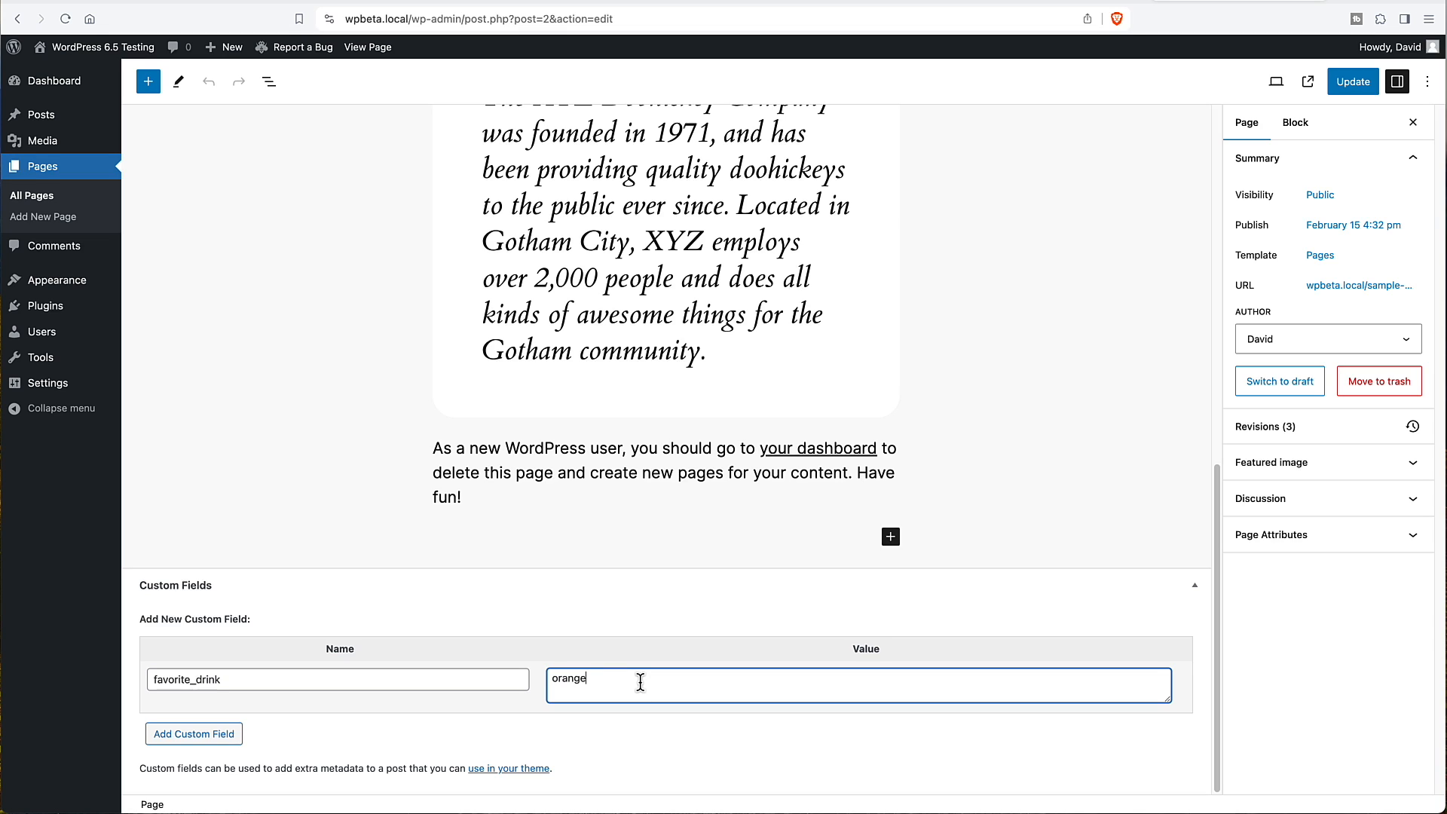
{"action": "type", "text": "juice"}
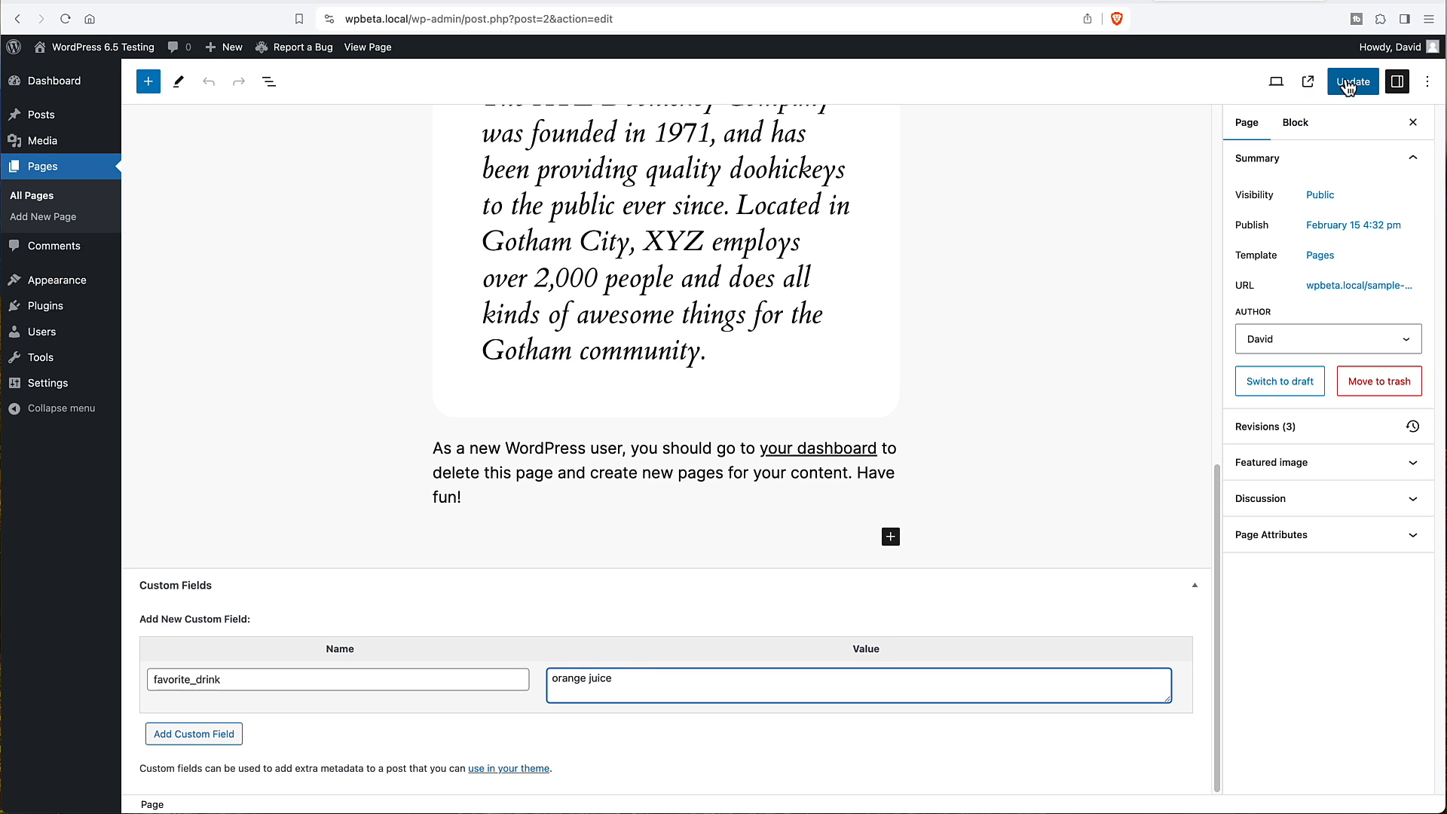
{"action": "left_click", "coordinate": [1352, 81]}
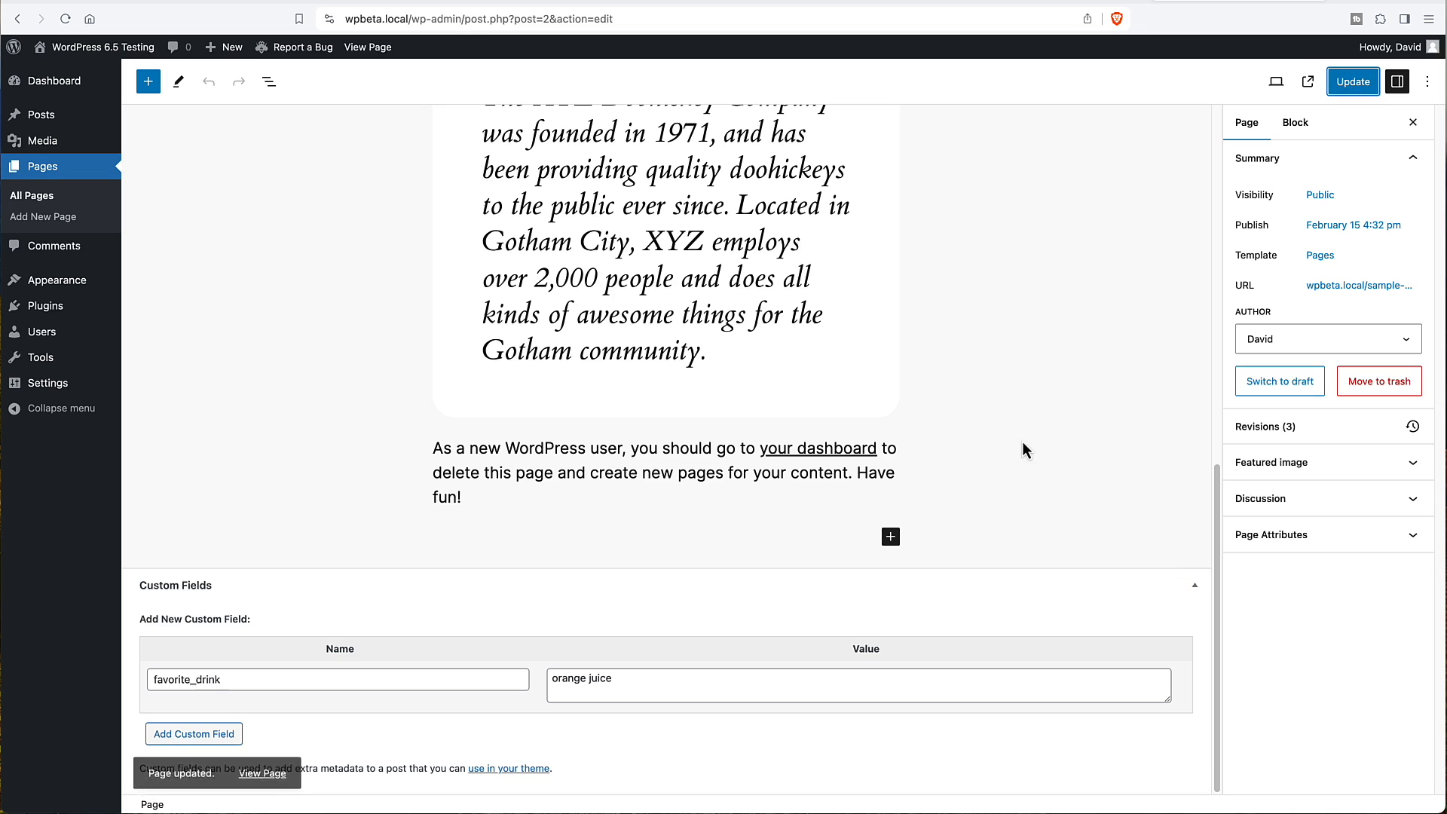
{"action": "mouse_move", "coordinate": [620, 493]}
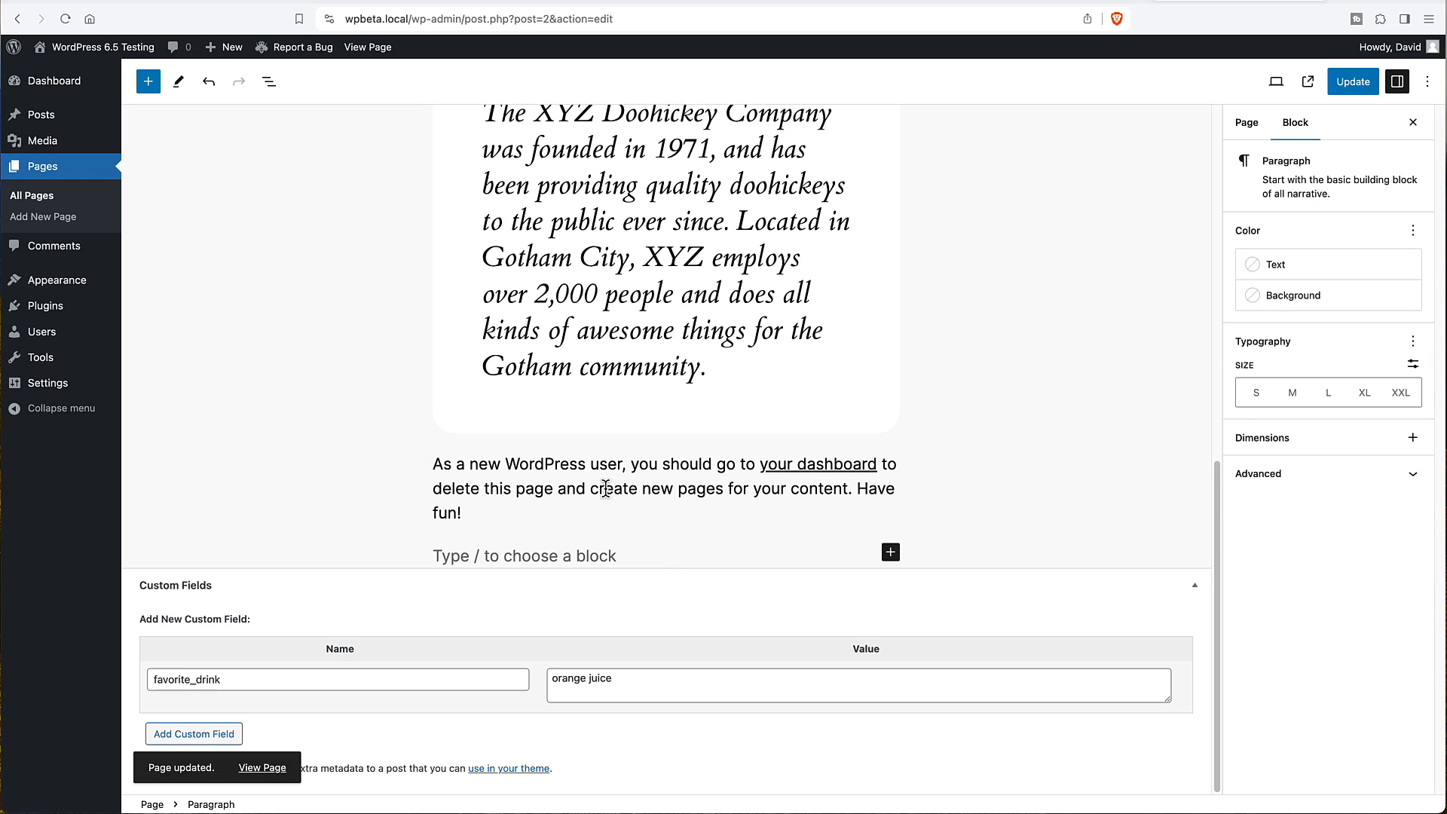
{"action": "mouse_move", "coordinate": [1426, 82]}
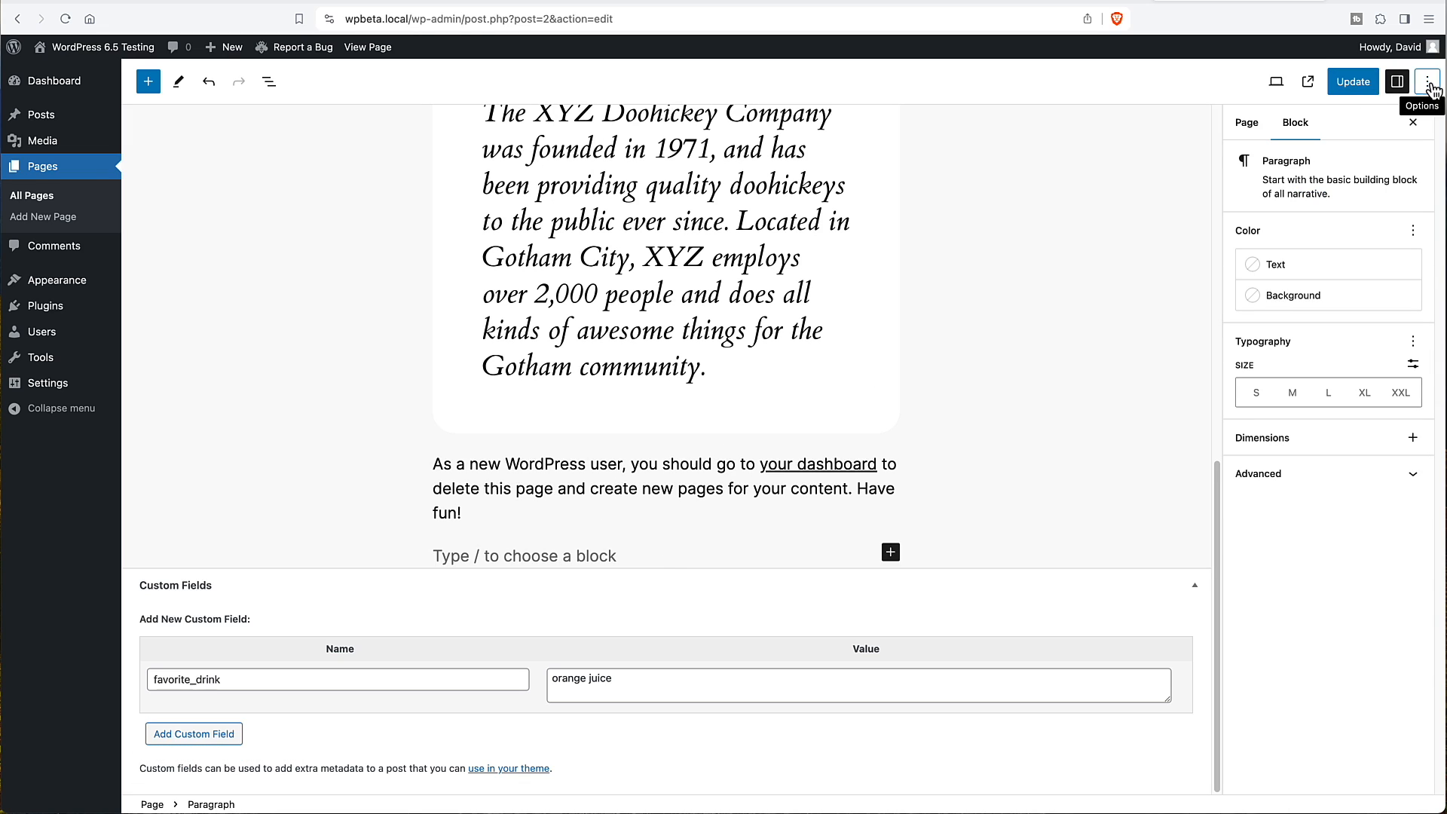
Step: In the code editor, bind the empty paragraph to core/post-meta key favorite_drink and update
{"action": "left_click", "coordinate": [1426, 82]}
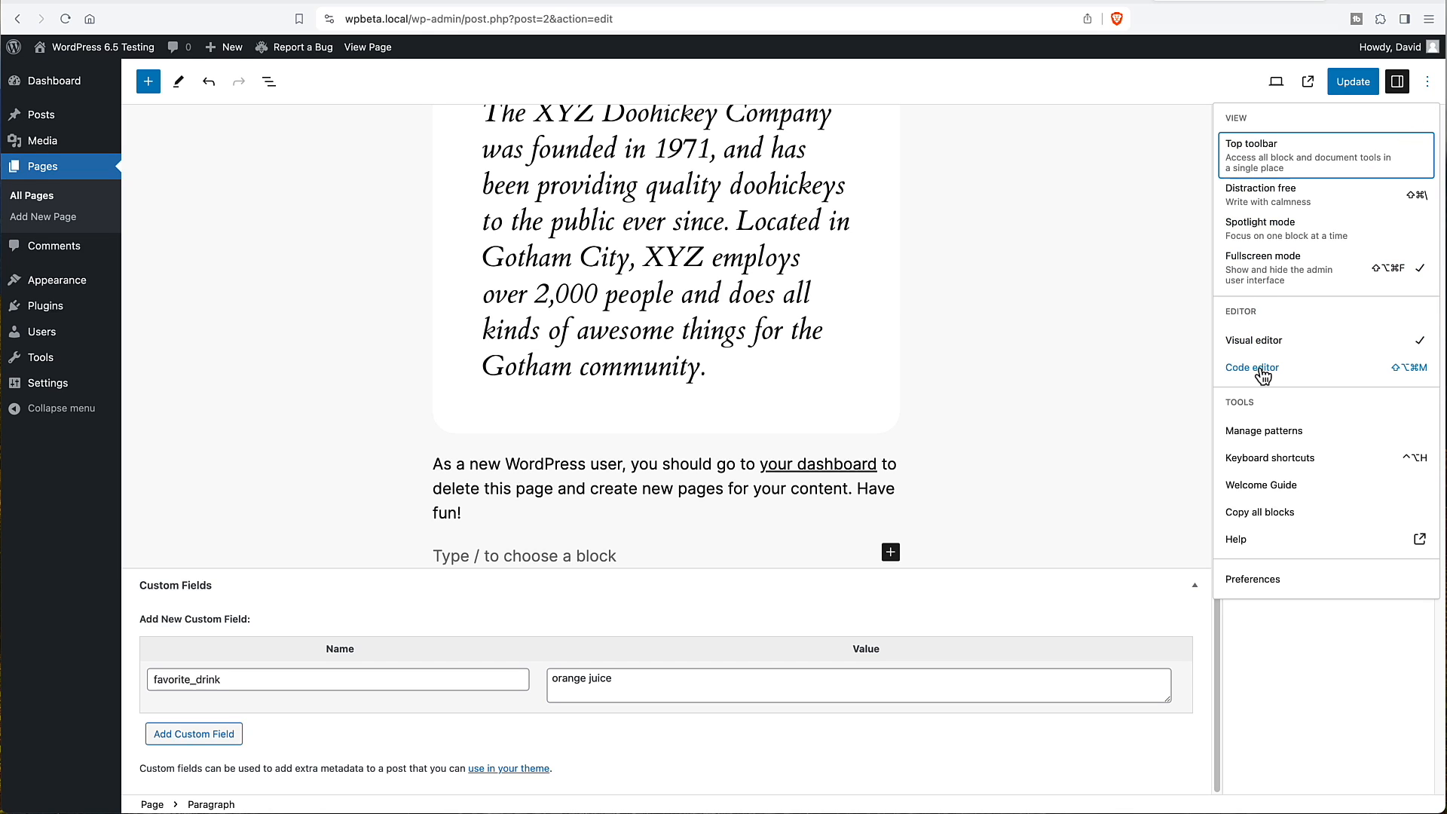
{"action": "left_click", "coordinate": [1251, 367]}
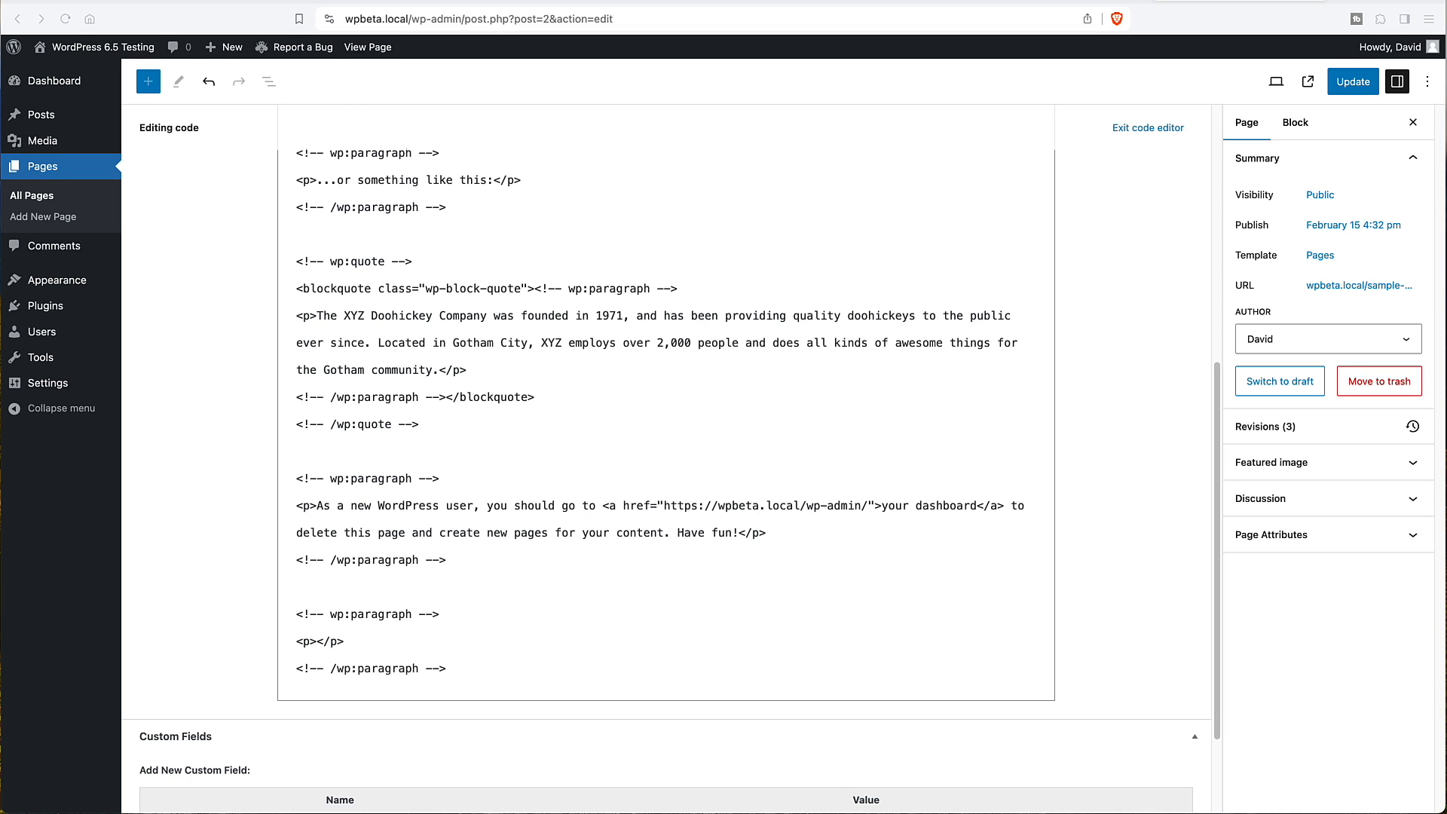
{"action": "mouse_move", "coordinate": [403, 636]}
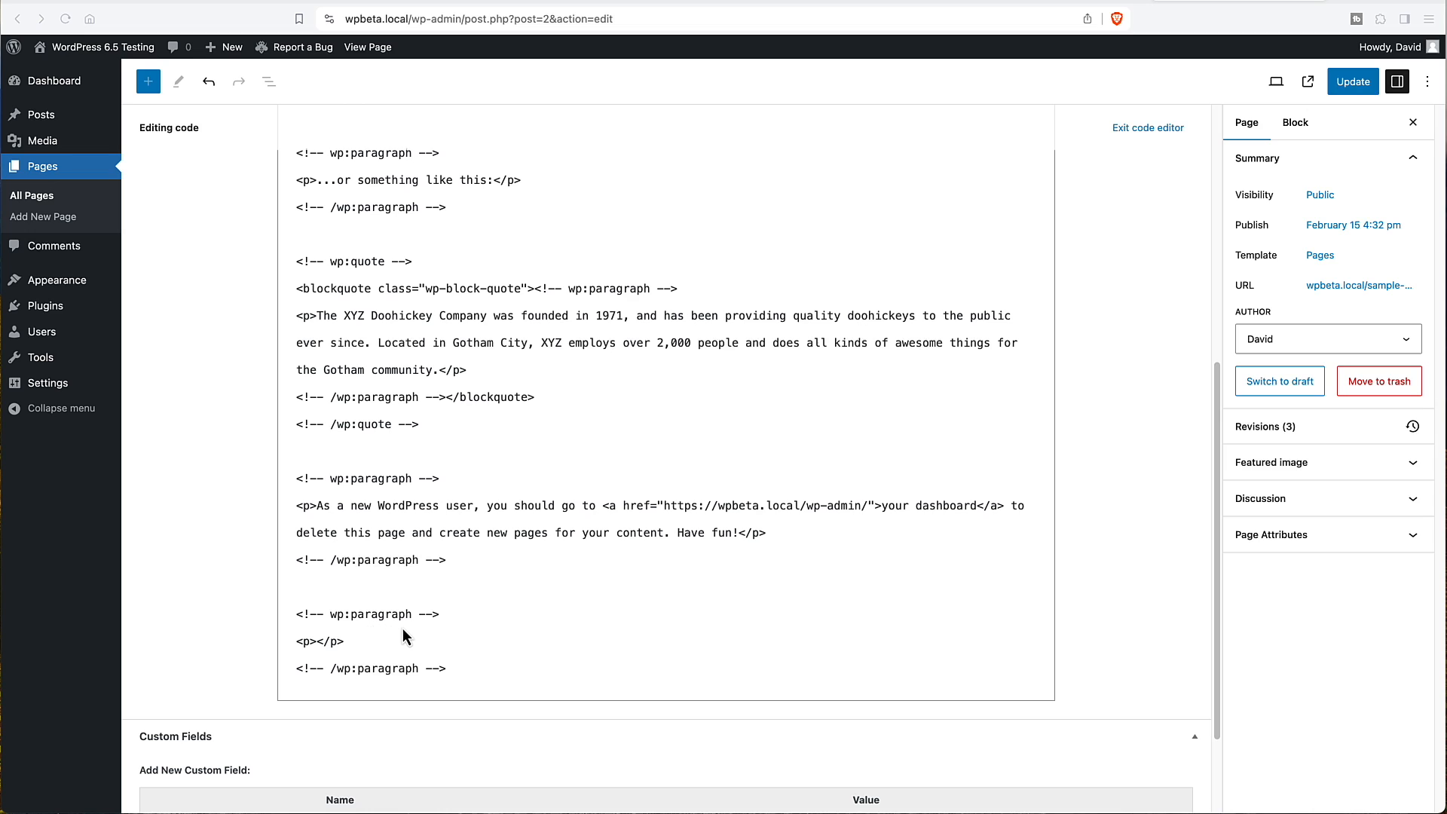
{"action": "left_click", "coordinate": [417, 613]}
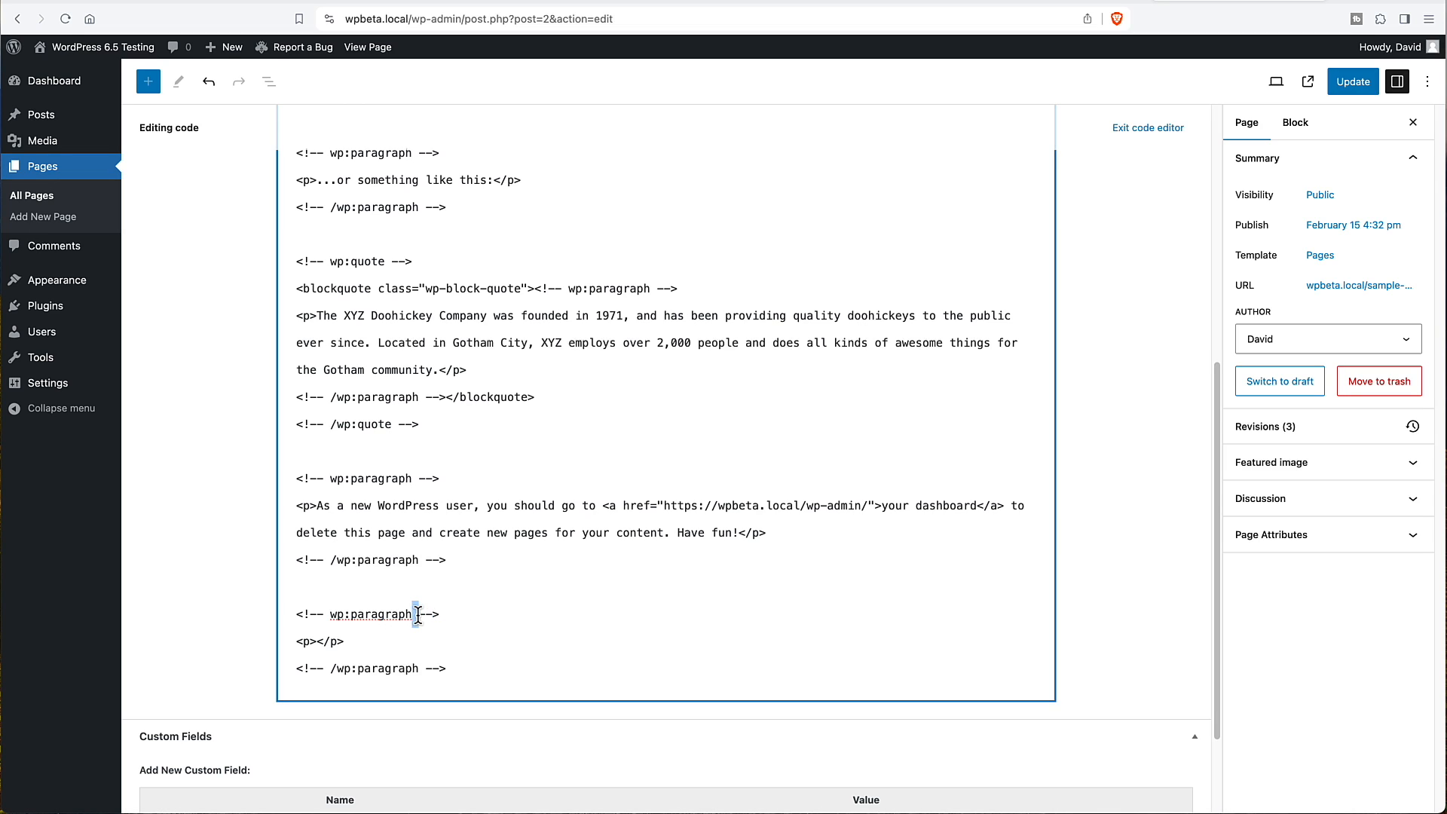
{"action": "type", "text": "{\"metadata\":{\"bindings\":{\"content\":{\"source\":\"core/post-meta\",\"args\":{\"key\":\"favorite_drink\"}}}}}"}
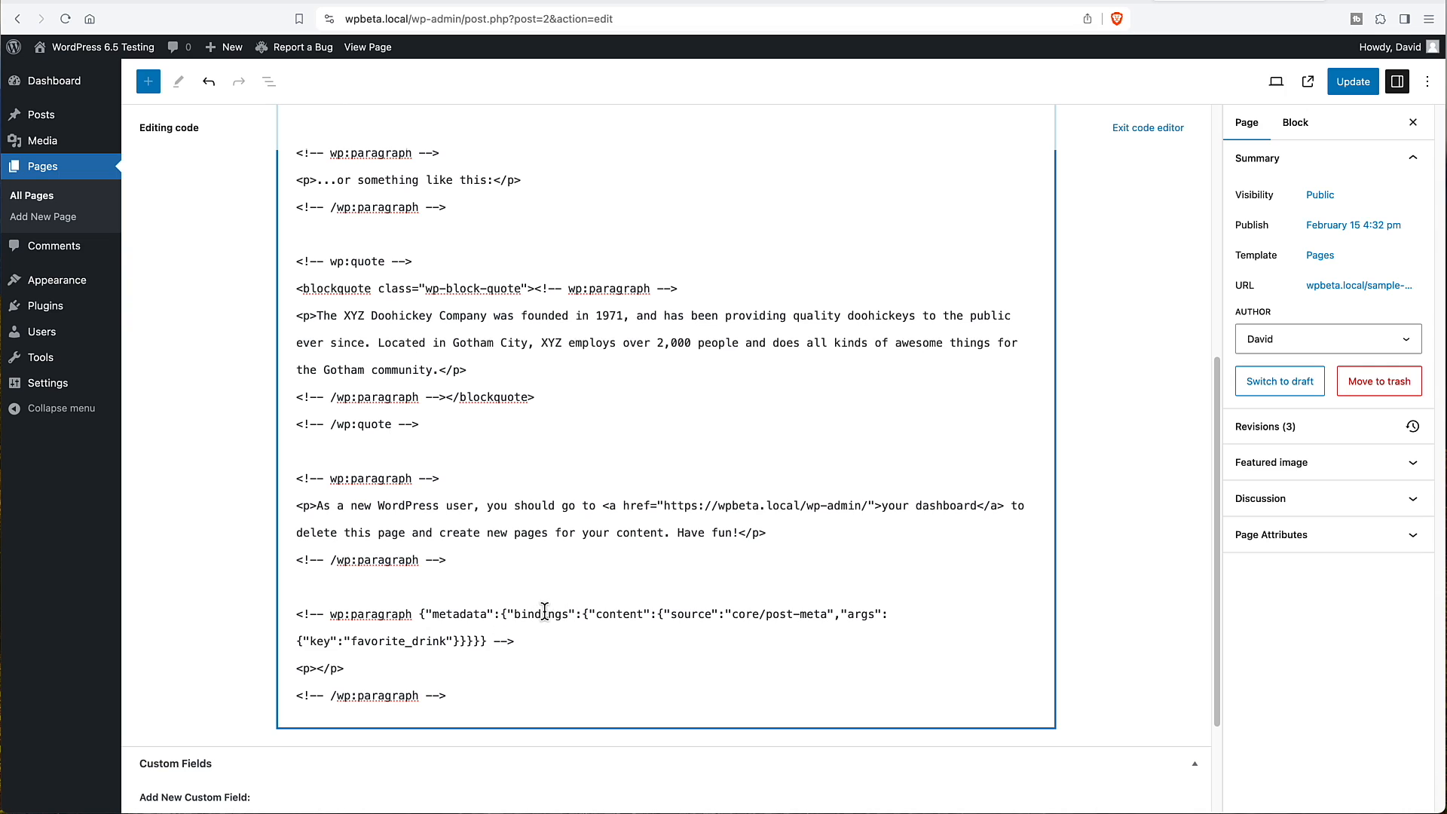
{"action": "mouse_move", "coordinate": [686, 614]}
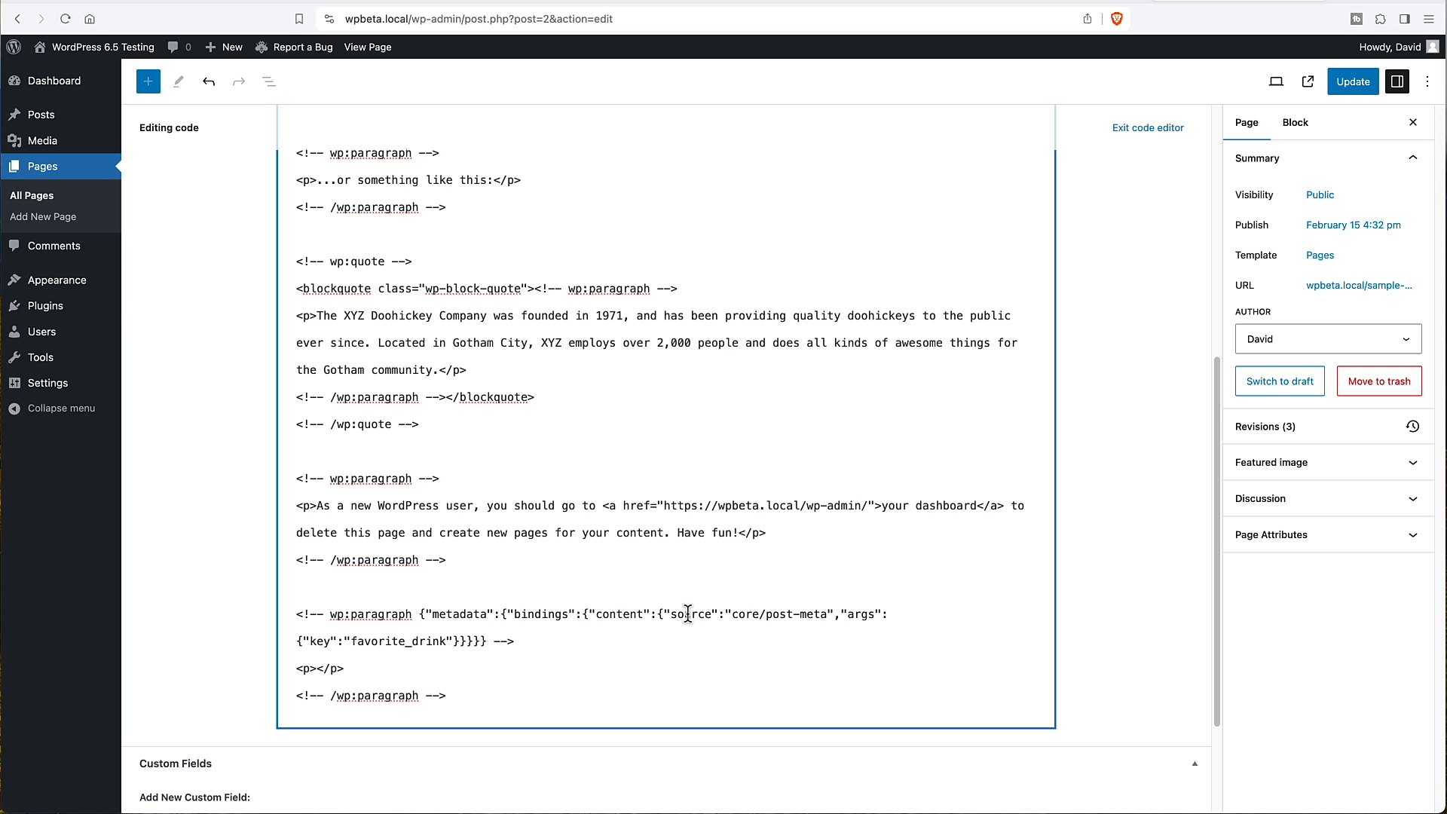
{"action": "mouse_move", "coordinate": [812, 609]}
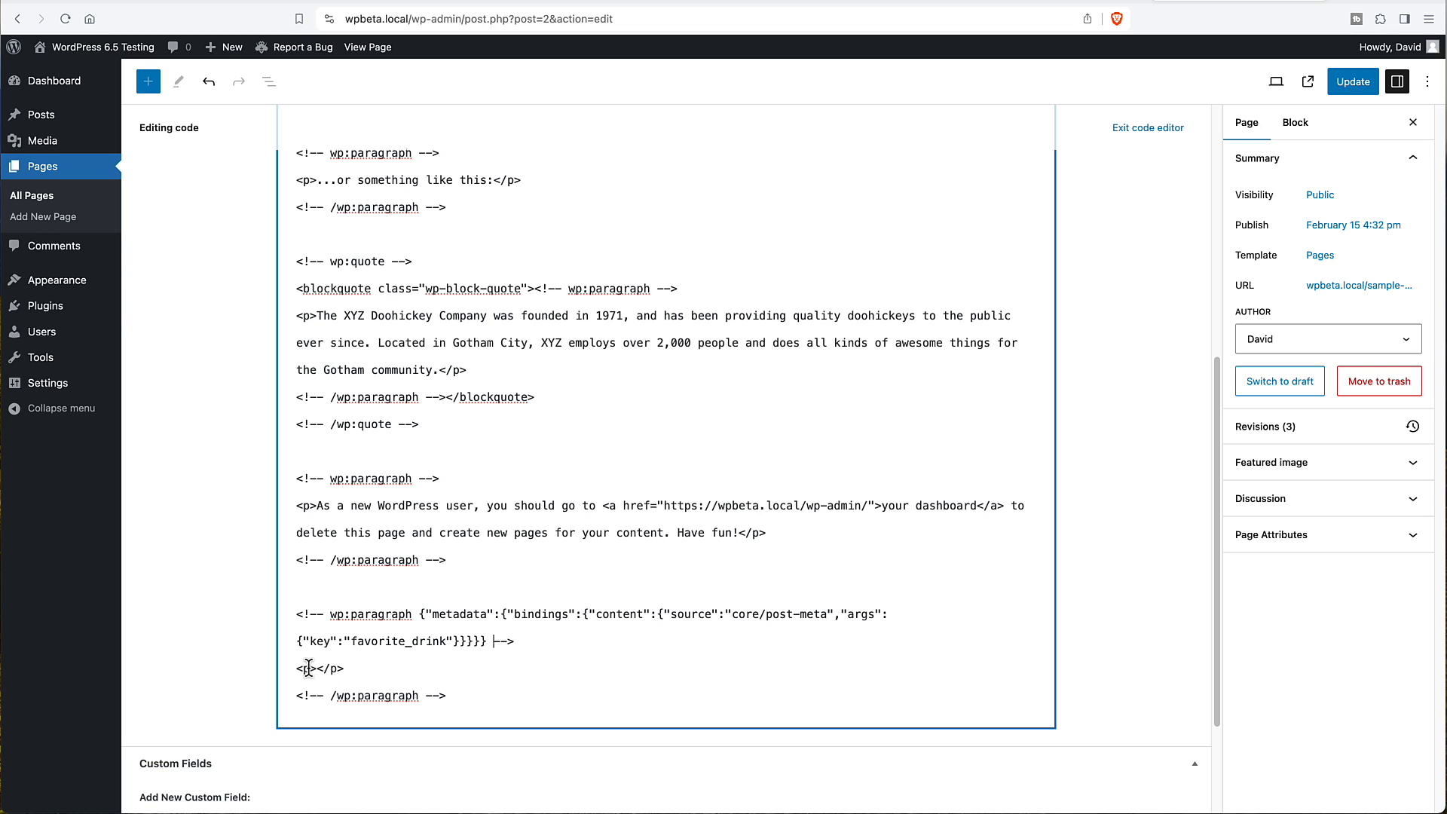
{"action": "mouse_move", "coordinate": [1289, 204]}
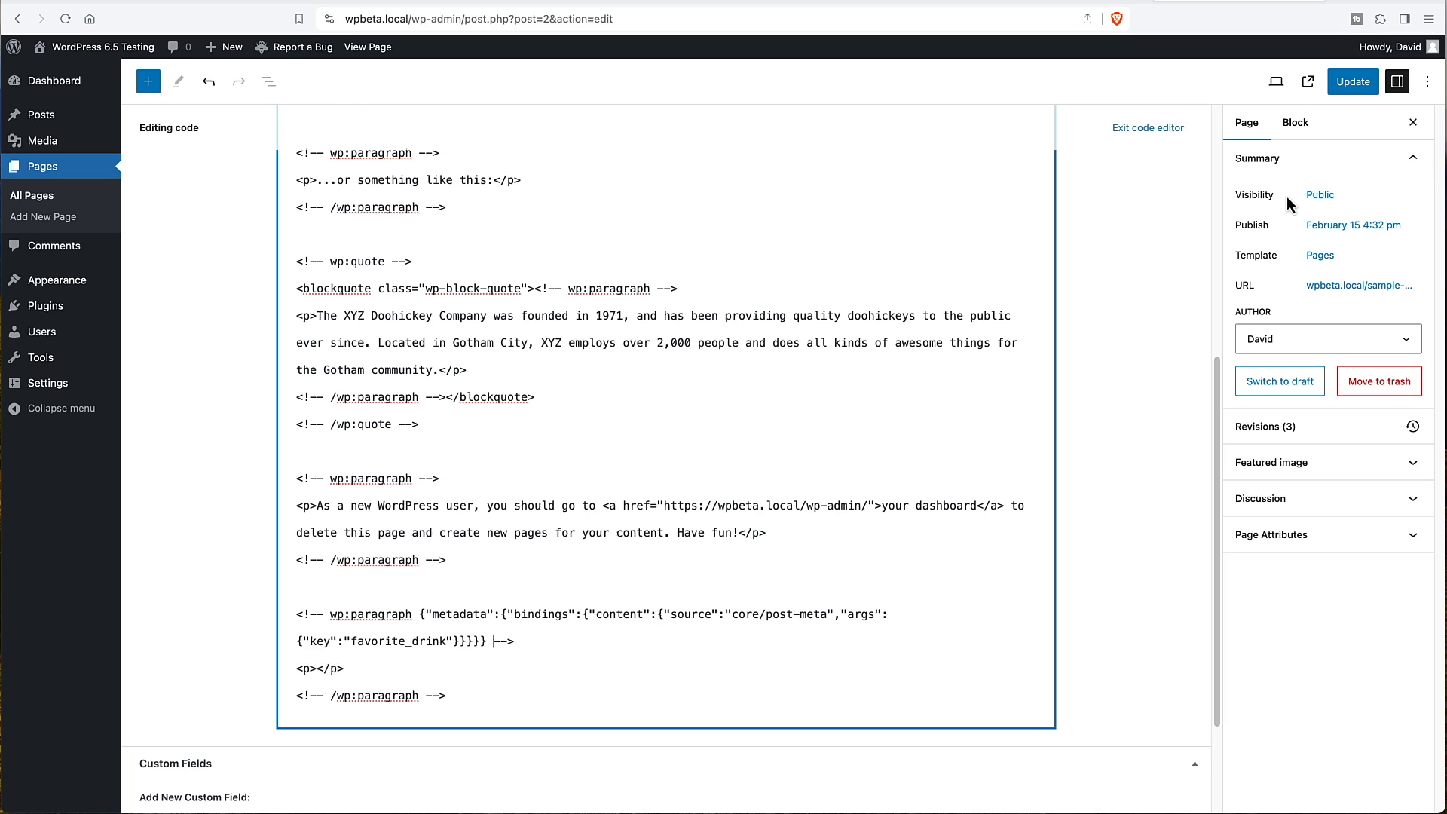
{"action": "left_click", "coordinate": [1351, 81]}
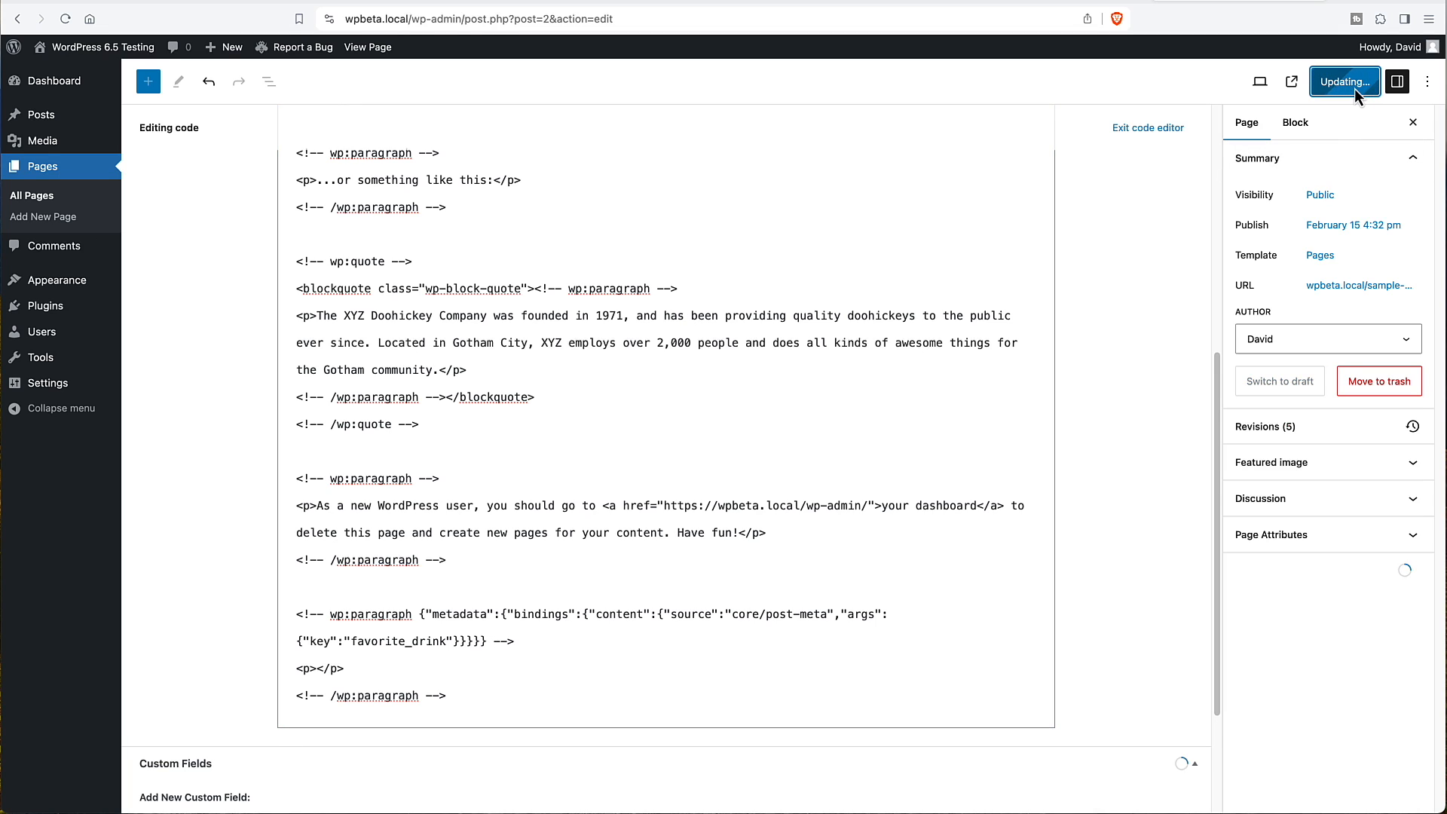
{"action": "left_click", "coordinate": [1427, 82]}
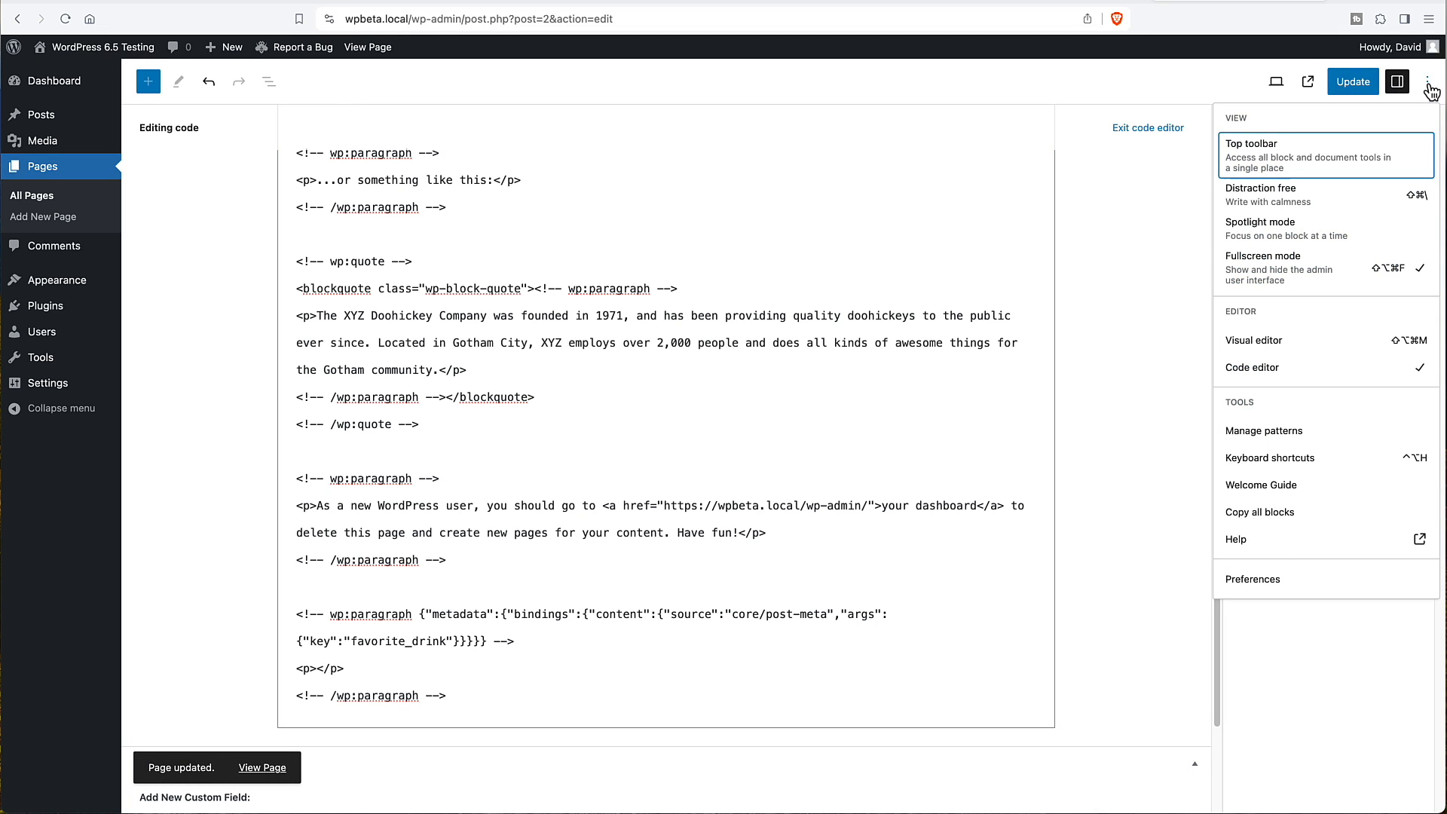
Step: Back in the visual editor, update the page and view the live 'orange juice' paragraph
{"action": "left_click", "coordinate": [1253, 340]}
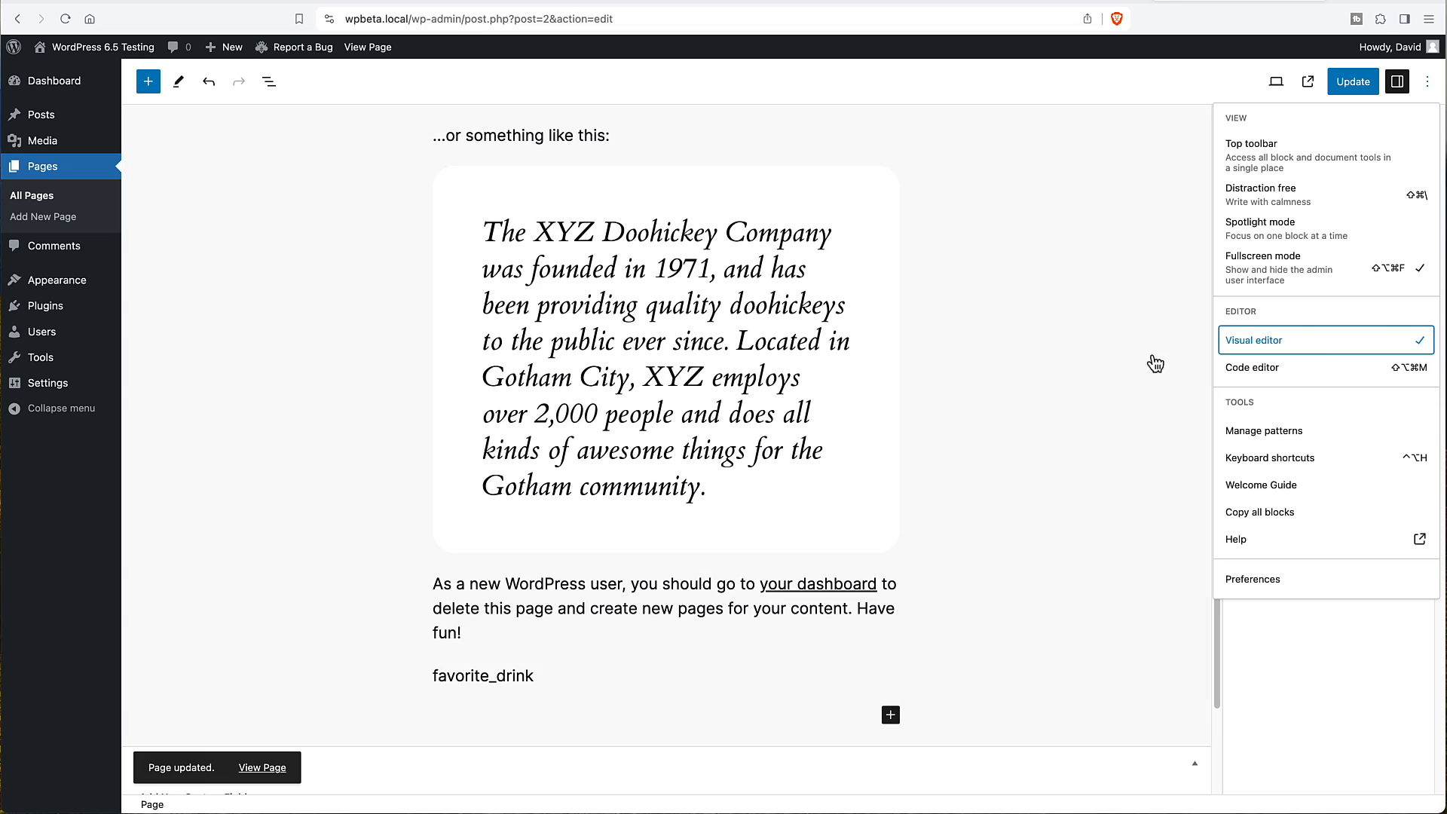
{"action": "scroll", "scroll_direction": "down", "scroll_amount": 3}
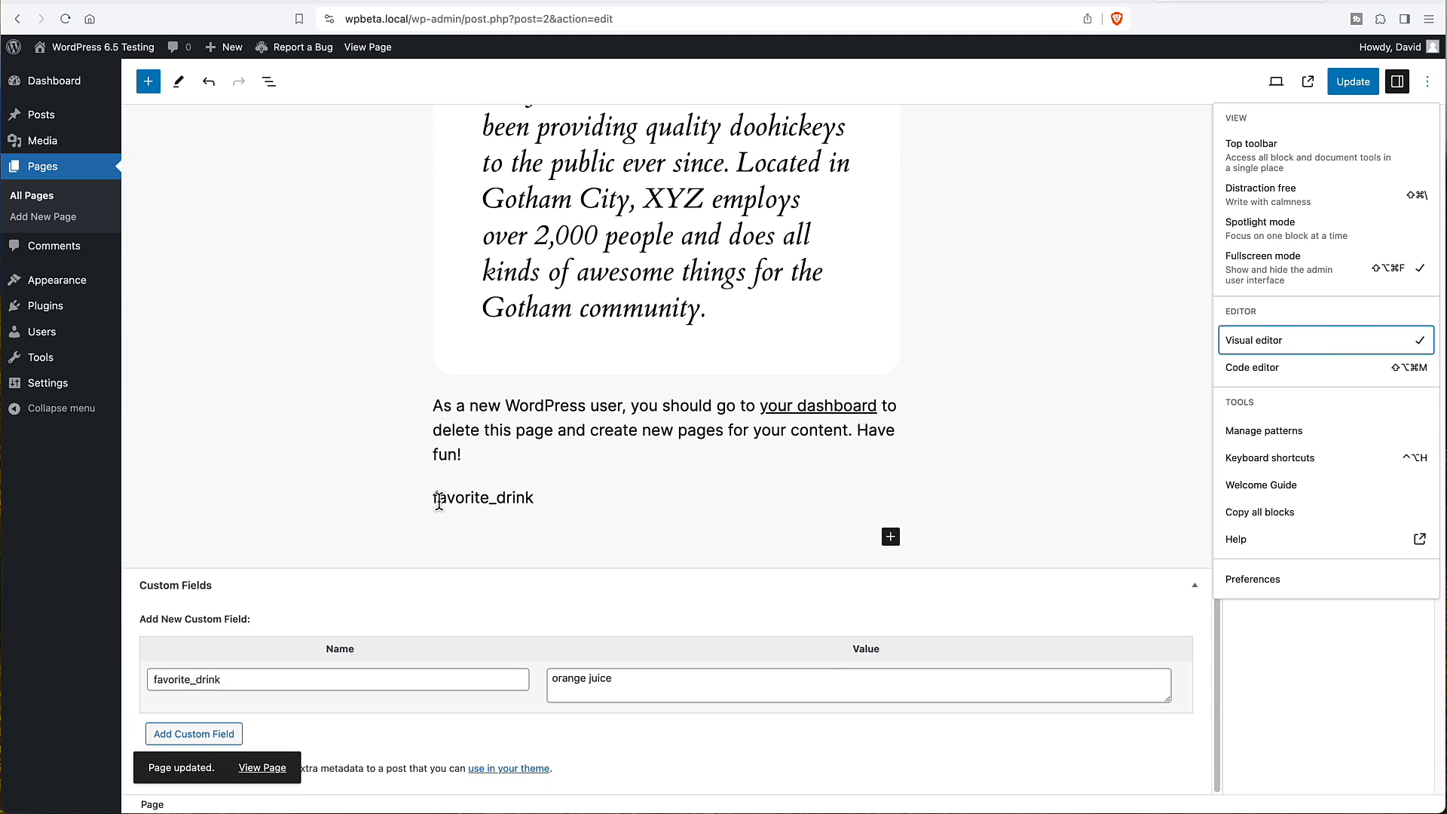
{"action": "left_click", "coordinate": [482, 498]}
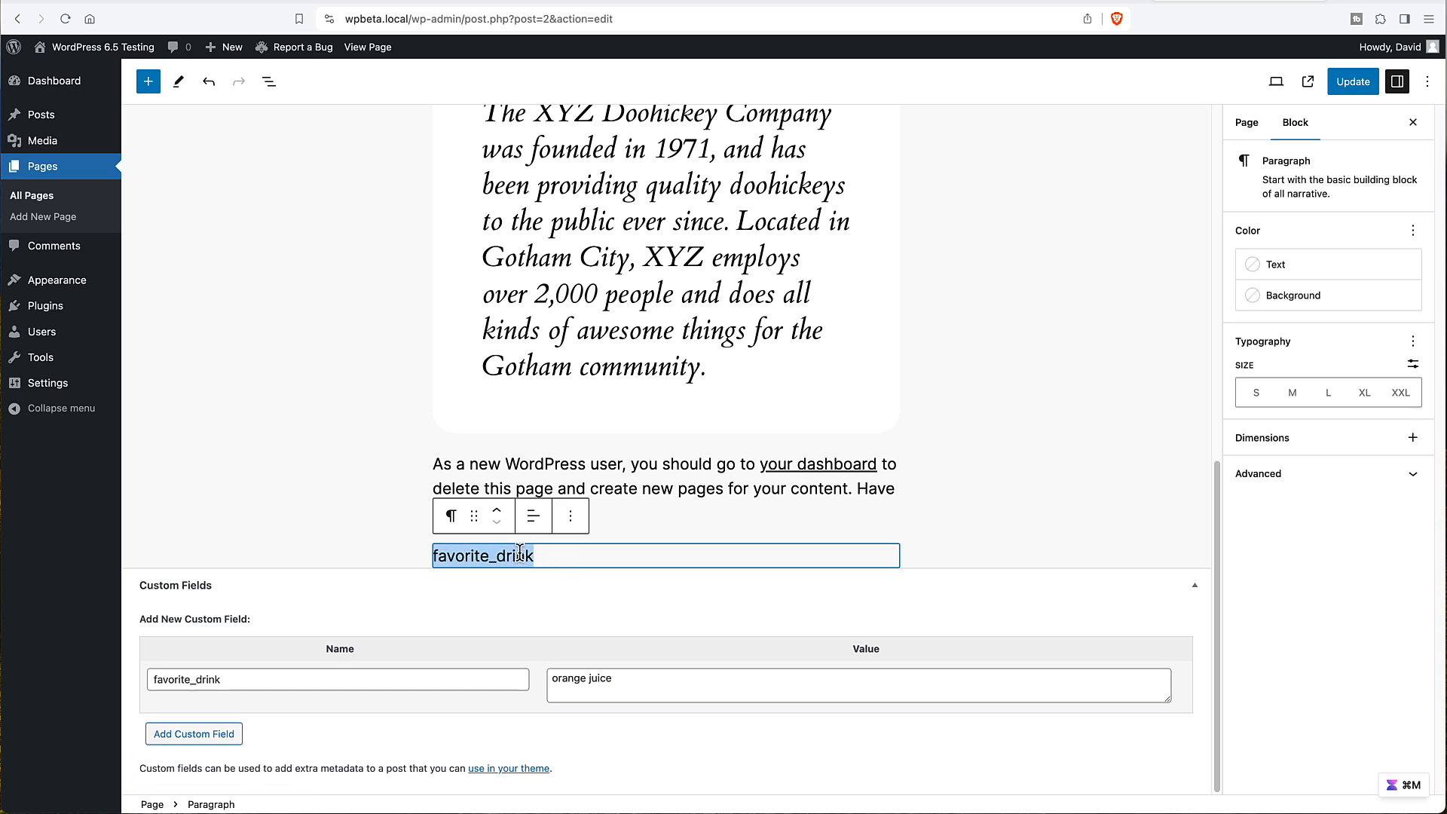
{"action": "mouse_move", "coordinate": [375, 547]}
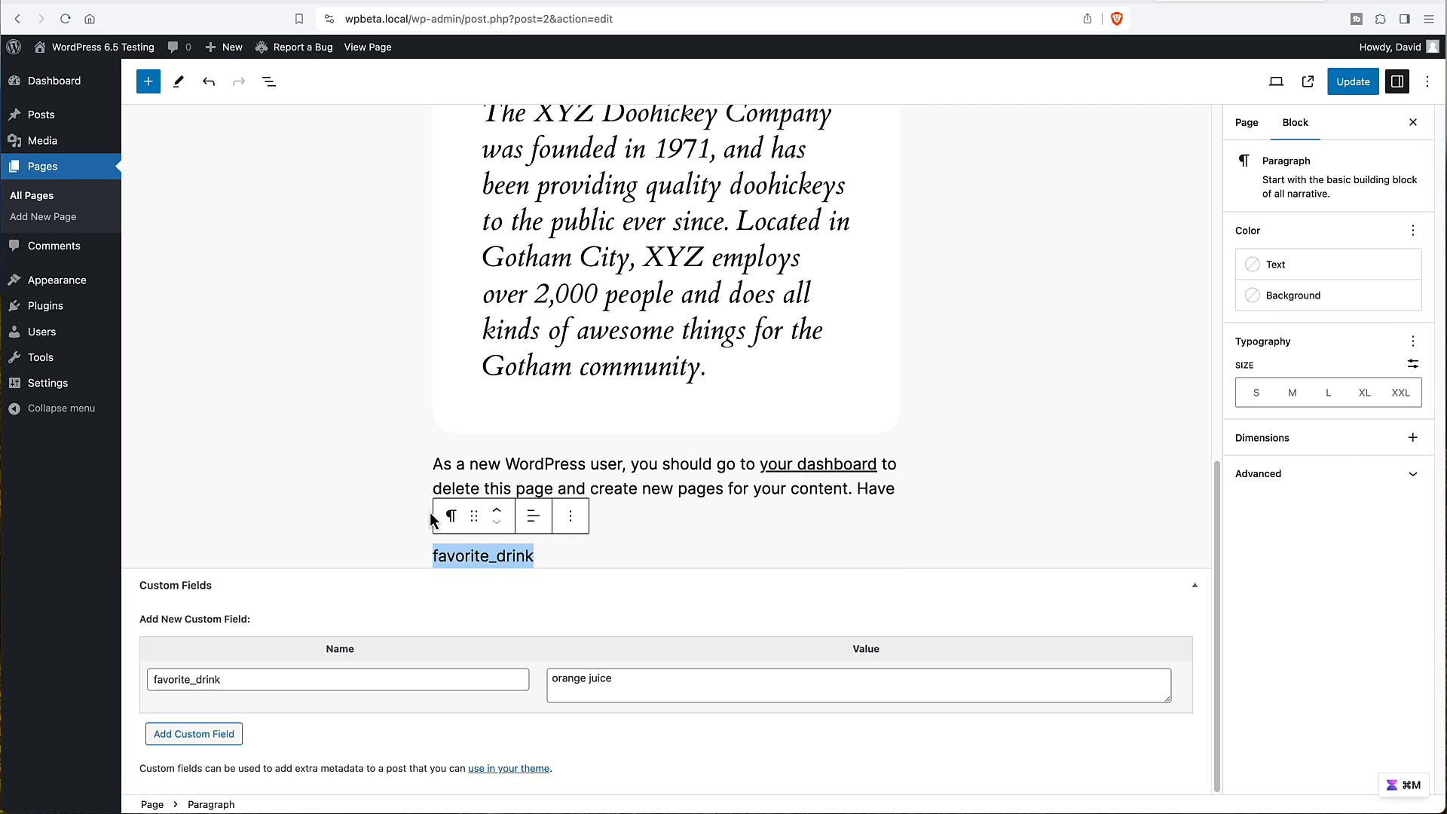
{"action": "mouse_move", "coordinate": [571, 514]}
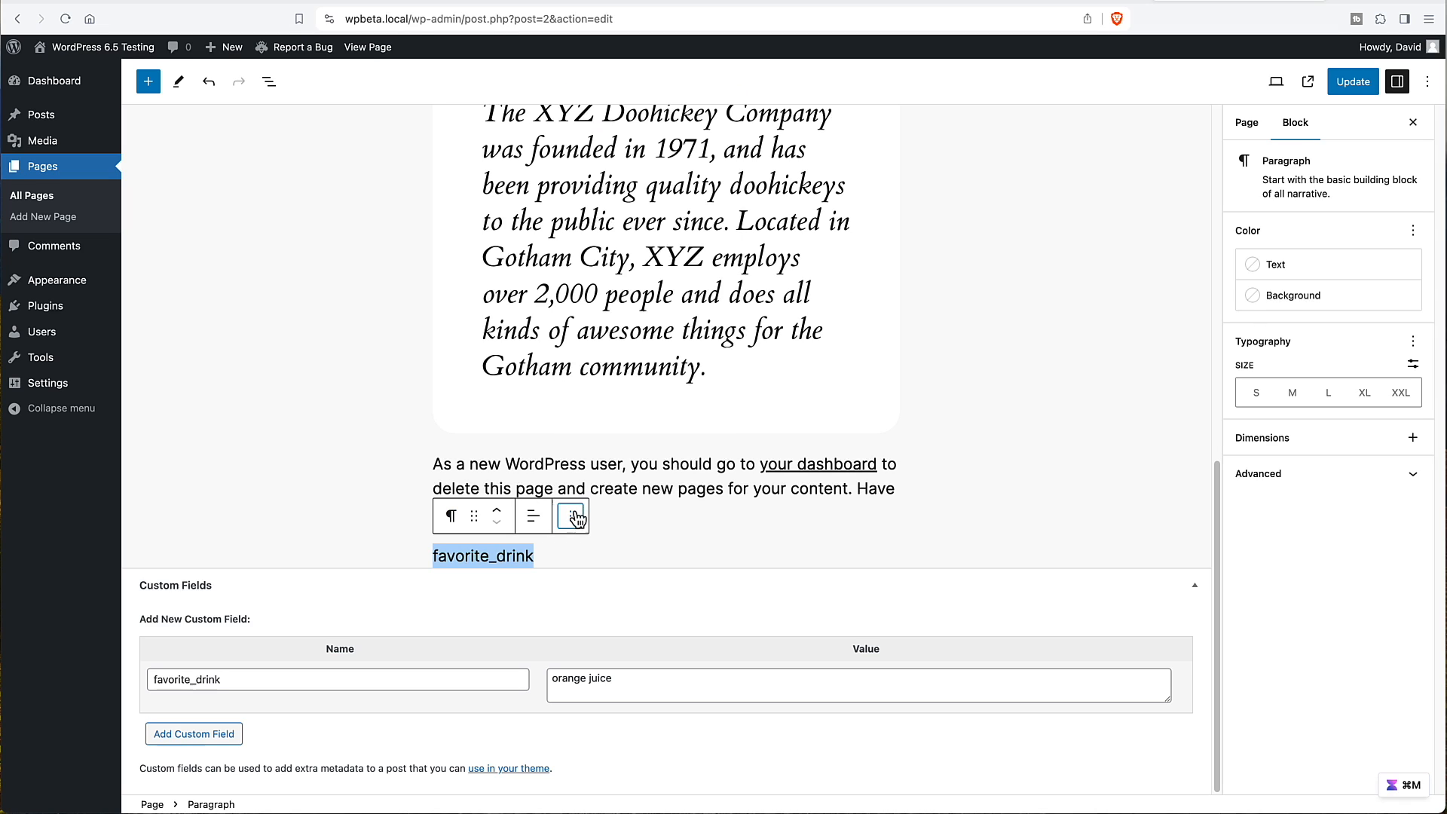
{"action": "left_click", "coordinate": [1352, 82]}
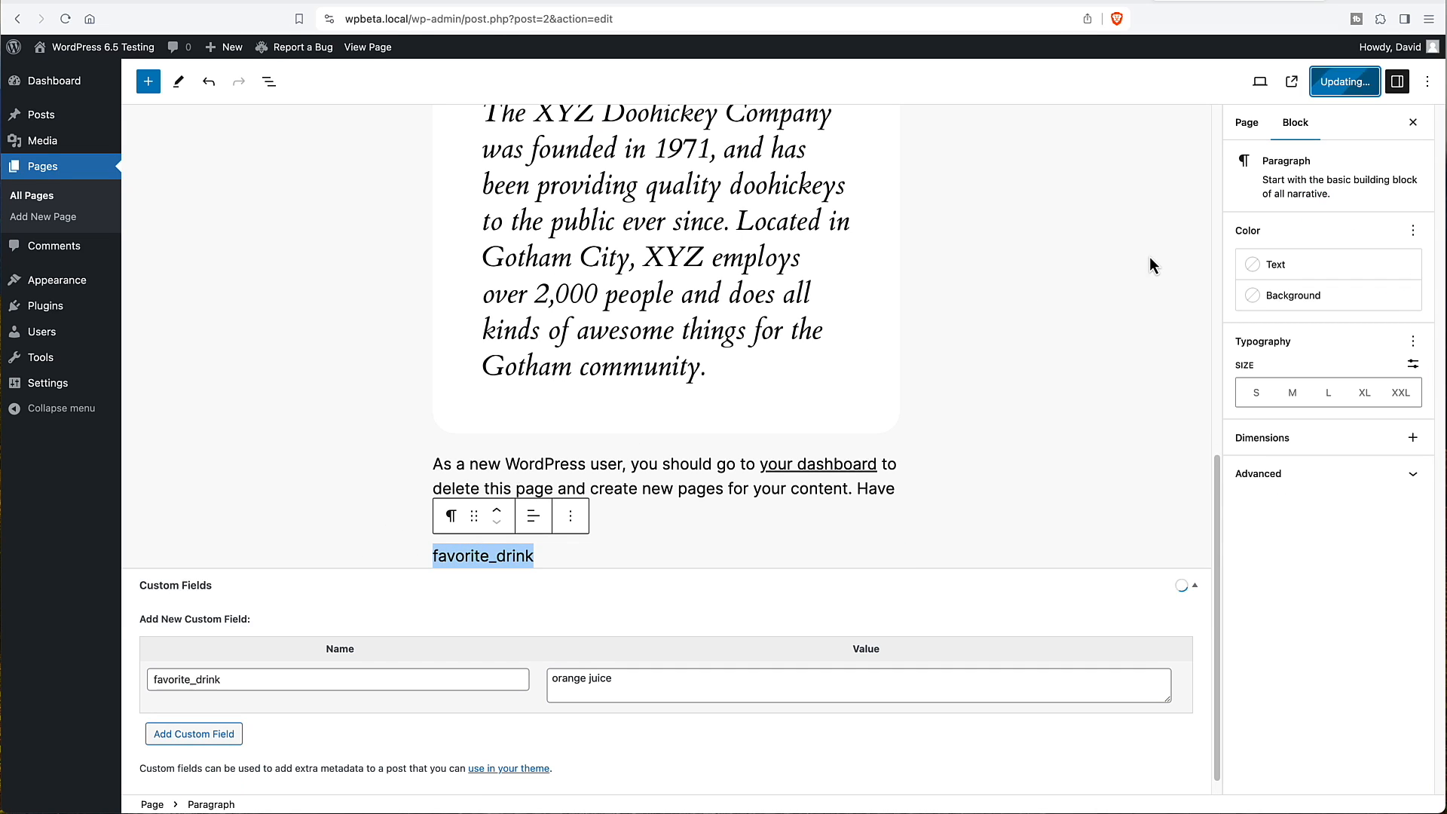
{"action": "left_click", "coordinate": [1343, 81]}
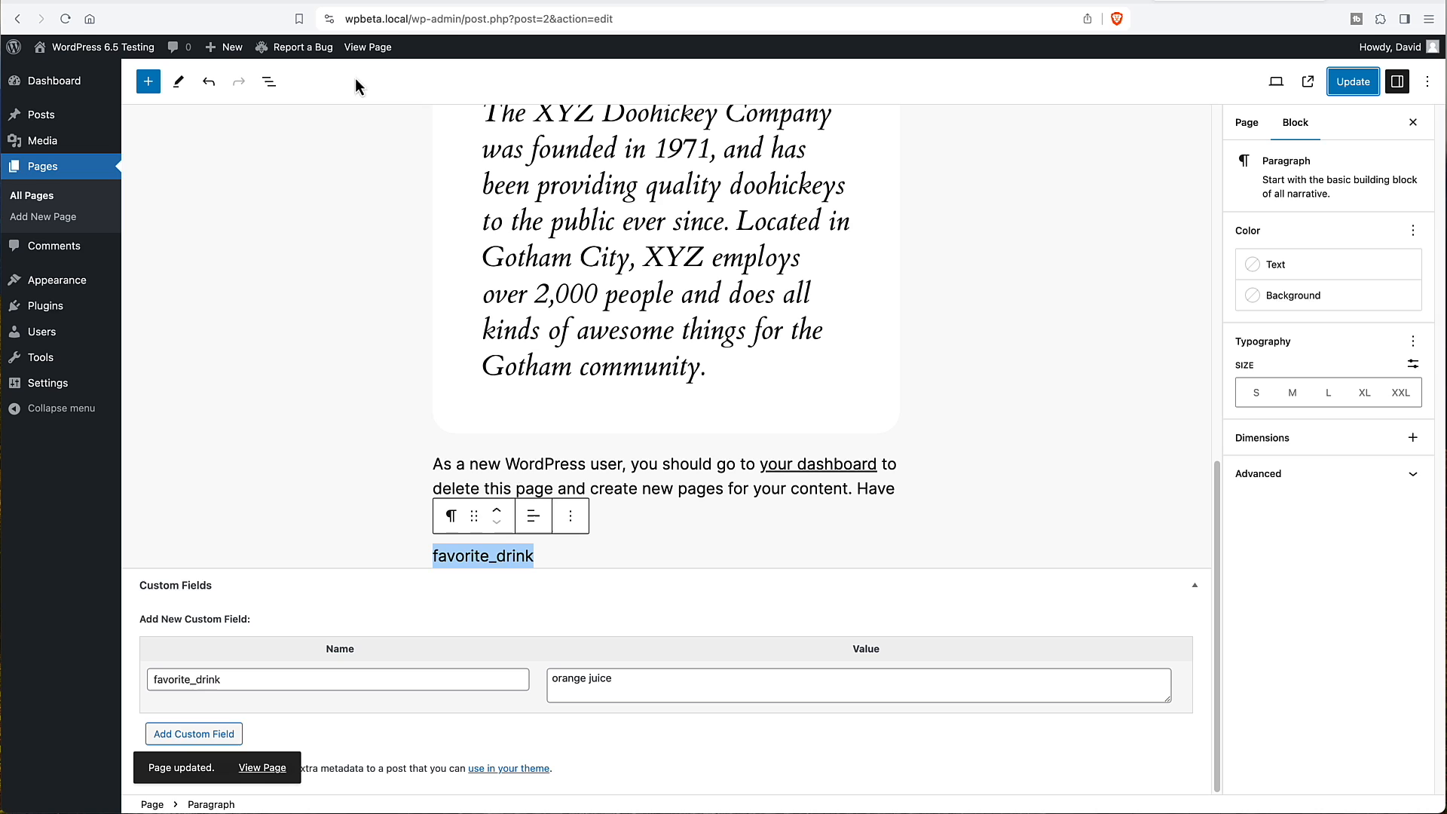
{"action": "left_click", "coordinate": [262, 767]}
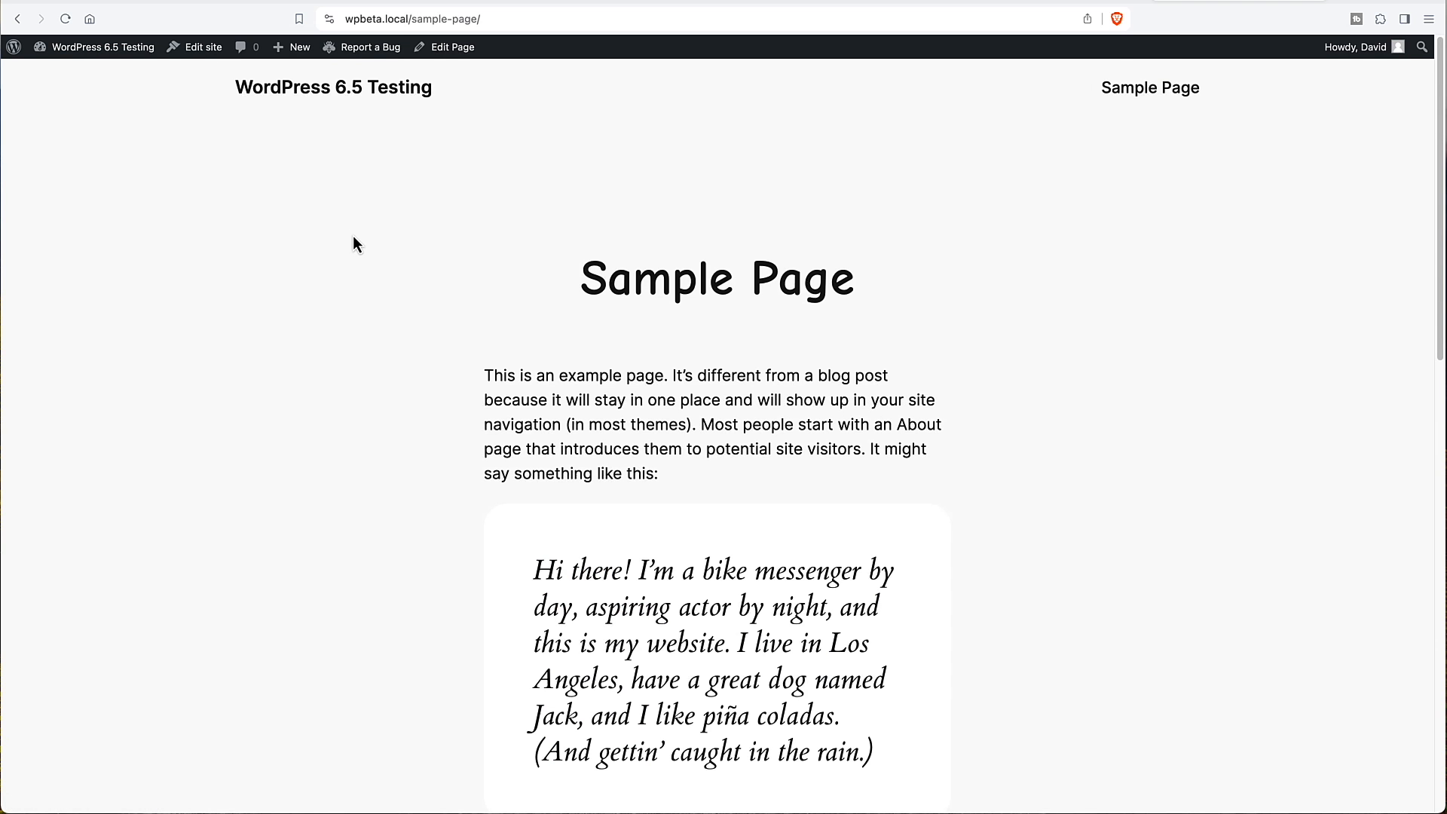
{"action": "scroll", "scroll_direction": "down", "scroll_amount": 3}
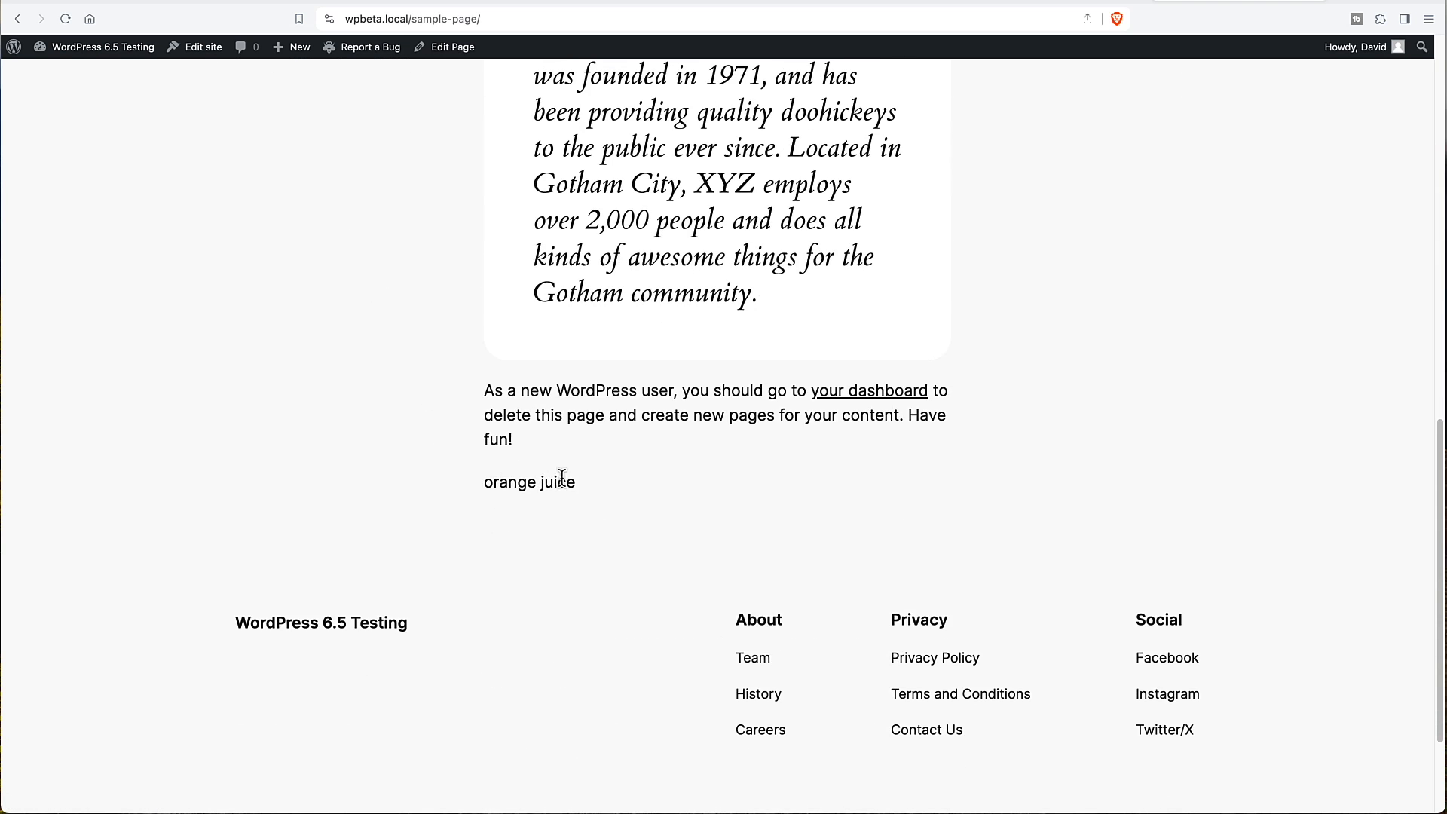
{"action": "mouse_move", "coordinate": [529, 233]}
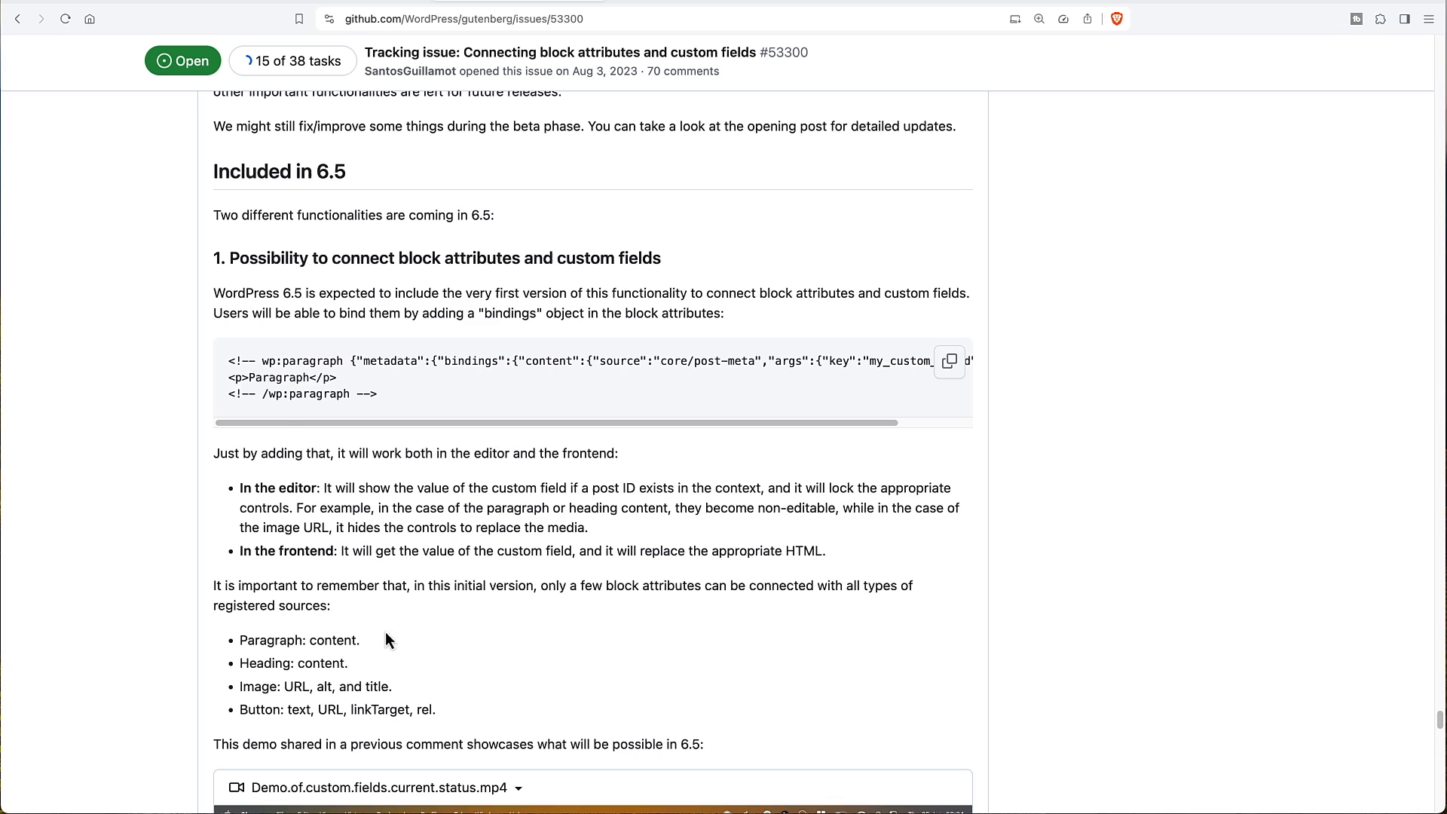
{"action": "mouse_move", "coordinate": [393, 703]}
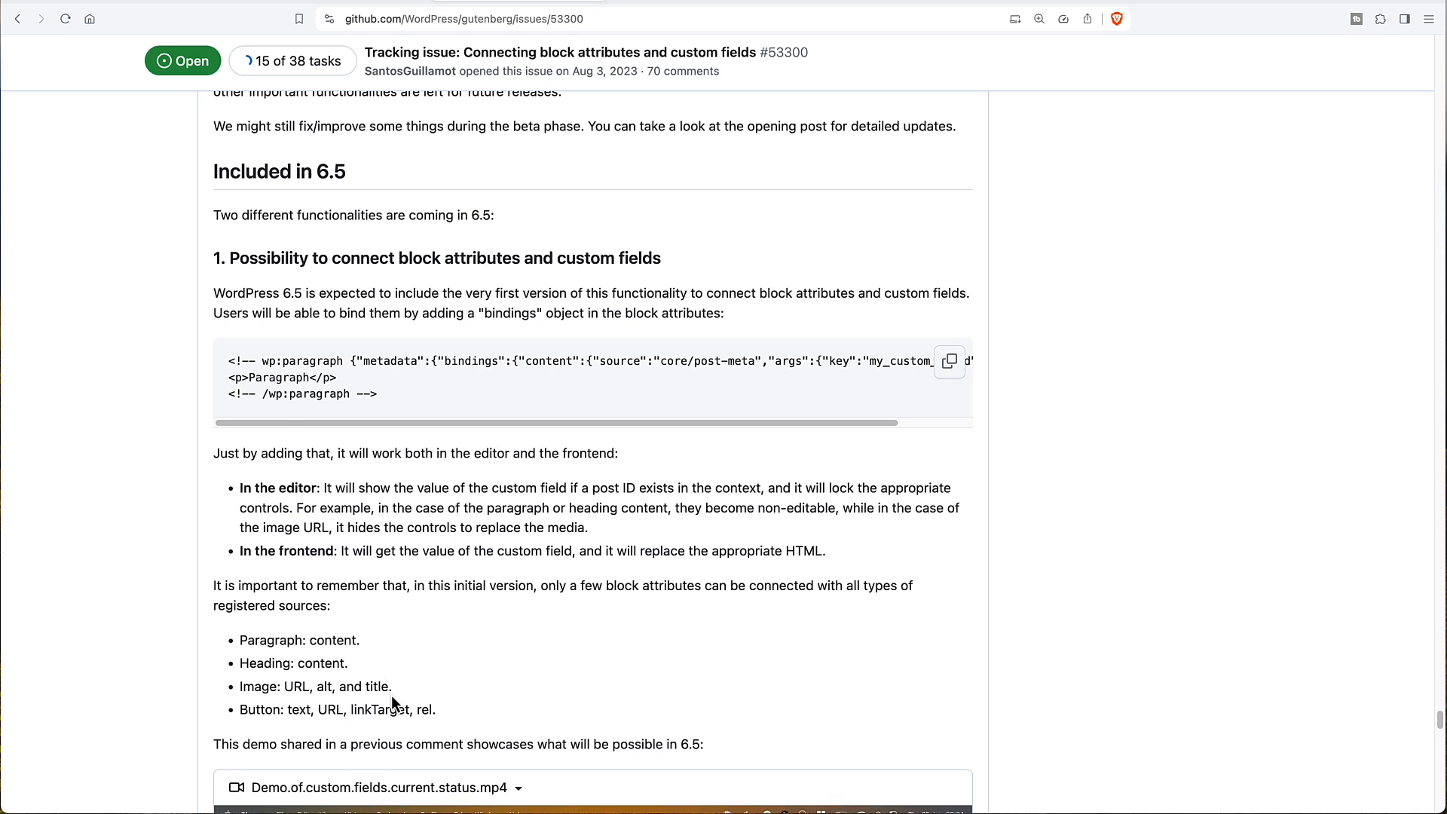
{"action": "mouse_move", "coordinate": [290, 679]}
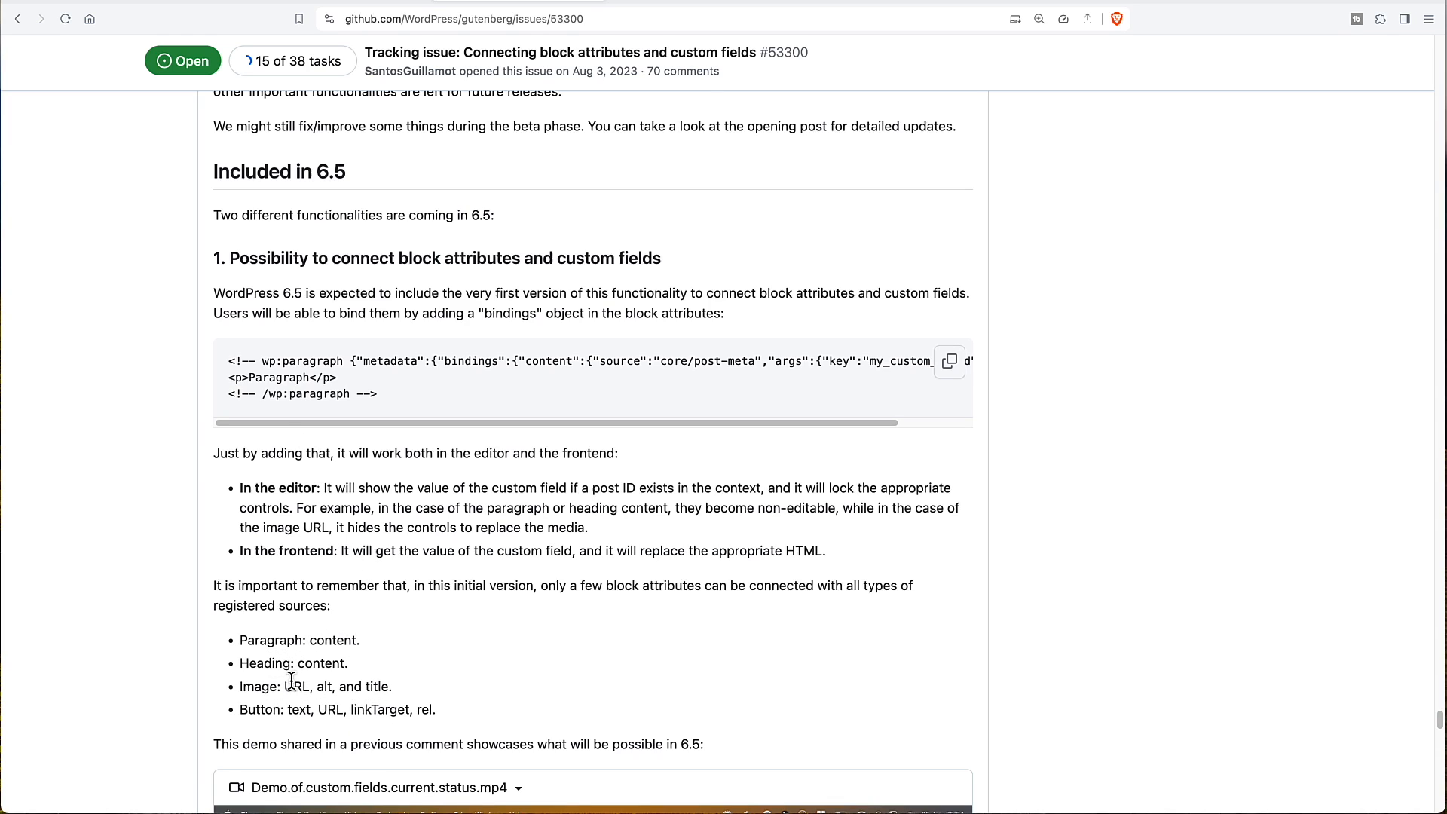
{"action": "mouse_move", "coordinate": [295, 659]}
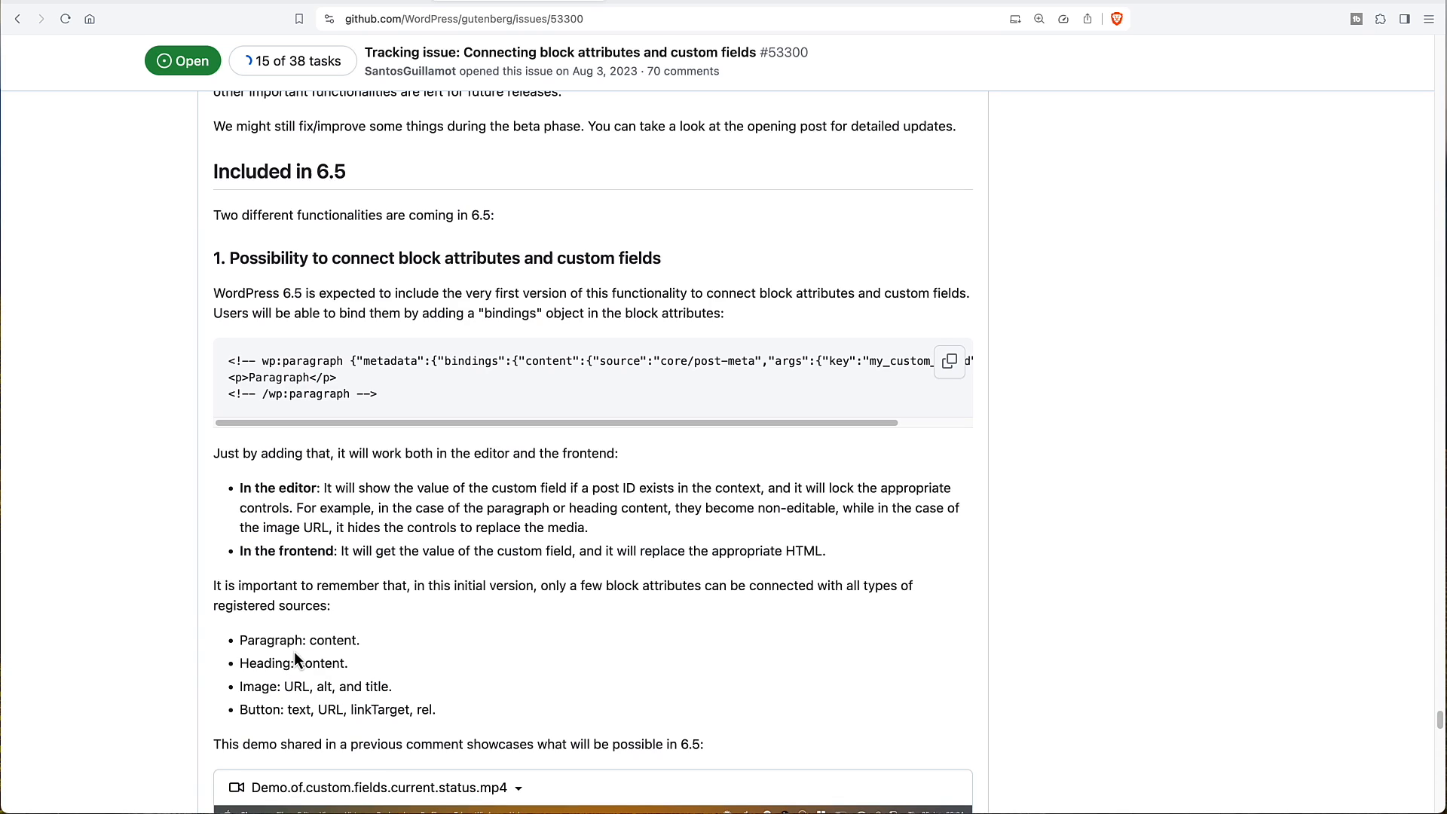
{"action": "mouse_move", "coordinate": [340, 640]}
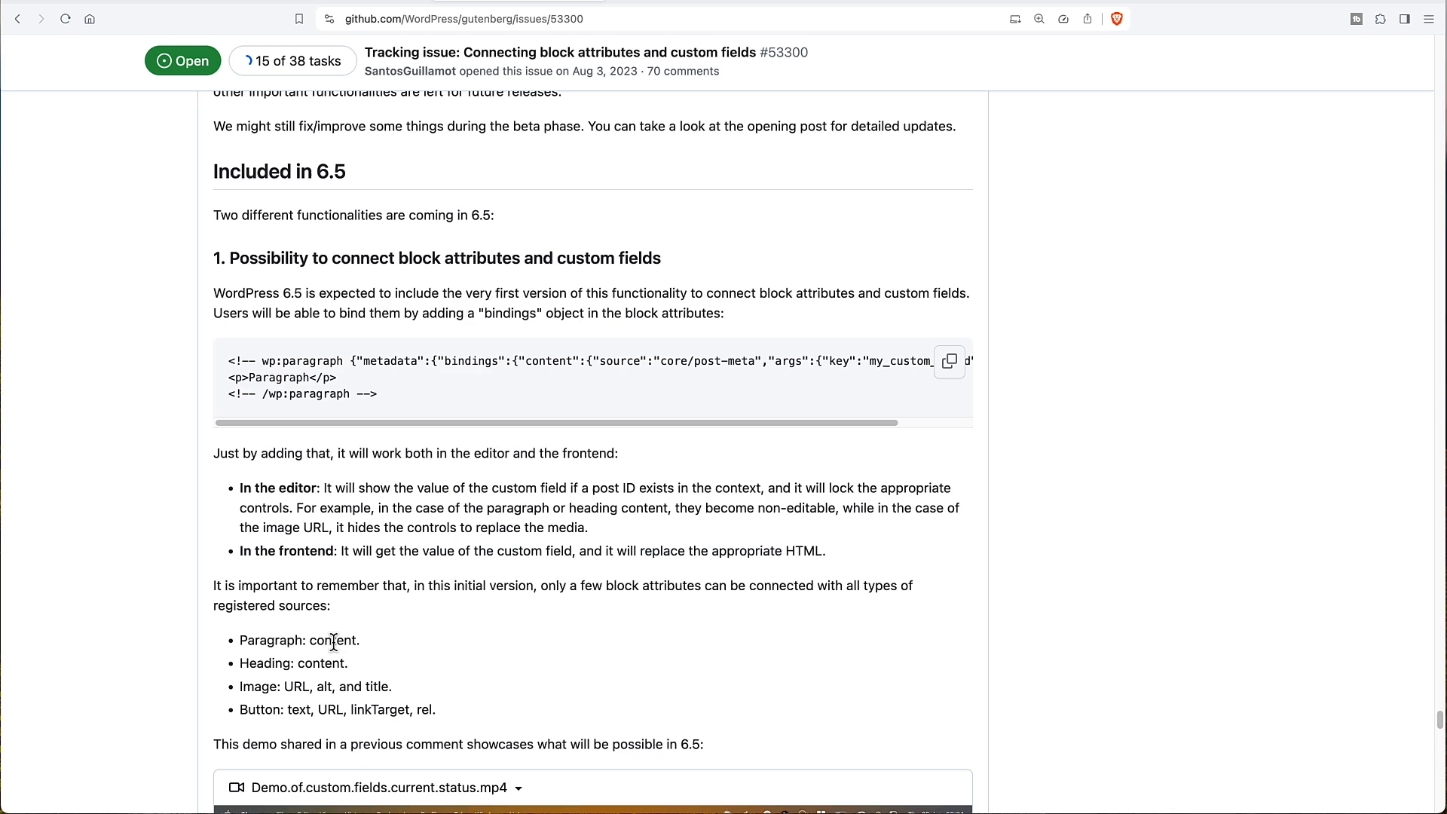
{"action": "mouse_move", "coordinate": [358, 699]}
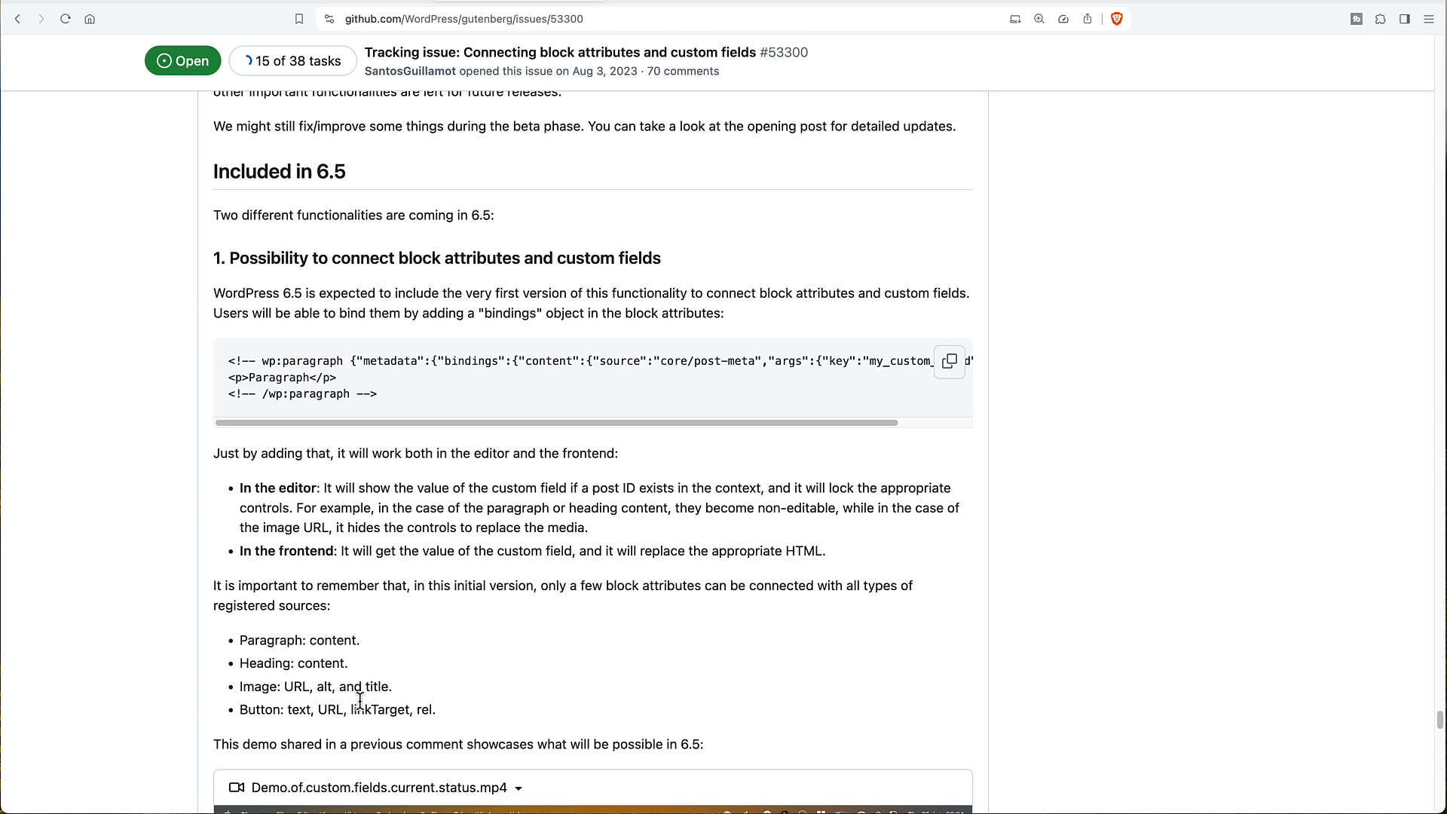
{"action": "mouse_move", "coordinate": [272, 658]}
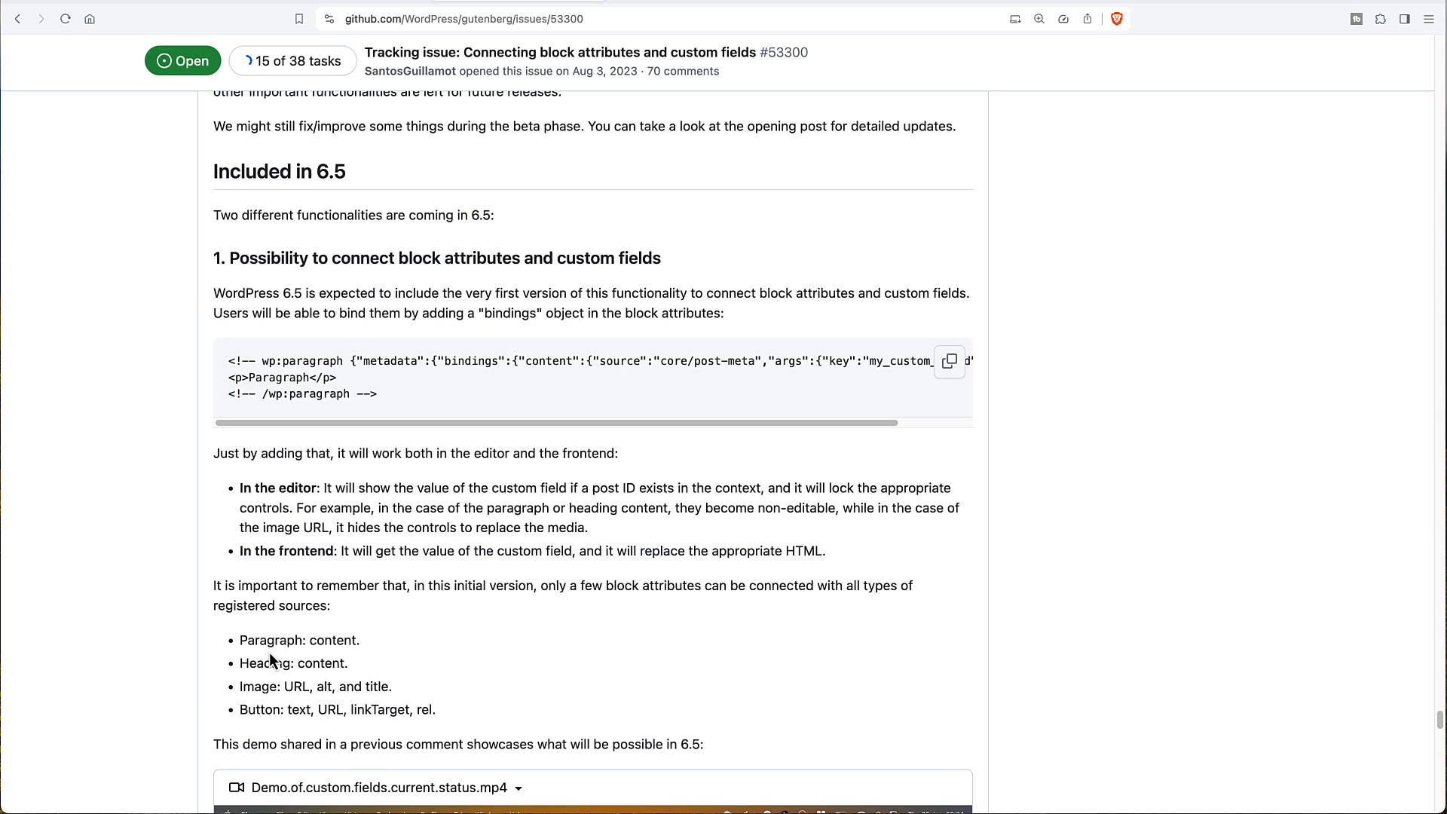
{"action": "mouse_move", "coordinate": [449, 564]}
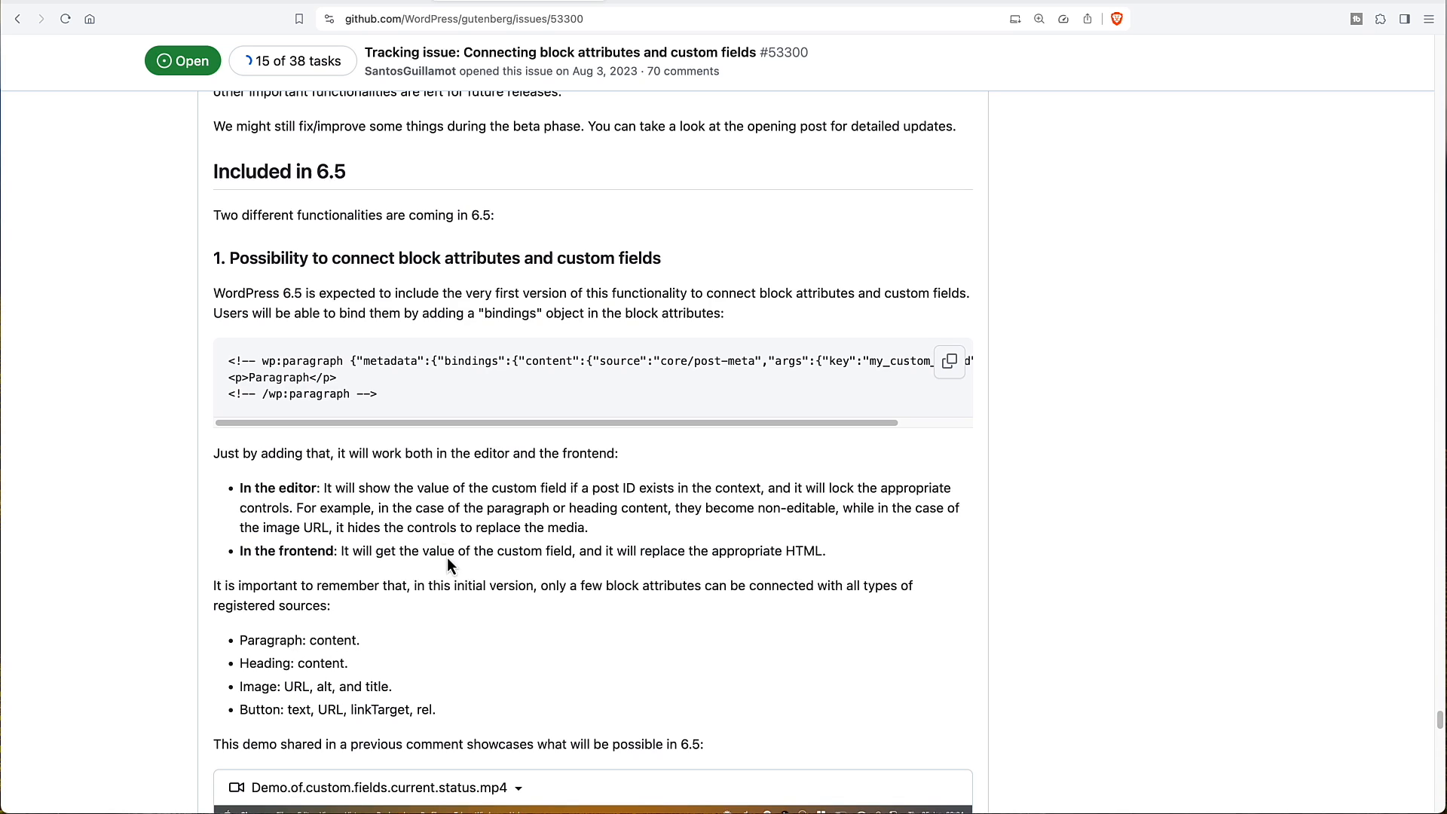
{"action": "mouse_move", "coordinate": [411, 663]}
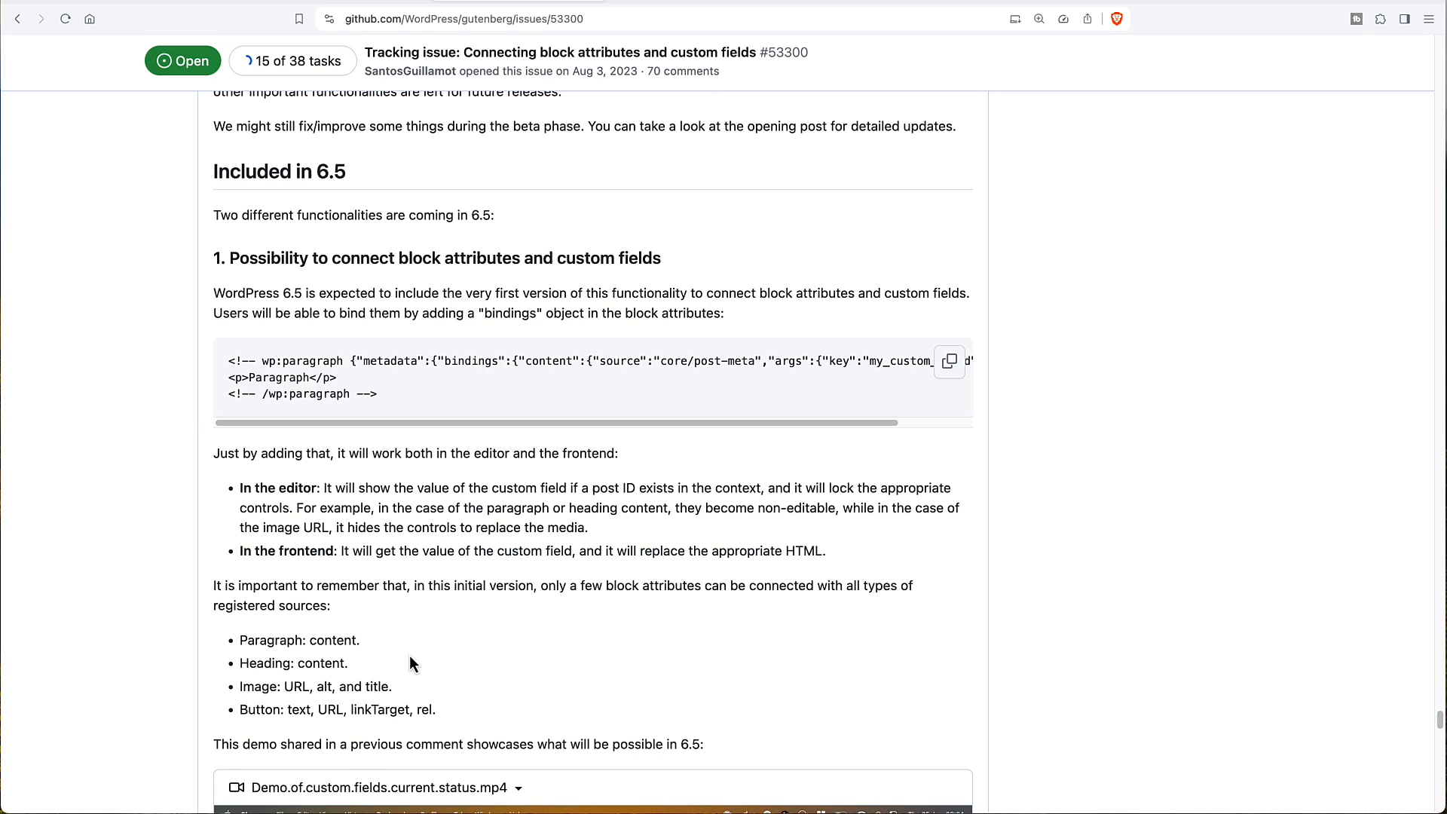
{"action": "mouse_move", "coordinate": [402, 669]}
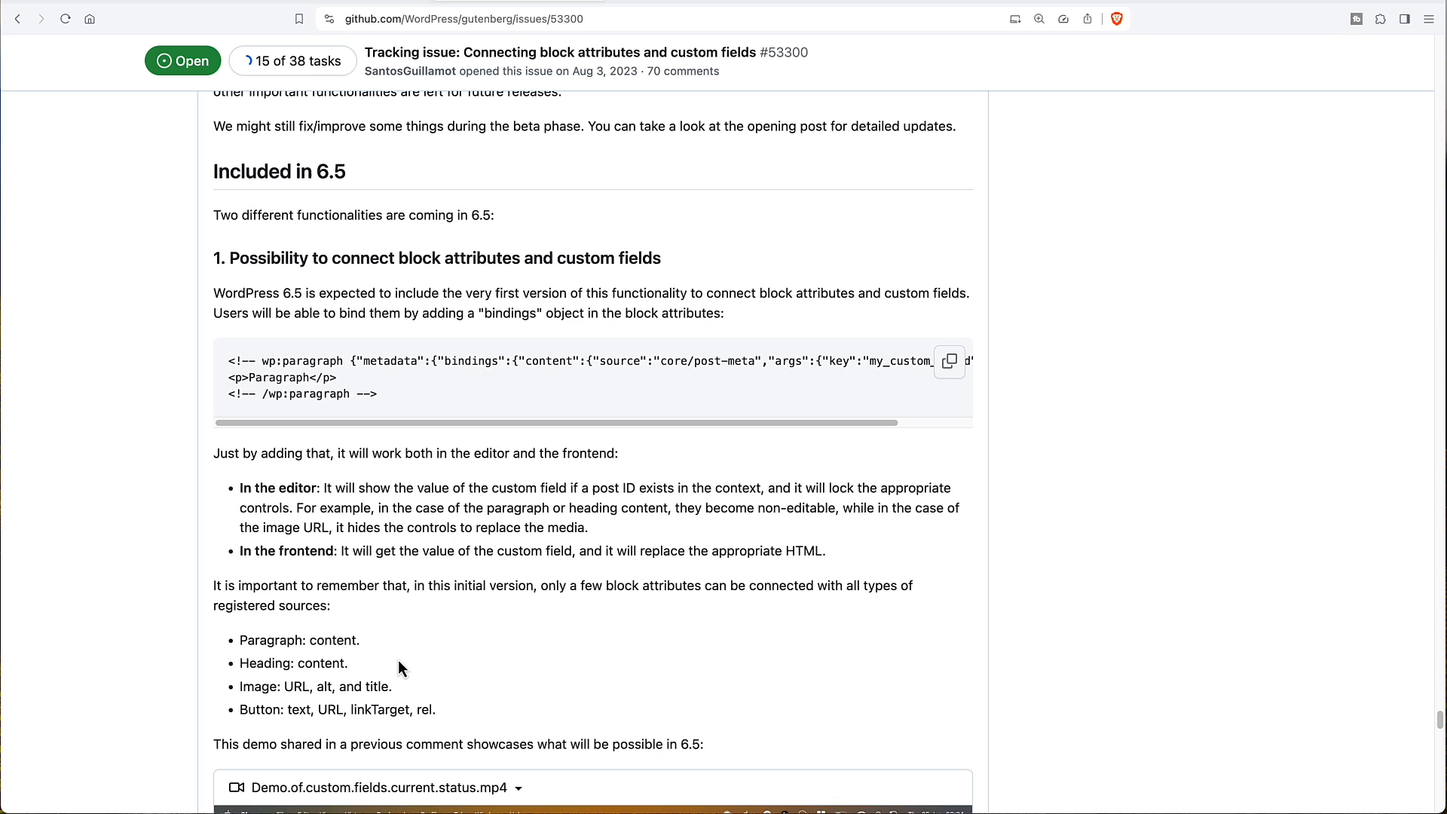
Step: Scroll Gutenberg issue #53300 down to its bindable attributes list and 6.5 demo video
{"action": "scroll", "scroll_direction": "down", "scroll_amount": 3}
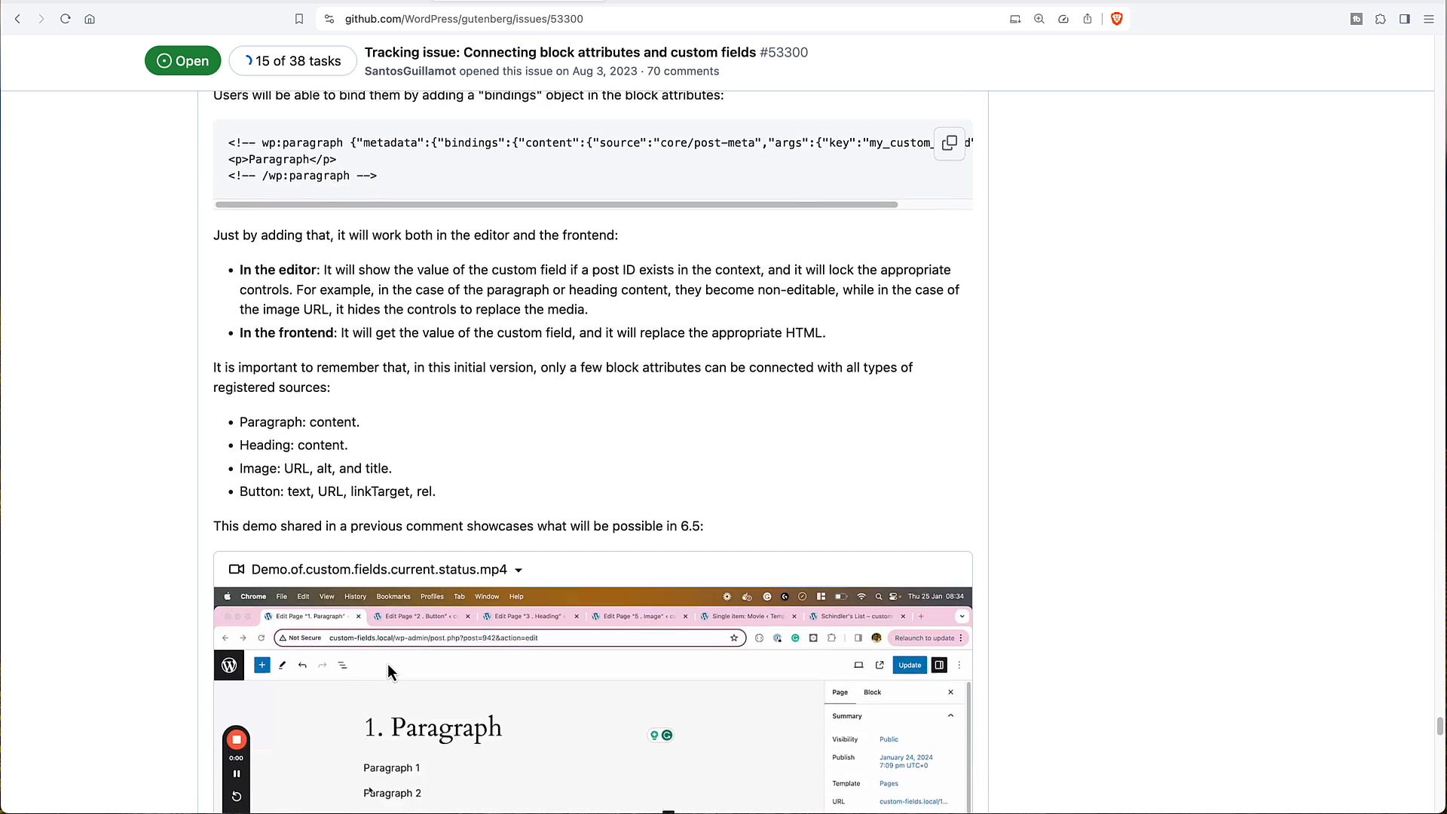
{"action": "scroll", "scroll_direction": "down", "scroll_amount": 3}
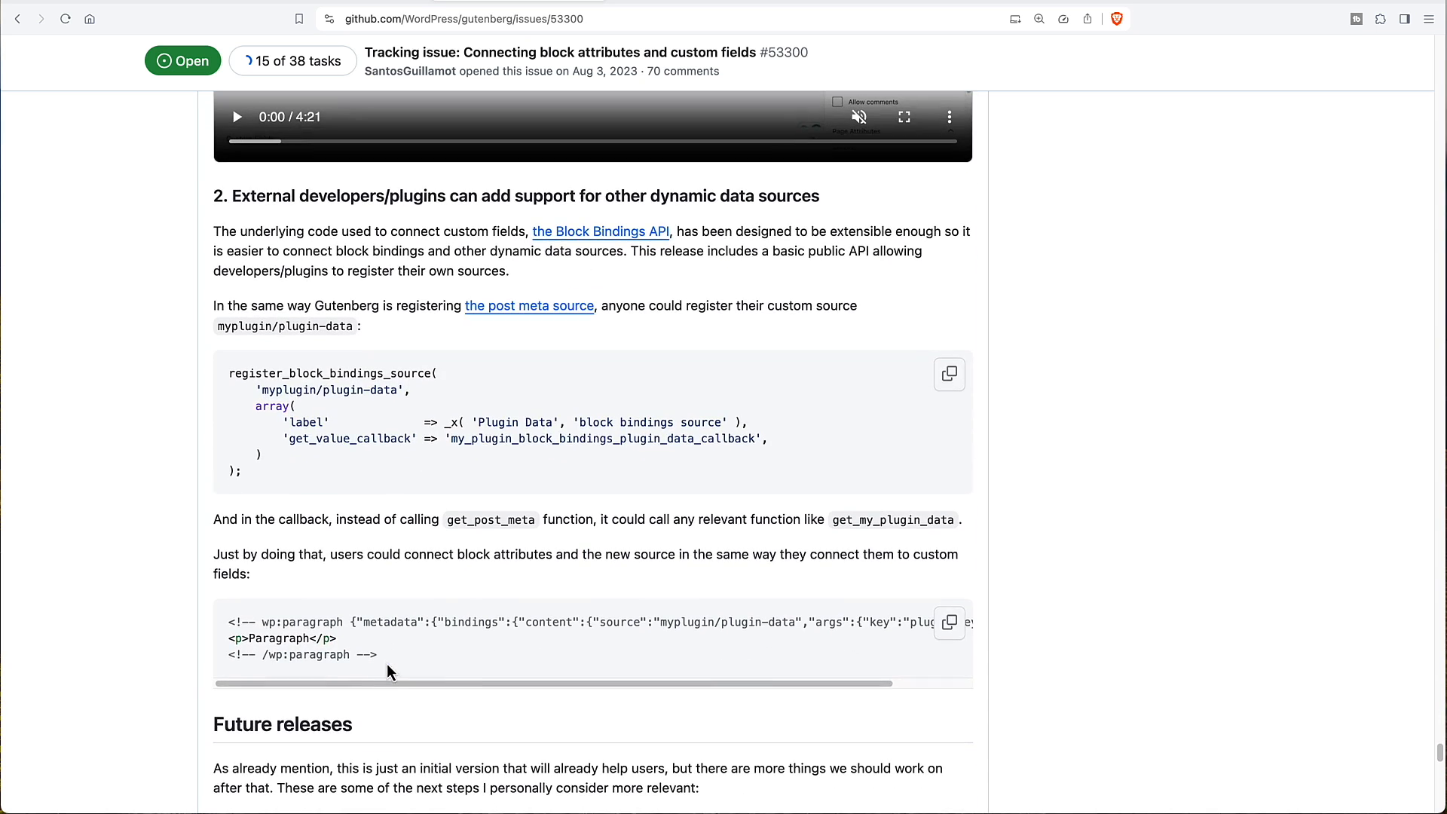
{"action": "mouse_move", "coordinate": [344, 490]}
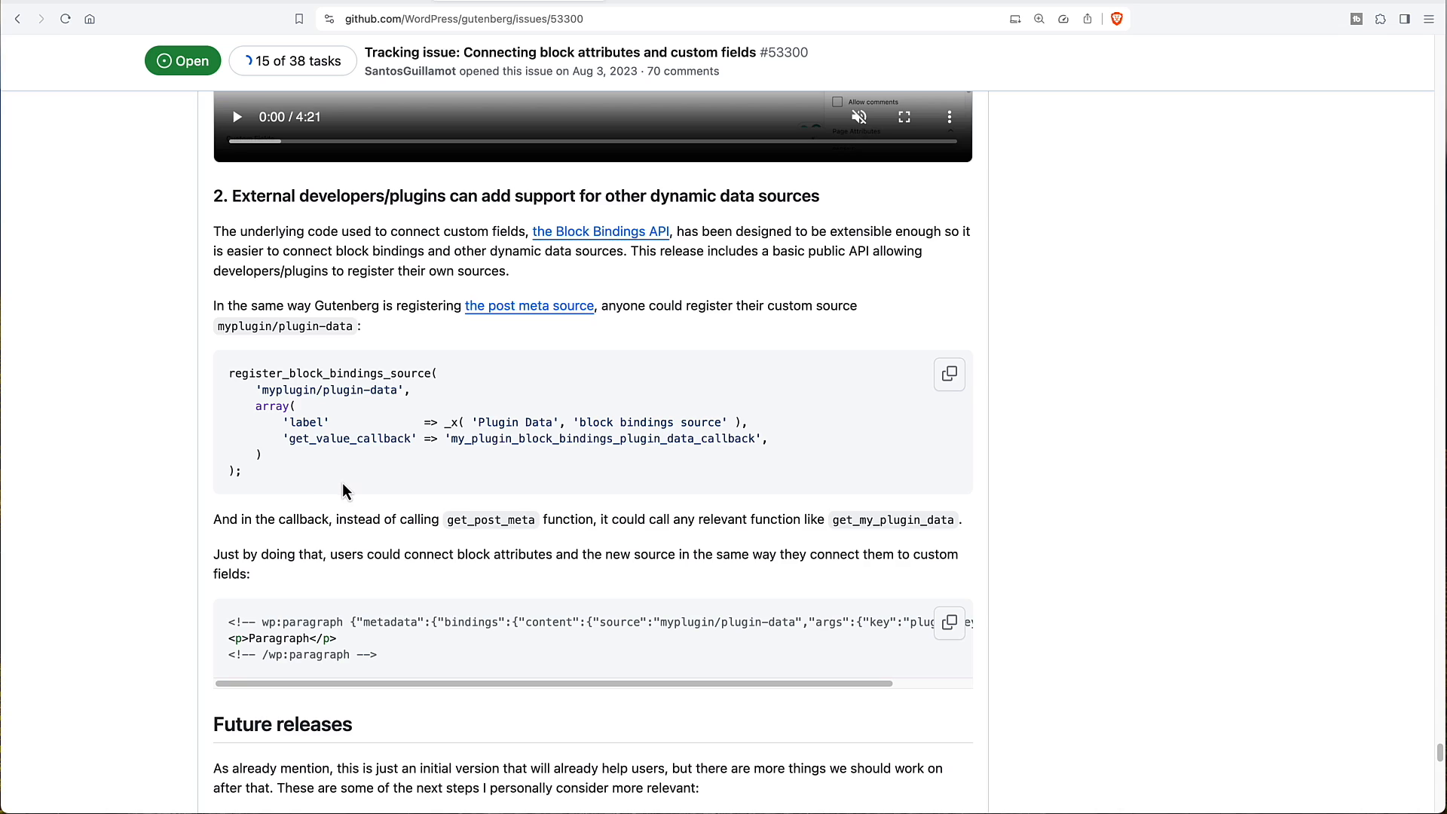
{"action": "mouse_move", "coordinate": [303, 365]}
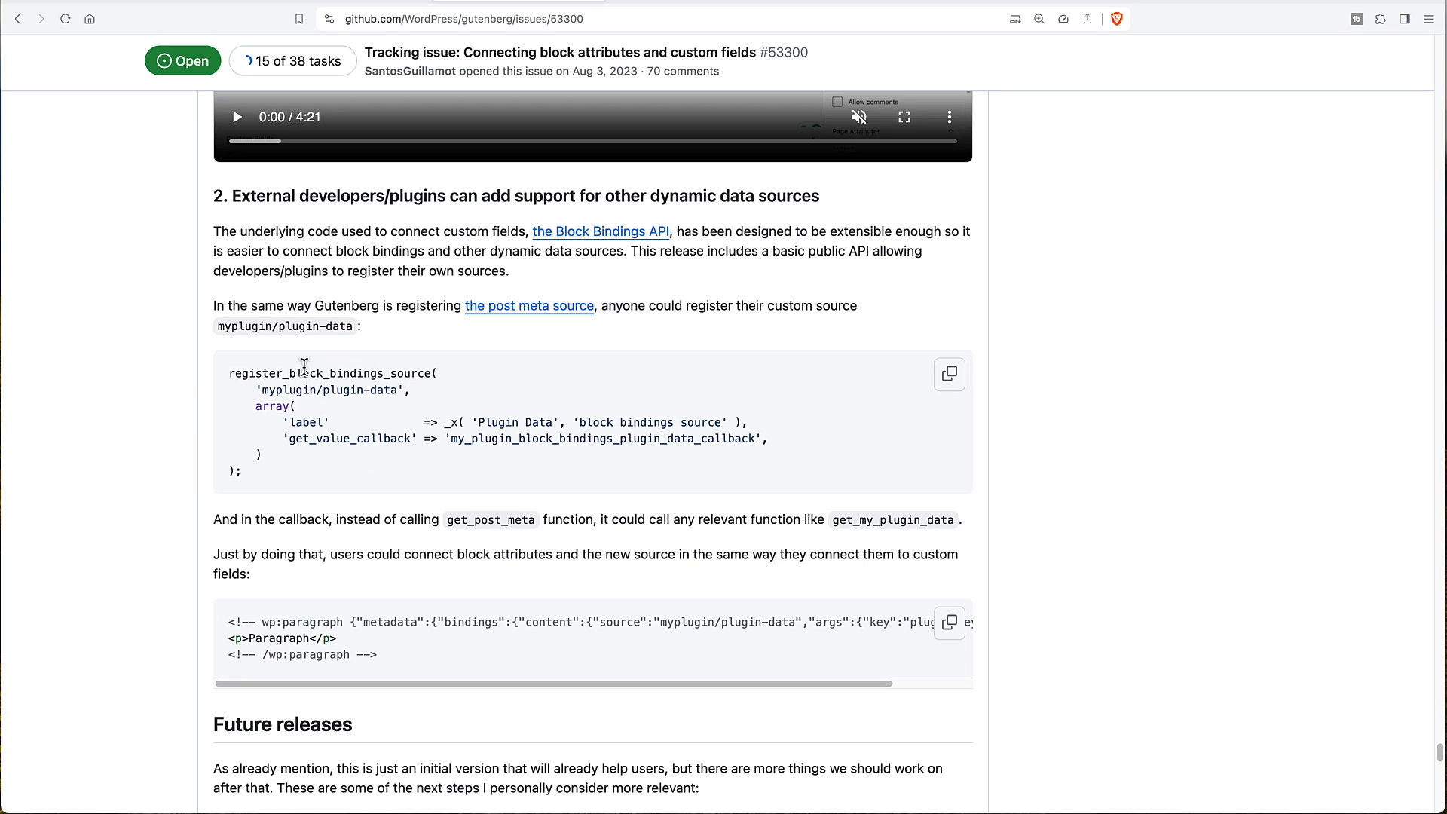
{"action": "mouse_move", "coordinate": [305, 443]}
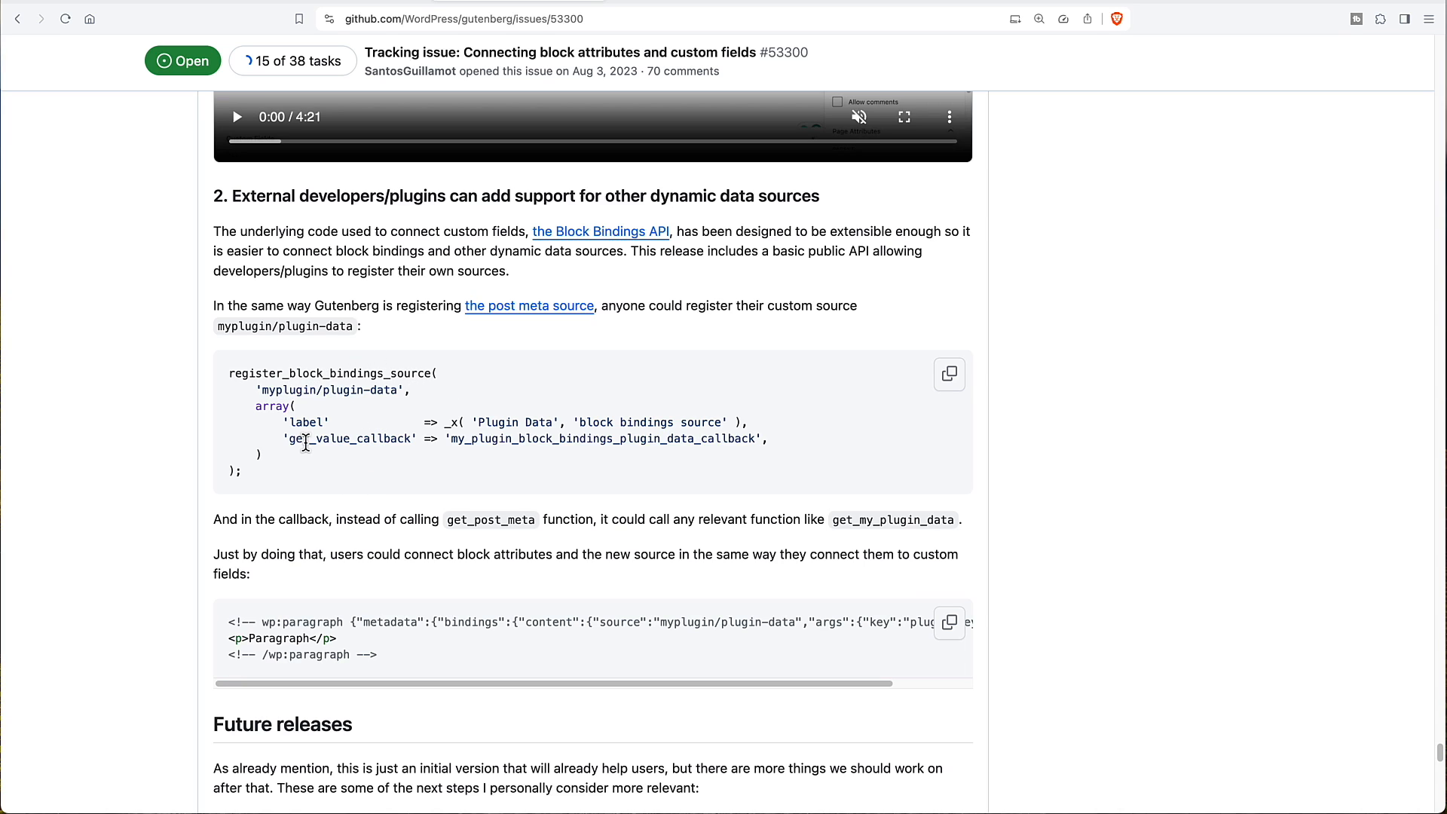
{"action": "mouse_move", "coordinate": [392, 432]}
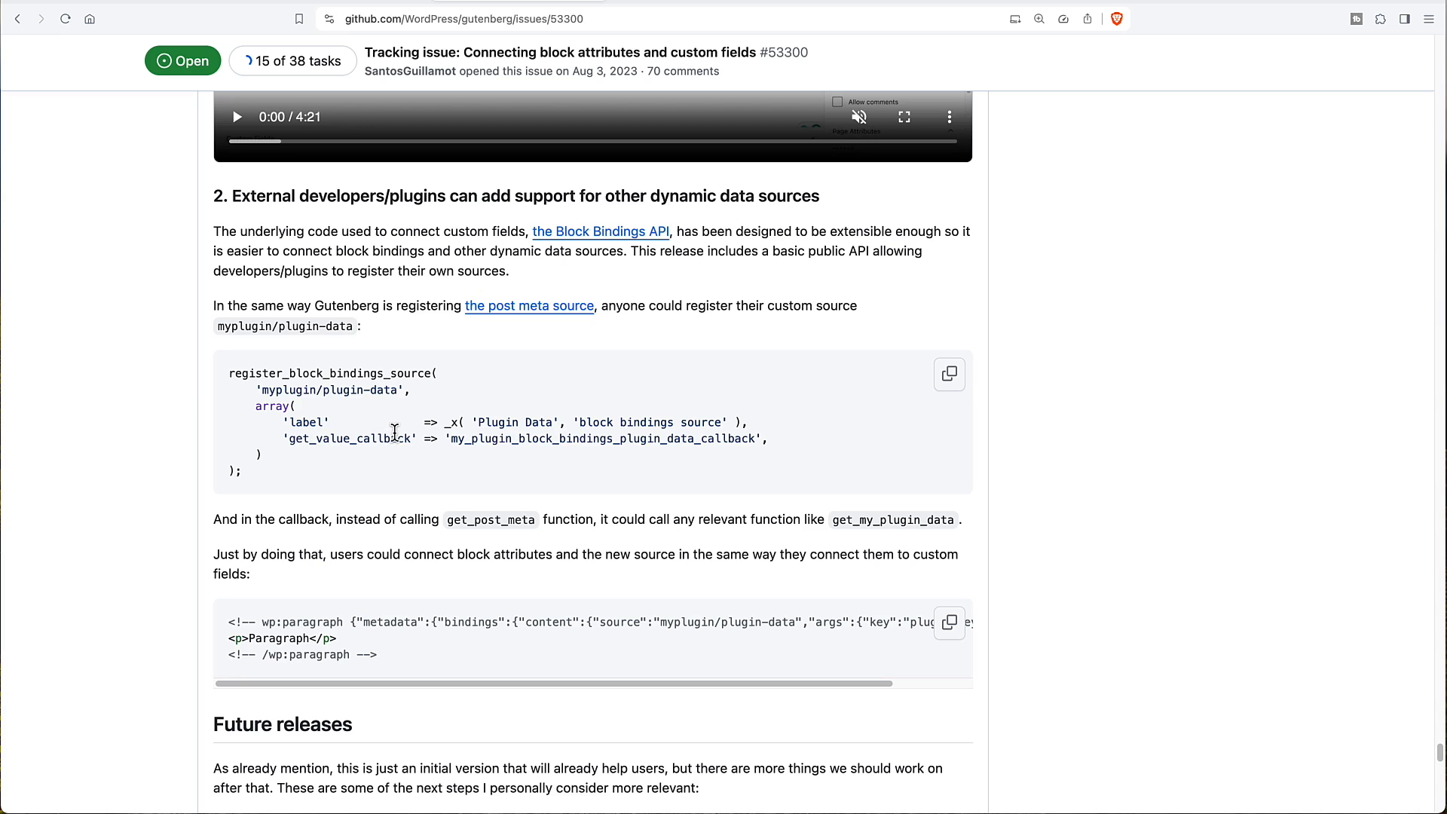
{"action": "mouse_move", "coordinate": [584, 444]}
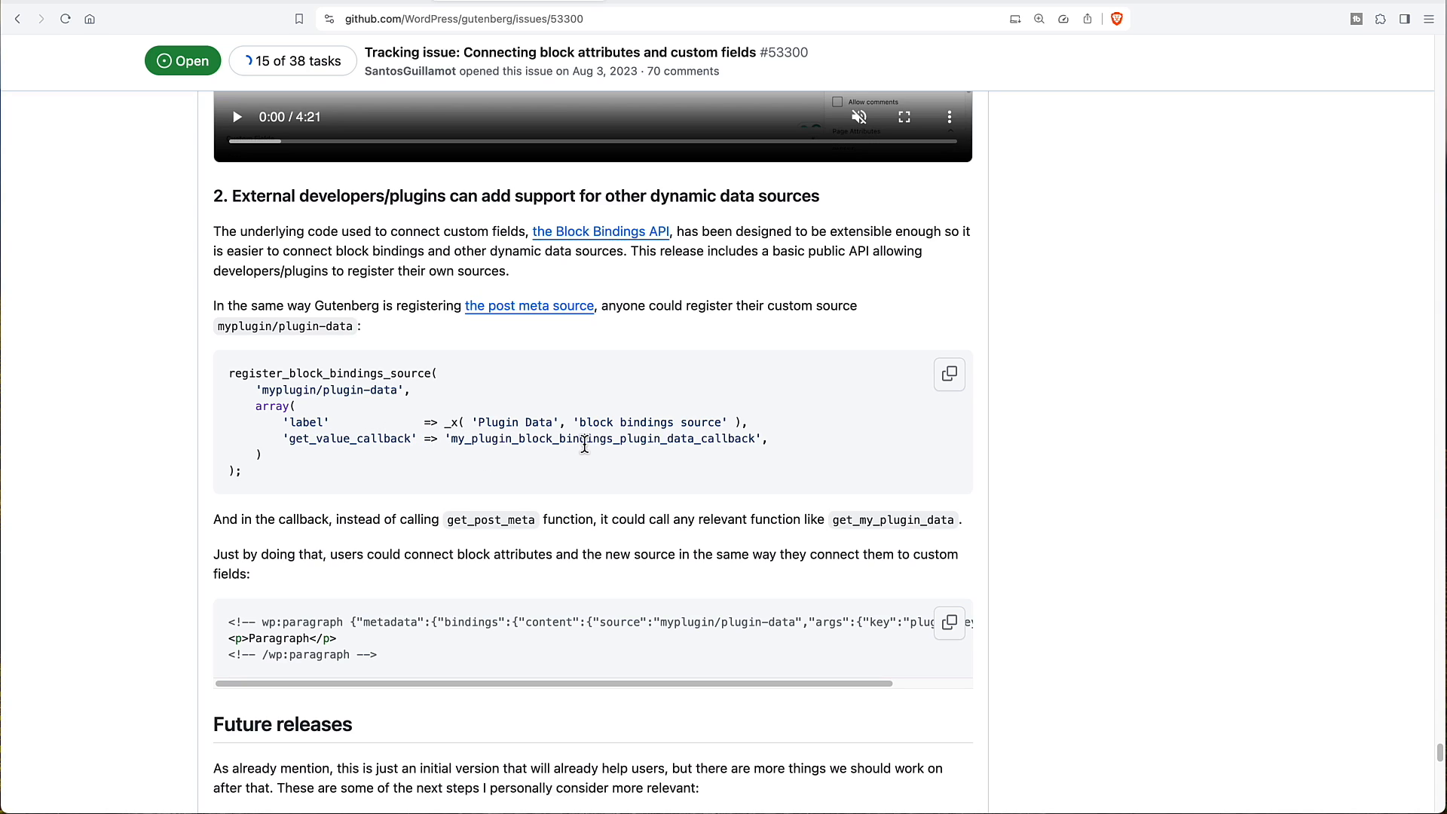
{"action": "mouse_move", "coordinate": [450, 439]}
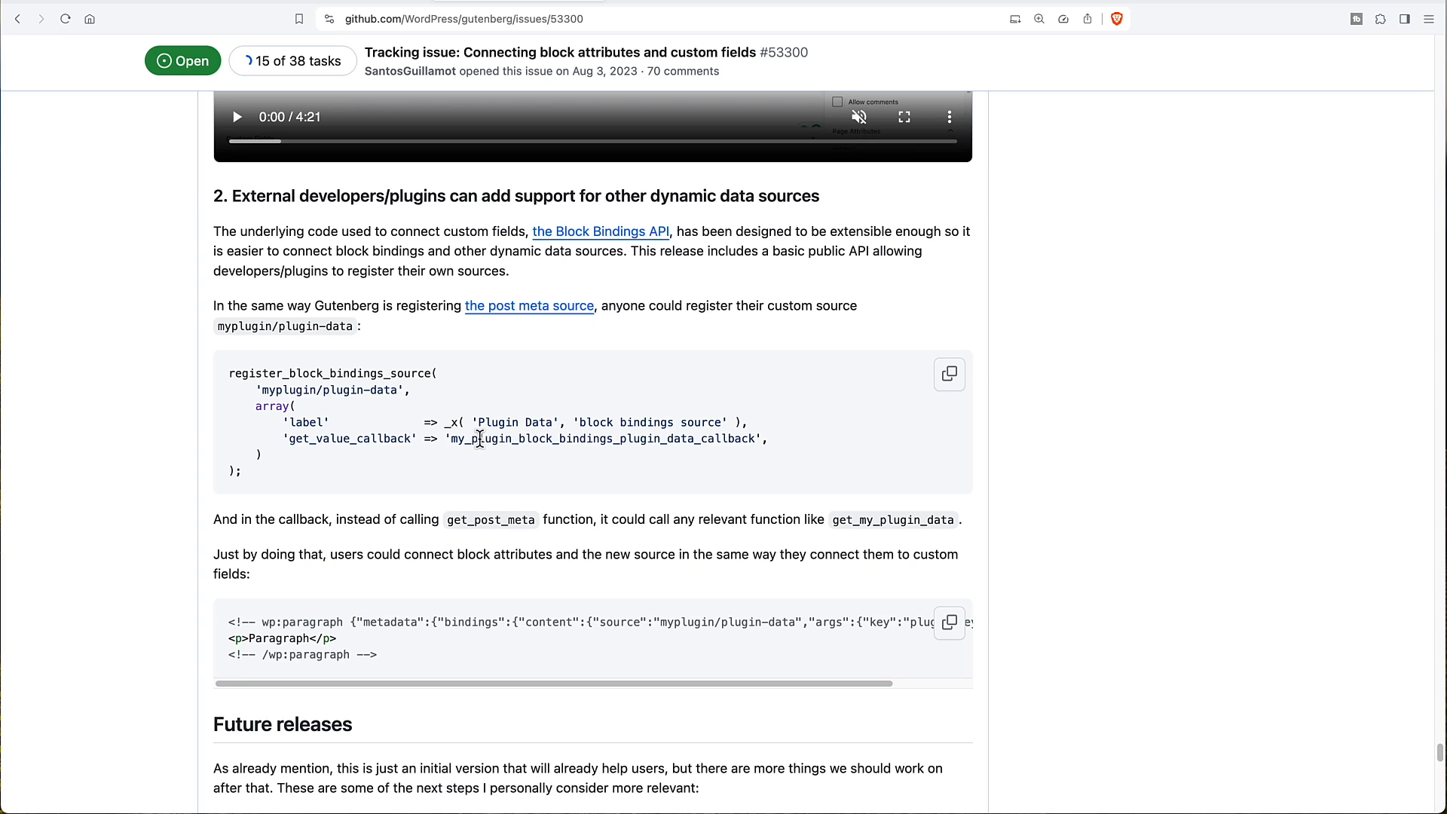
{"action": "mouse_move", "coordinate": [469, 434]}
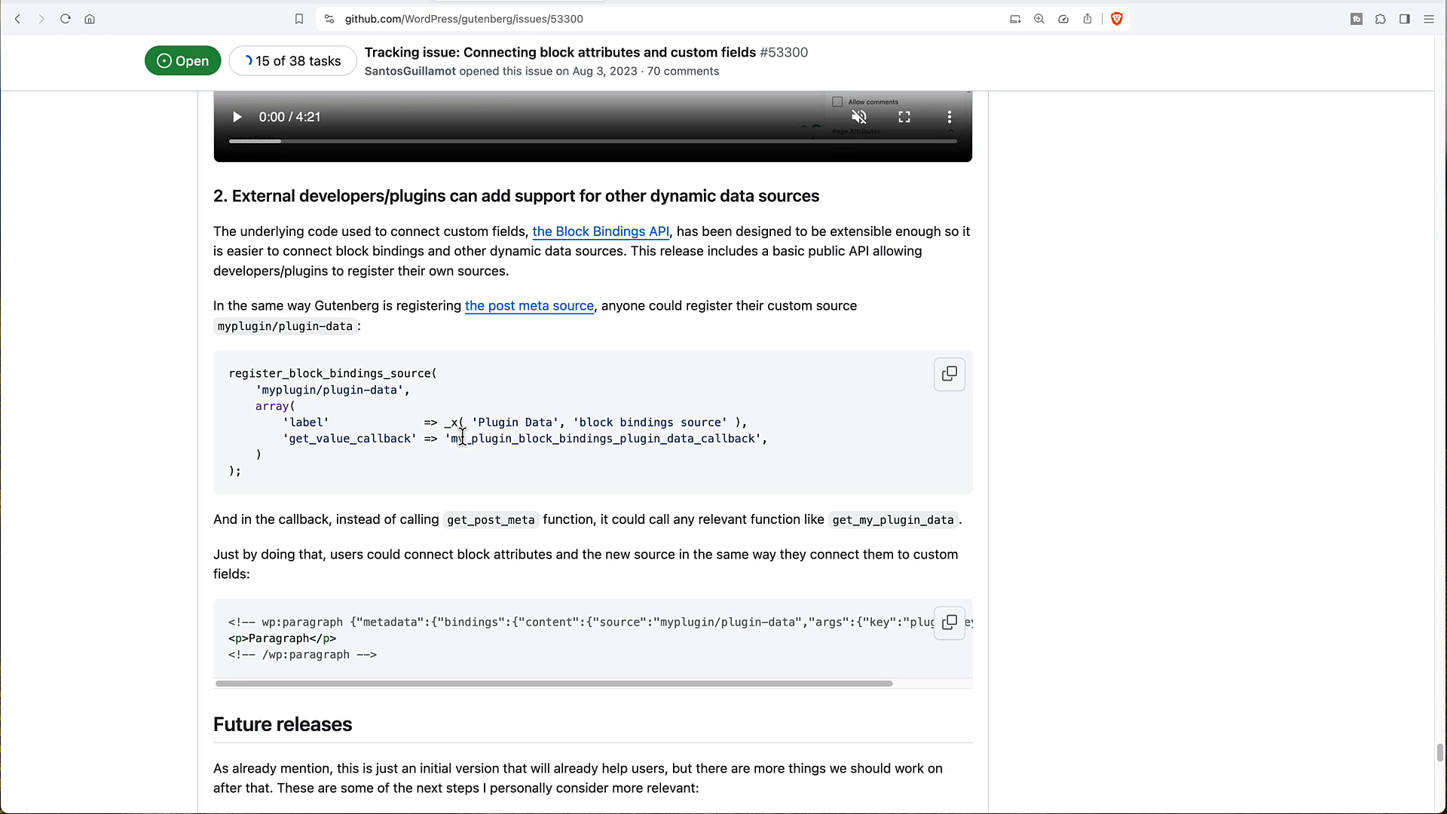
{"action": "scroll", "scroll_direction": "down", "scroll_amount": 3}
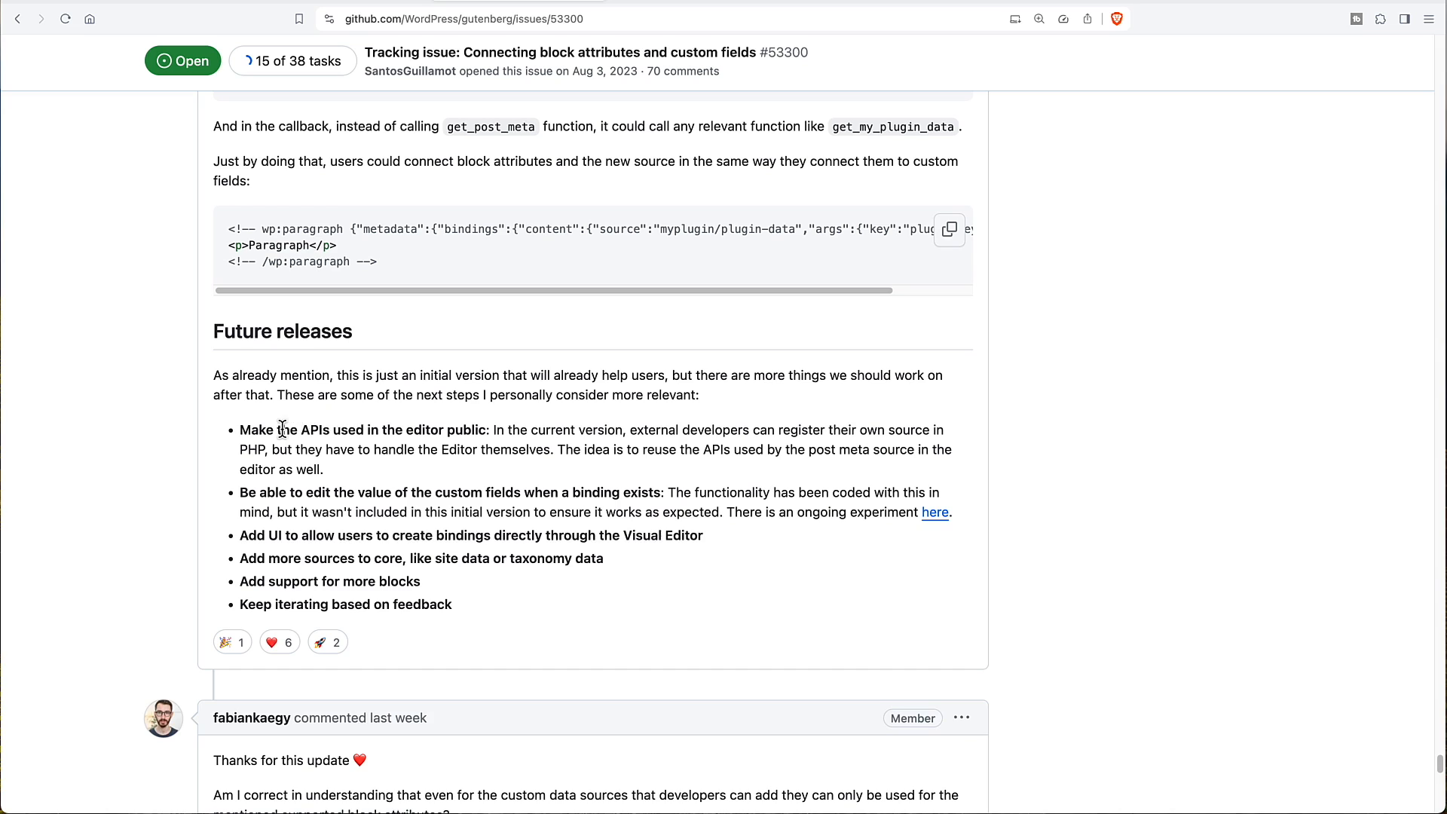
{"action": "mouse_move", "coordinate": [387, 429]}
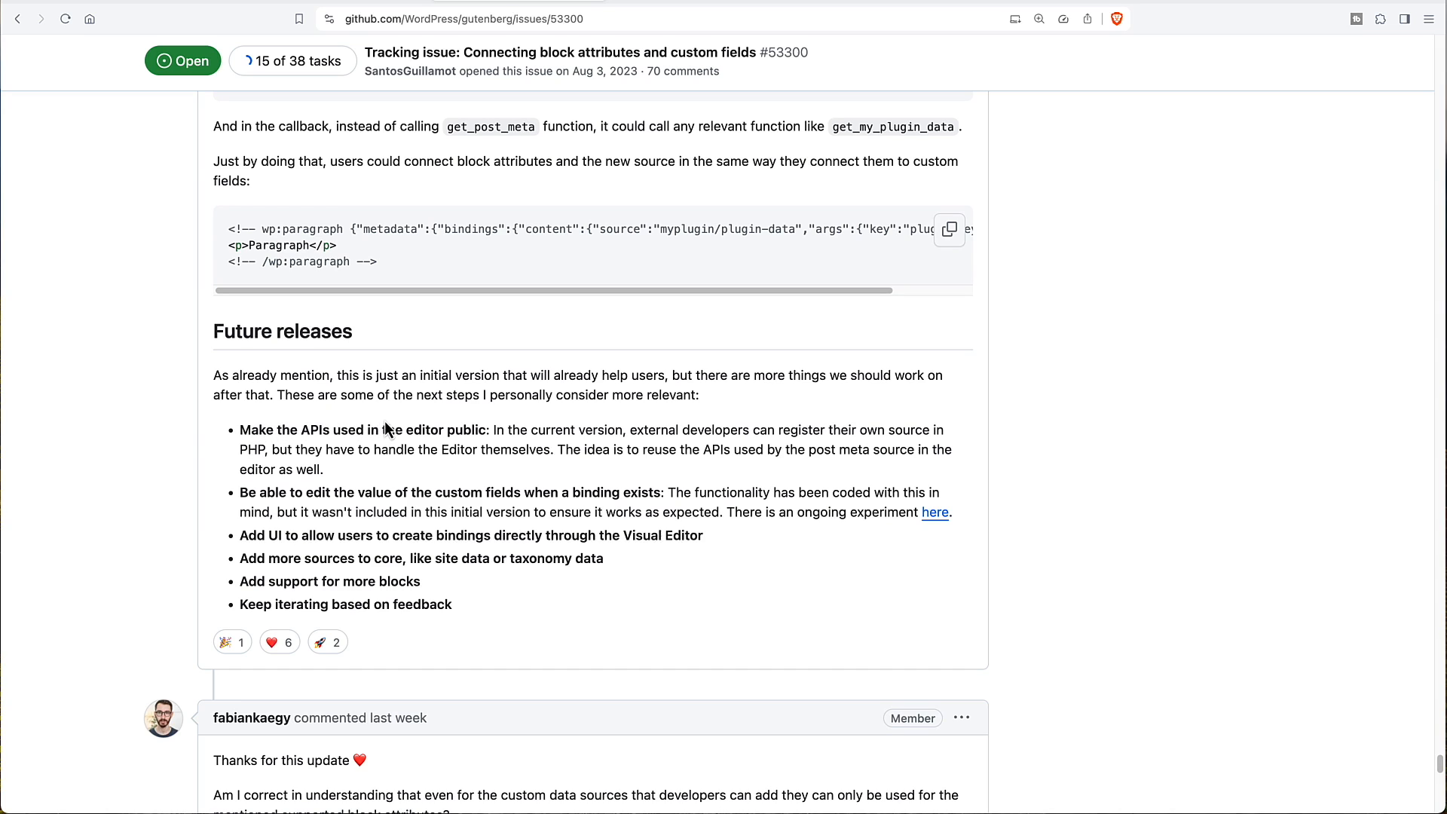
{"action": "mouse_move", "coordinate": [382, 430]}
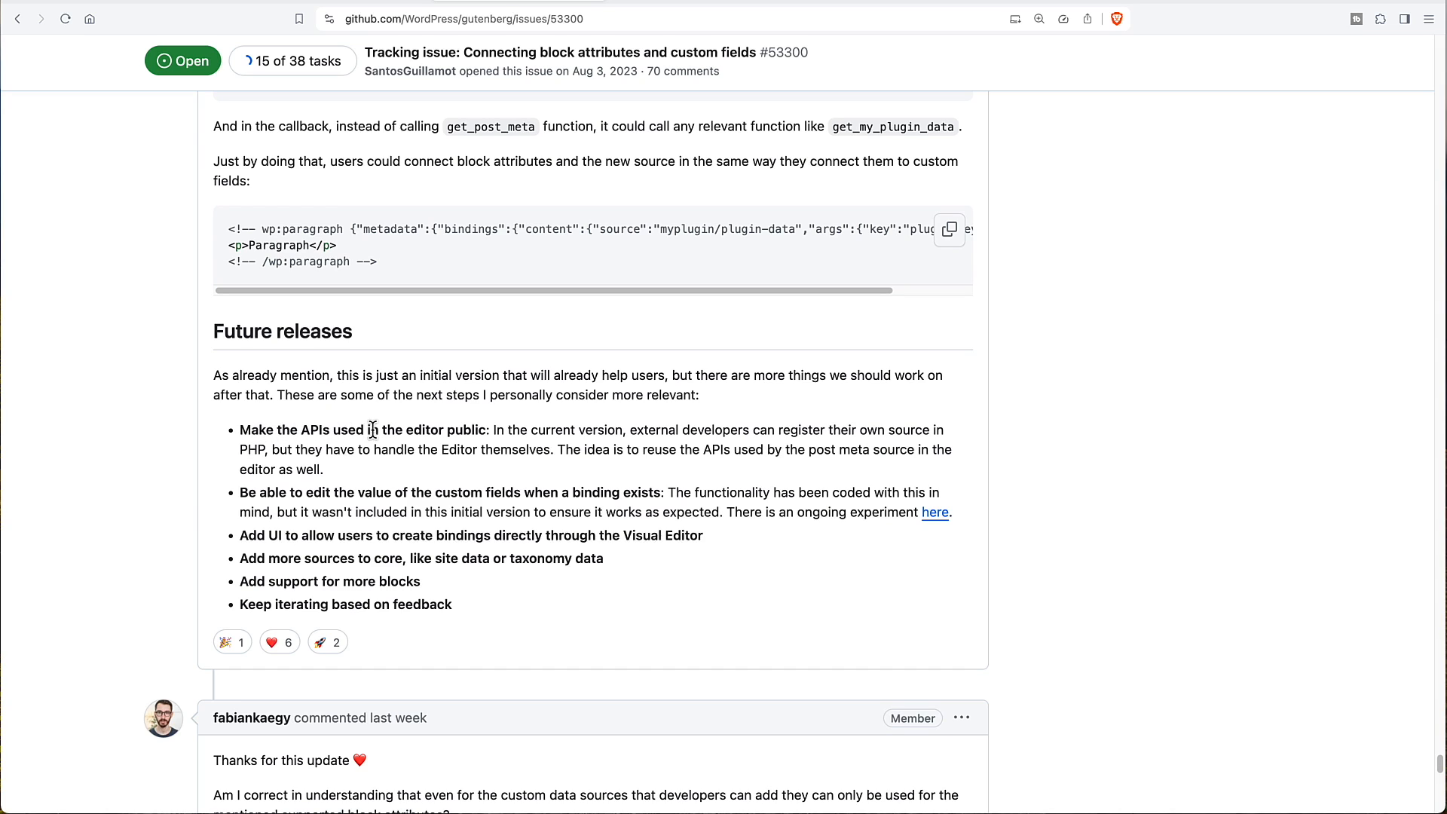
{"action": "mouse_move", "coordinate": [444, 489]}
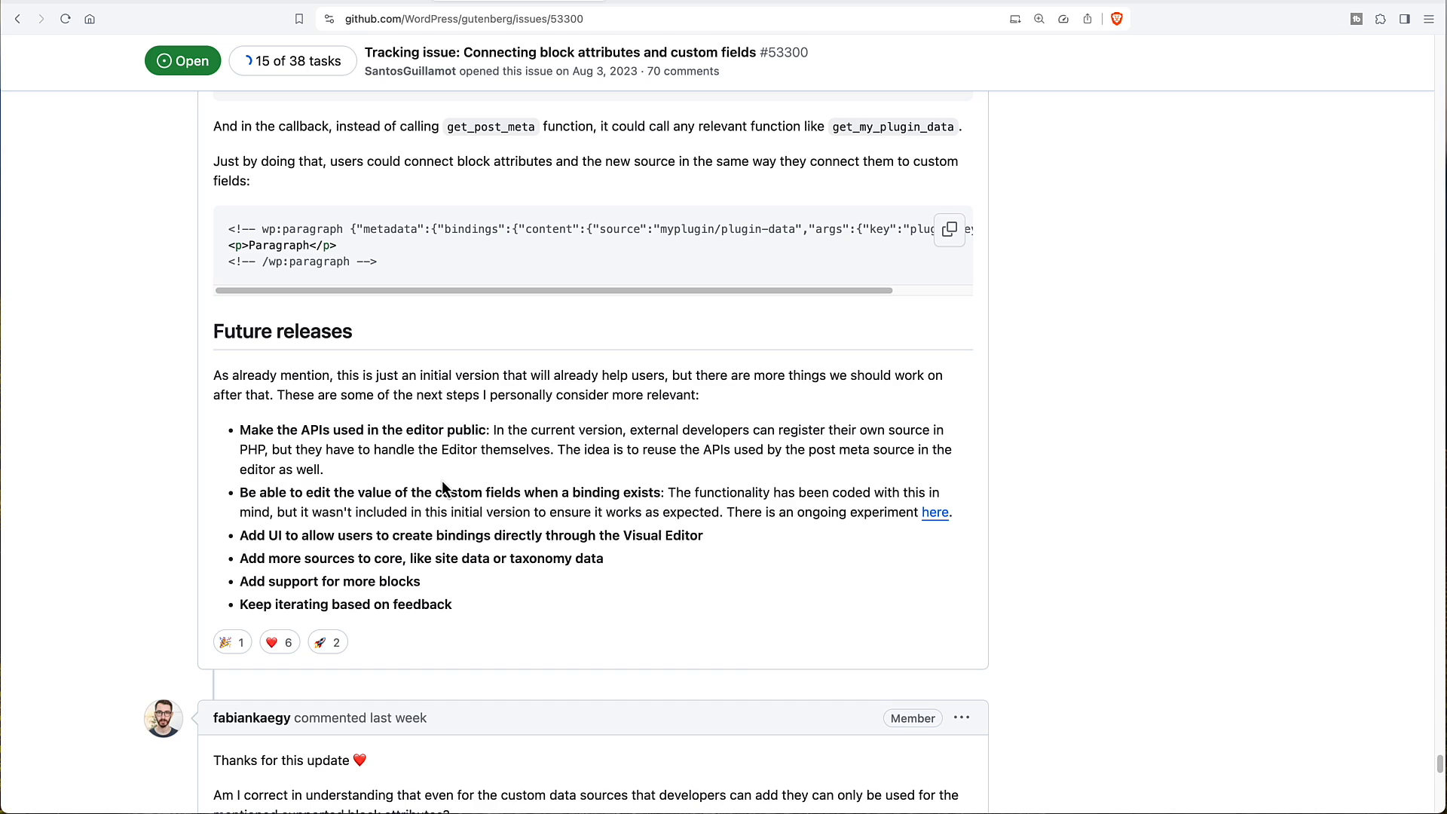
{"action": "mouse_move", "coordinate": [438, 486]}
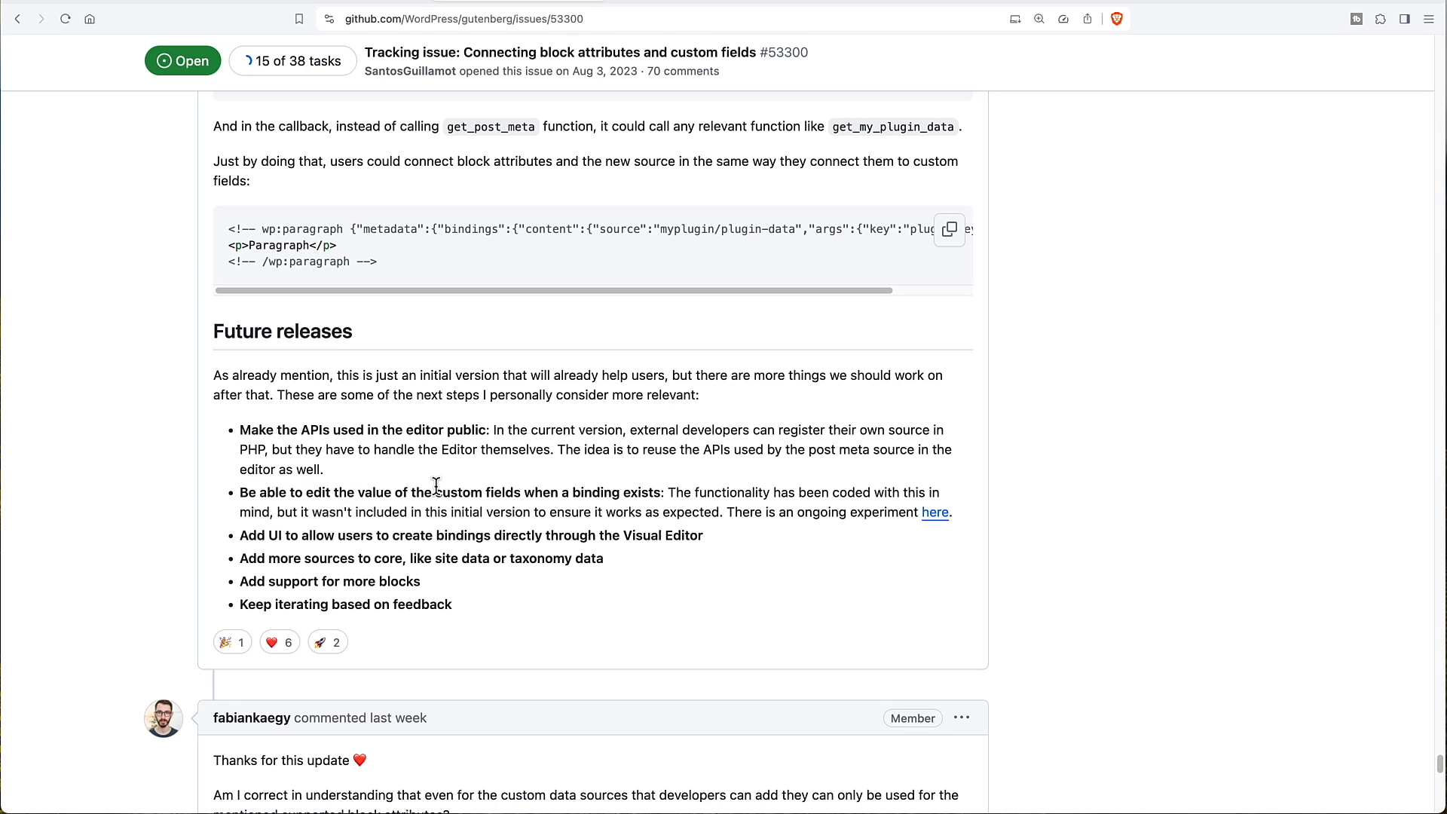
{"action": "mouse_move", "coordinate": [591, 493]}
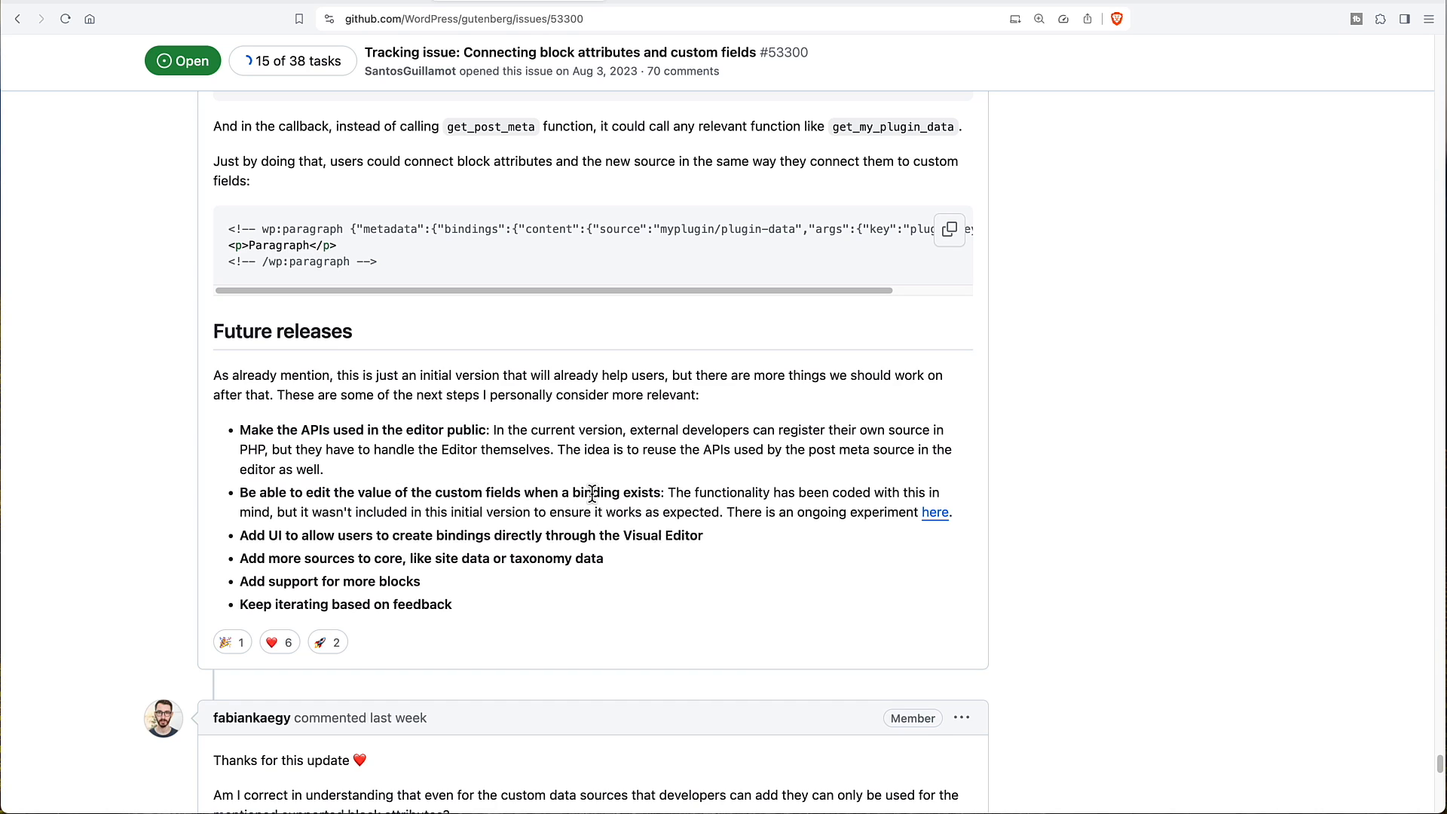
{"action": "mouse_move", "coordinate": [300, 535]}
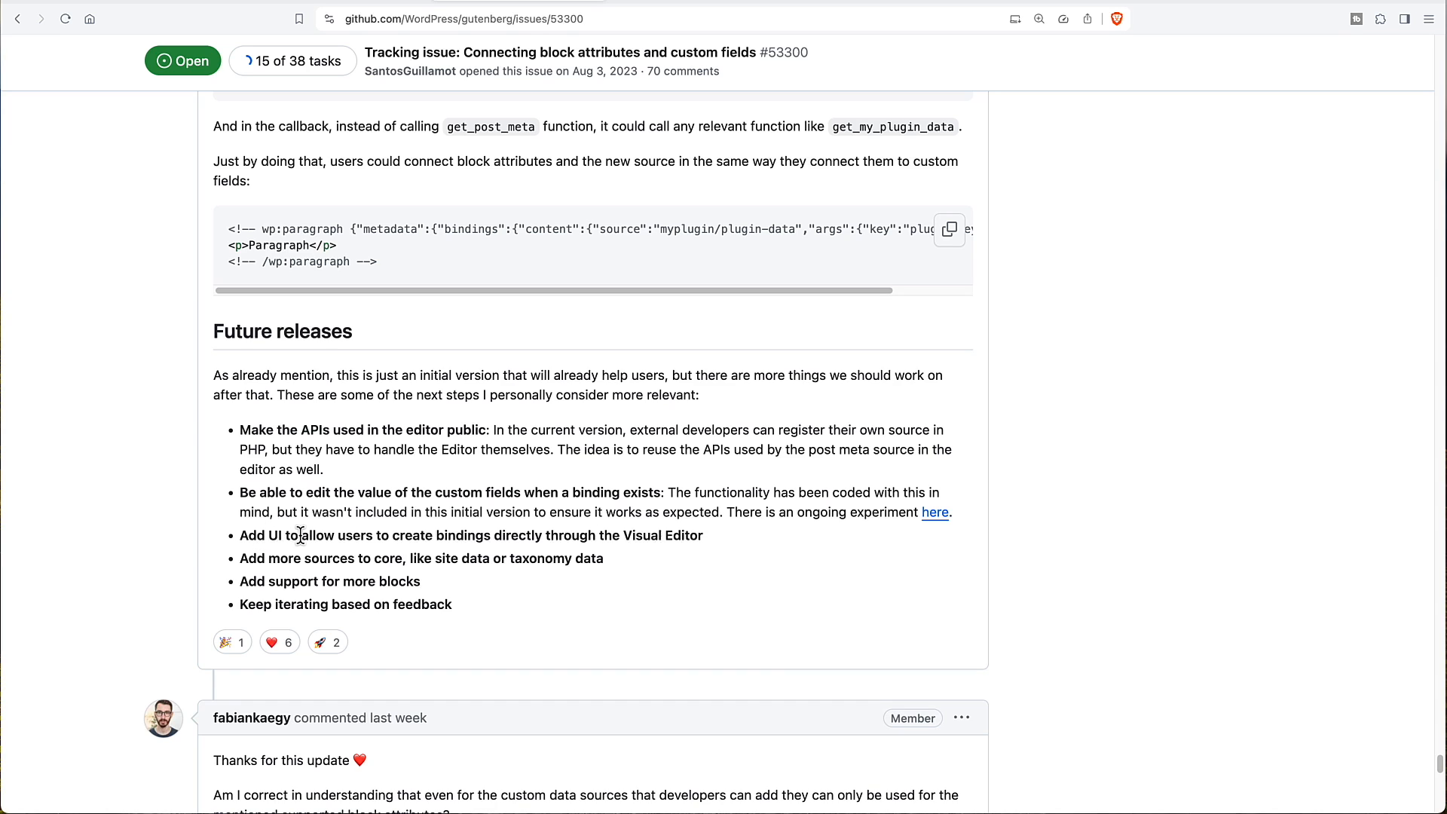
{"action": "mouse_move", "coordinate": [447, 534]}
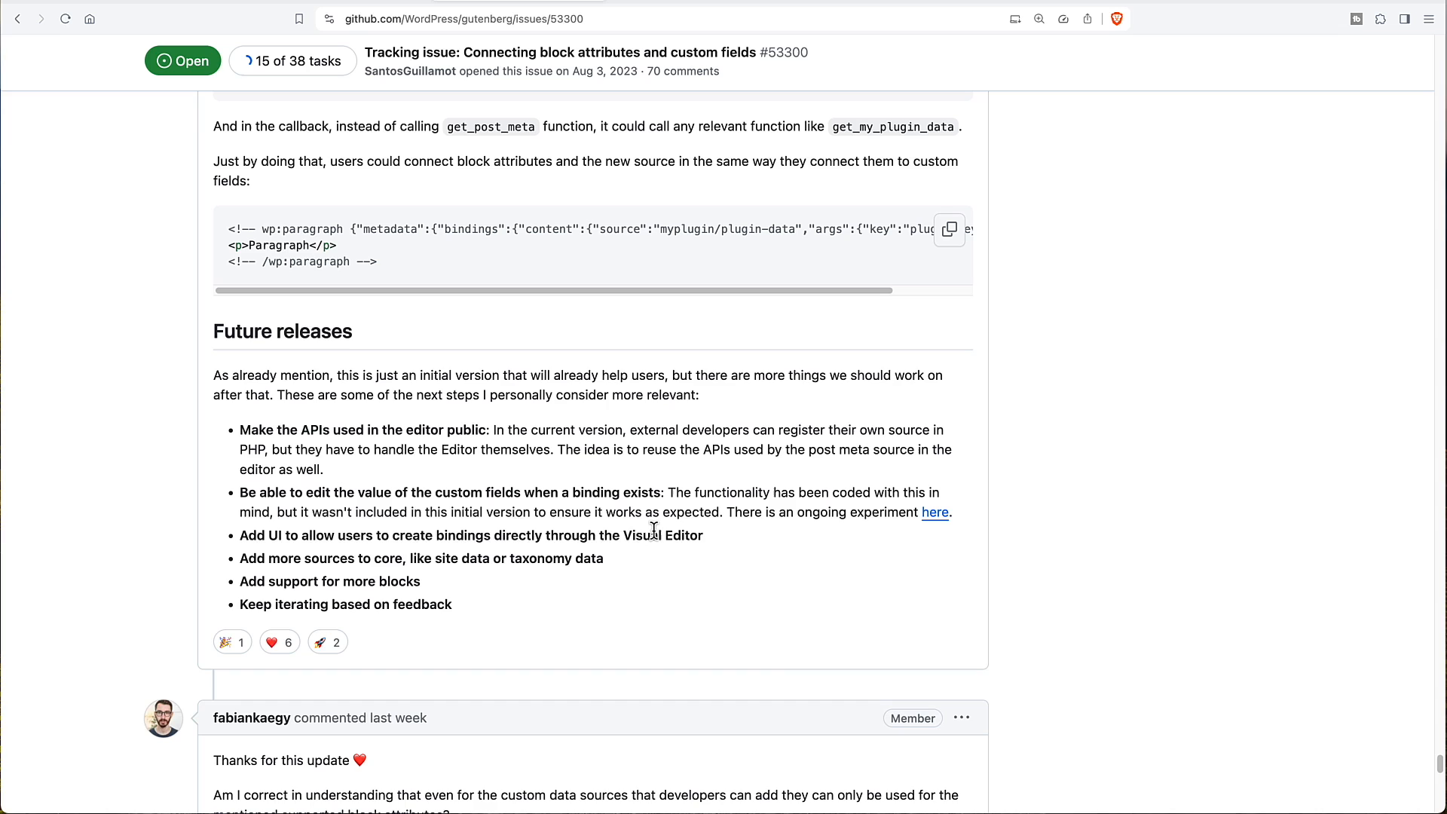
{"action": "mouse_move", "coordinate": [390, 560]}
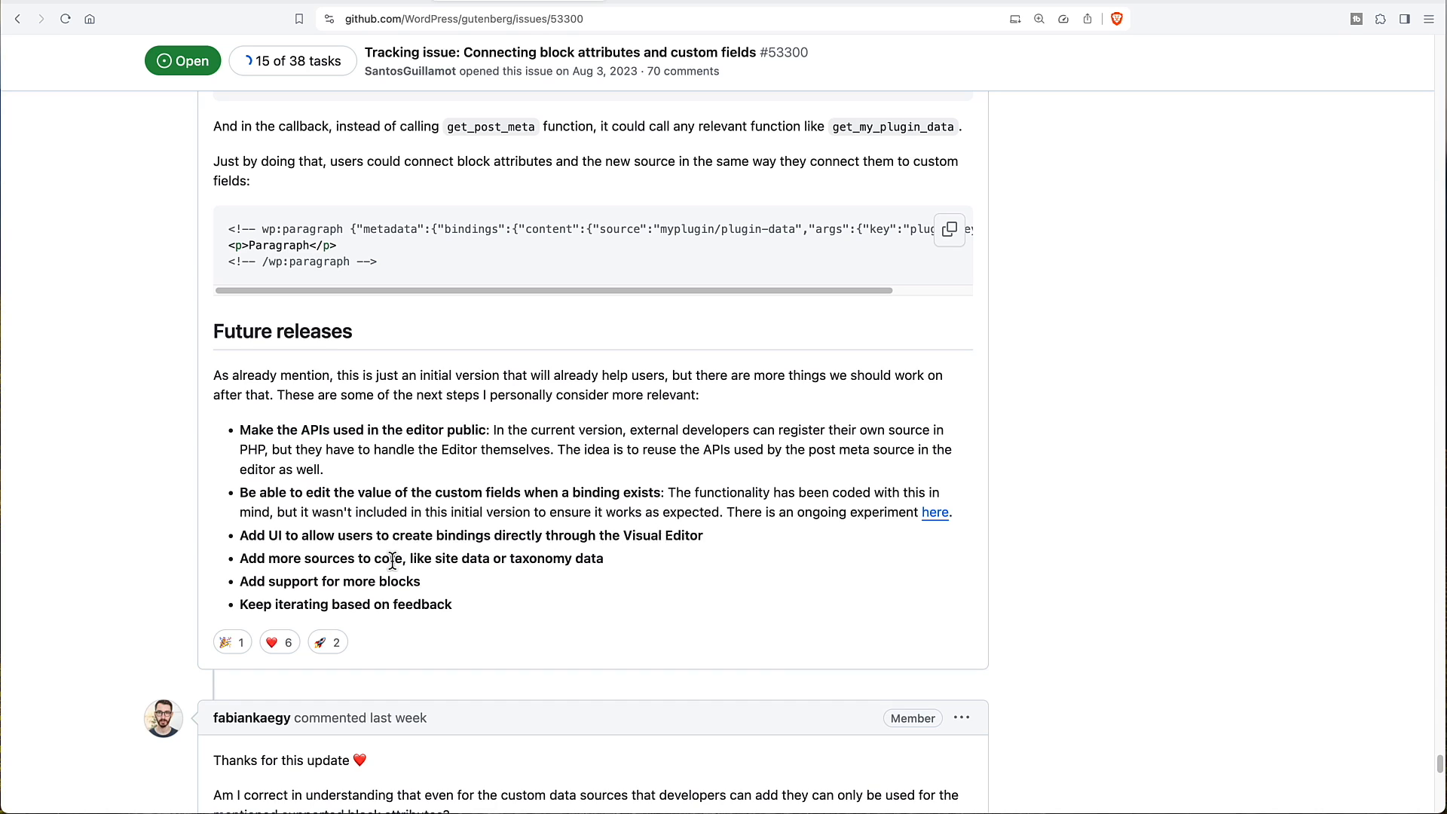
{"action": "mouse_move", "coordinate": [426, 554]}
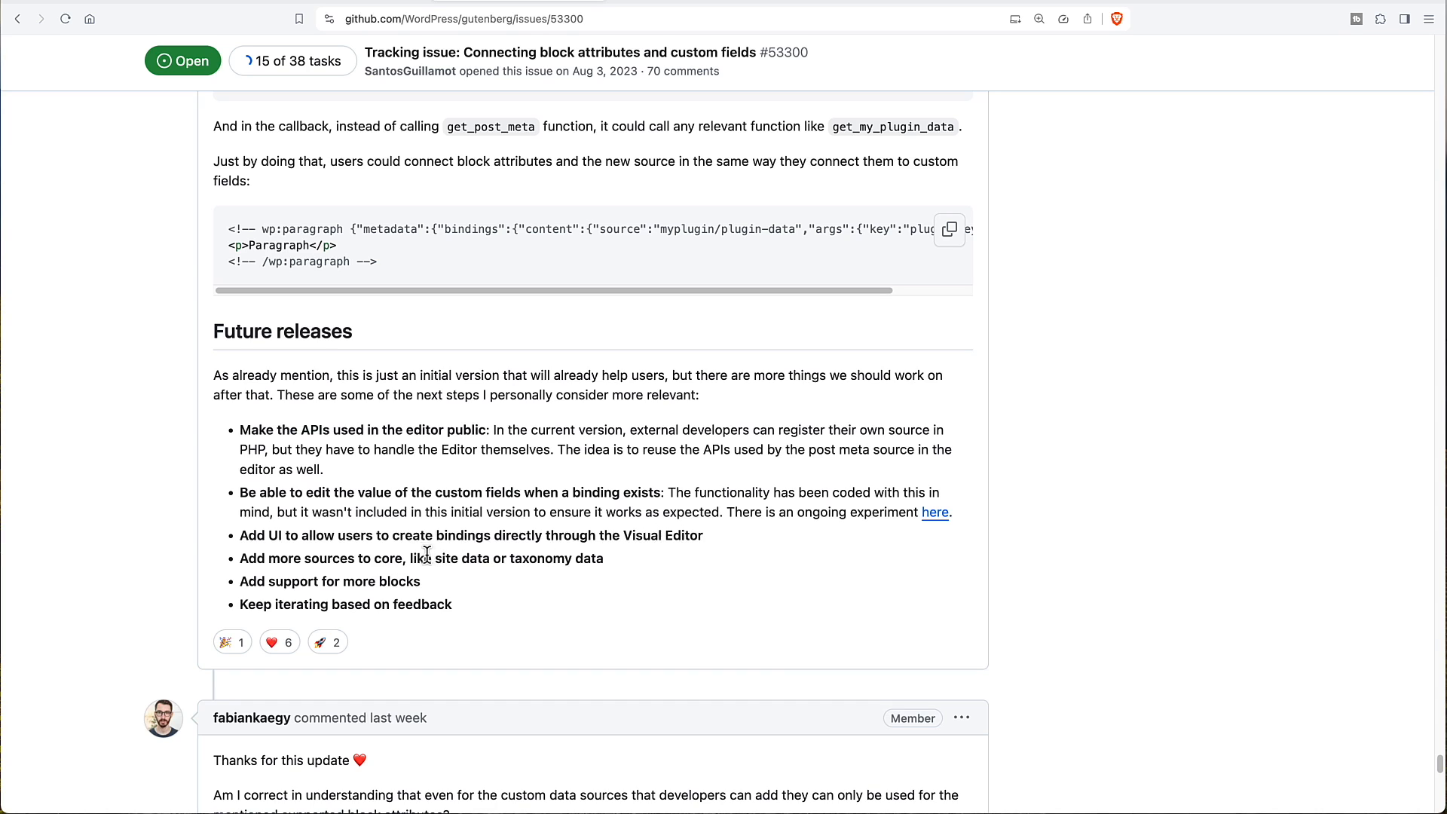
{"action": "mouse_move", "coordinate": [459, 551]}
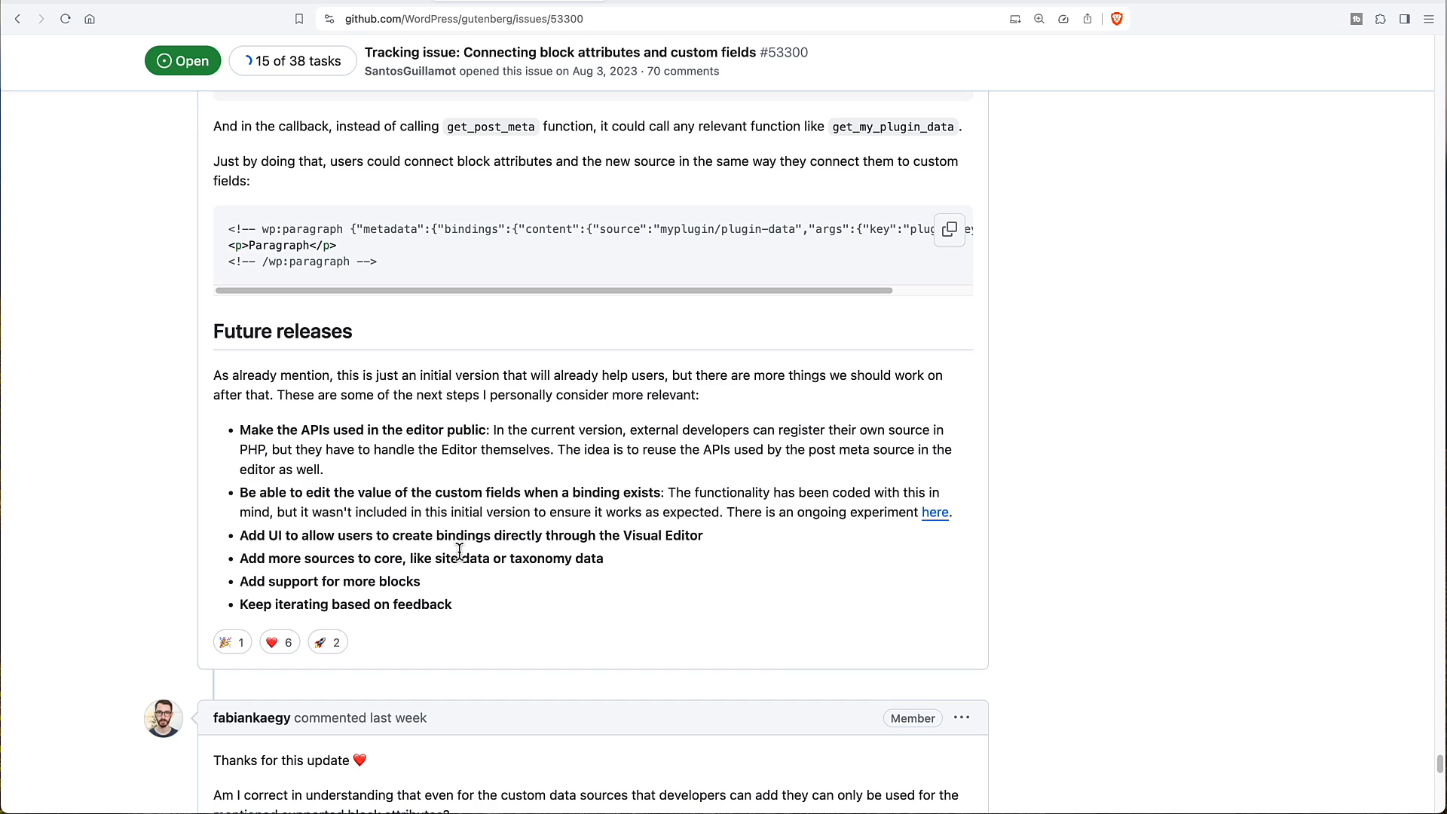
{"action": "mouse_move", "coordinate": [578, 559]}
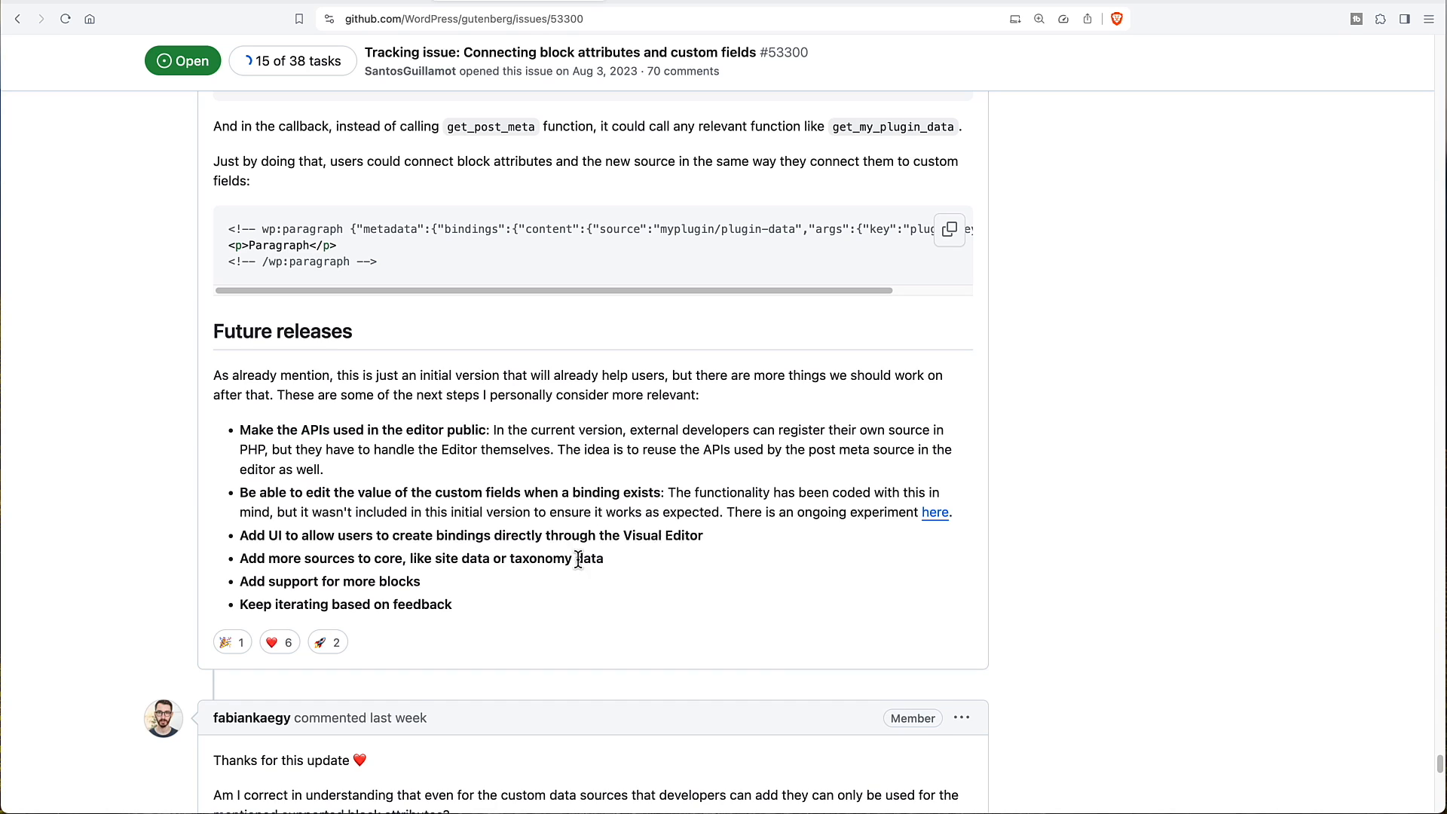
{"action": "mouse_move", "coordinate": [422, 587]}
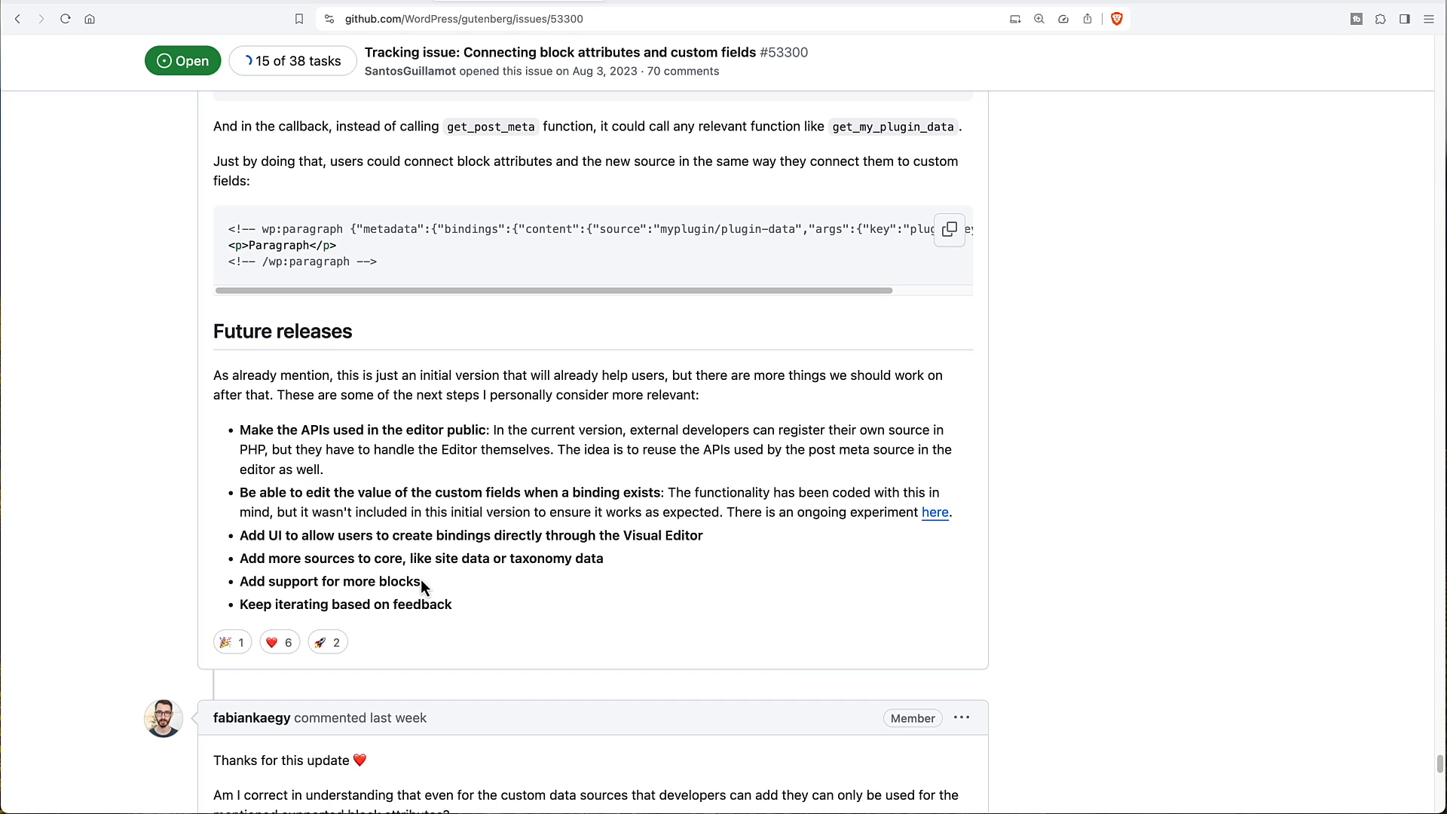
{"action": "mouse_move", "coordinate": [422, 604]}
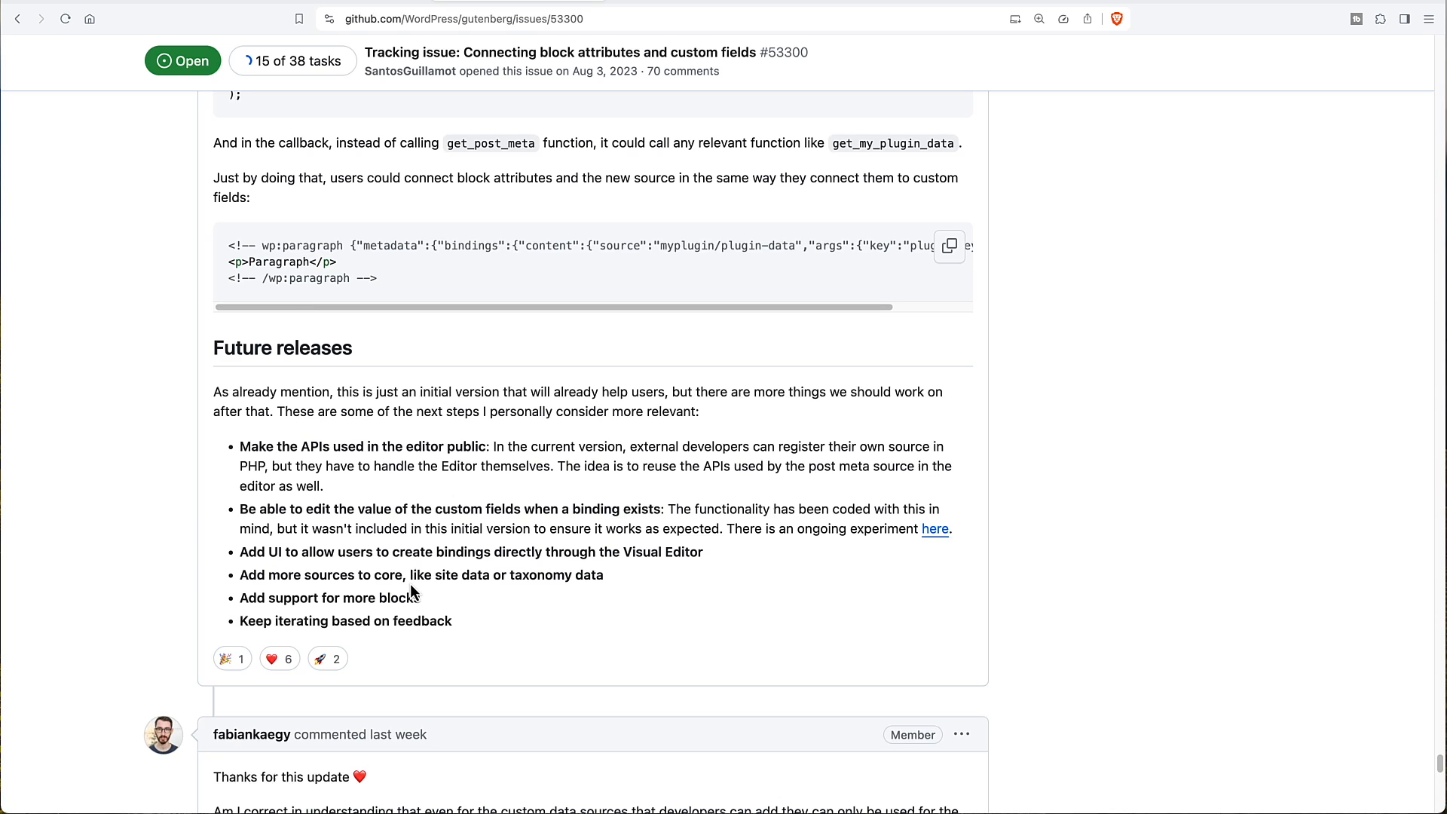
{"action": "mouse_move", "coordinate": [850, 278]}
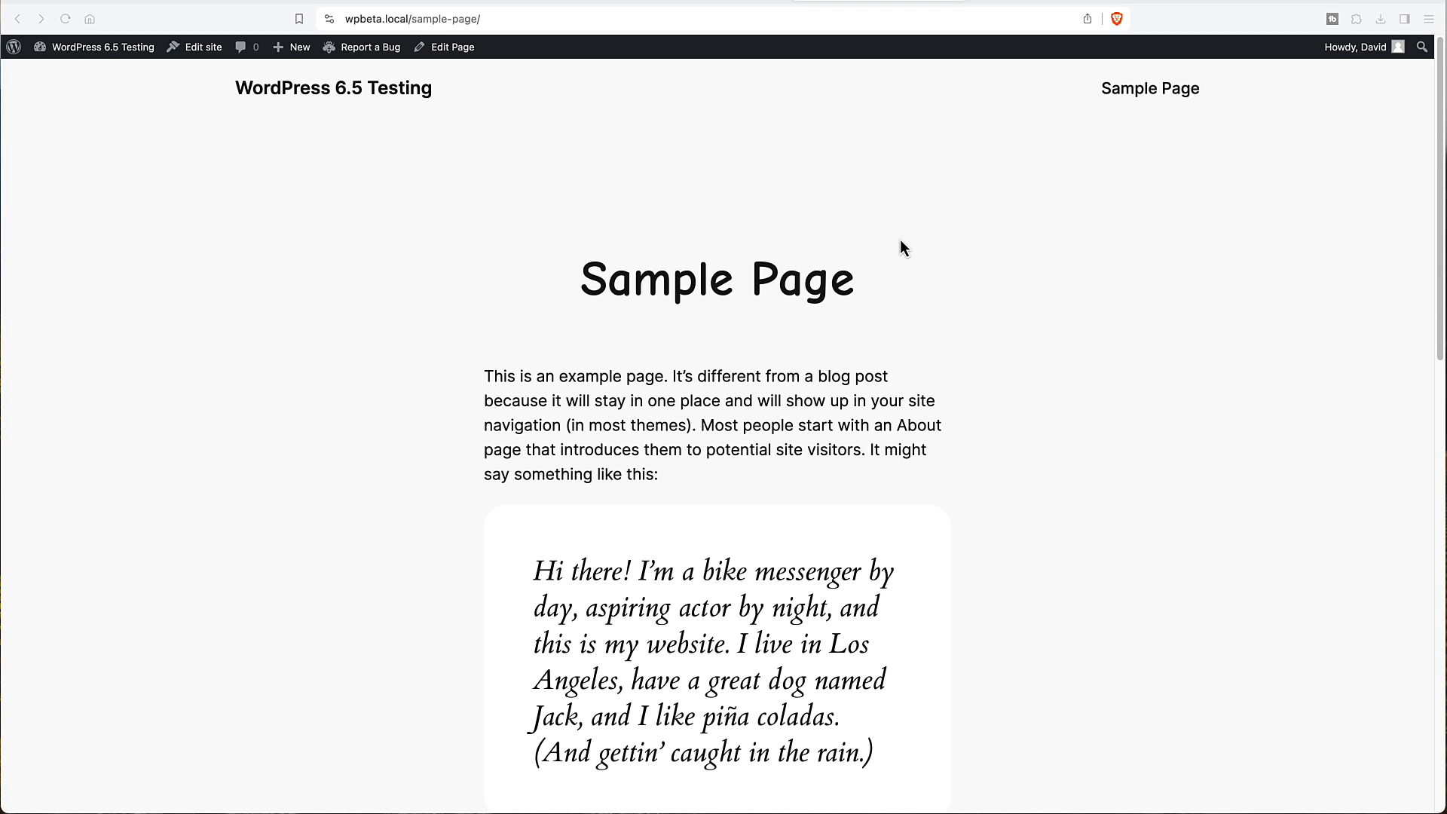
{"action": "mouse_move", "coordinate": [875, 242]}
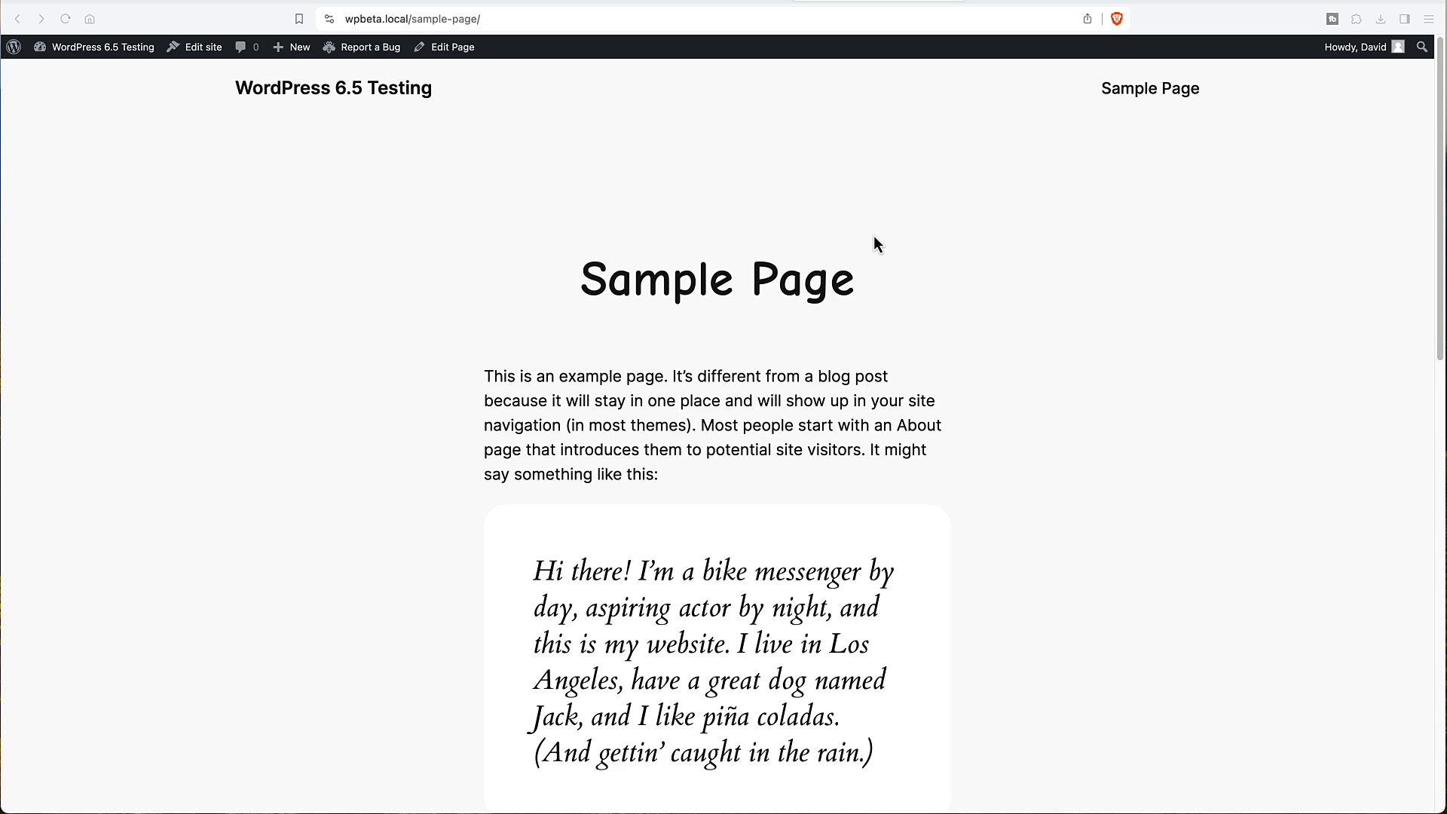
Step: Open the live Sample Page in the editor from the admin bar
{"action": "left_click", "coordinate": [451, 47]}
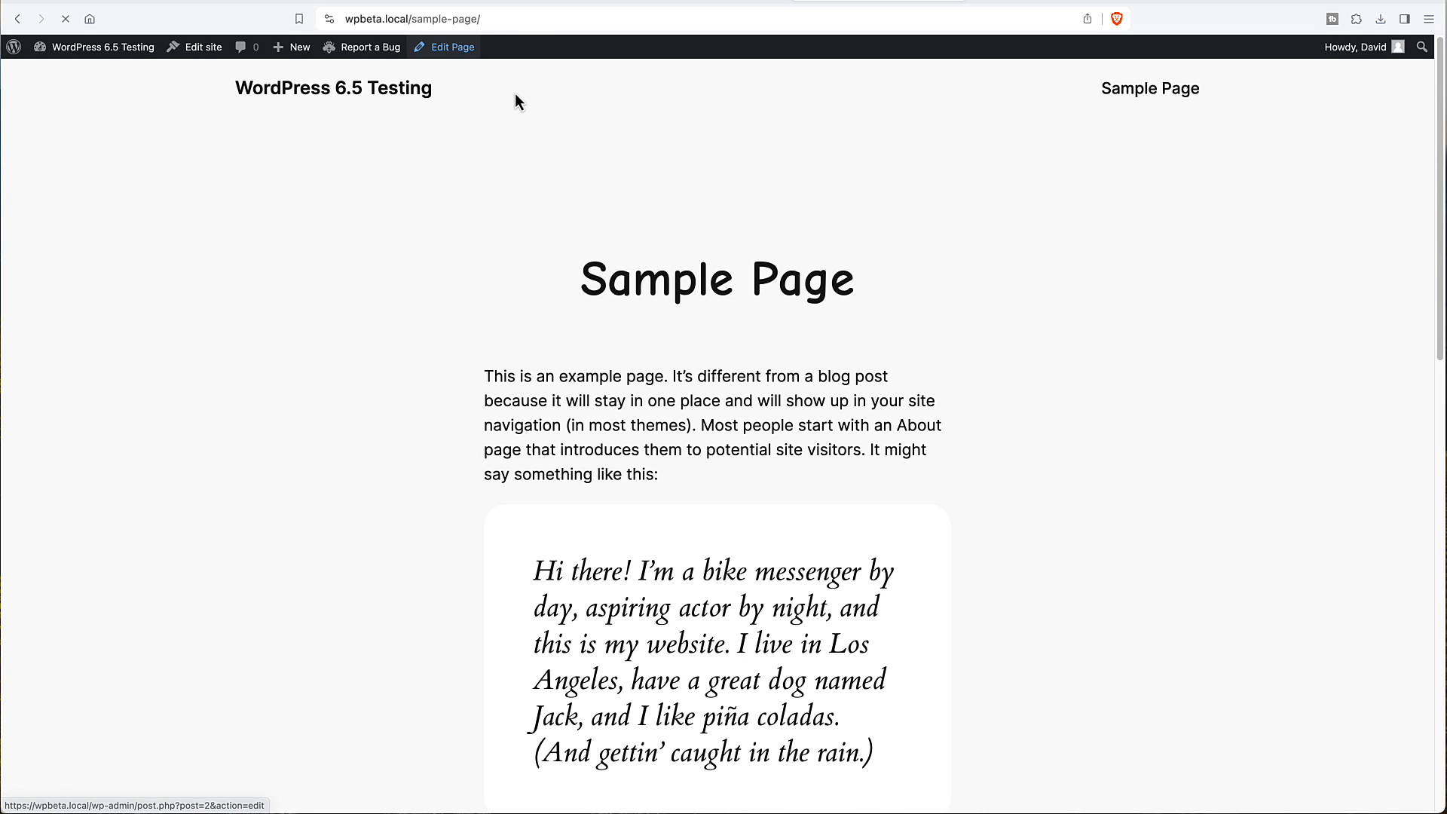
Step: Delete the duplicate favorite_drink custom fields, keeping one valued 'orange juice'
{"action": "left_click", "coordinate": [449, 47]}
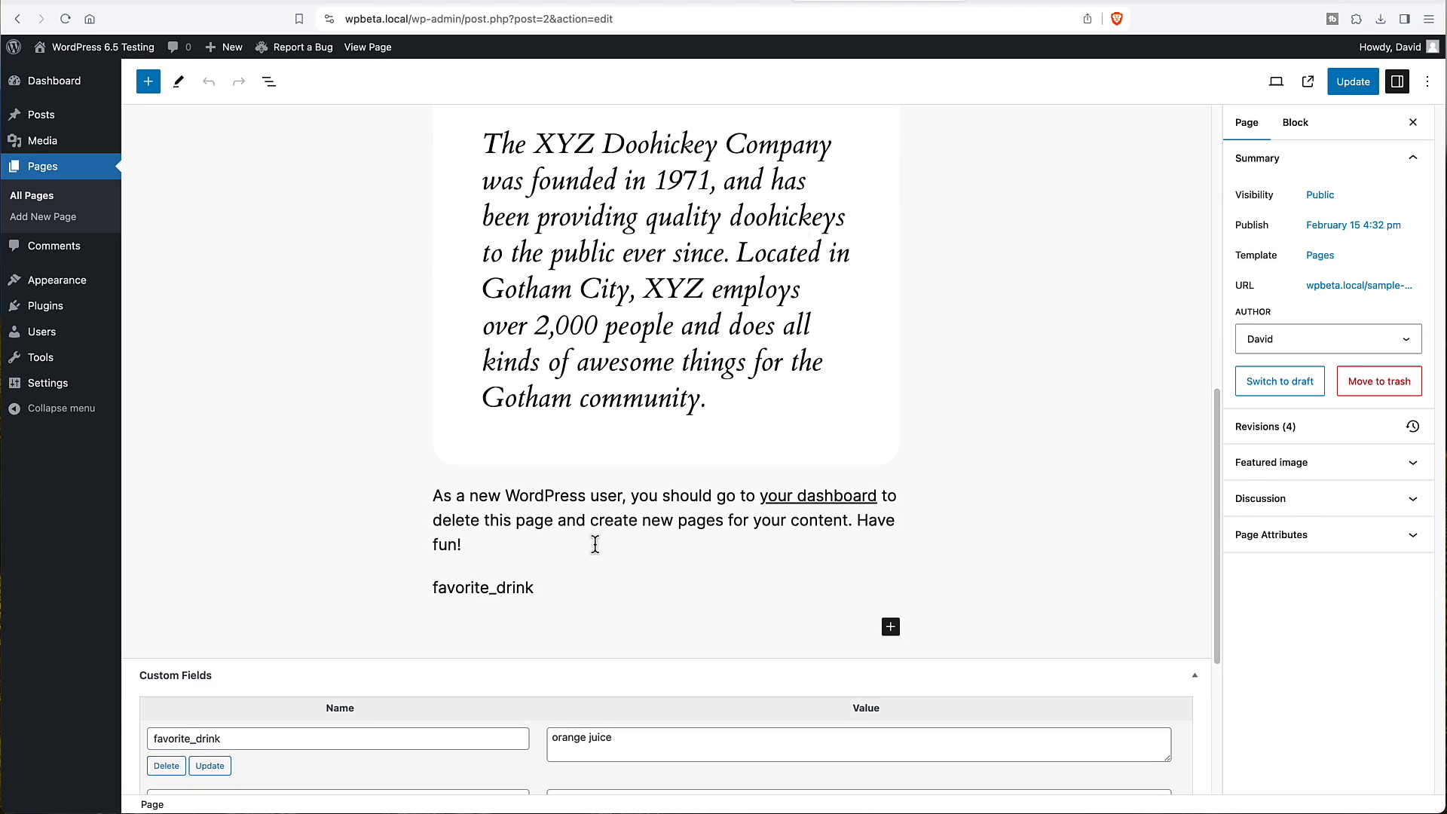
{"action": "mouse_move", "coordinate": [519, 580]}
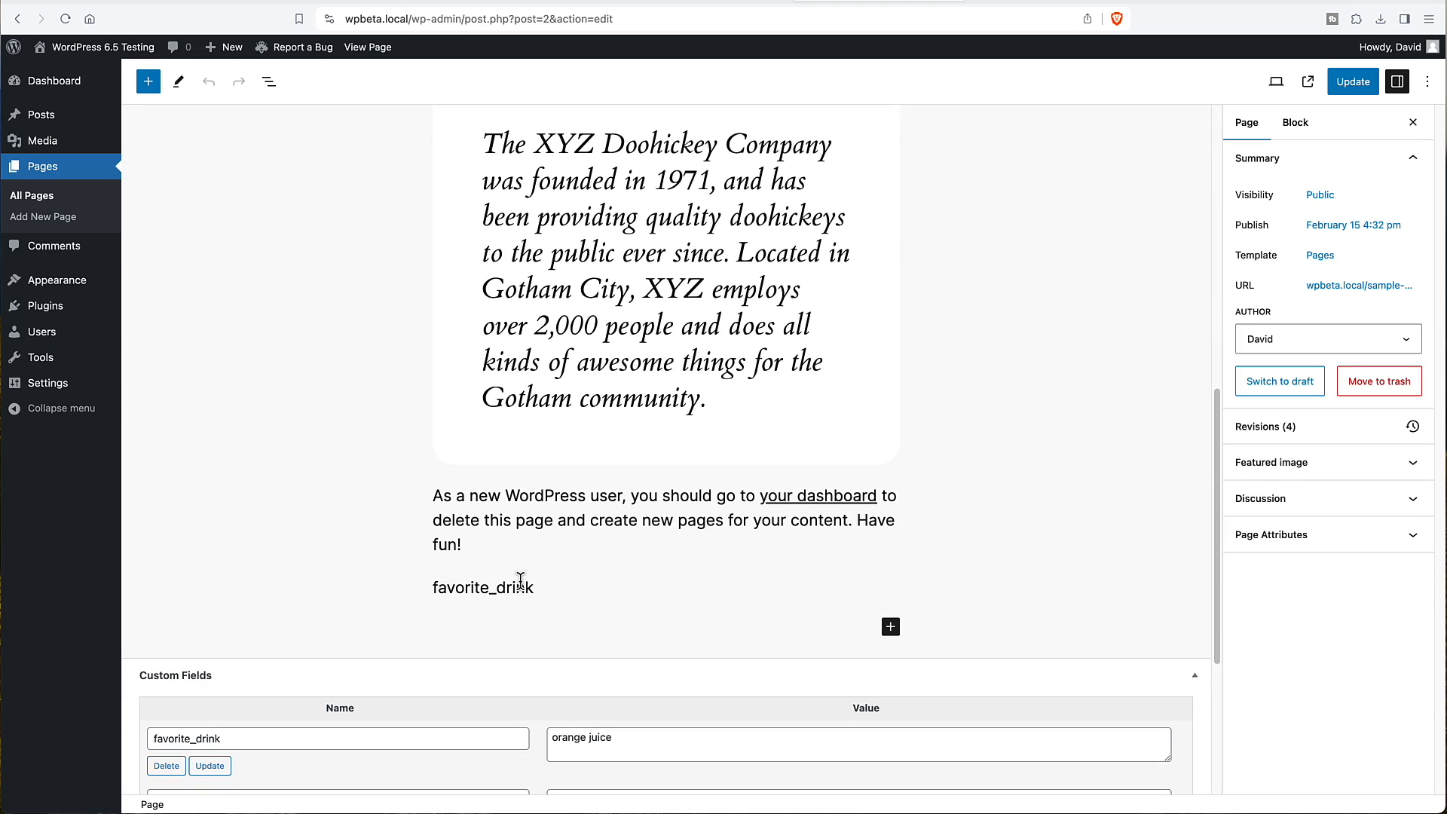
{"action": "scroll", "scroll_direction": "down", "scroll_amount": 3}
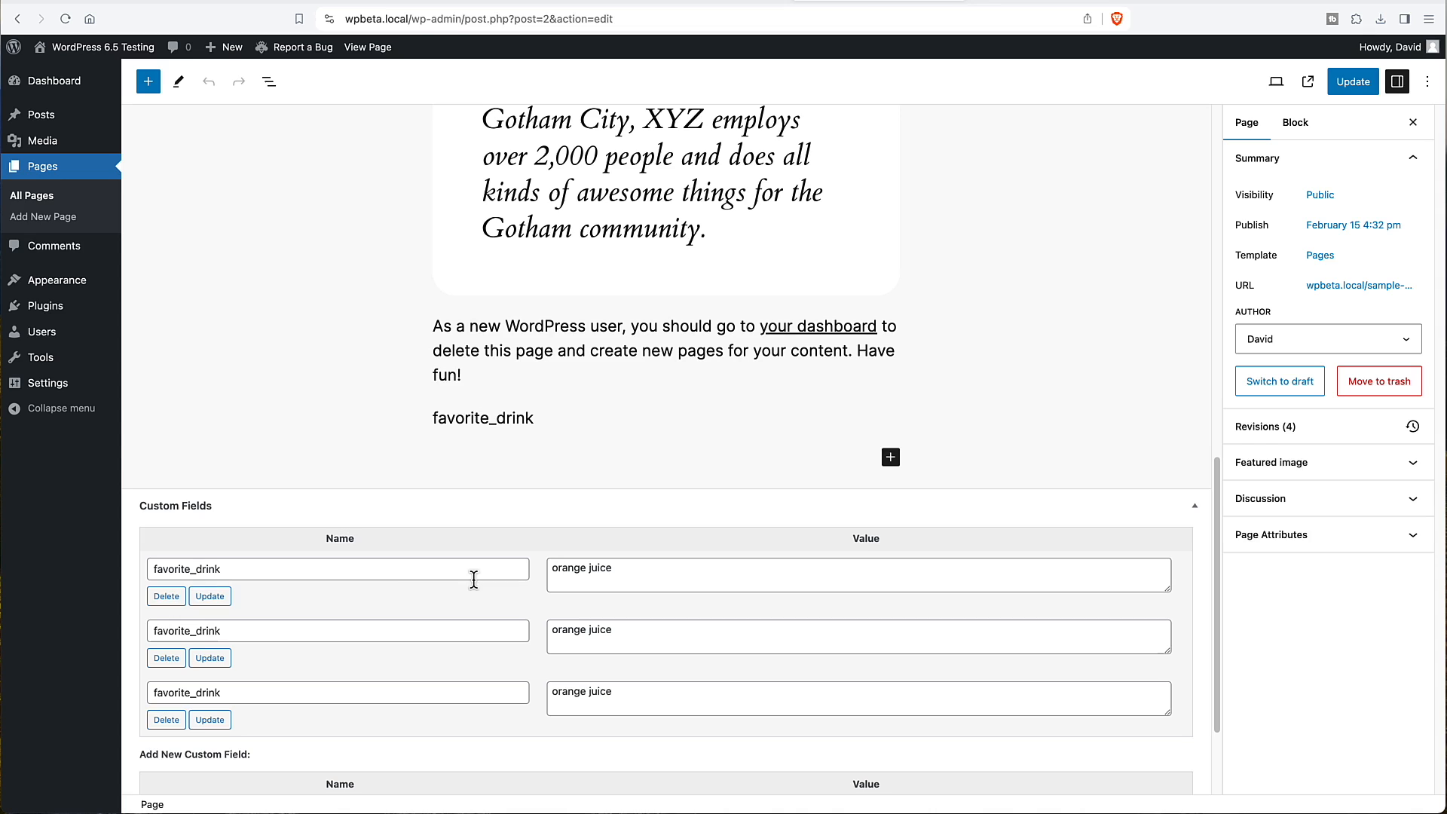
{"action": "mouse_move", "coordinate": [969, 177]}
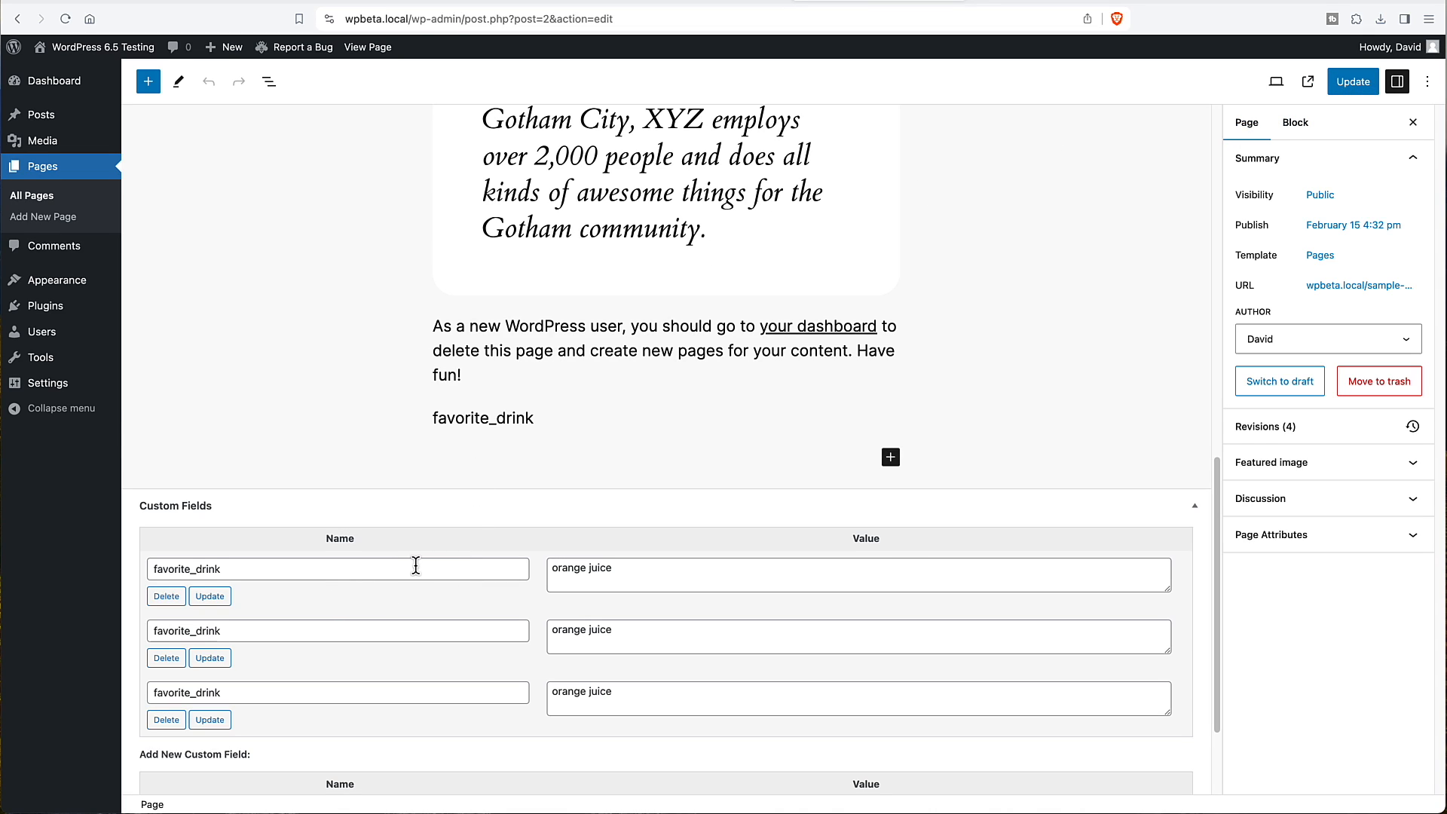
{"action": "mouse_move", "coordinate": [465, 657]}
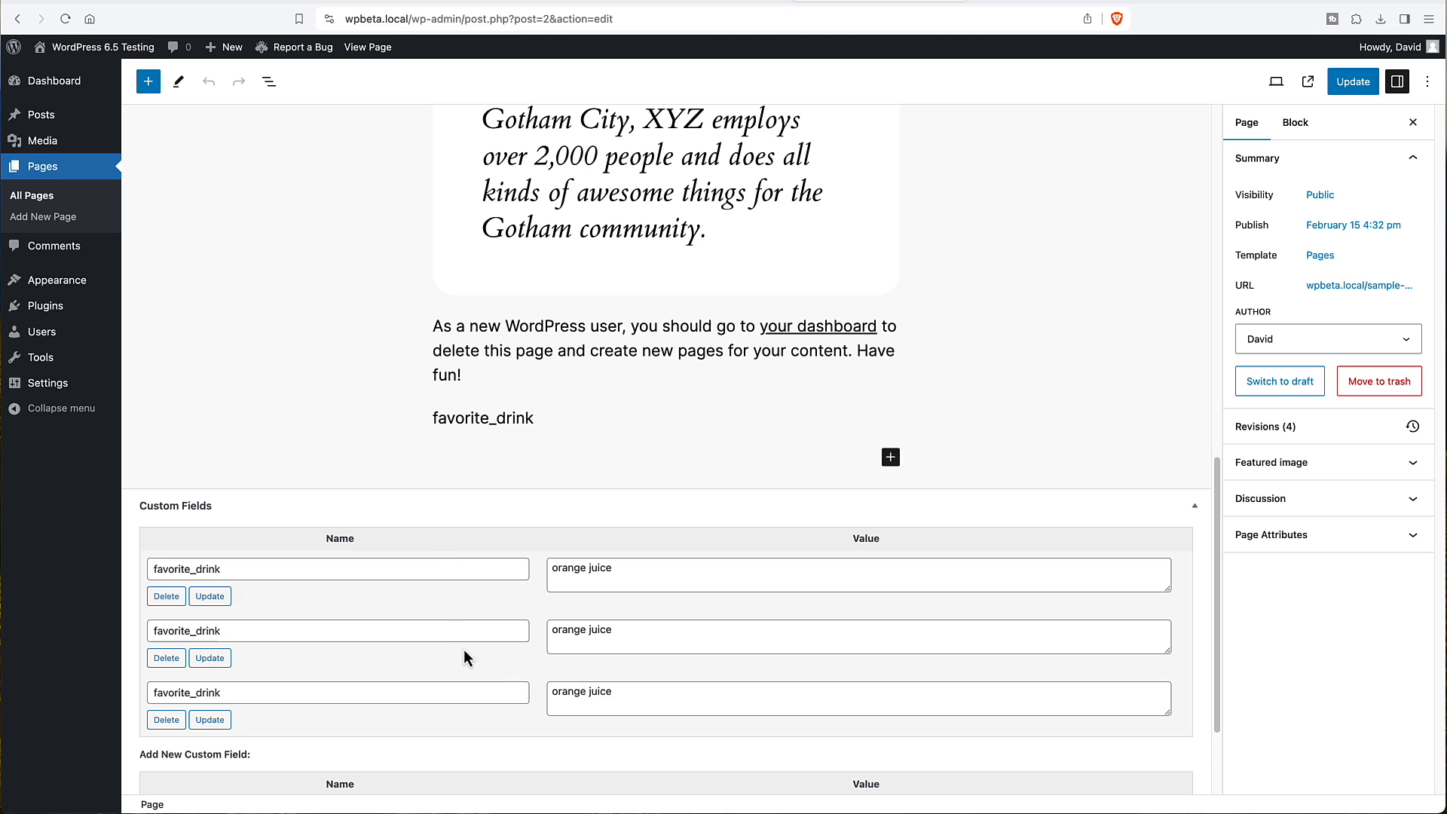
{"action": "mouse_move", "coordinate": [165, 720]}
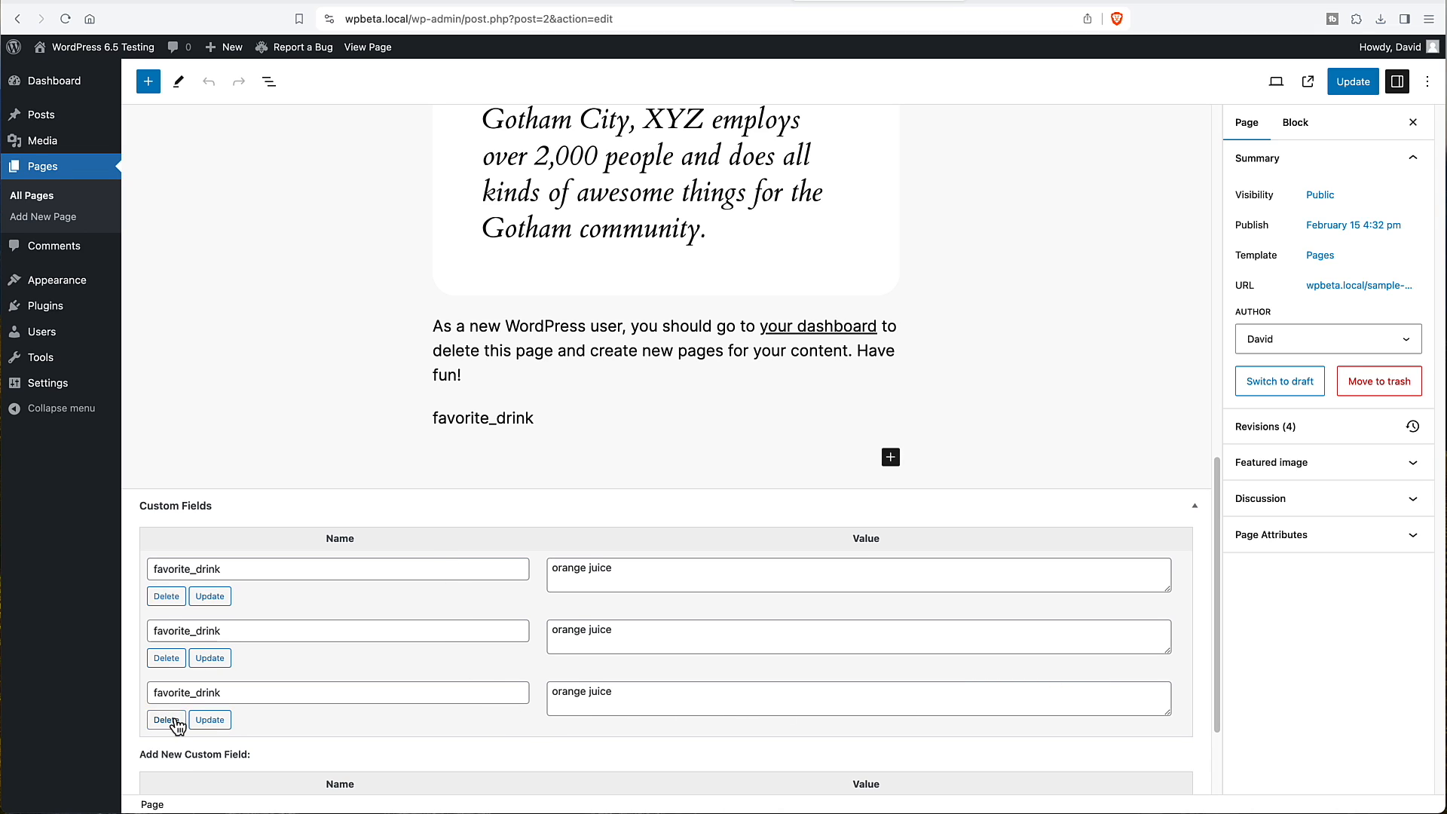
{"action": "left_click", "coordinate": [166, 720]}
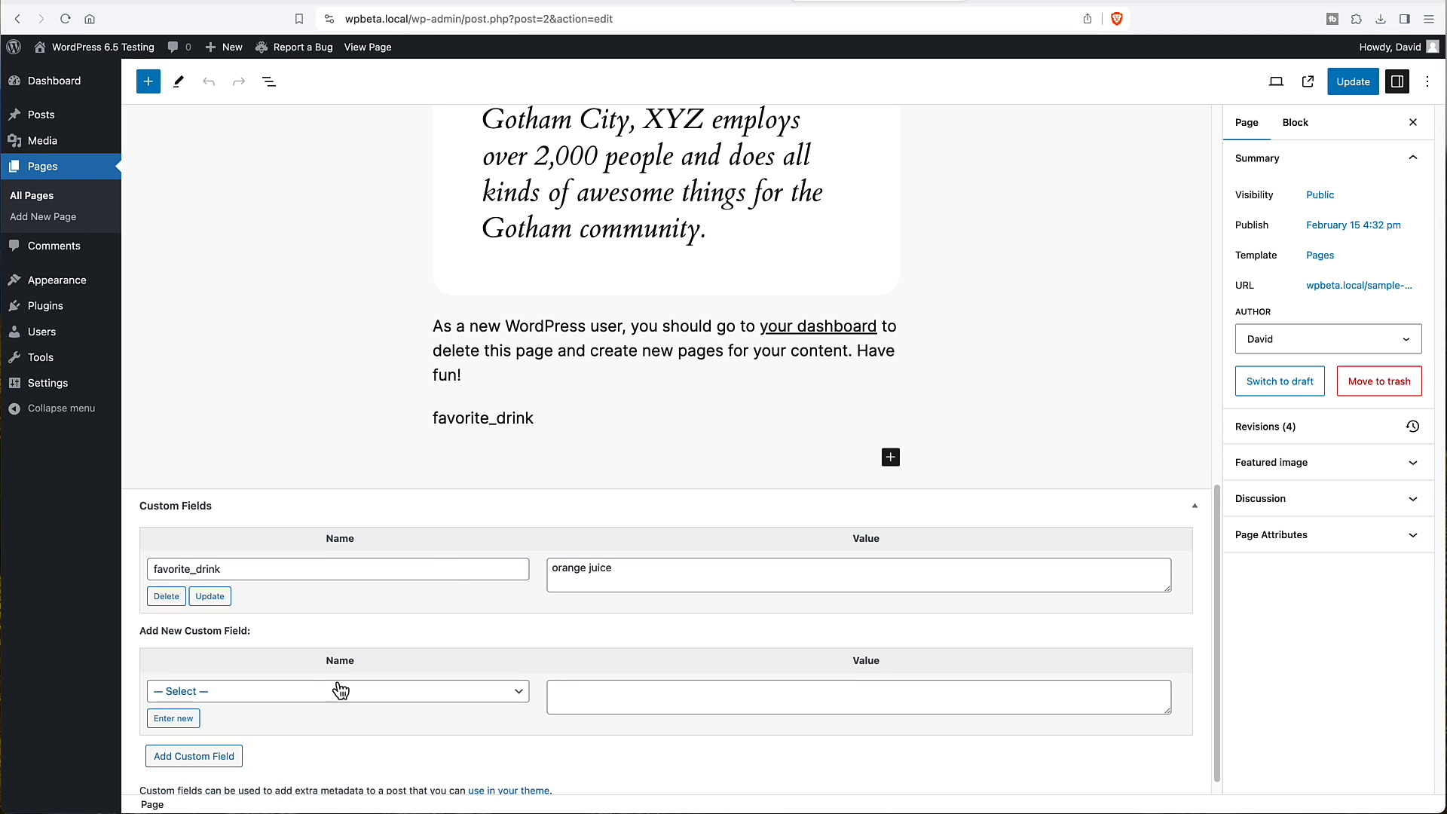